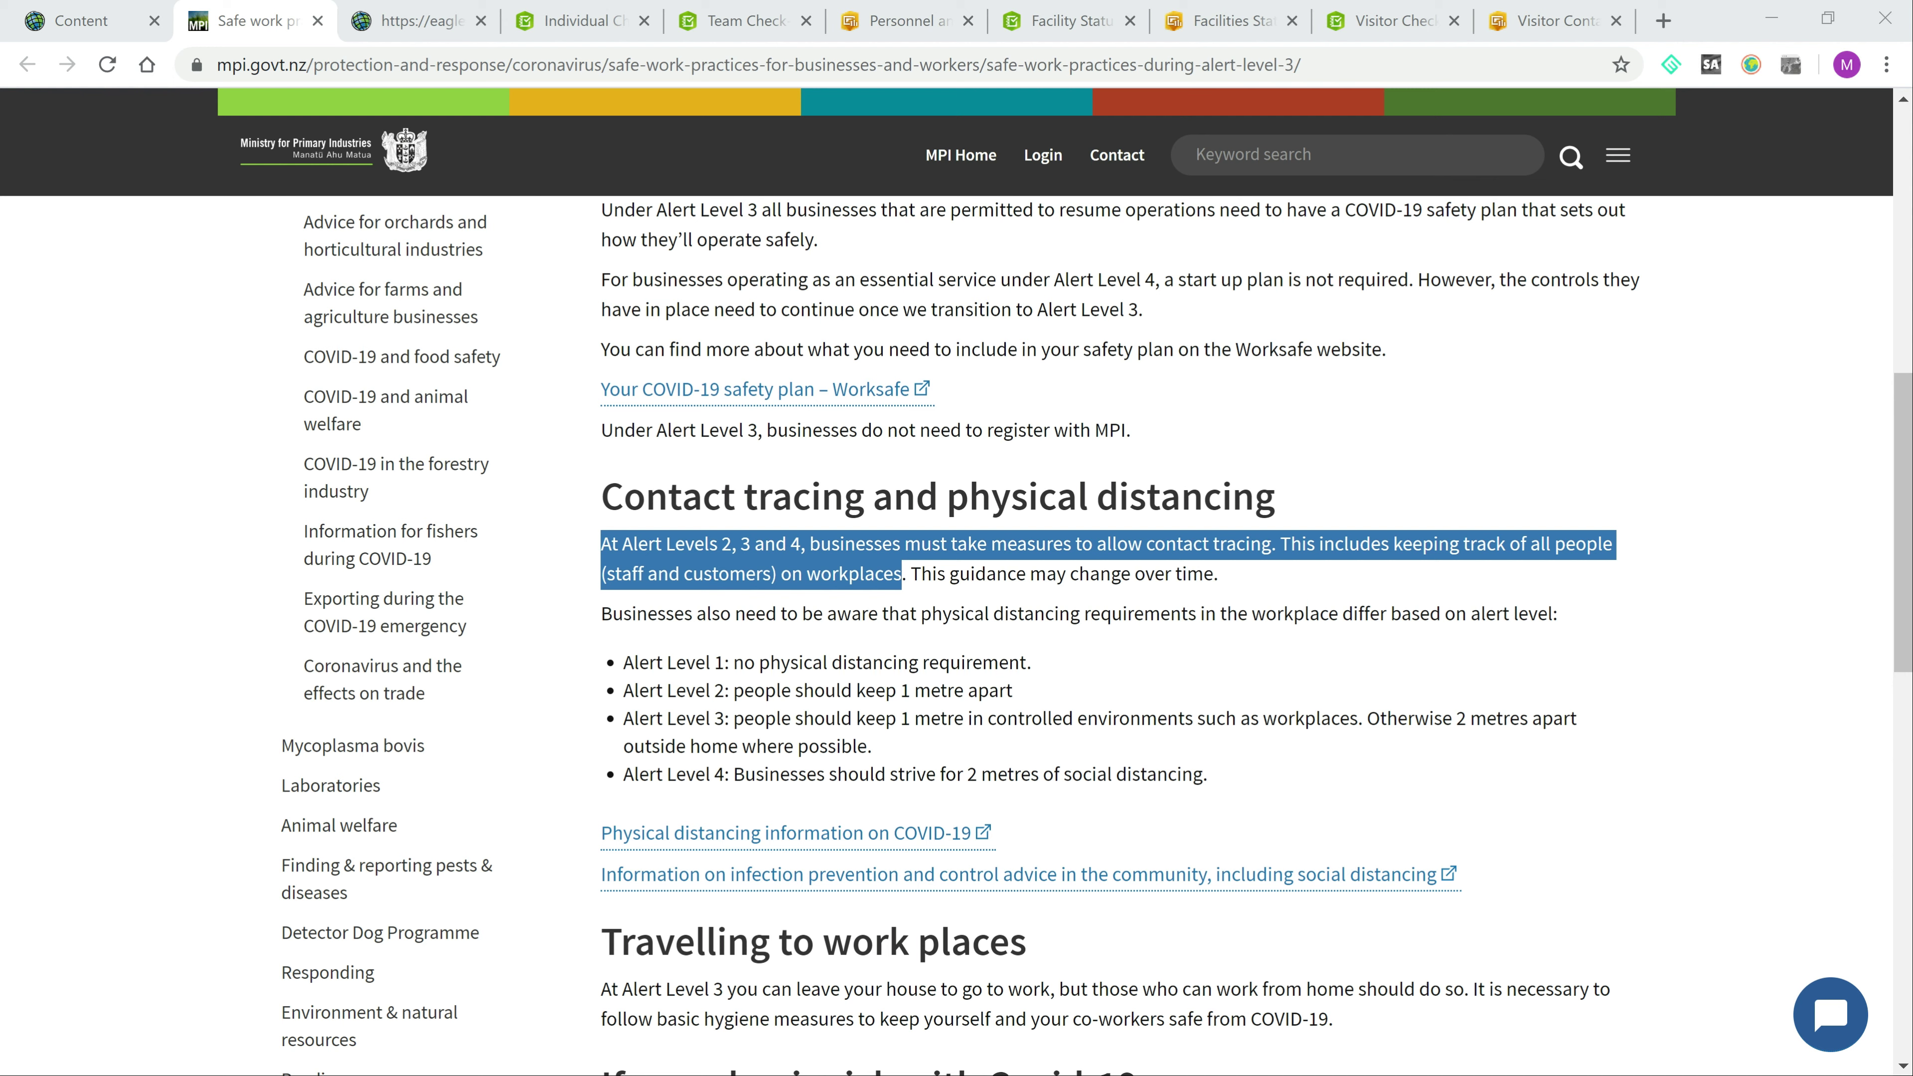
# Step: Switch from the MPI contact tracing guidance to the Coronavirus Business Continuity gallery
pyautogui.click(419, 22)
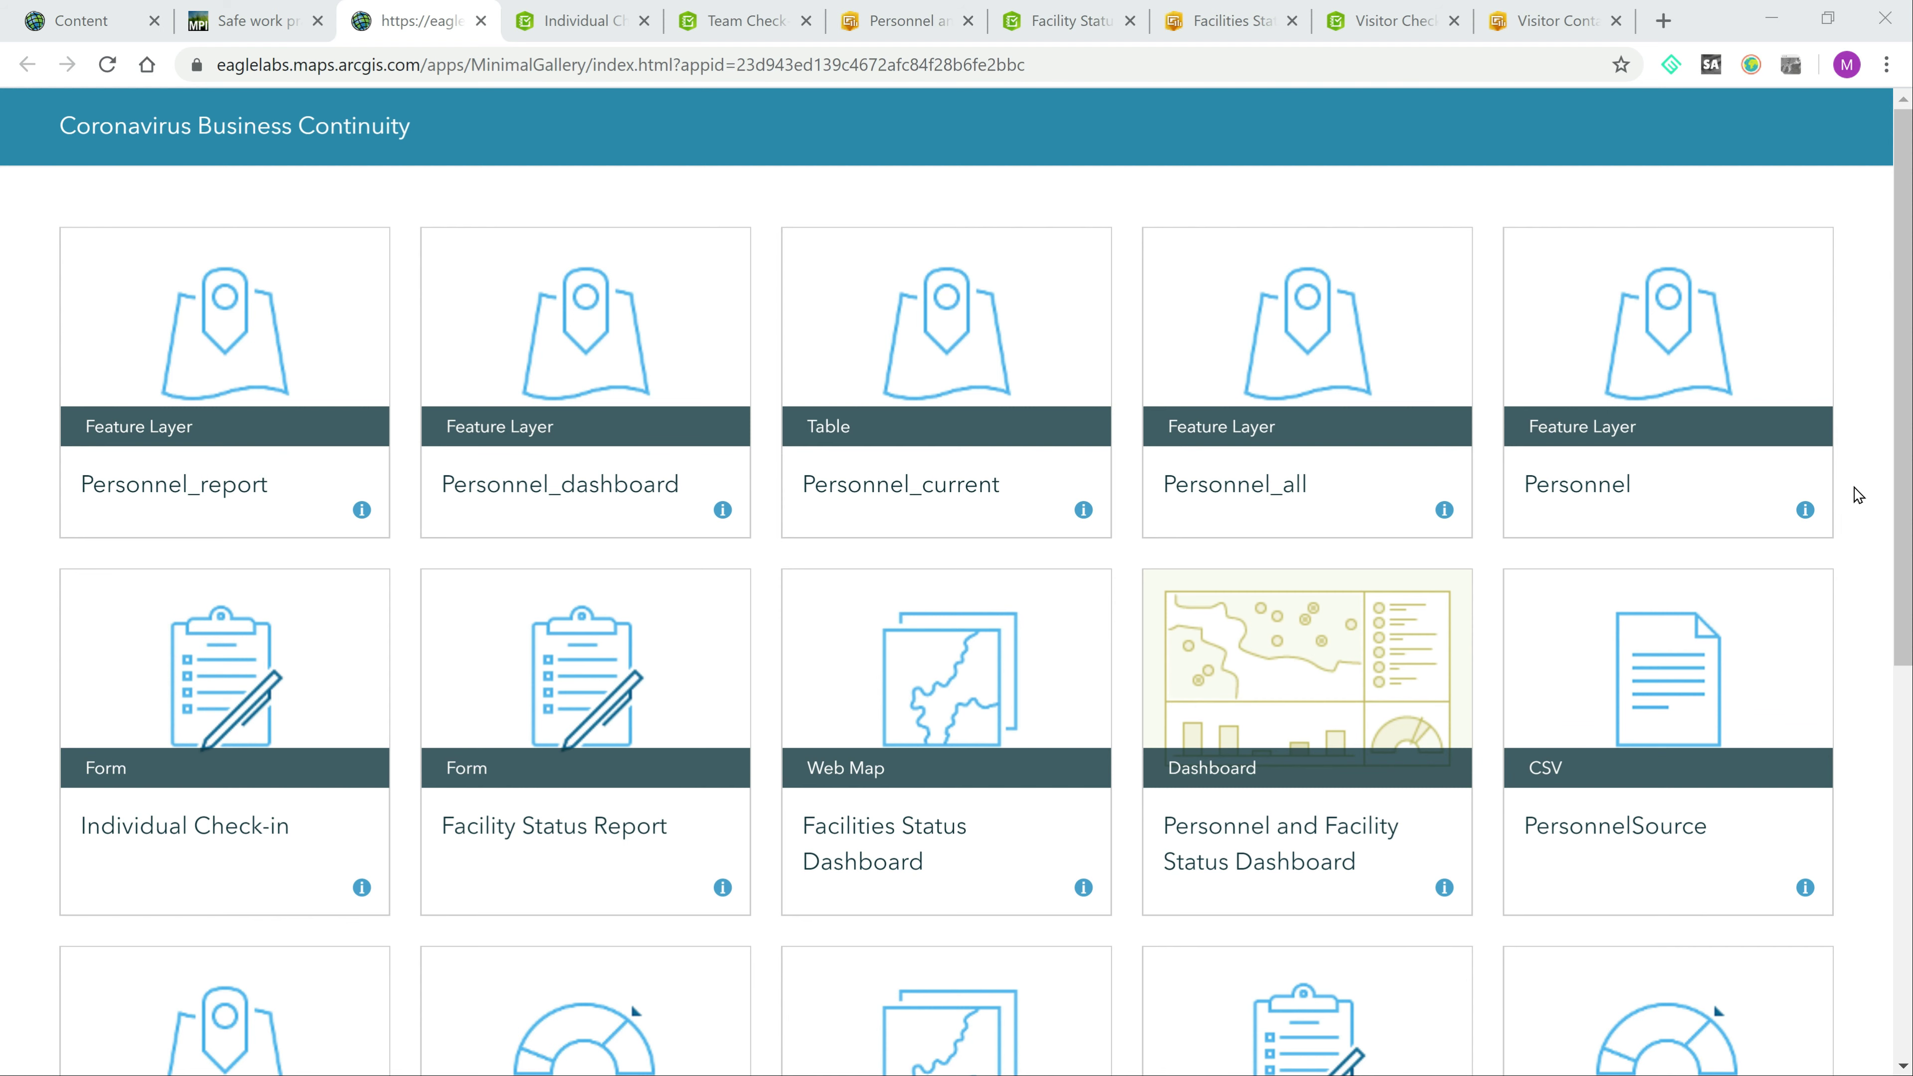
pyautogui.scroll(-3)
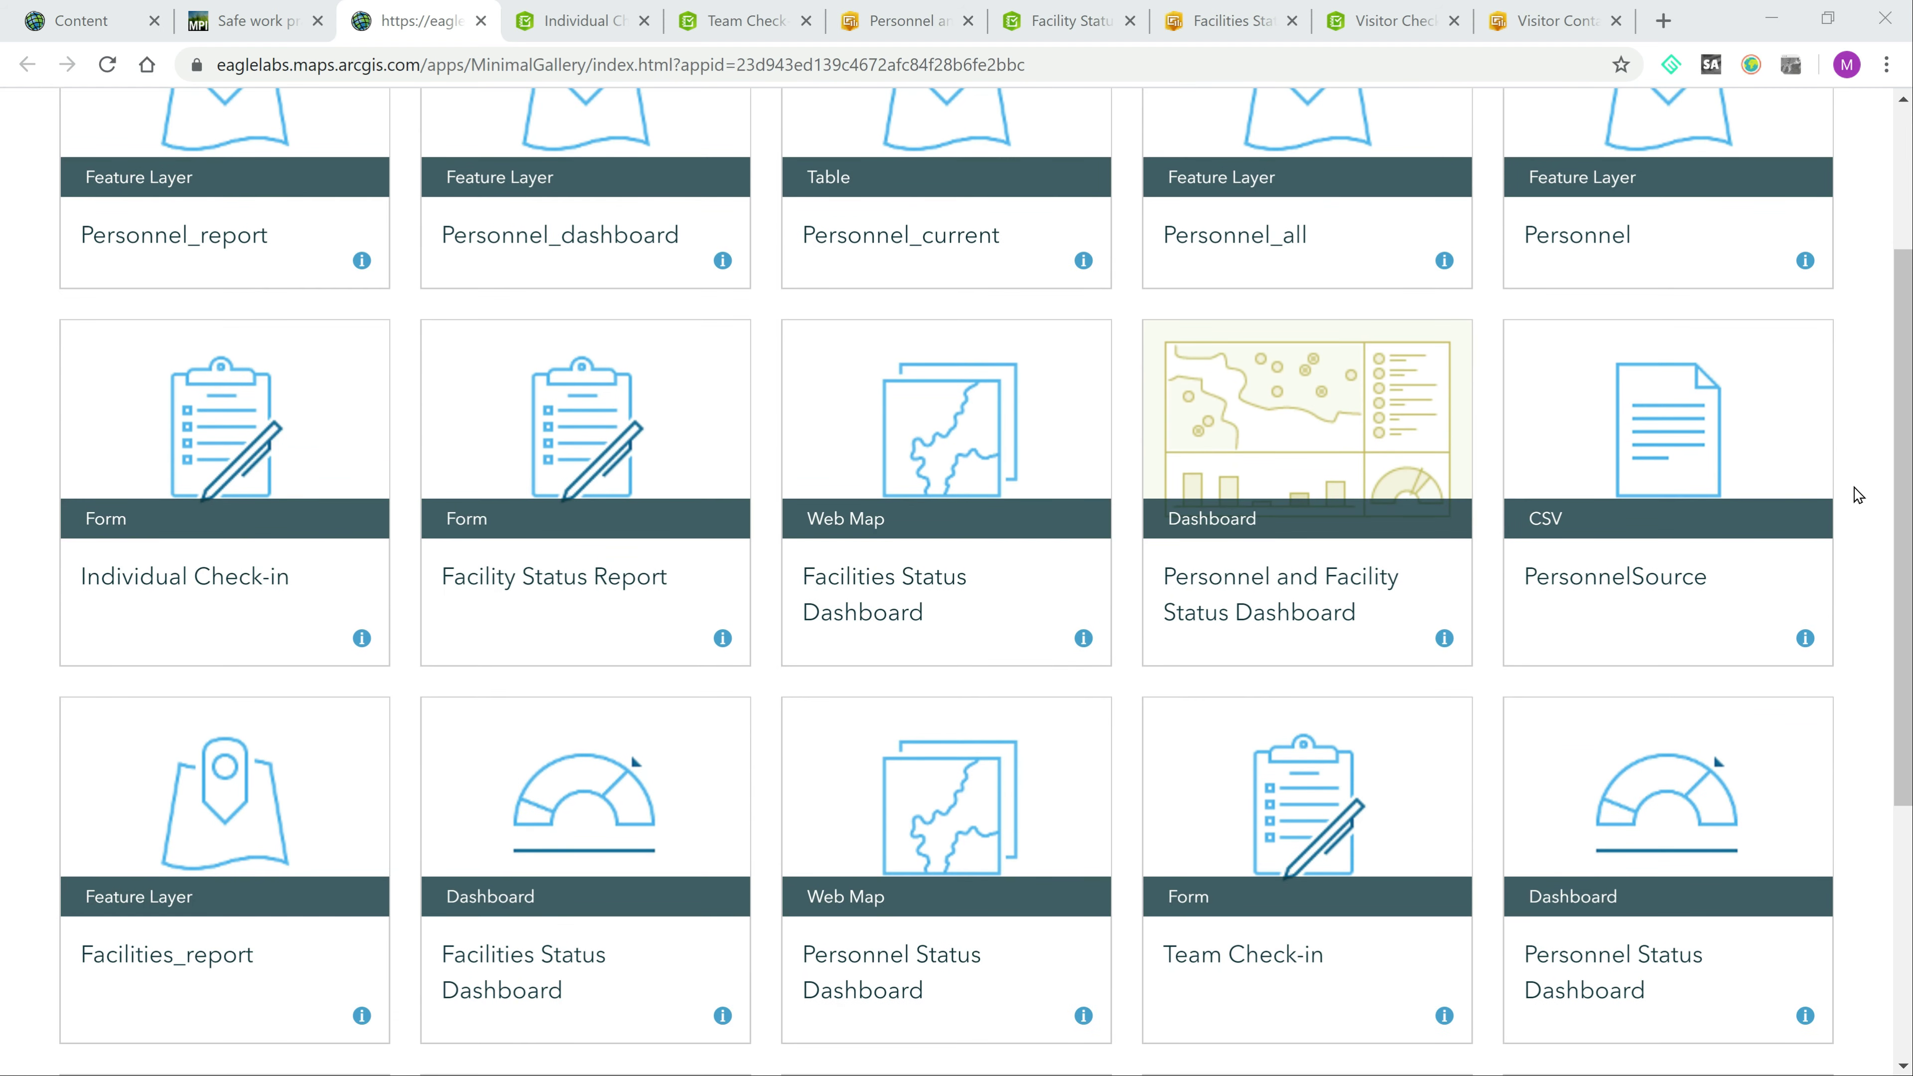
pyautogui.scroll(-3)
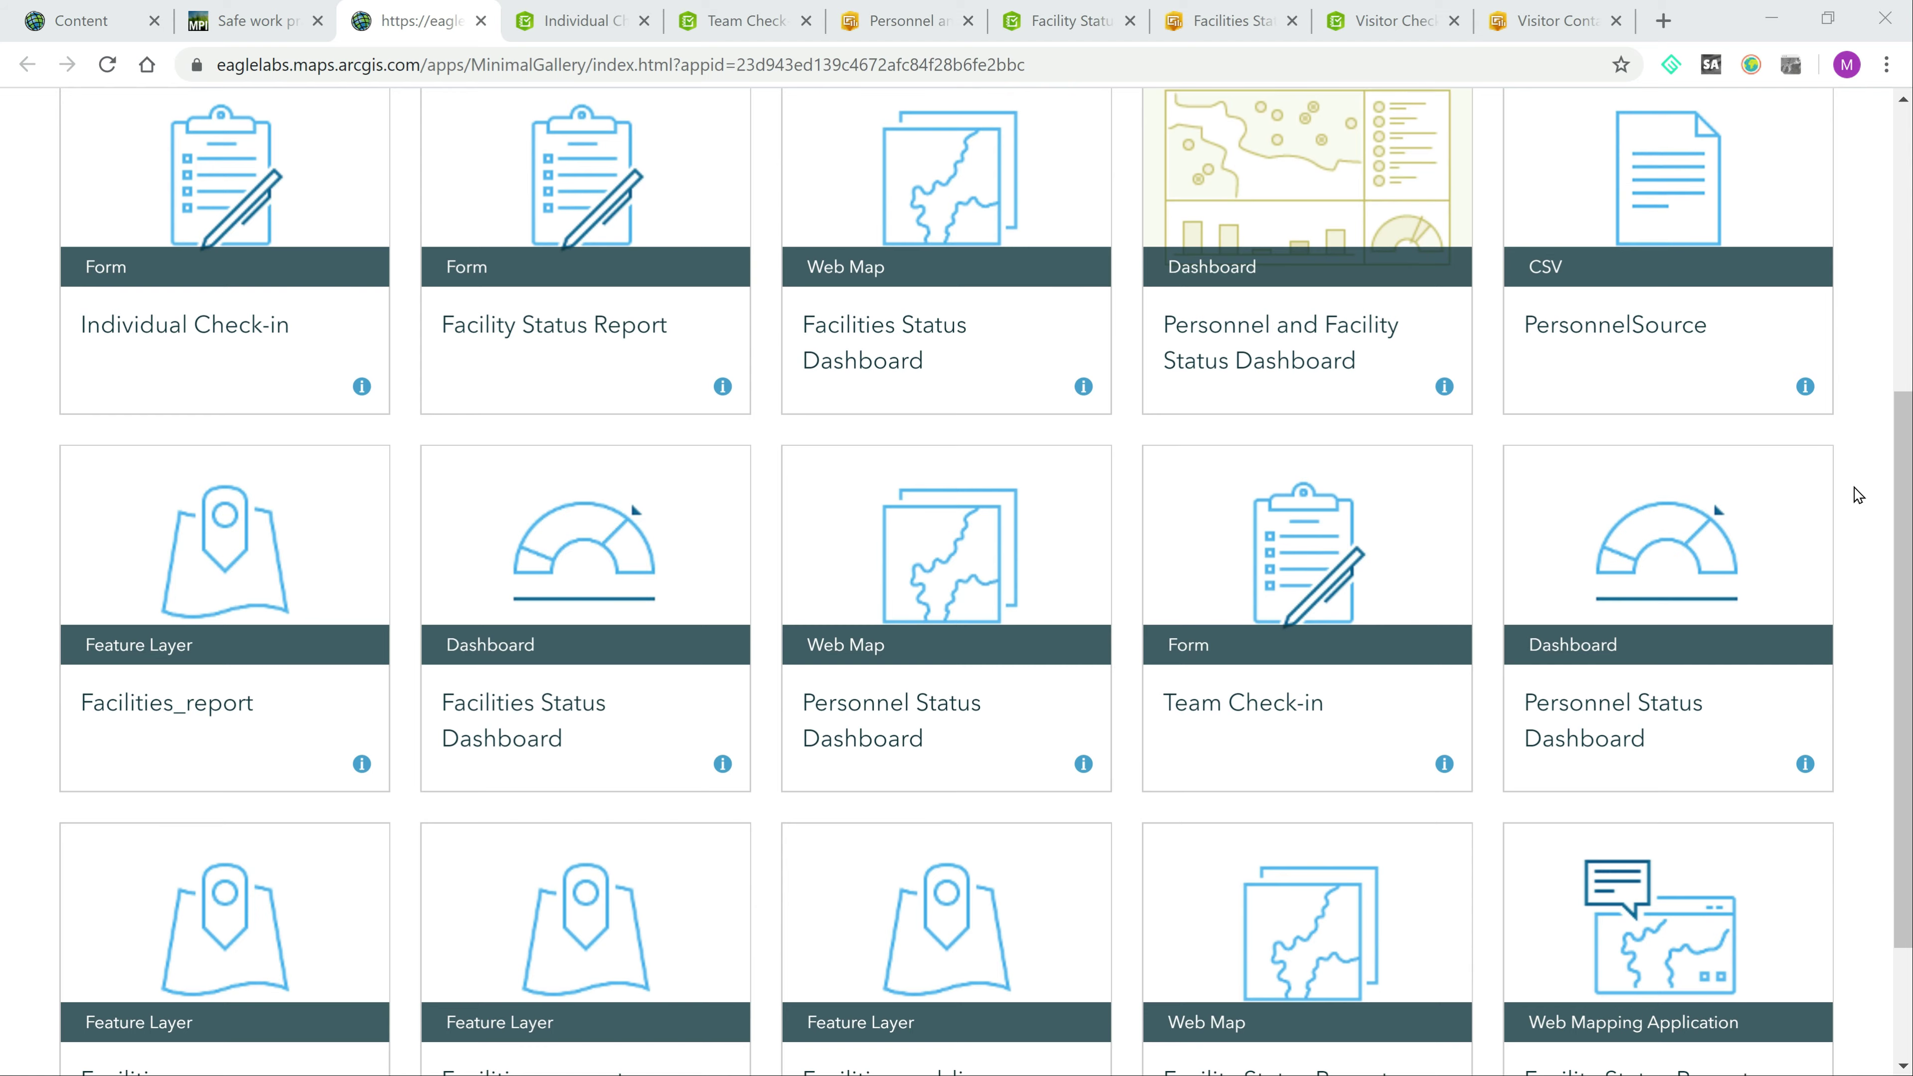
pyautogui.scroll(-3)
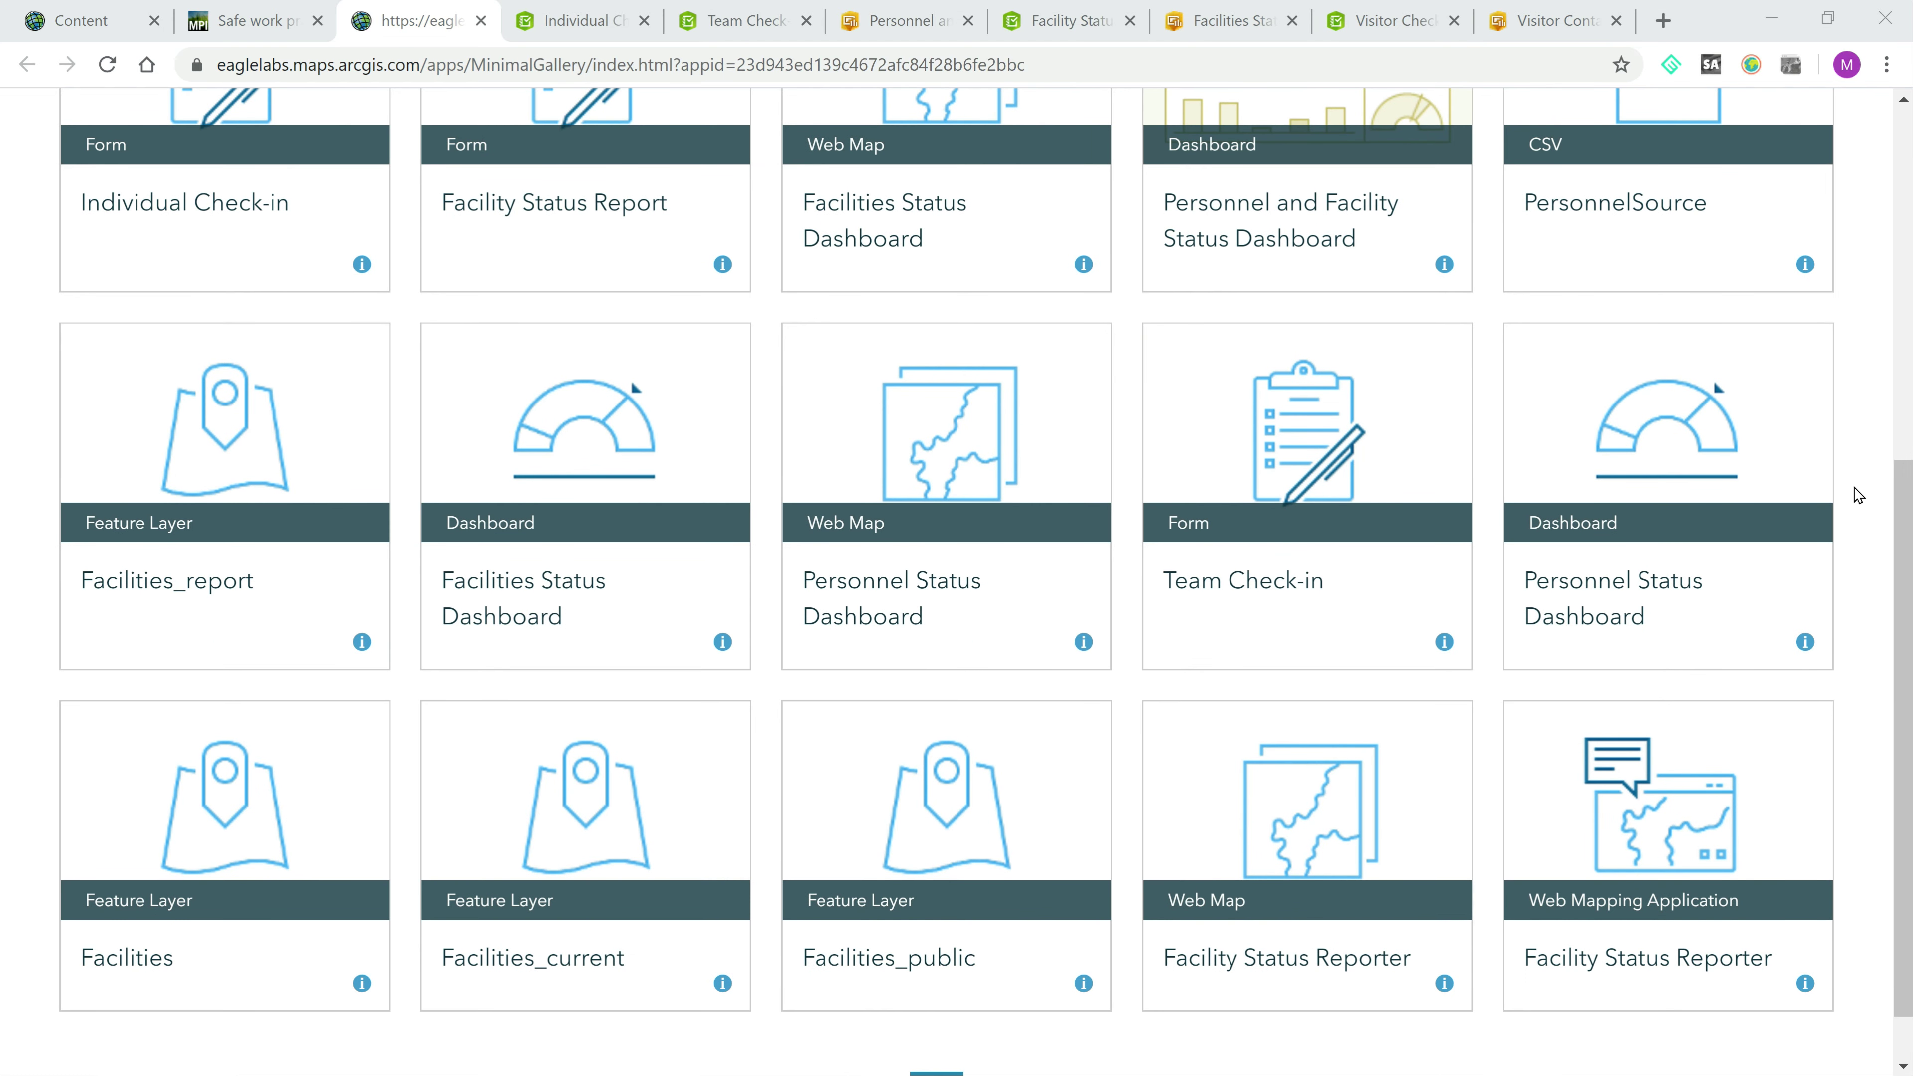
pyautogui.scroll(-3)
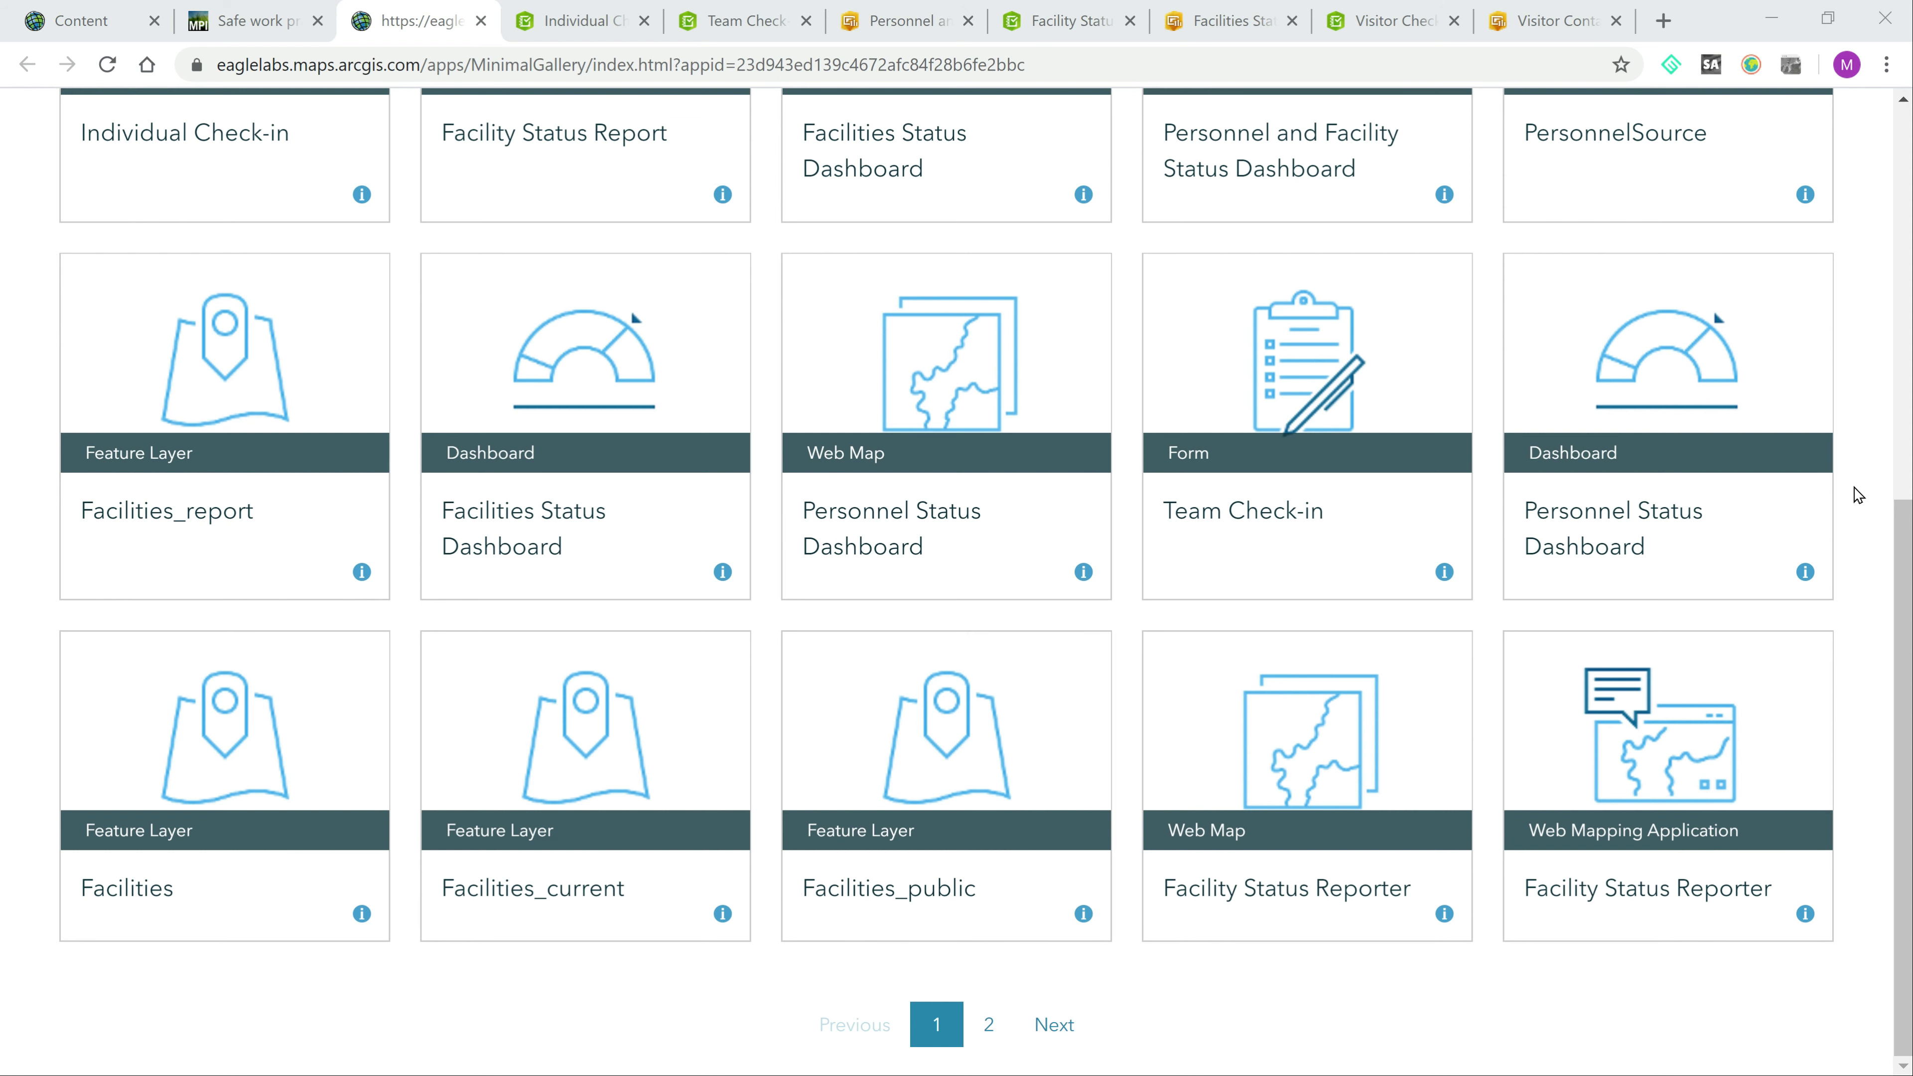
# Step: Answer 'Temporarily working from home' on the Individual Check-in Form and review it down to Submit
pyautogui.click(580, 21)
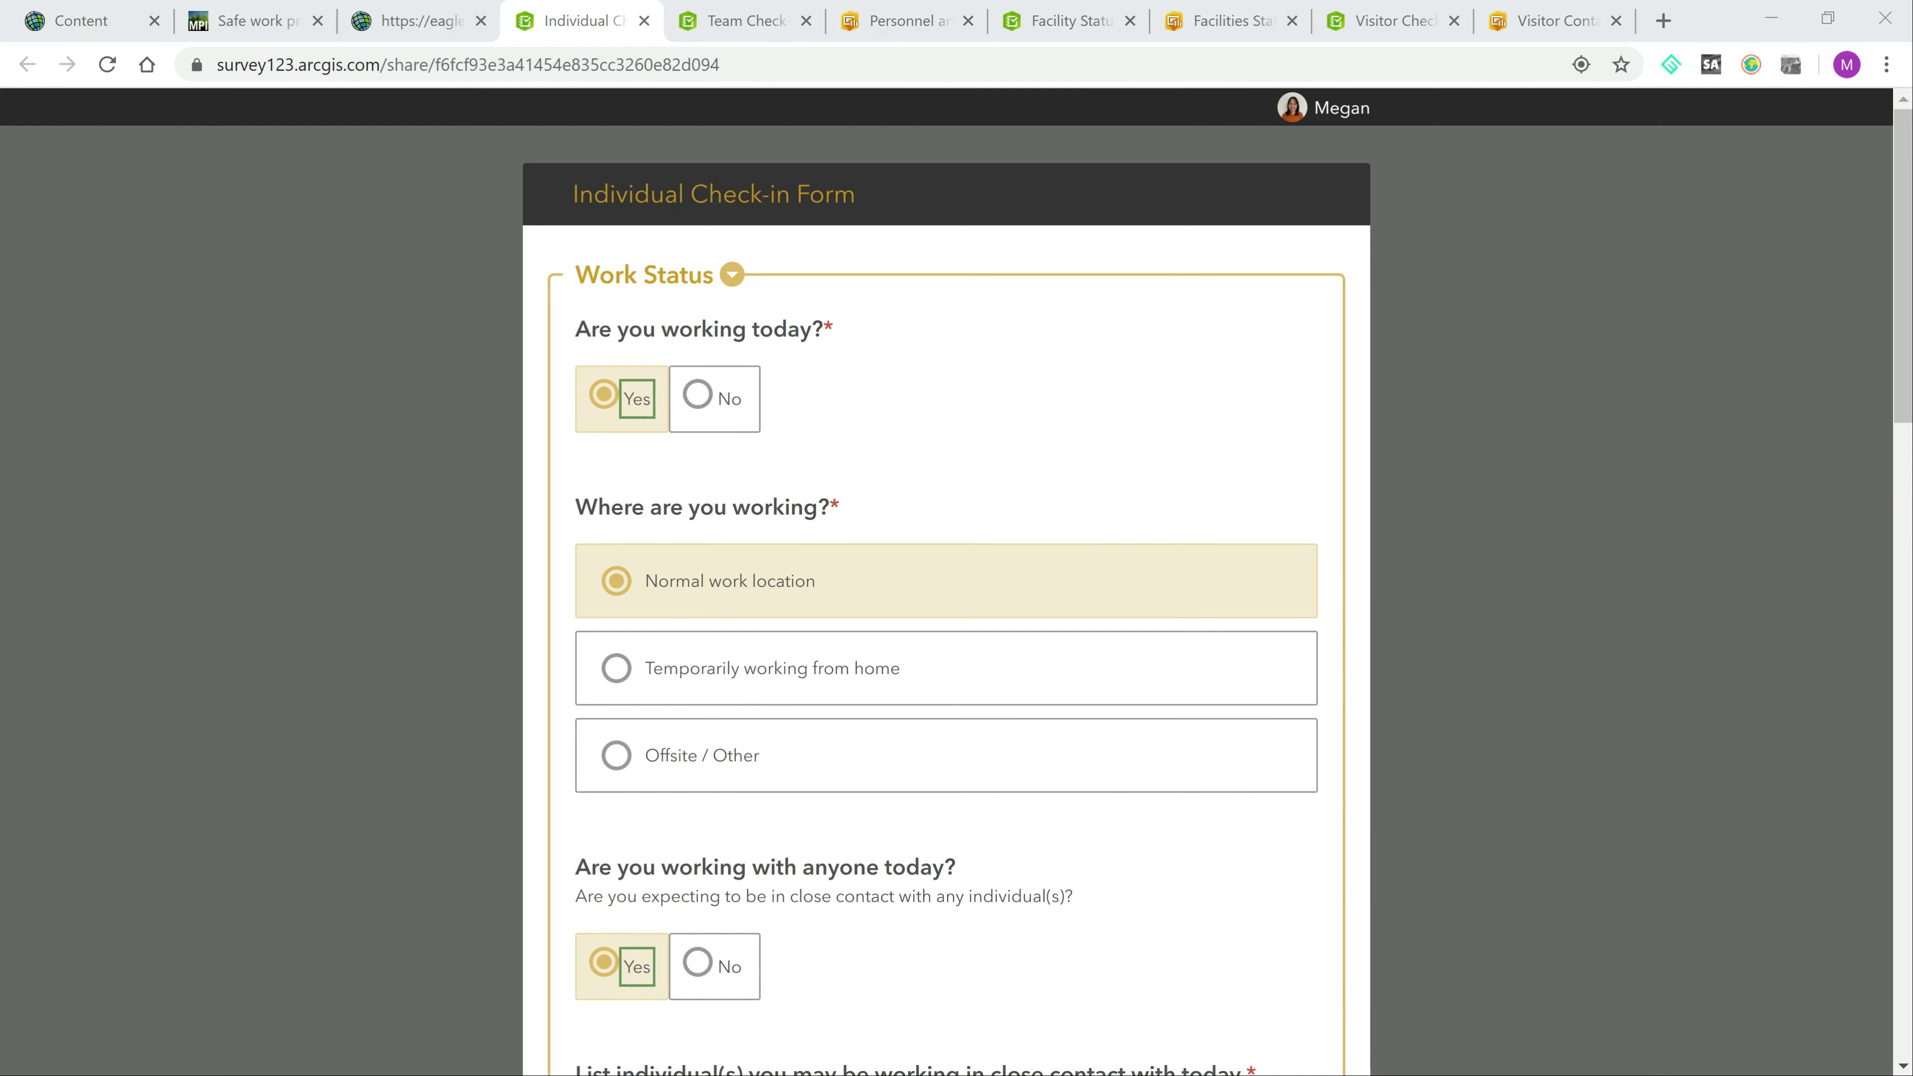
pyautogui.moveTo(1315, 482)
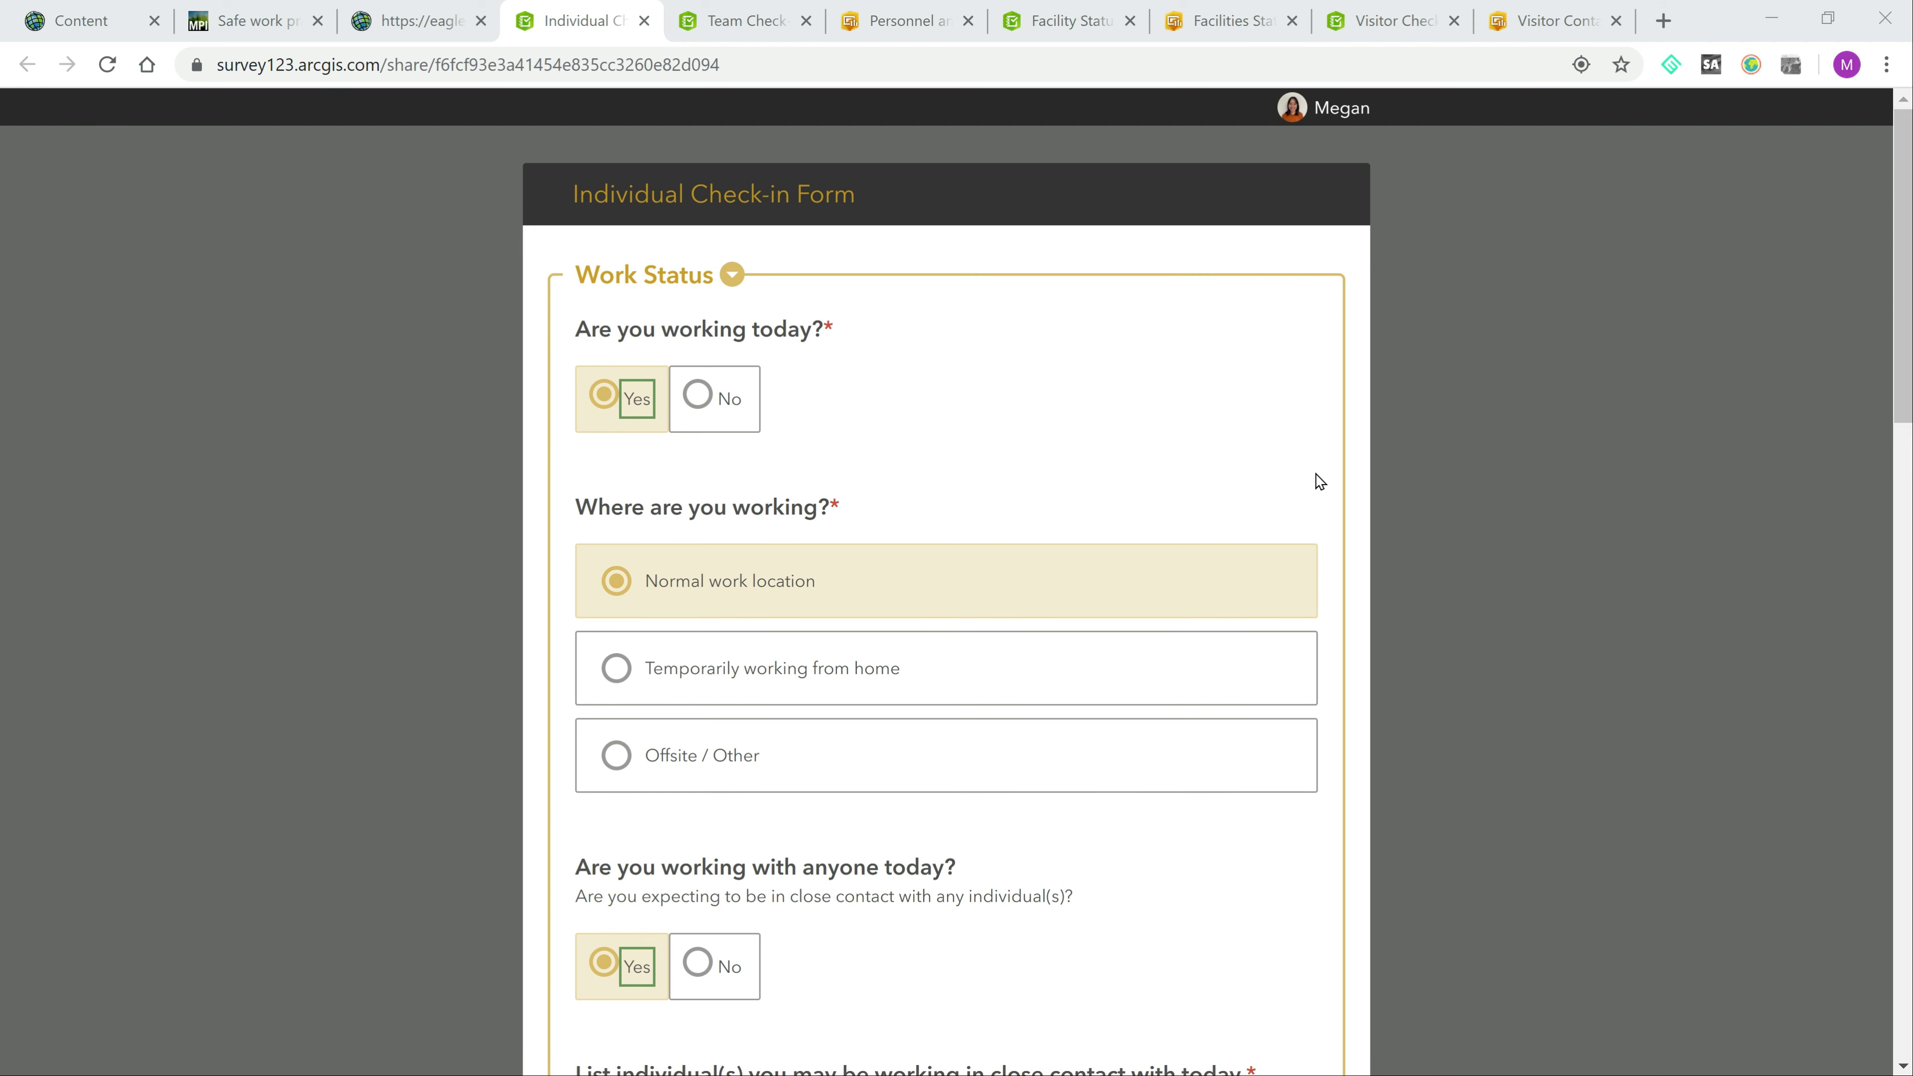
pyautogui.moveTo(1270, 494)
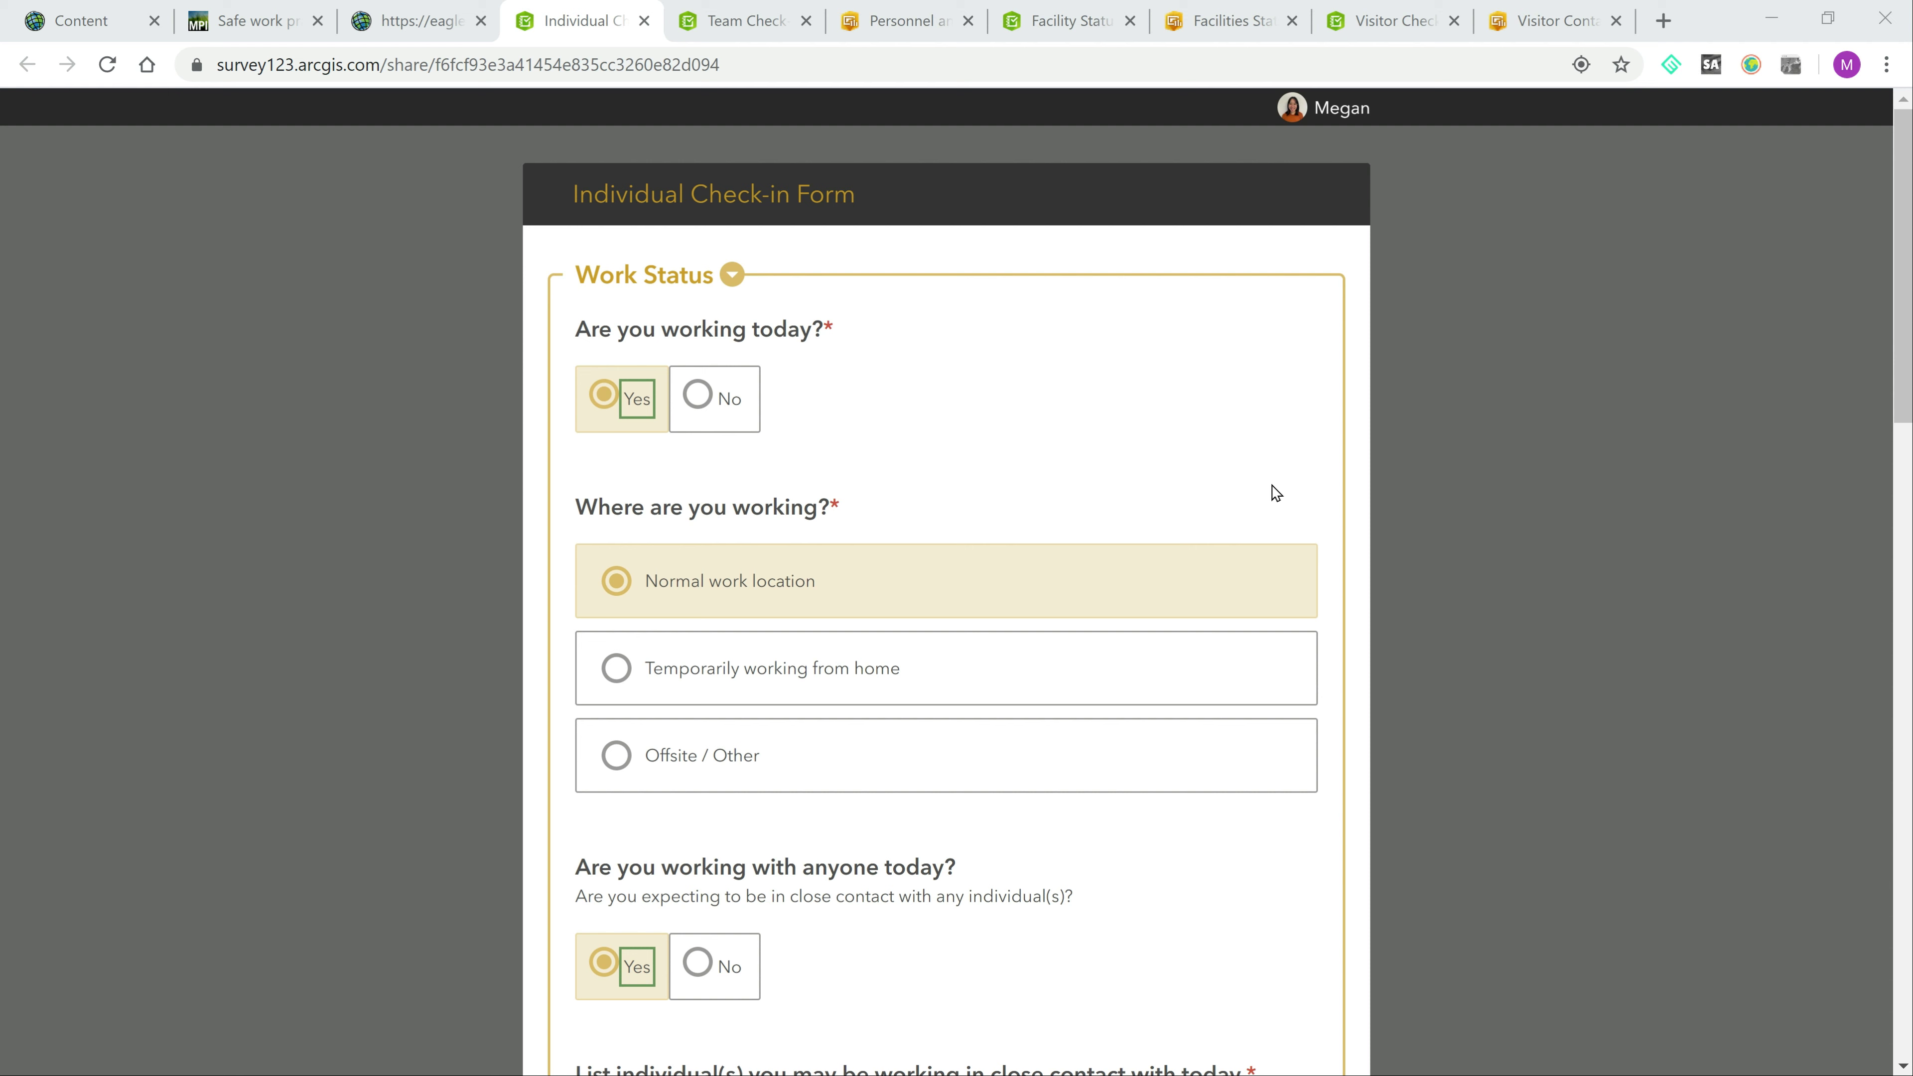
pyautogui.moveTo(1207, 489)
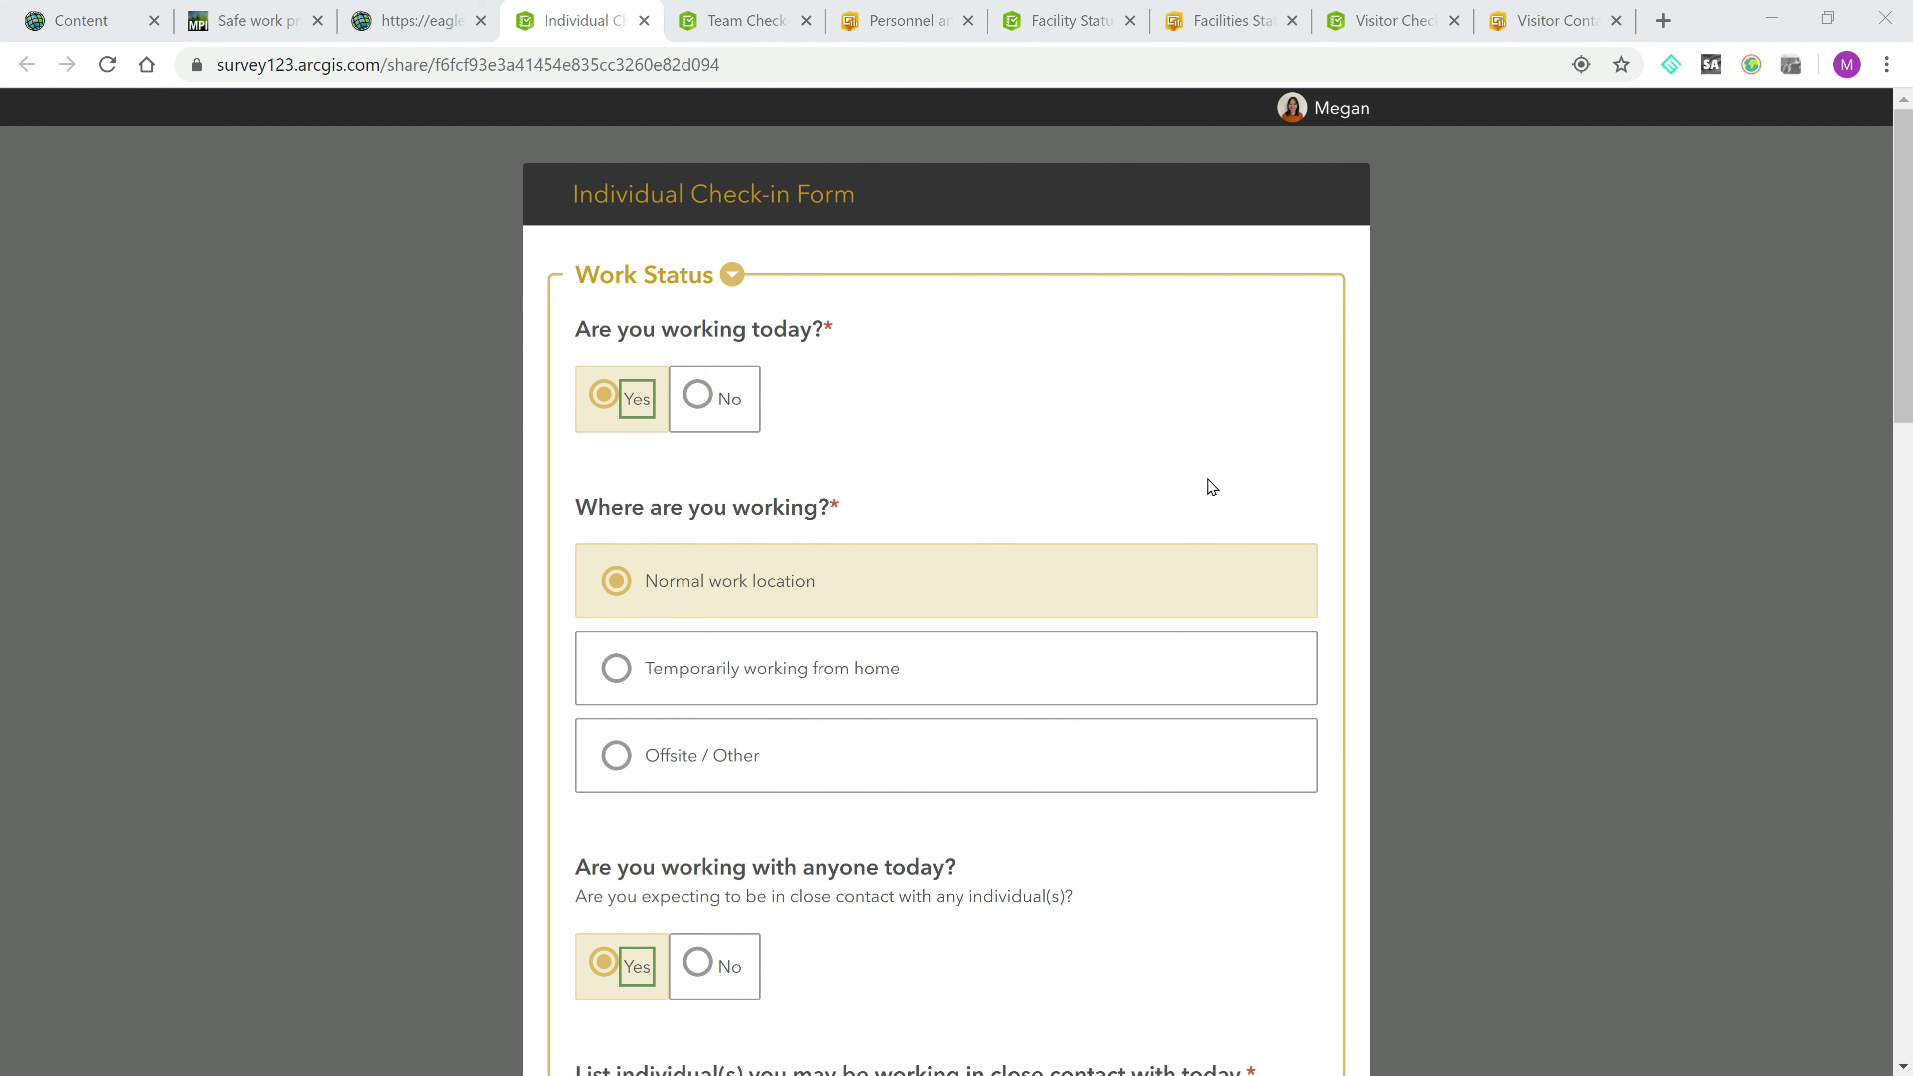
pyautogui.moveTo(887, 660)
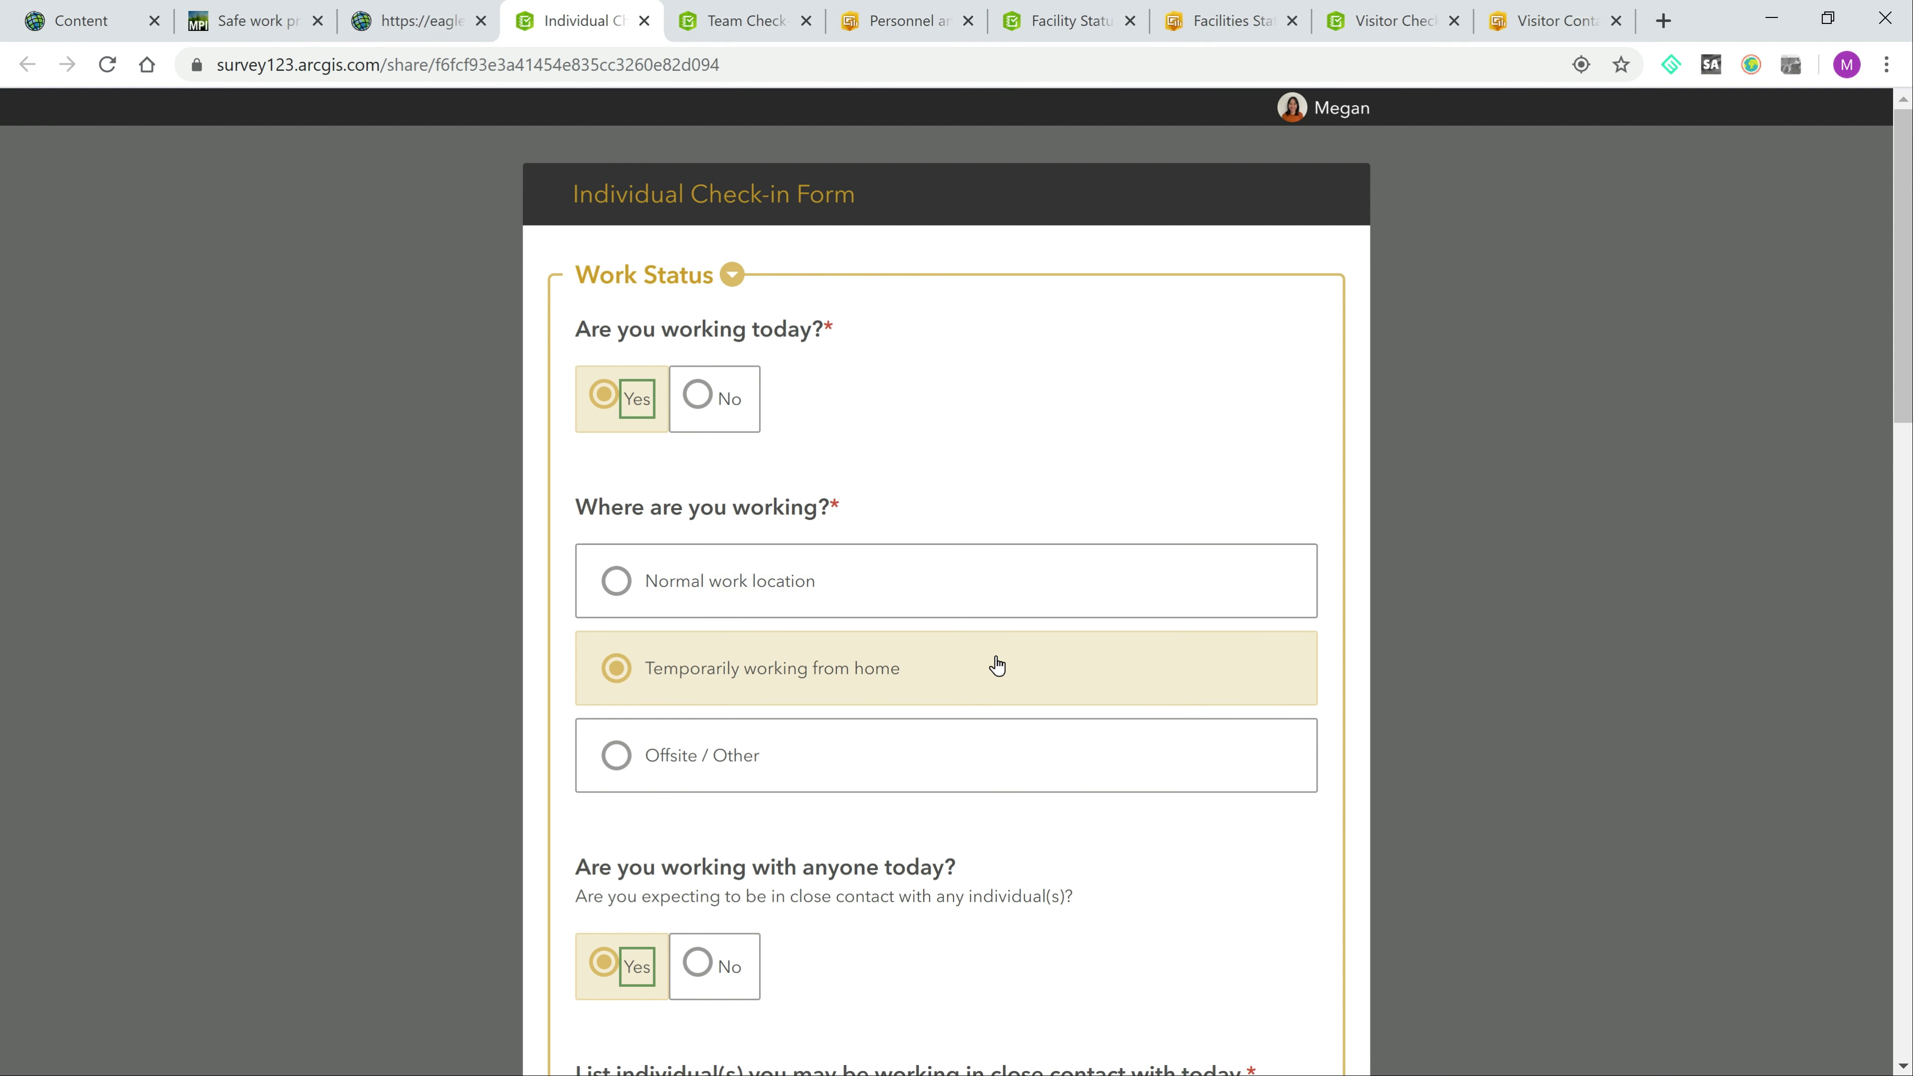
pyautogui.scroll(-3)
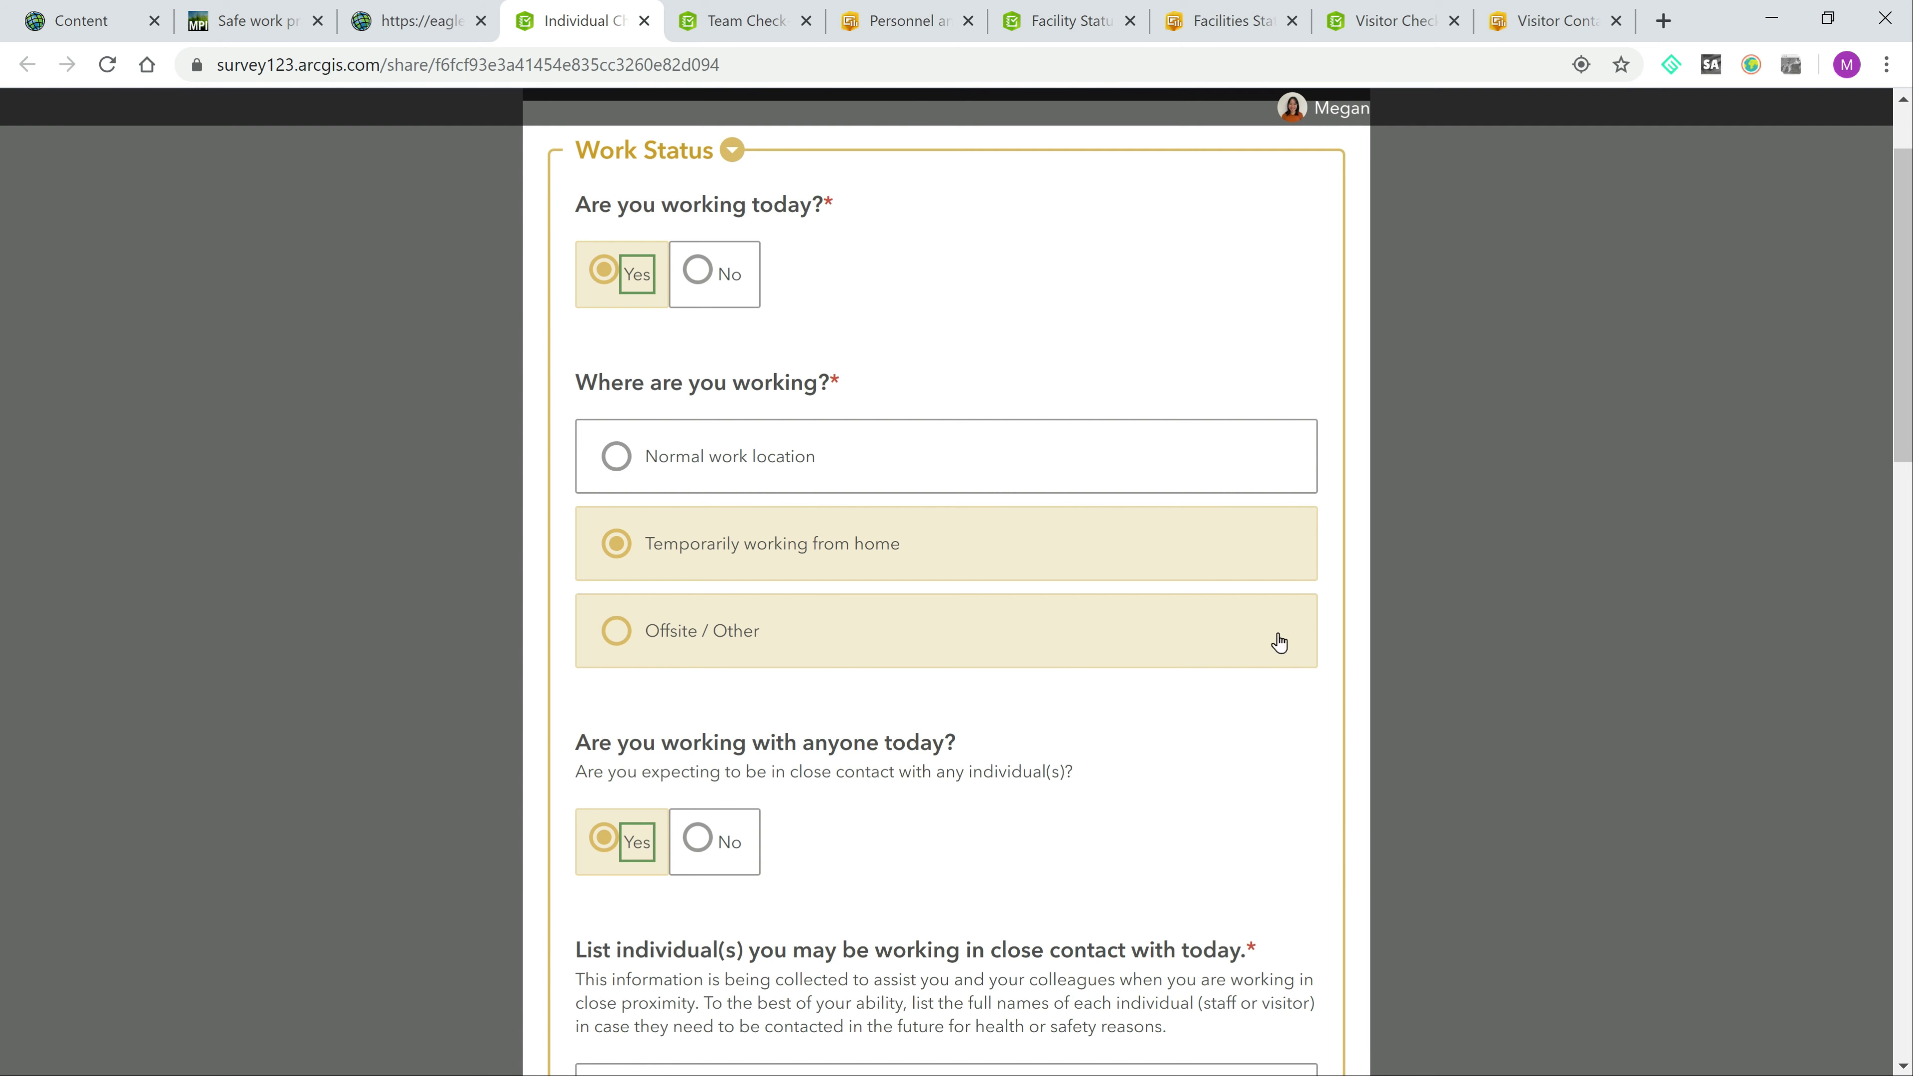
pyautogui.moveTo(1036, 649)
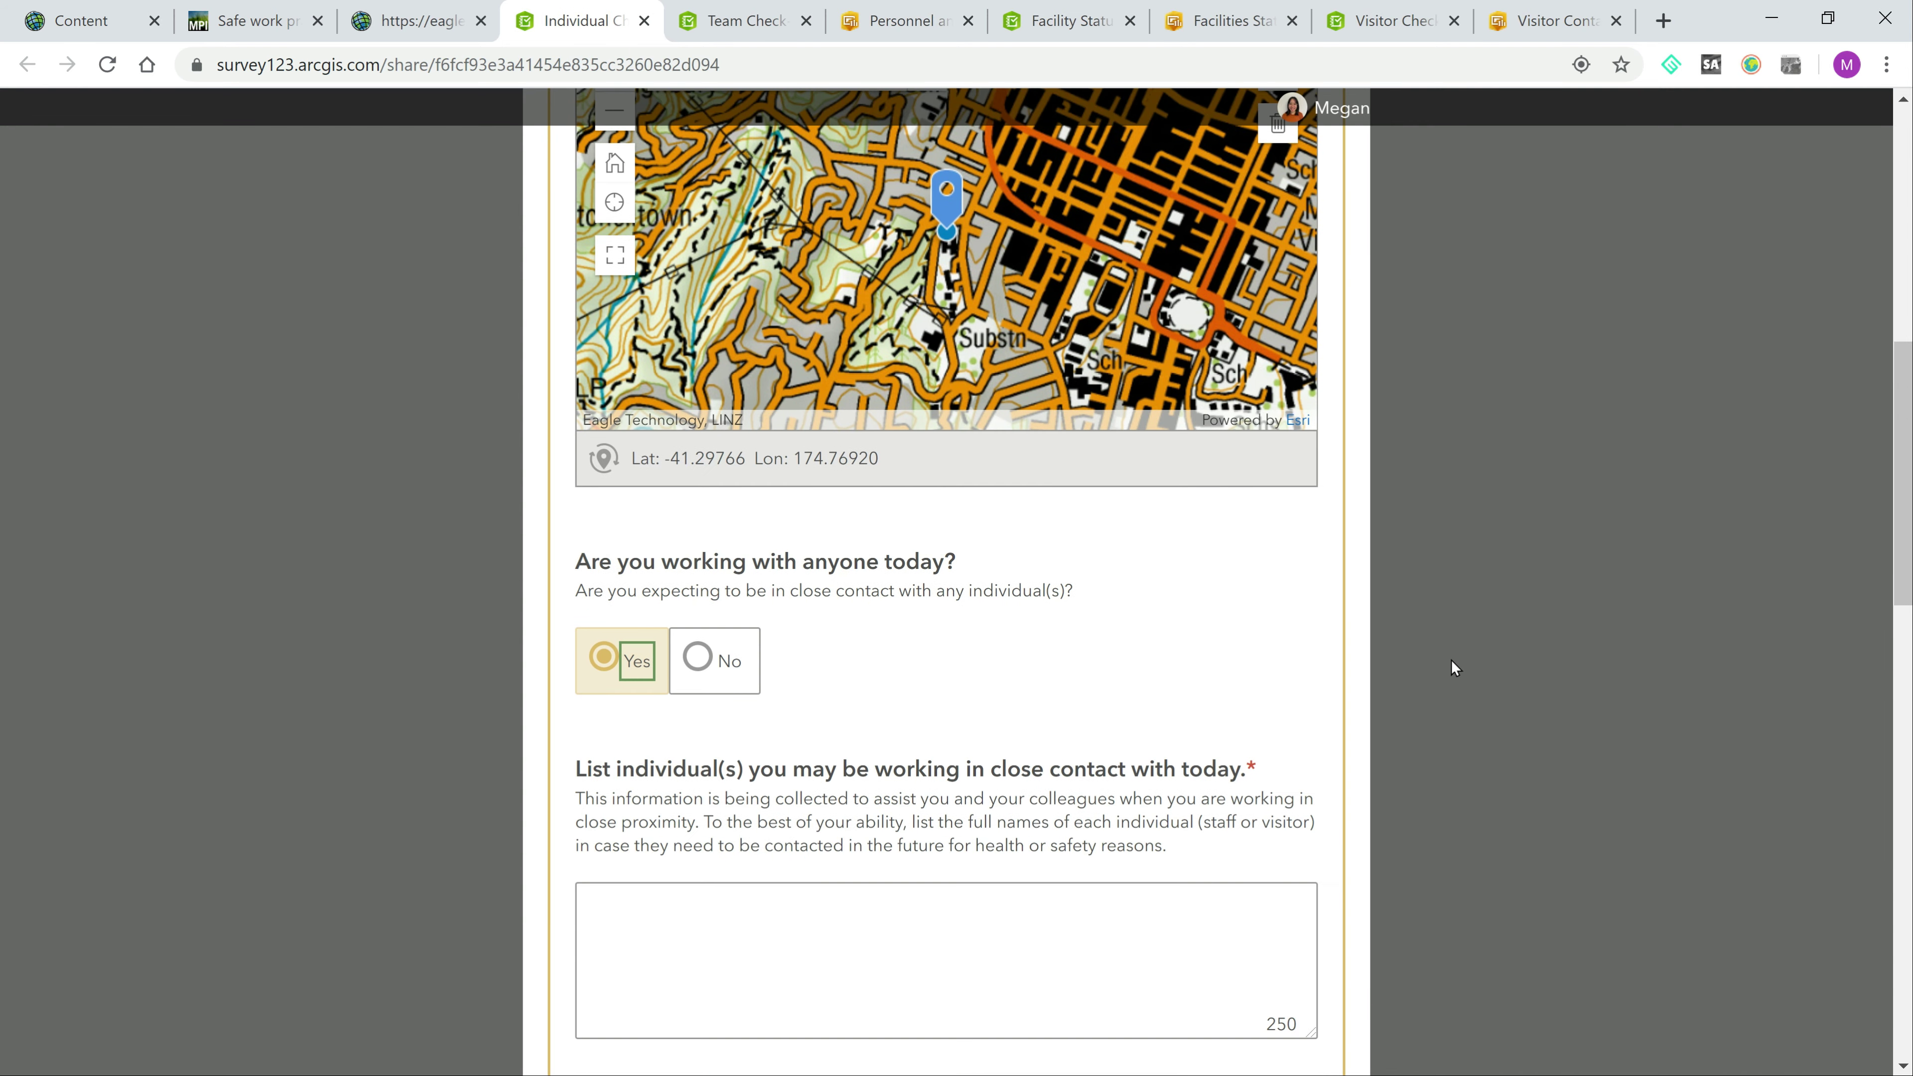
pyautogui.scroll(-3)
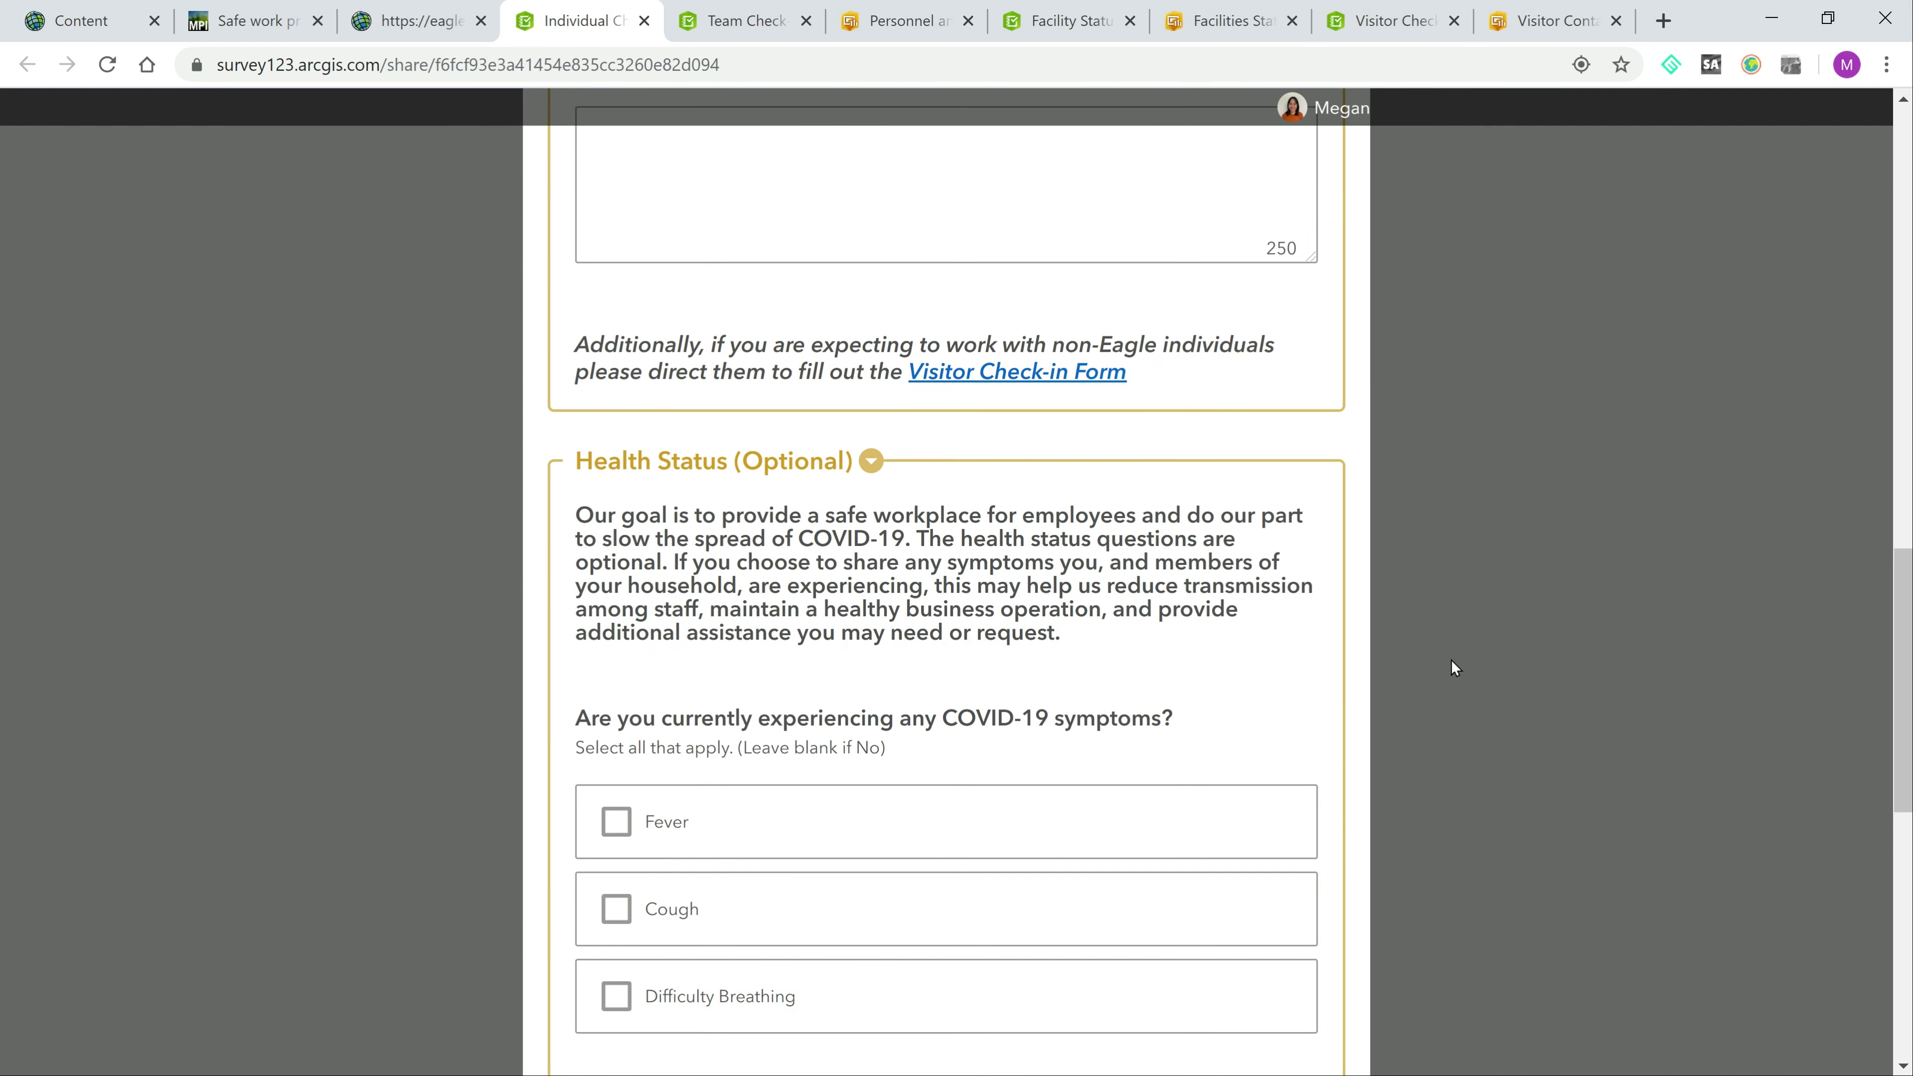
pyautogui.scroll(-3)
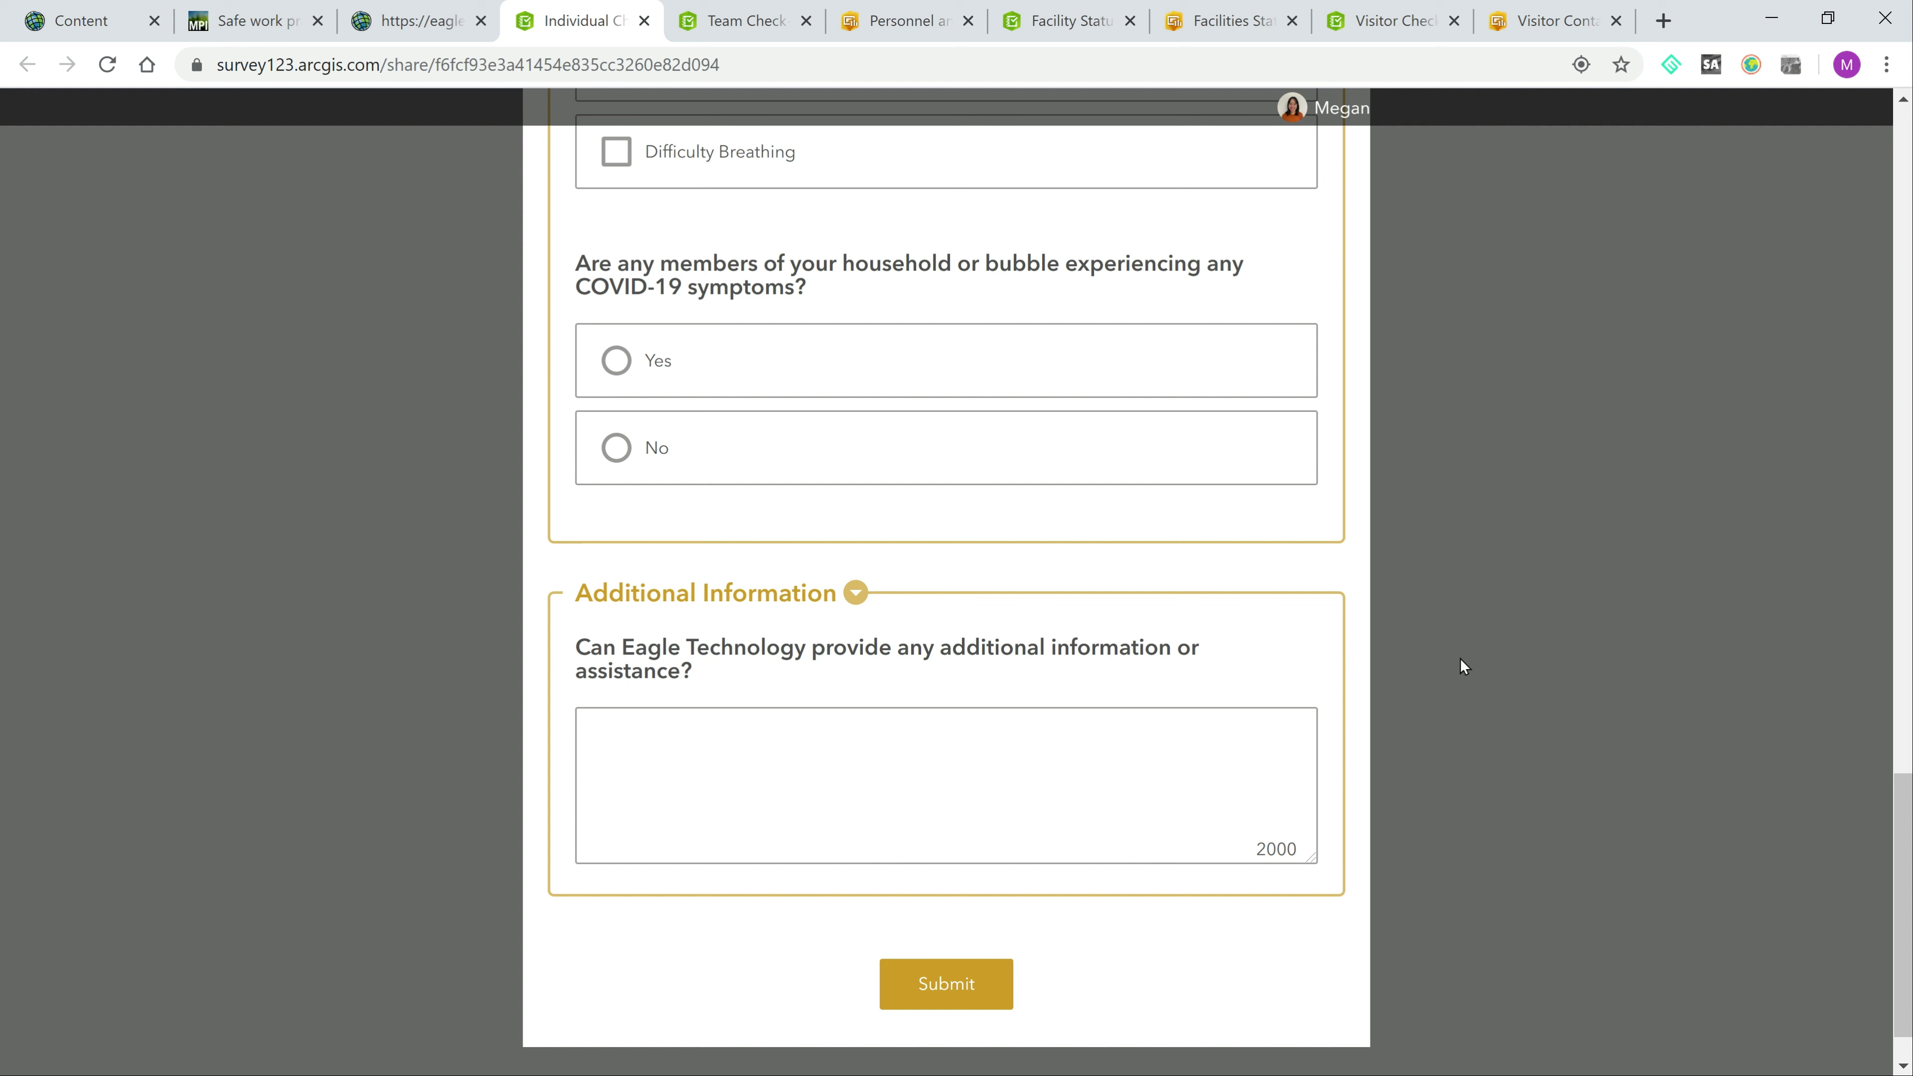
pyautogui.moveTo(853, 174)
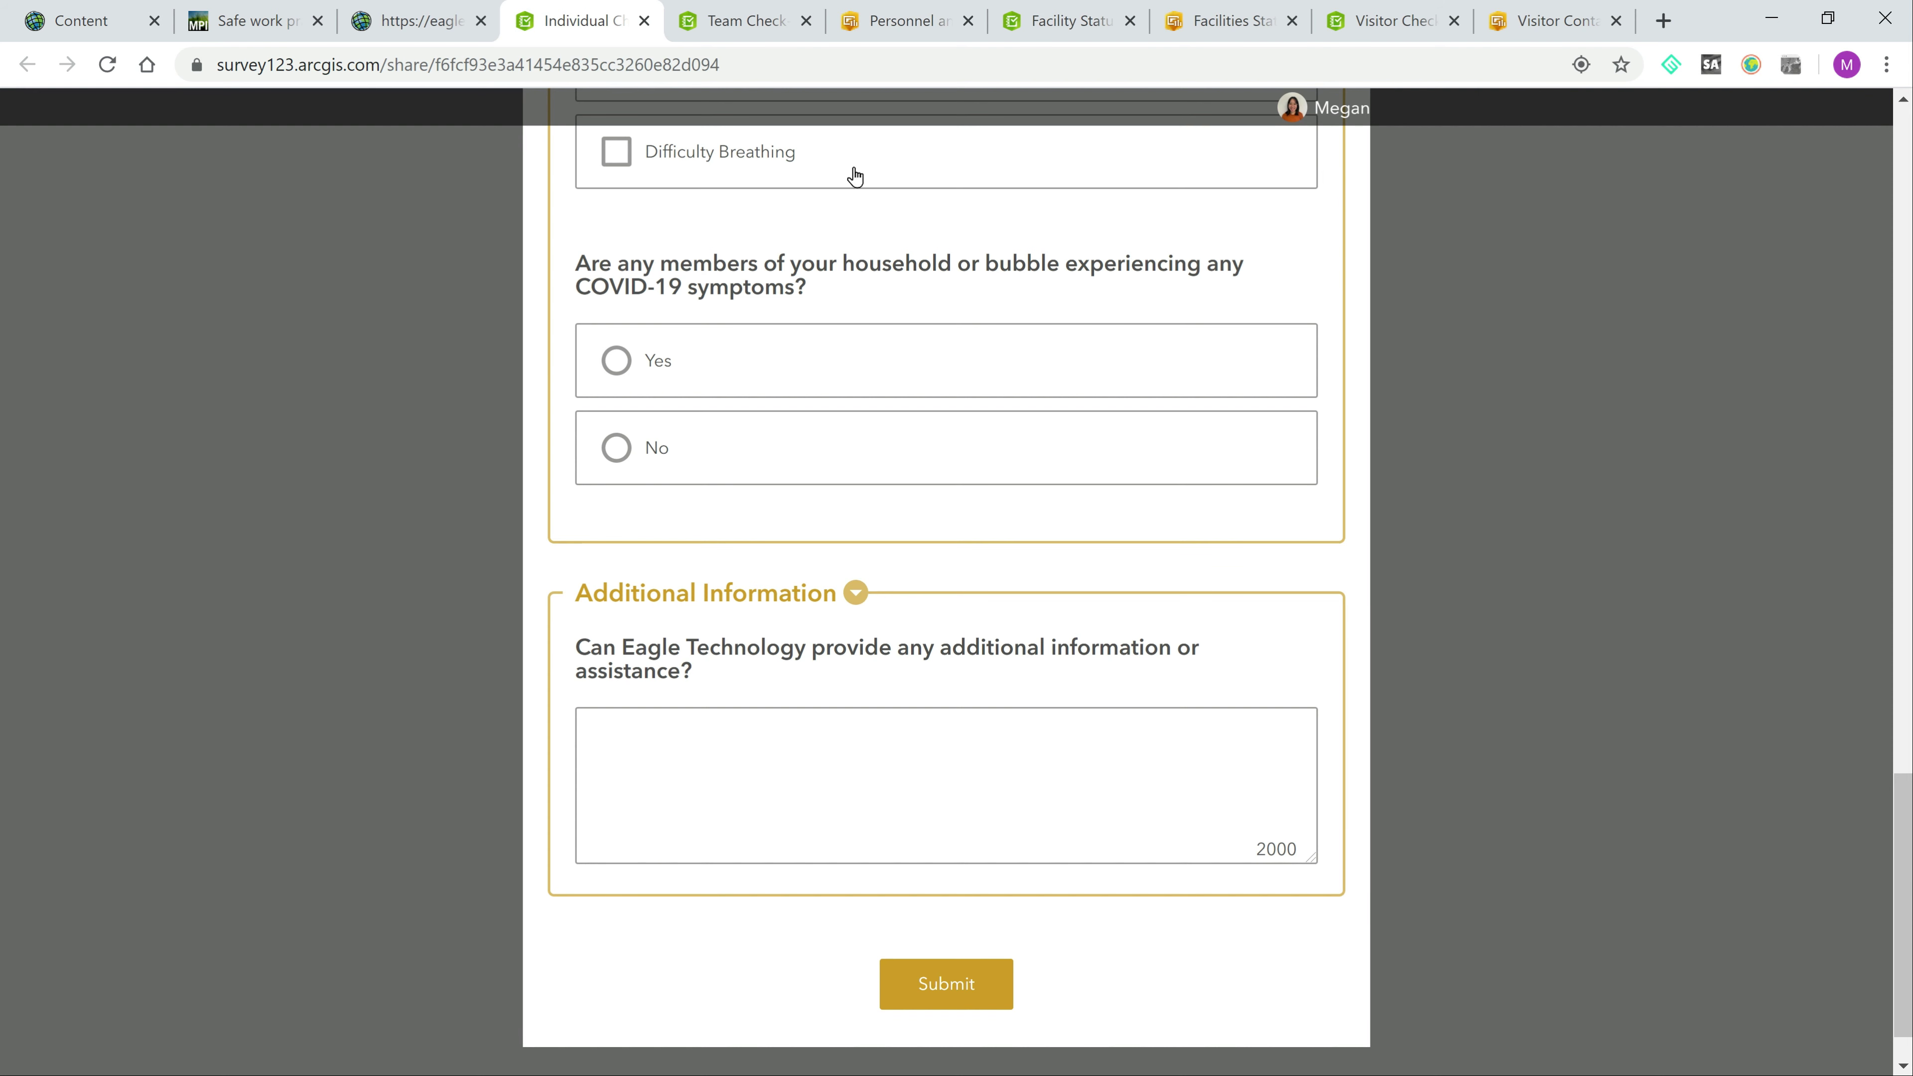
# Step: Review the Team Check-in form's work-status counts to the end, then move to the Personnel and Facility Status Dashboard
pyautogui.click(741, 22)
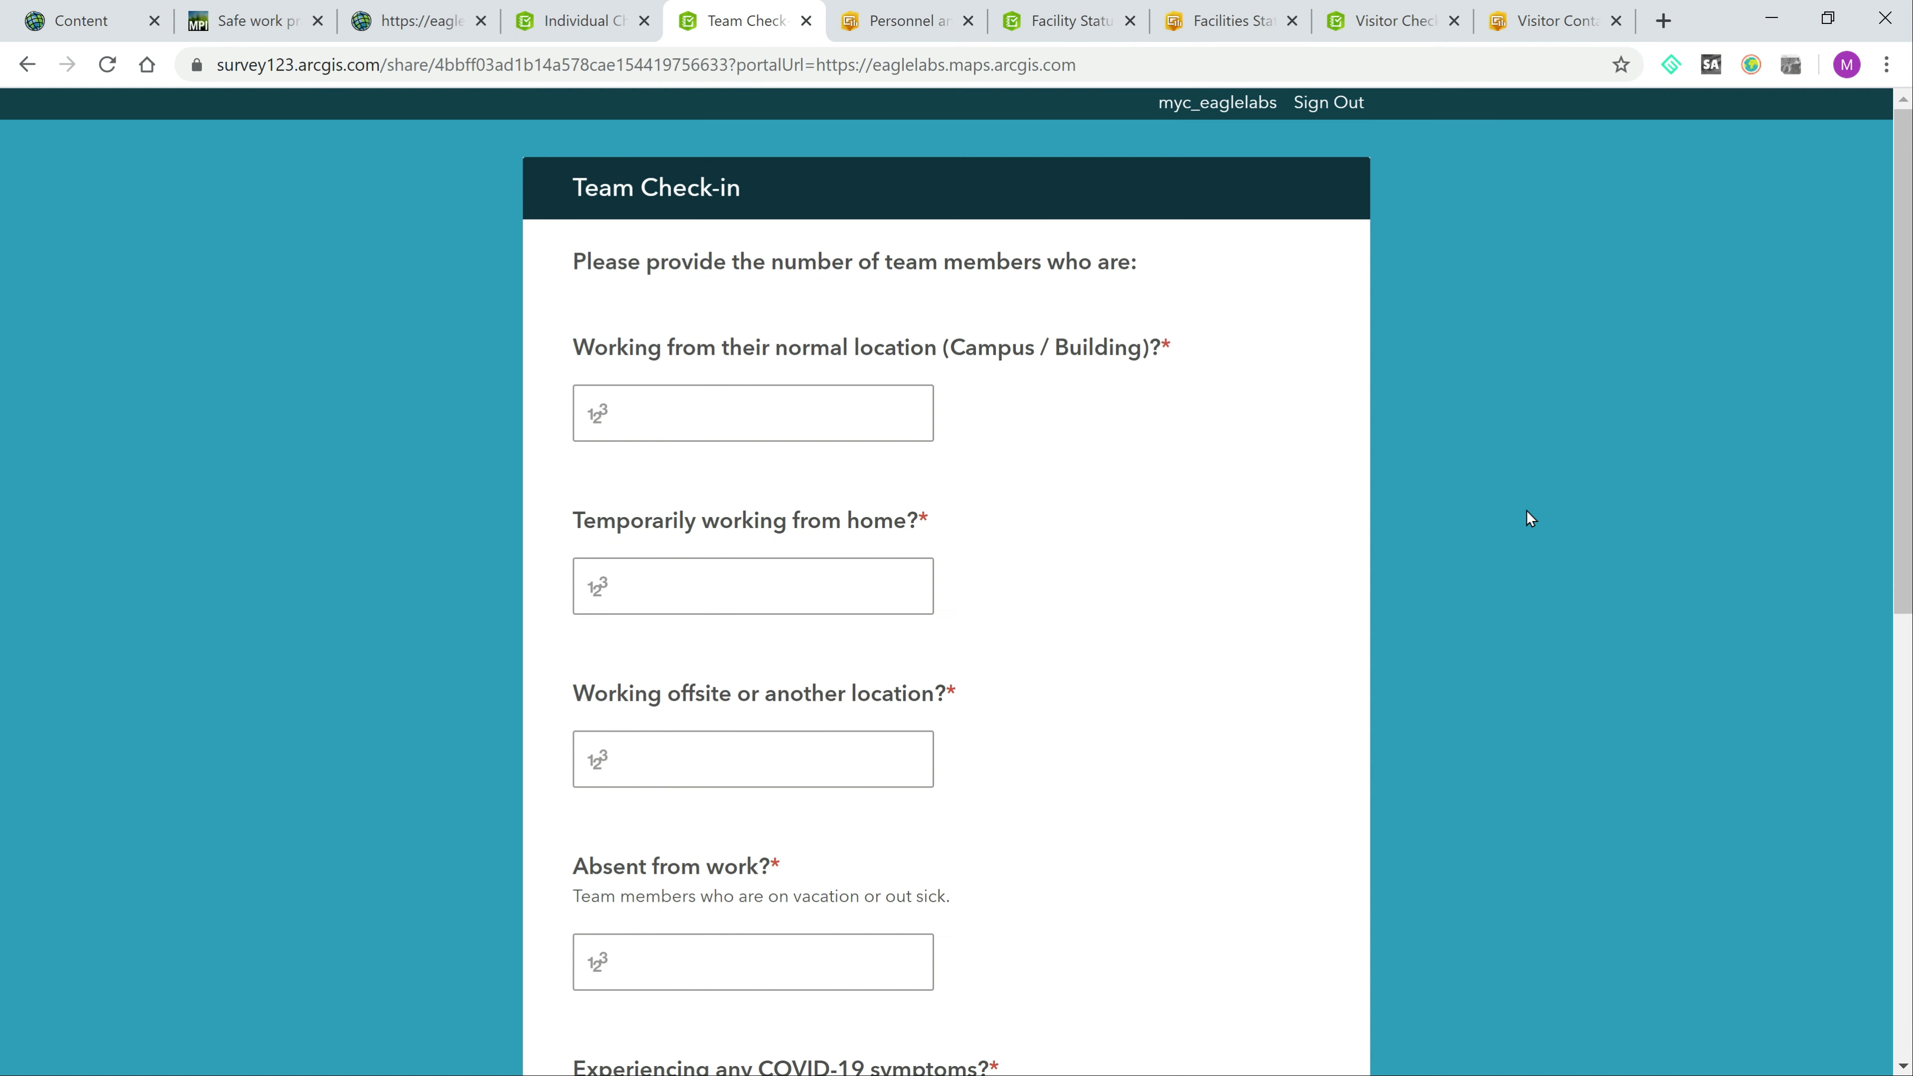
pyautogui.moveTo(1456, 530)
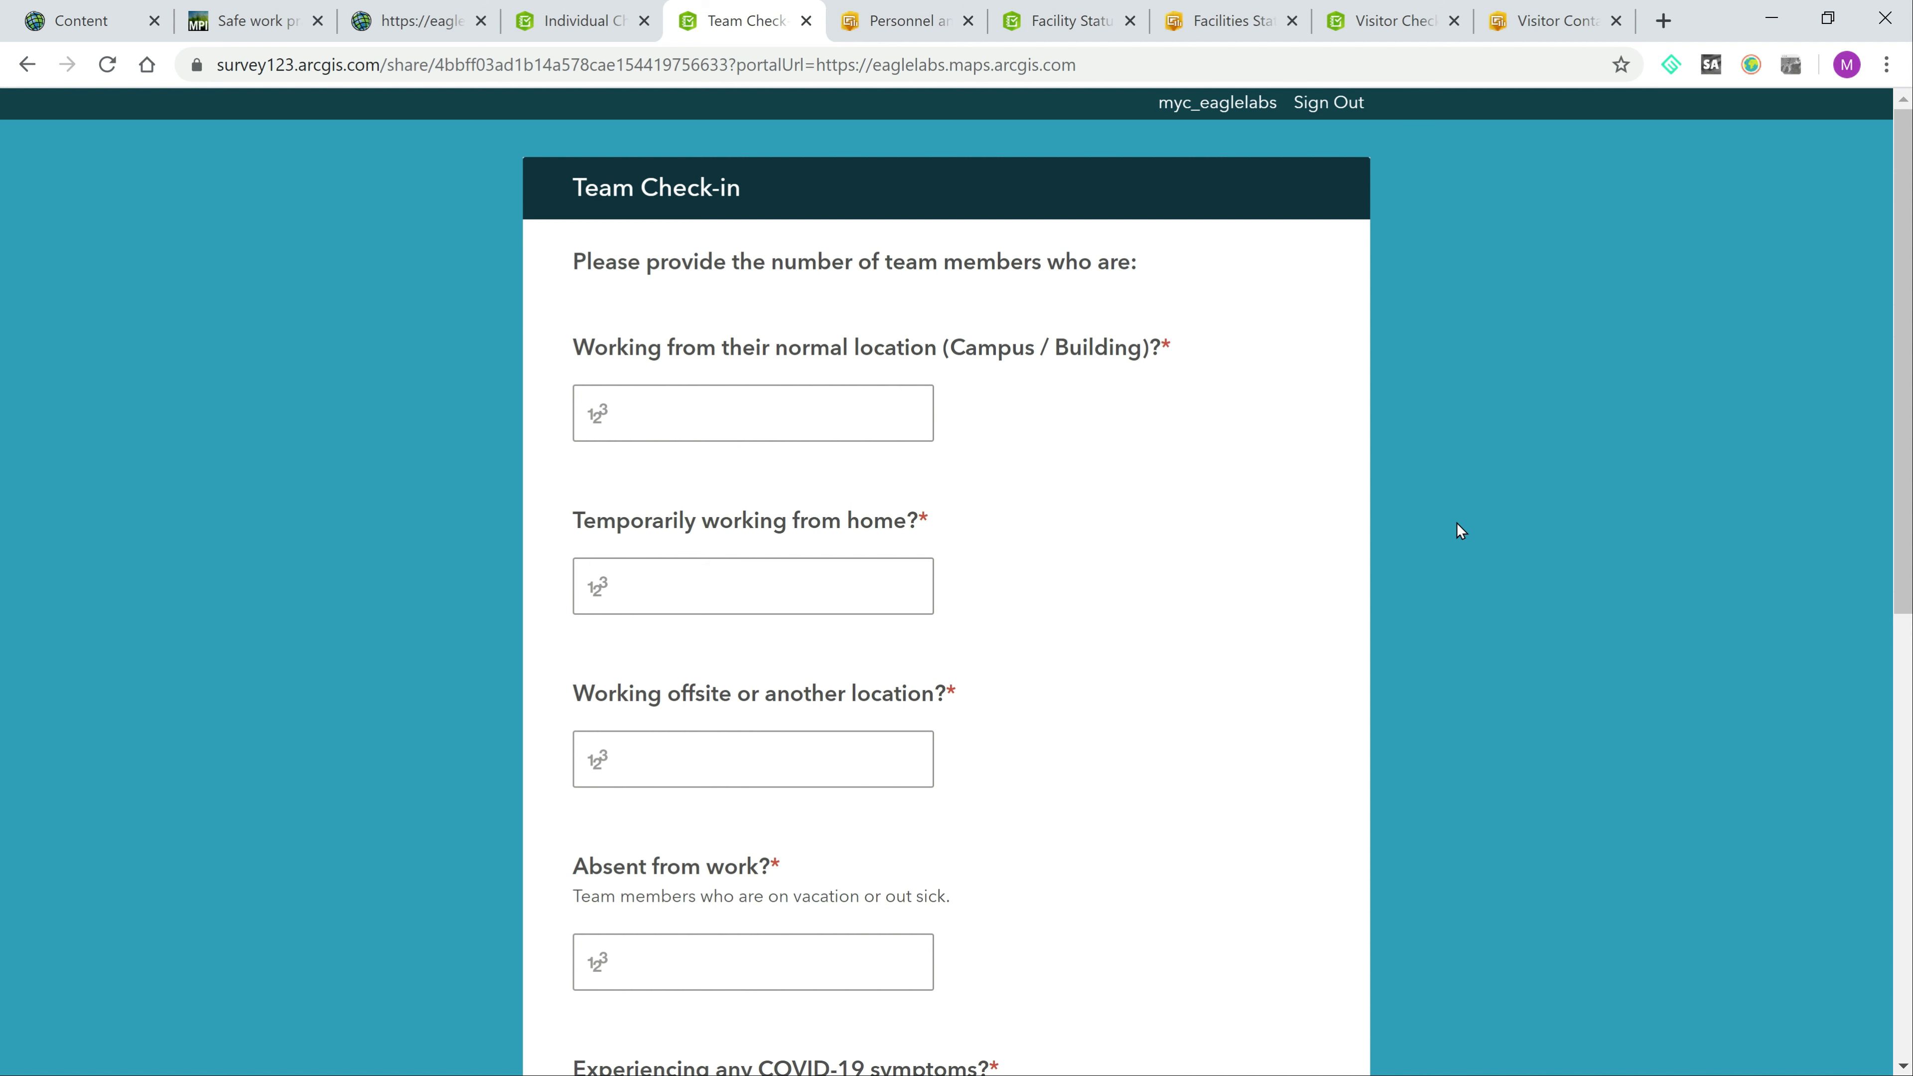
pyautogui.scroll(-3)
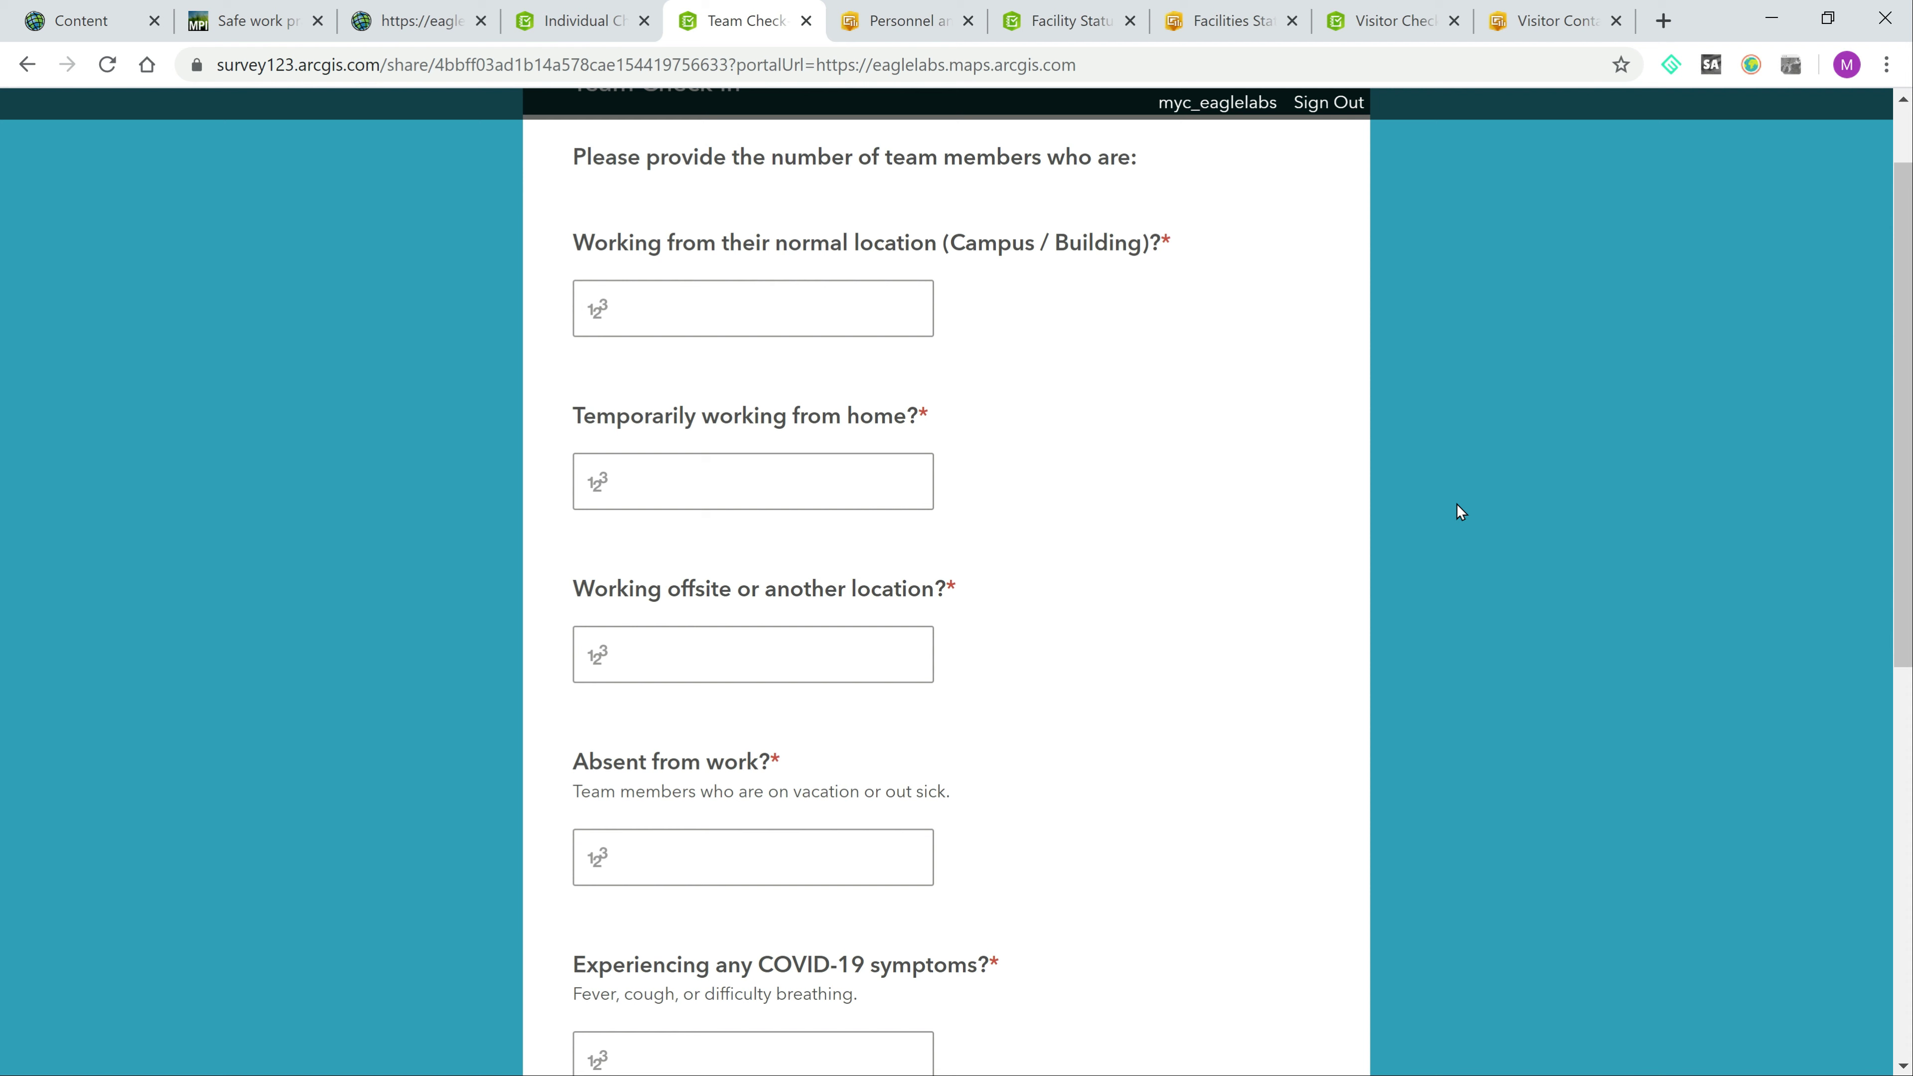
pyautogui.scroll(-3)
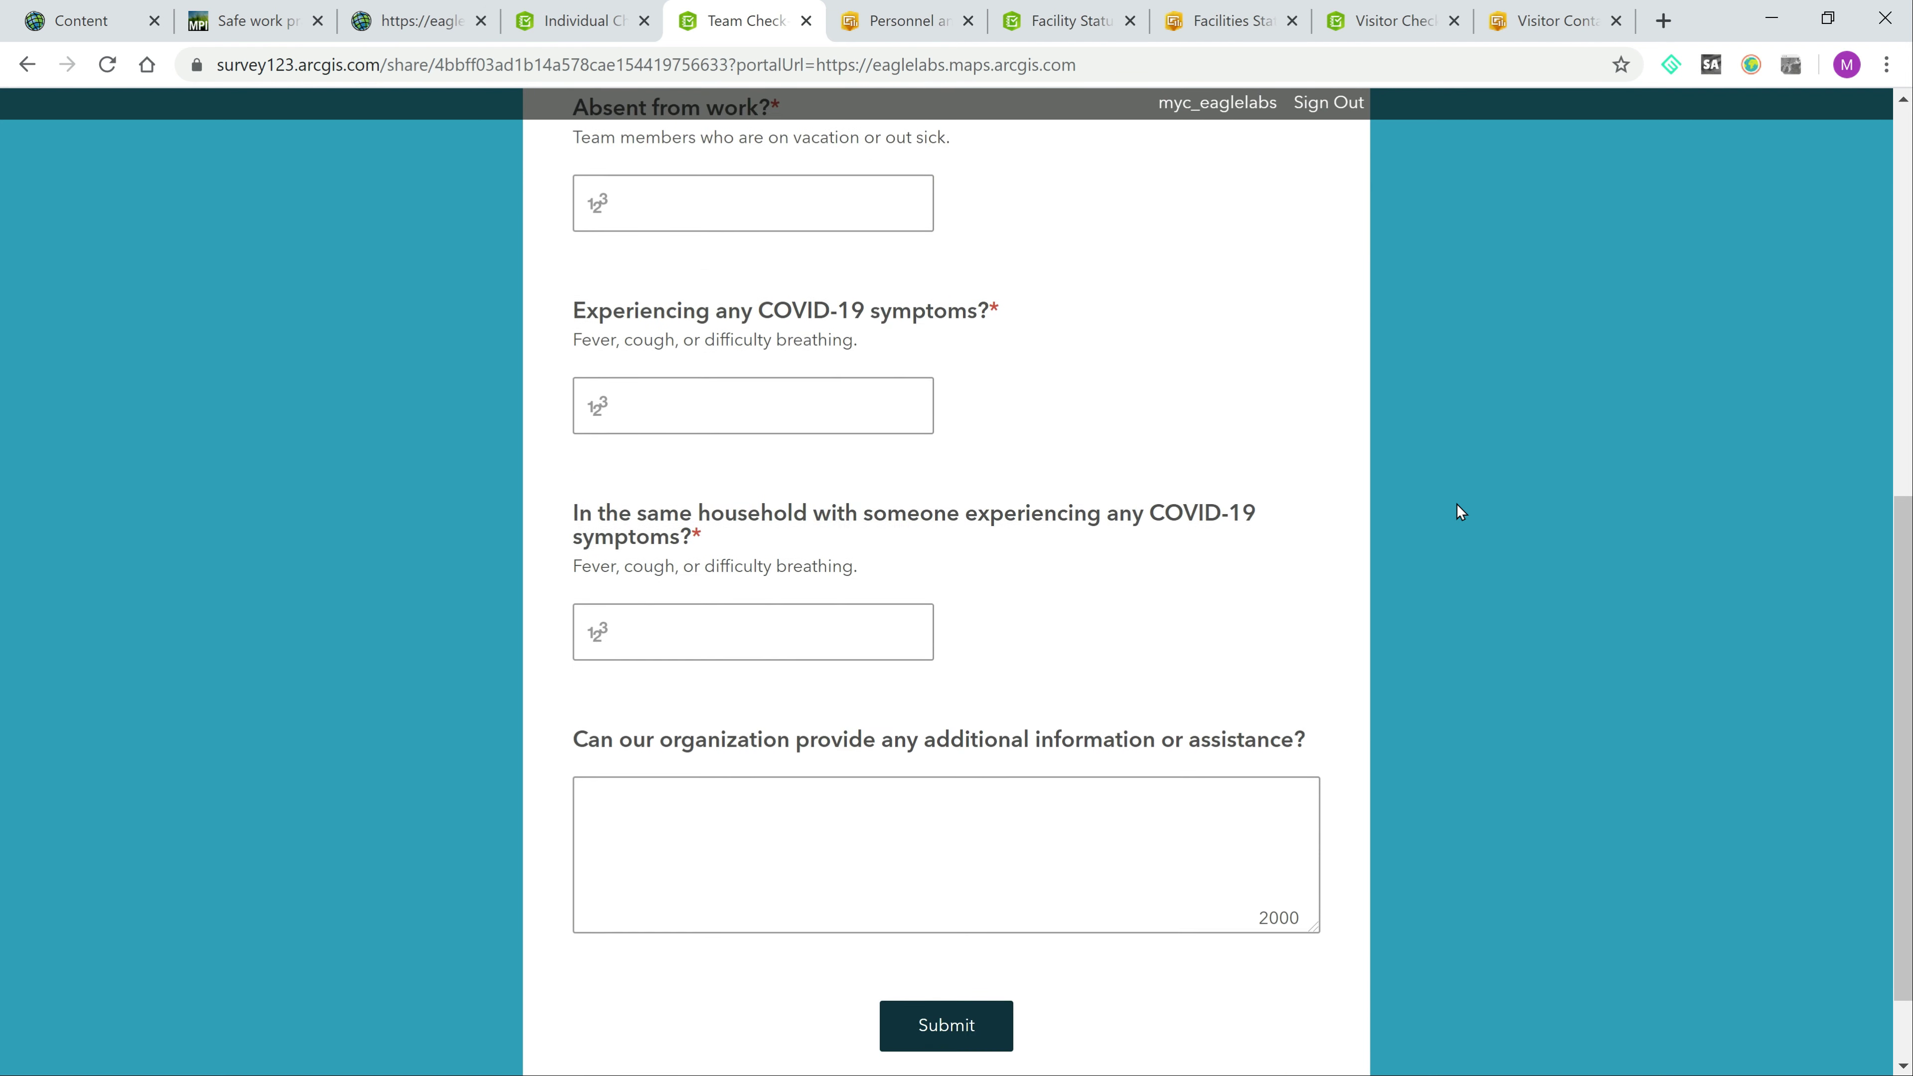
pyautogui.scroll(-3)
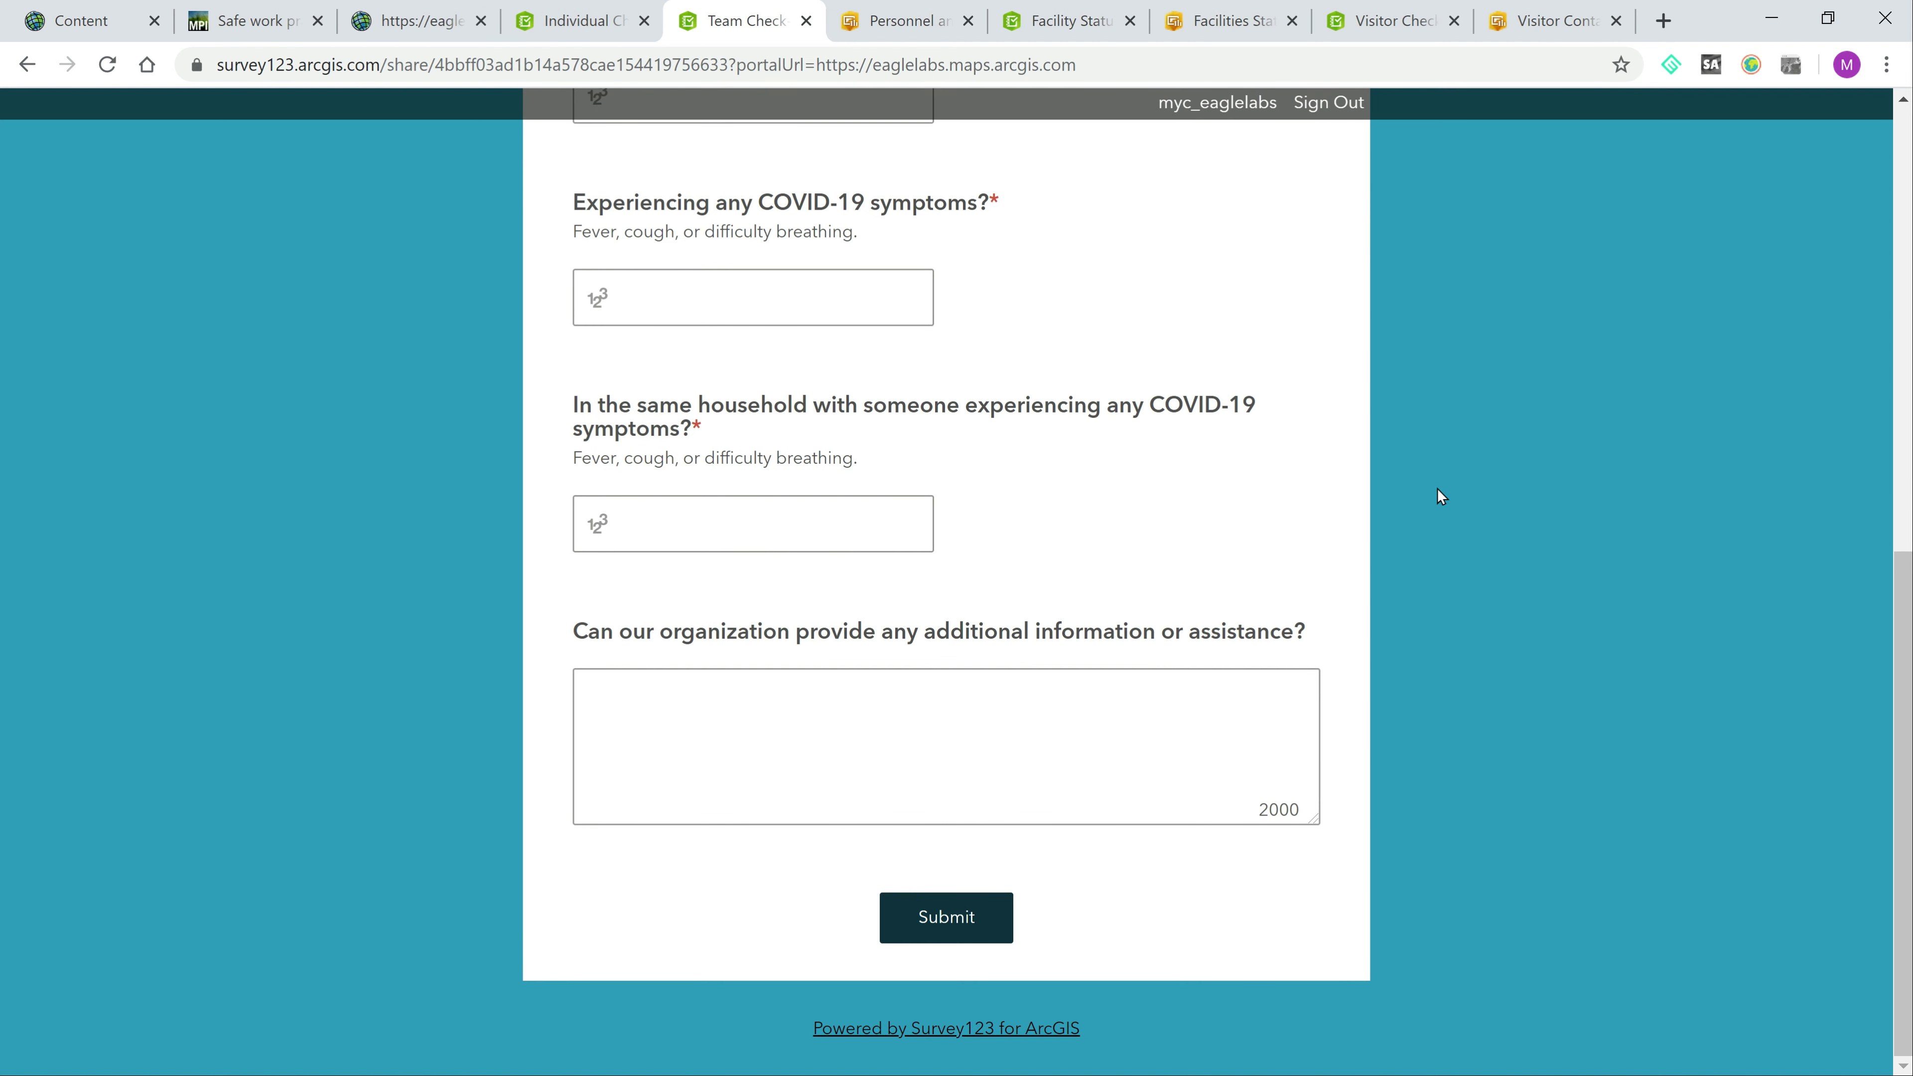
pyautogui.click(899, 21)
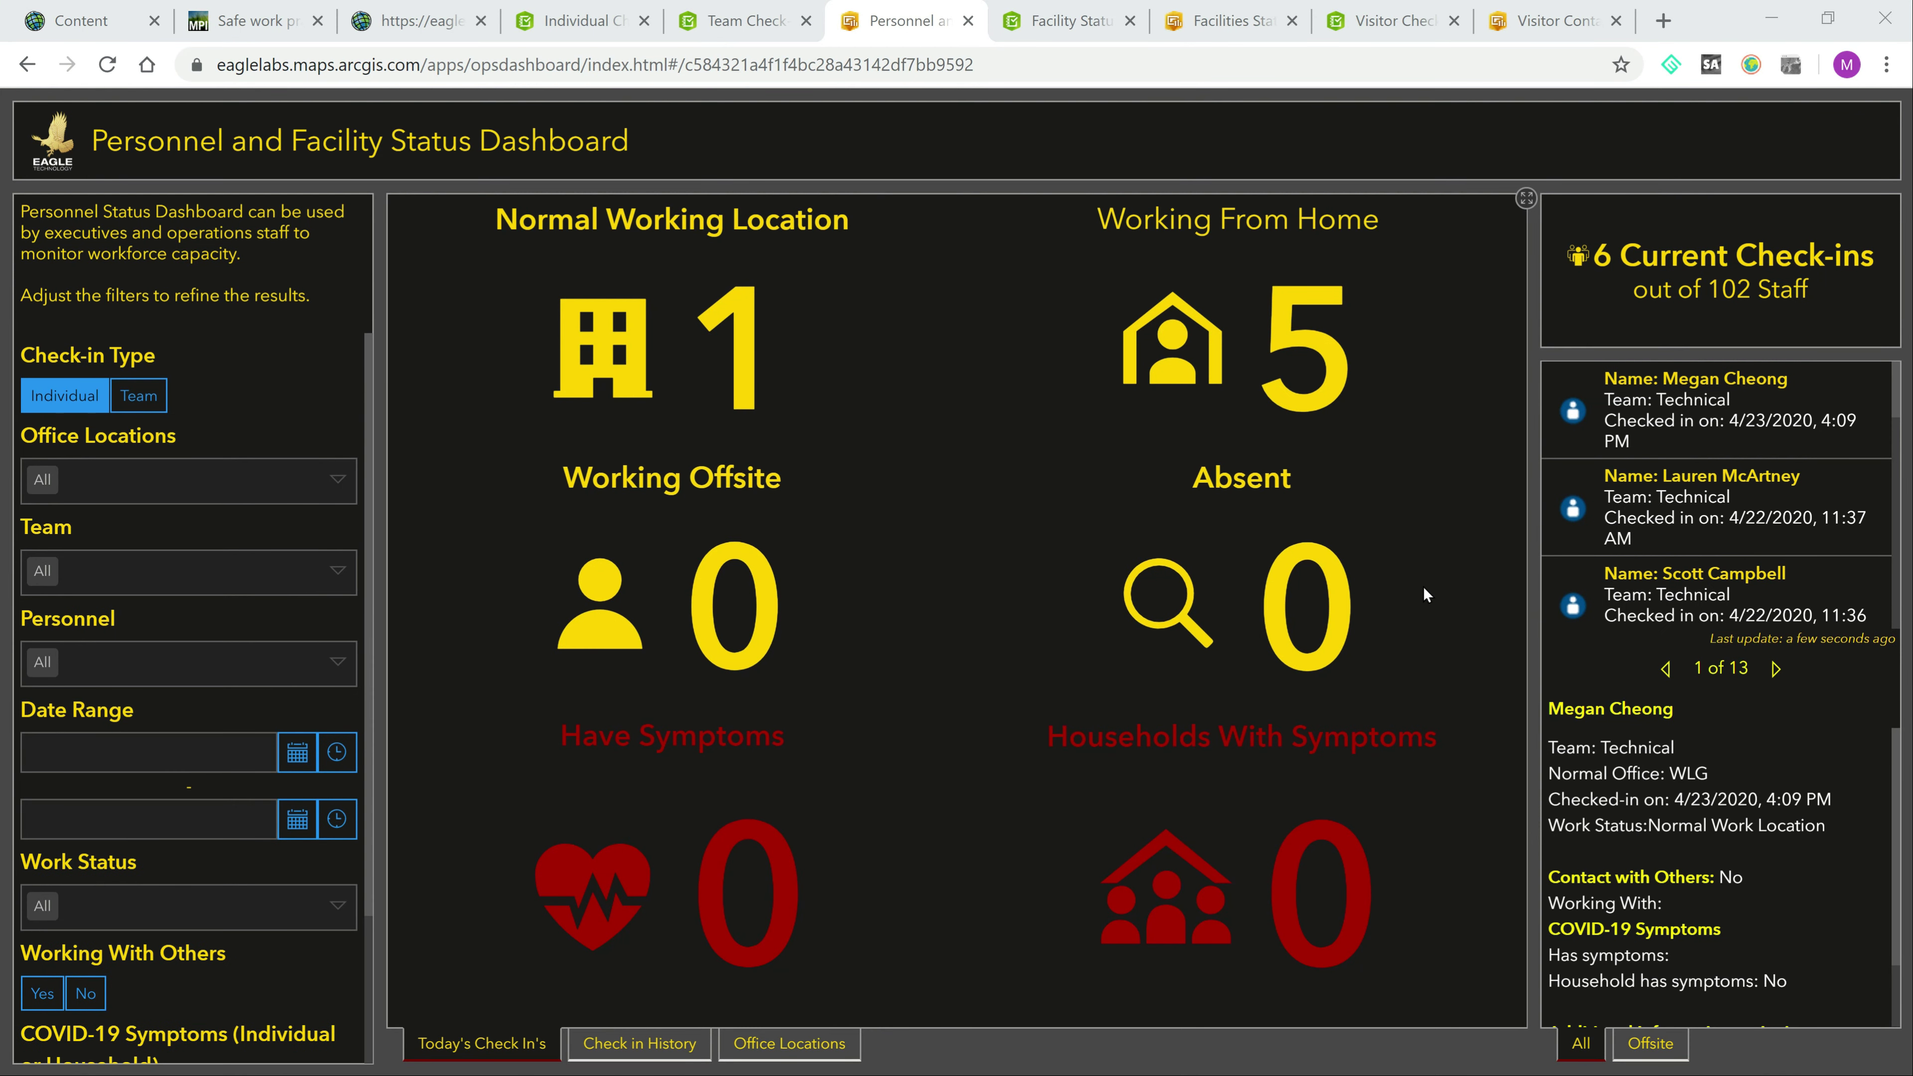
pyautogui.moveTo(1231, 538)
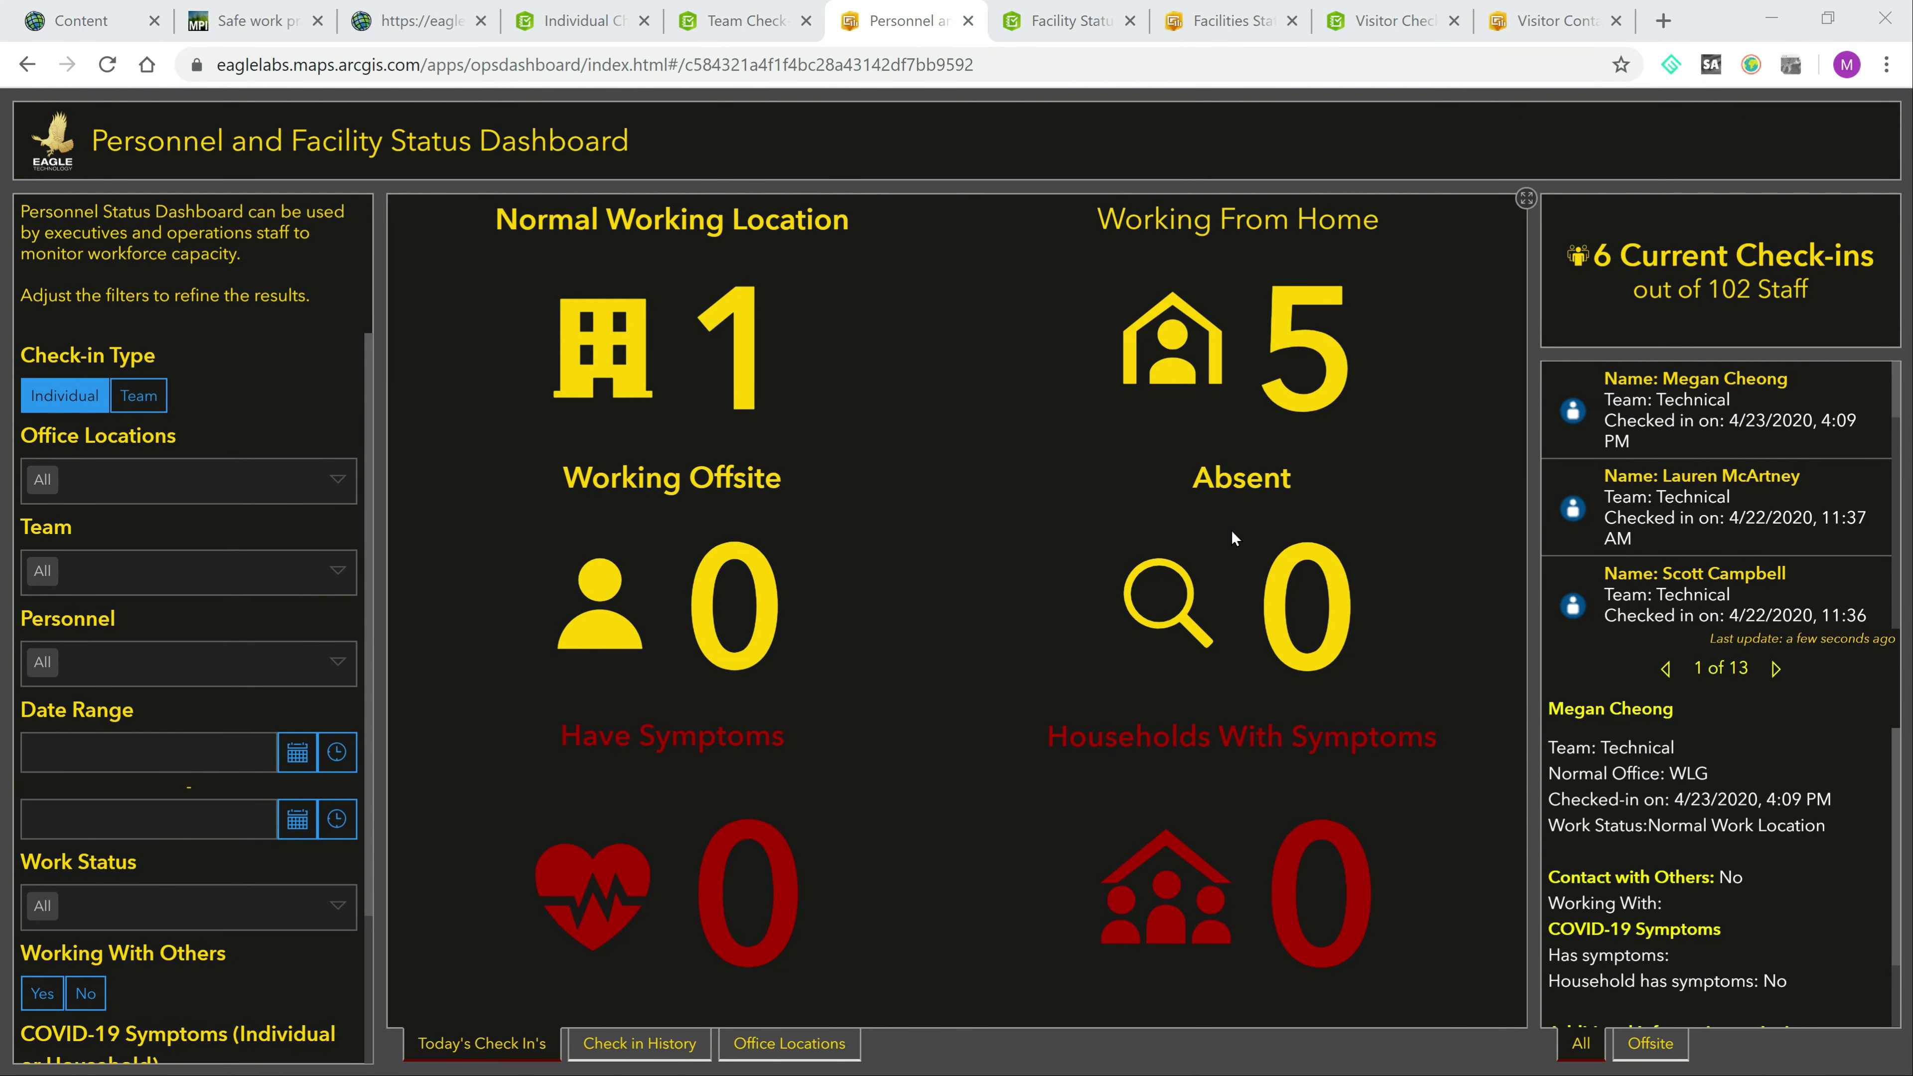
pyautogui.moveTo(1099, 518)
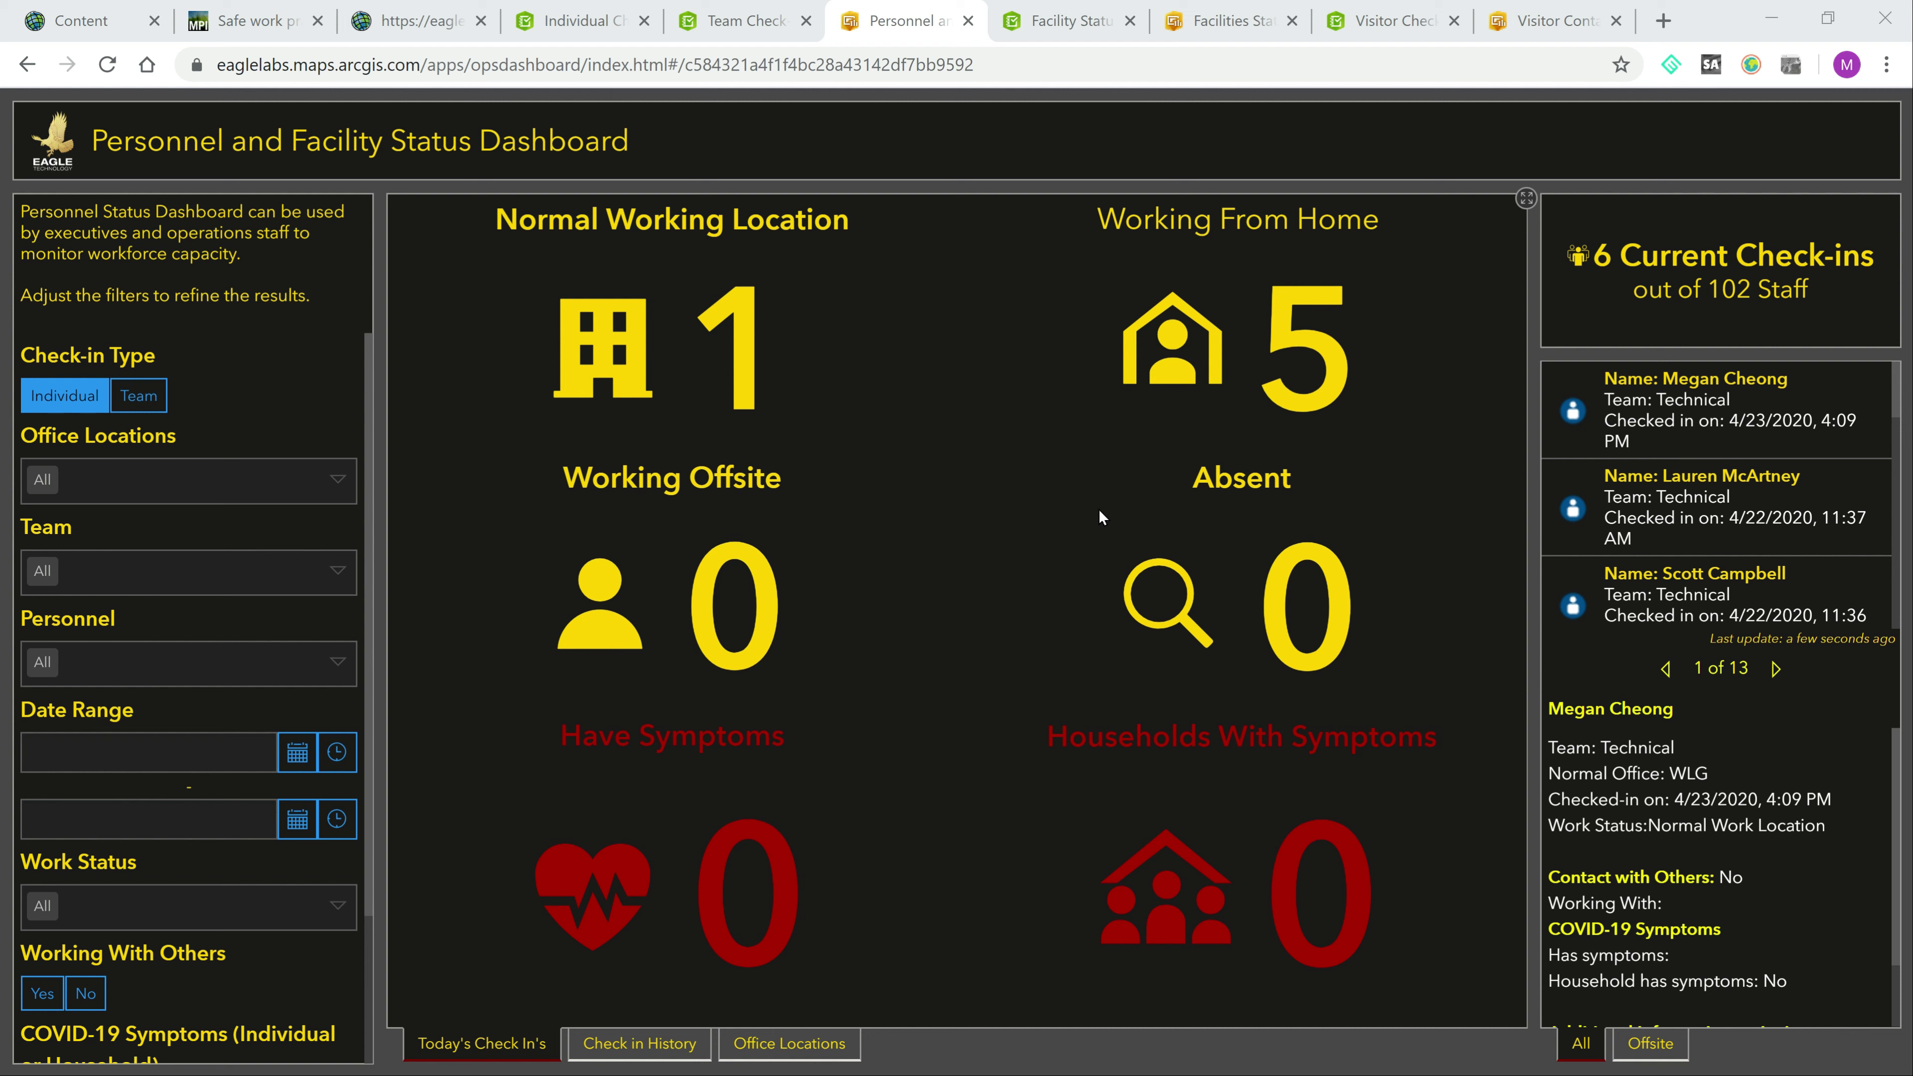
pyautogui.moveTo(1648, 458)
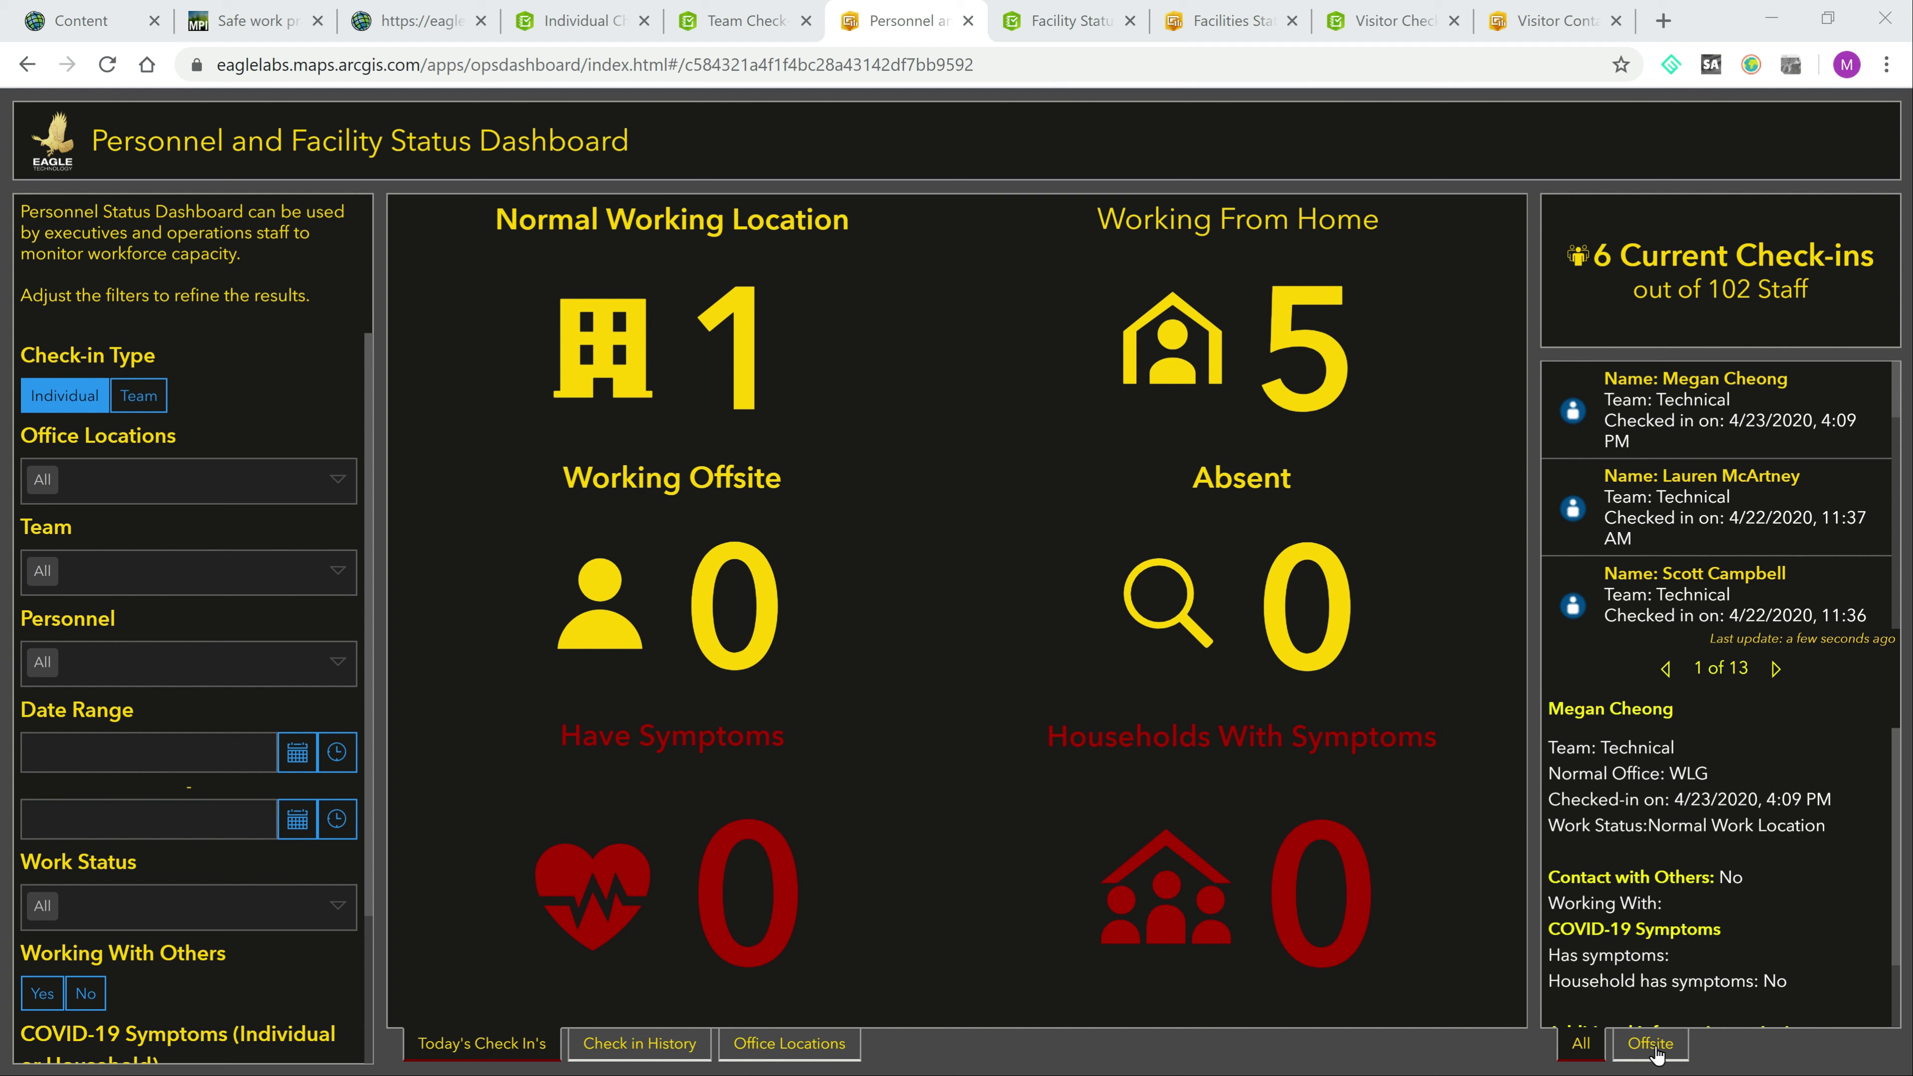
# Step: View today's offsite check-ins plotted on the New Zealand map in the Personnel and Facility Status Dashboard
pyautogui.click(1651, 1058)
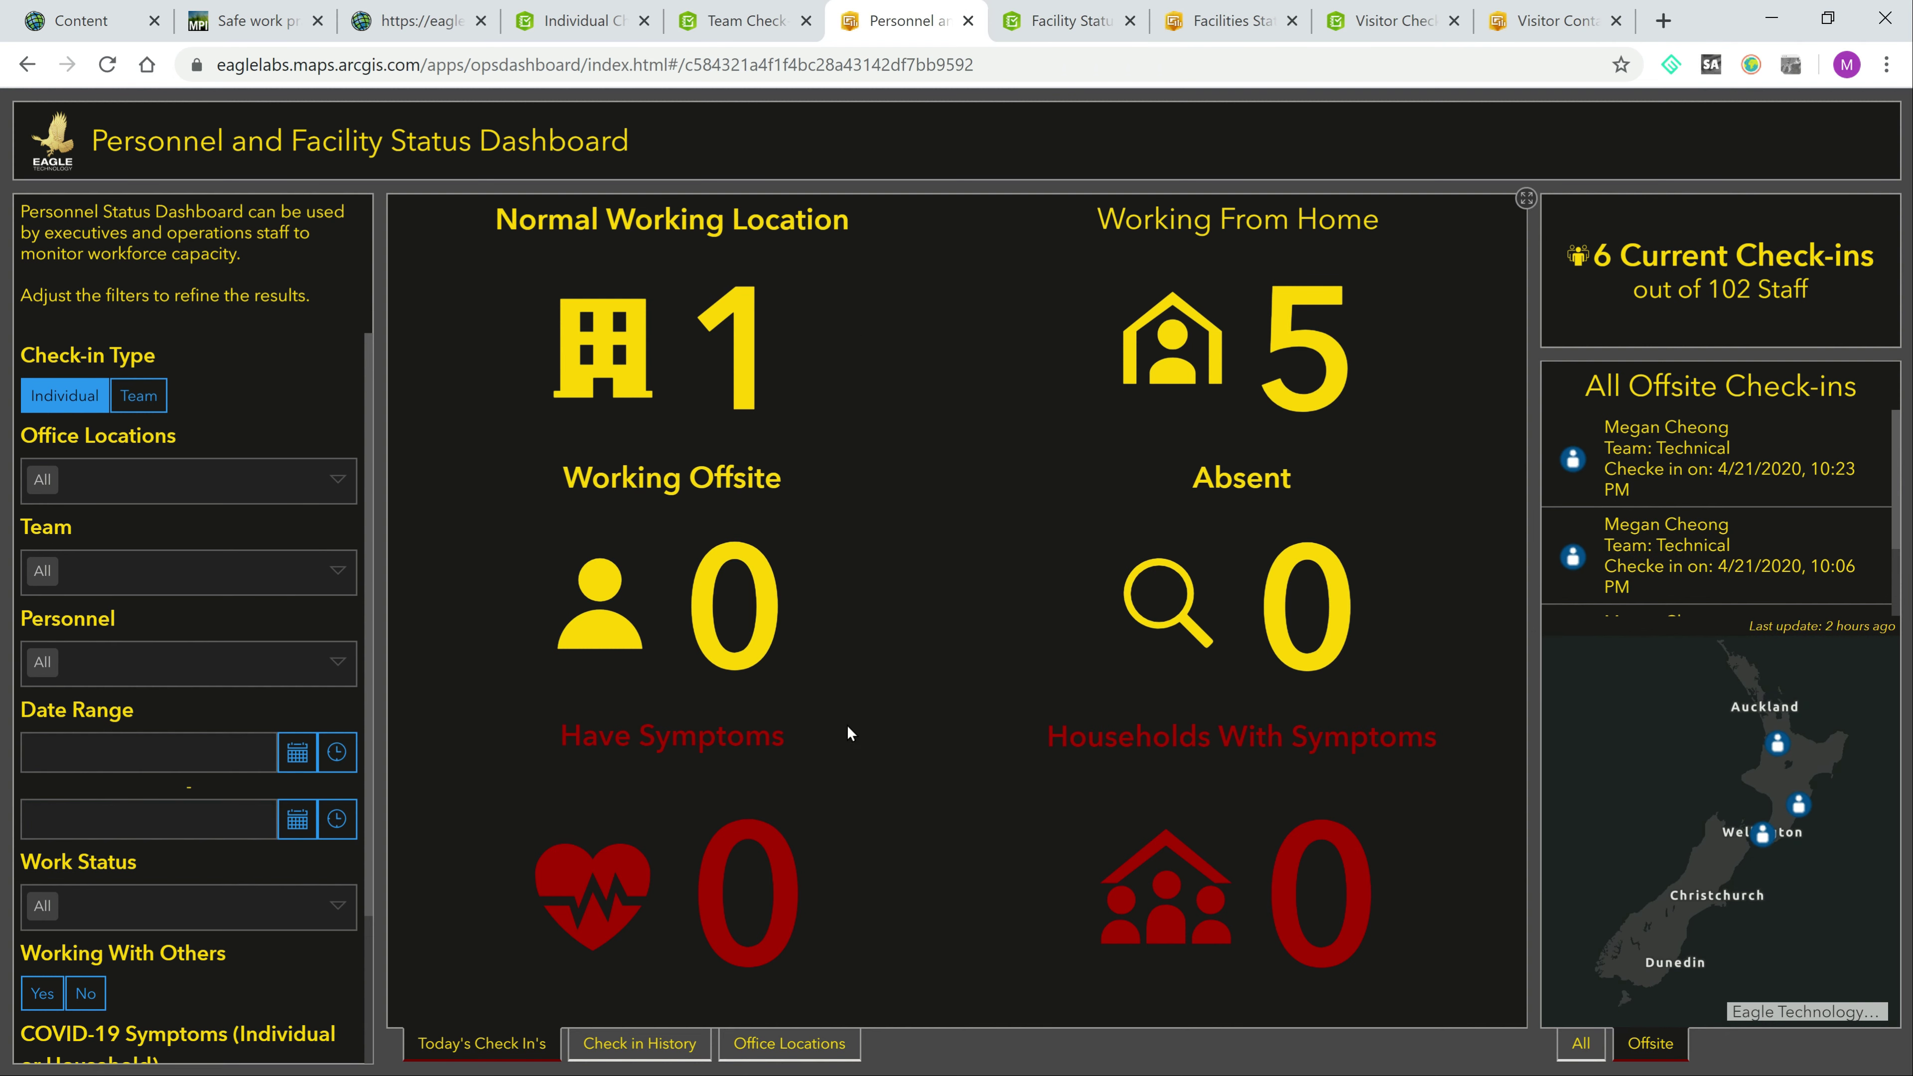
pyautogui.moveTo(837, 437)
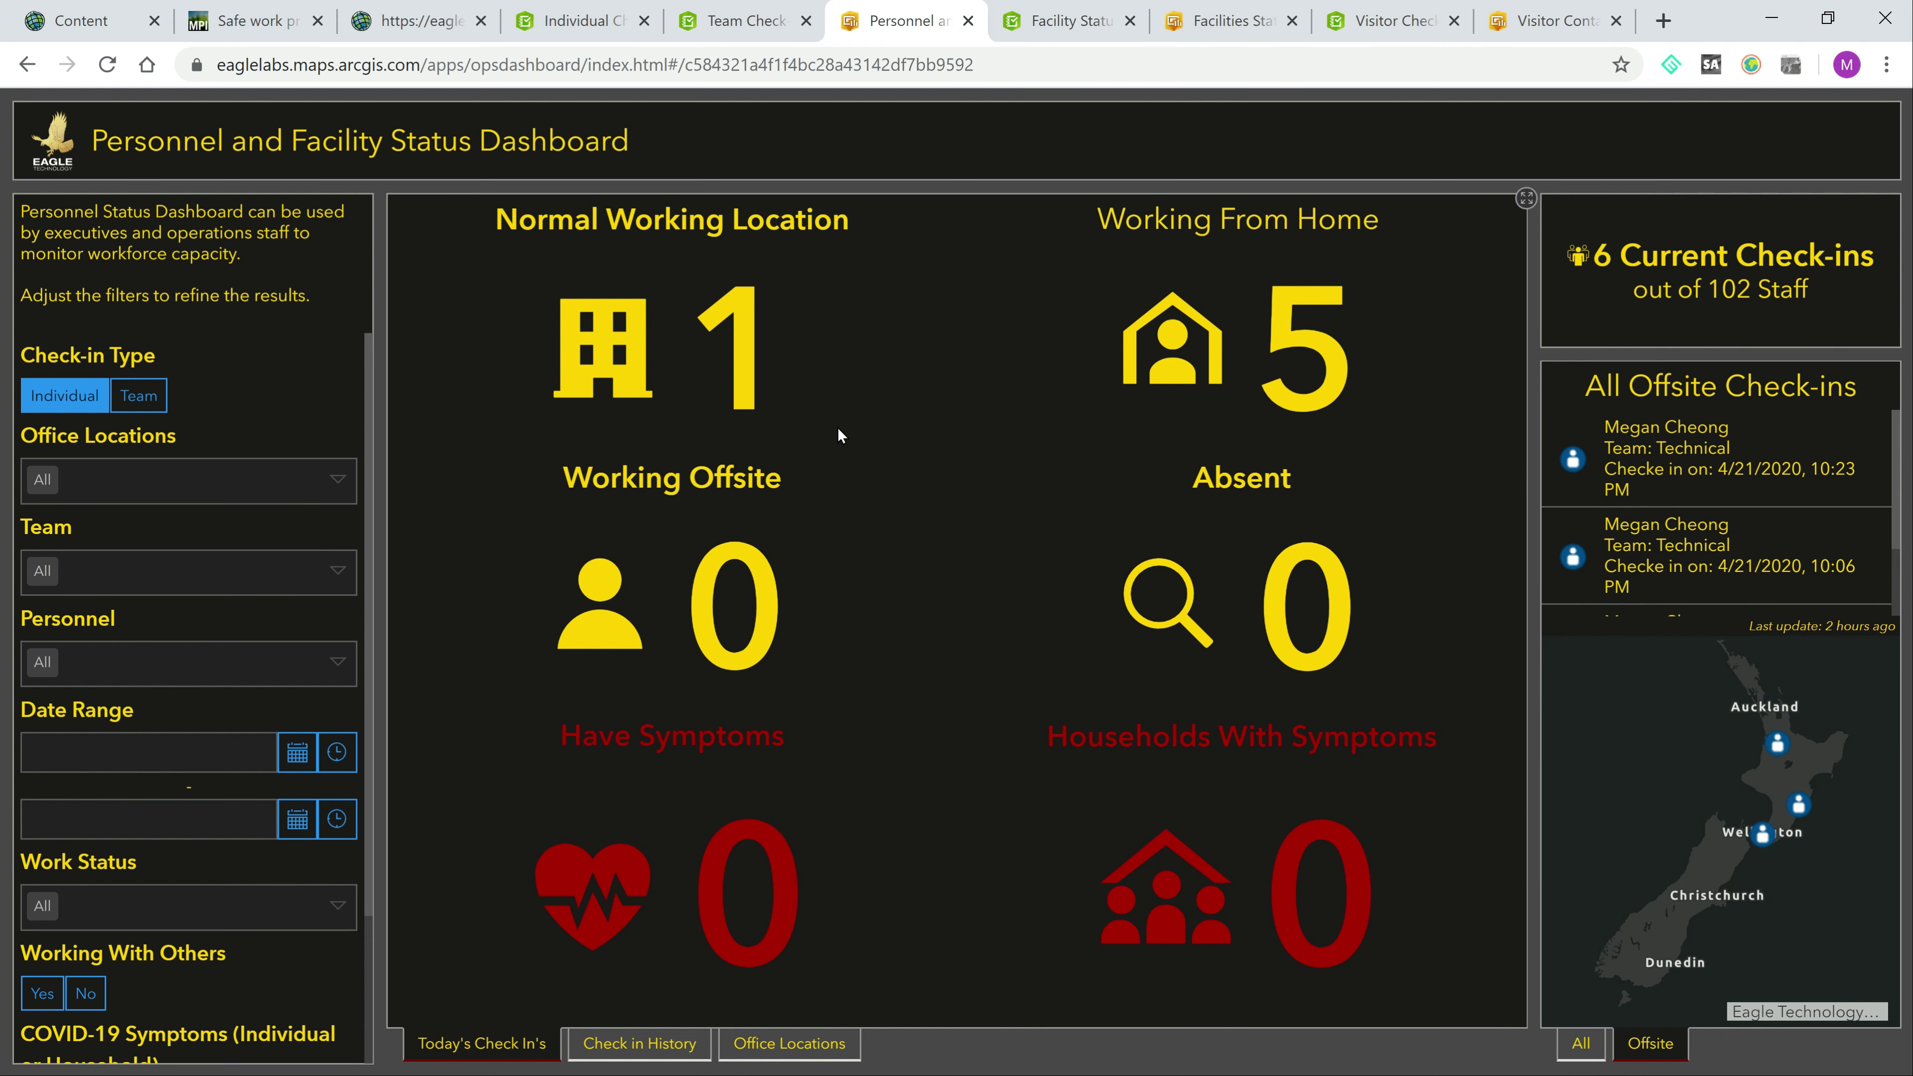
pyautogui.moveTo(846, 438)
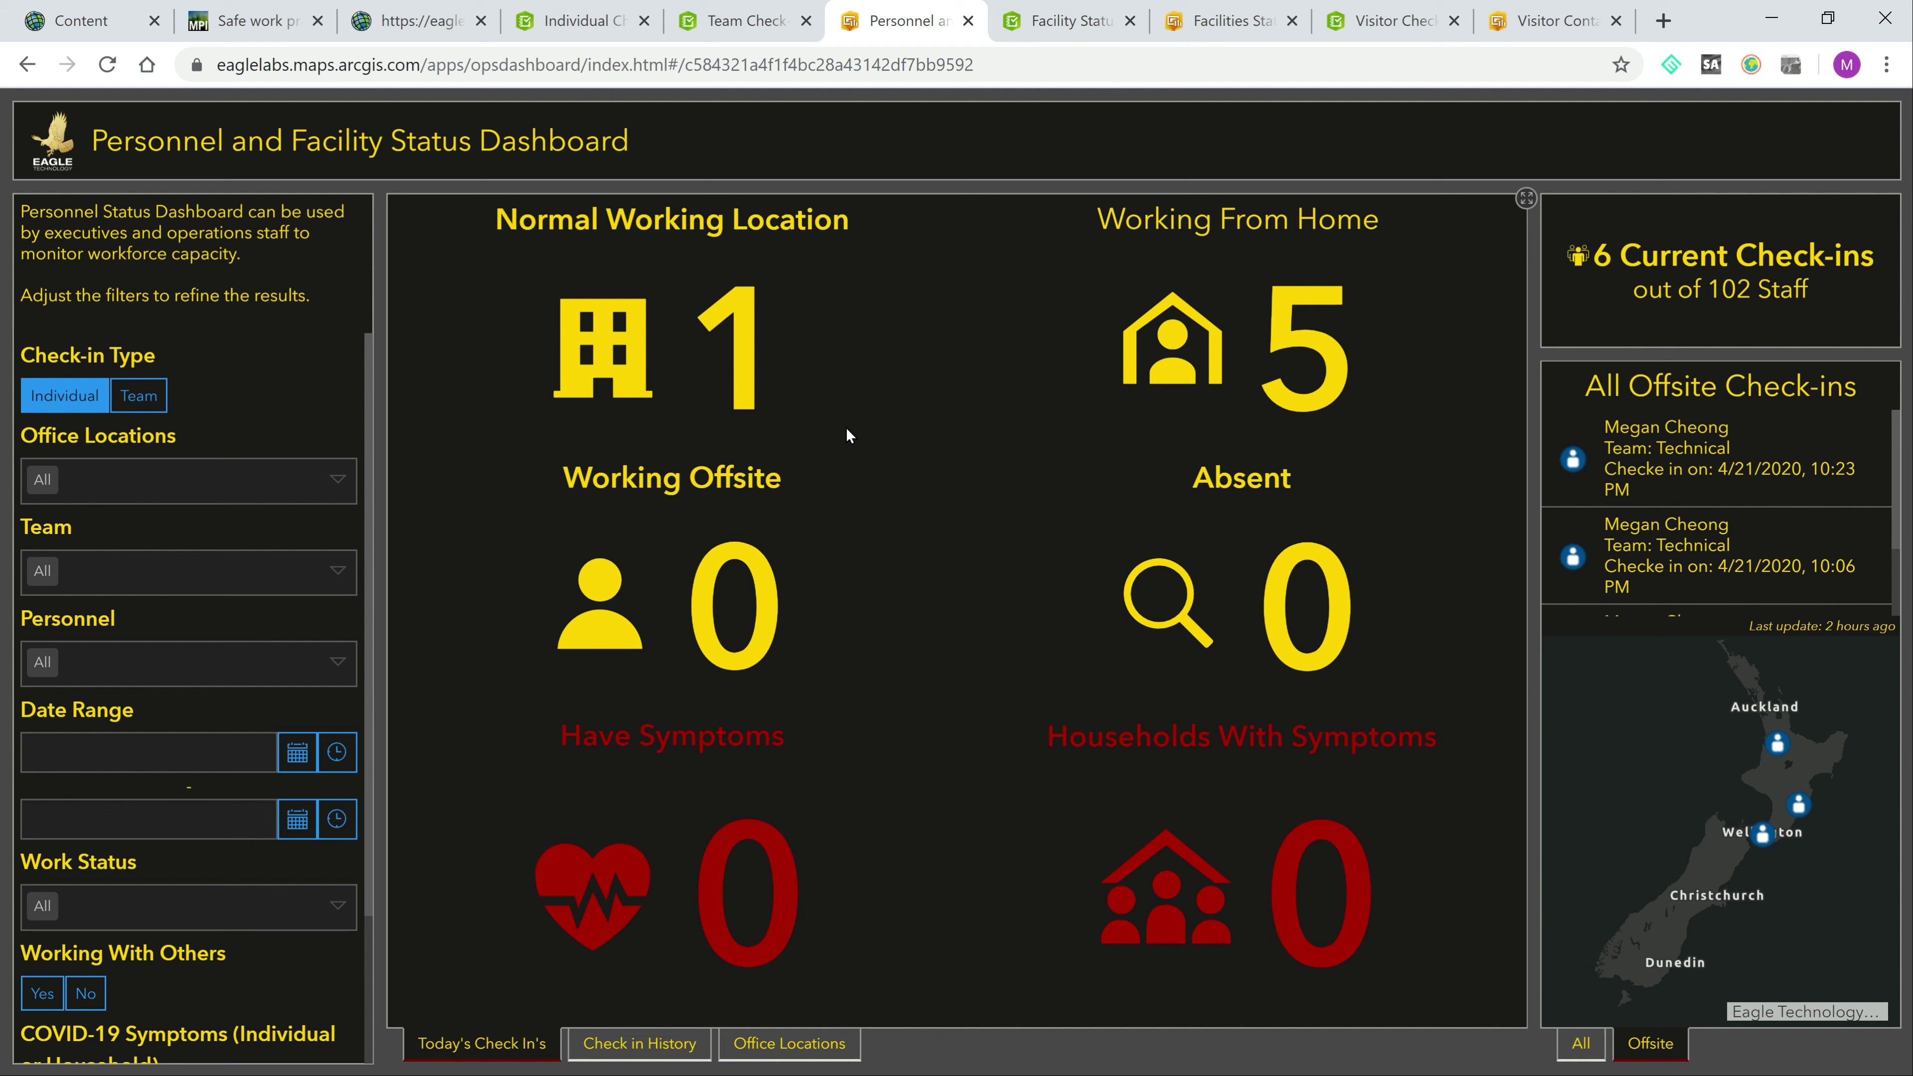
pyautogui.moveTo(579, 461)
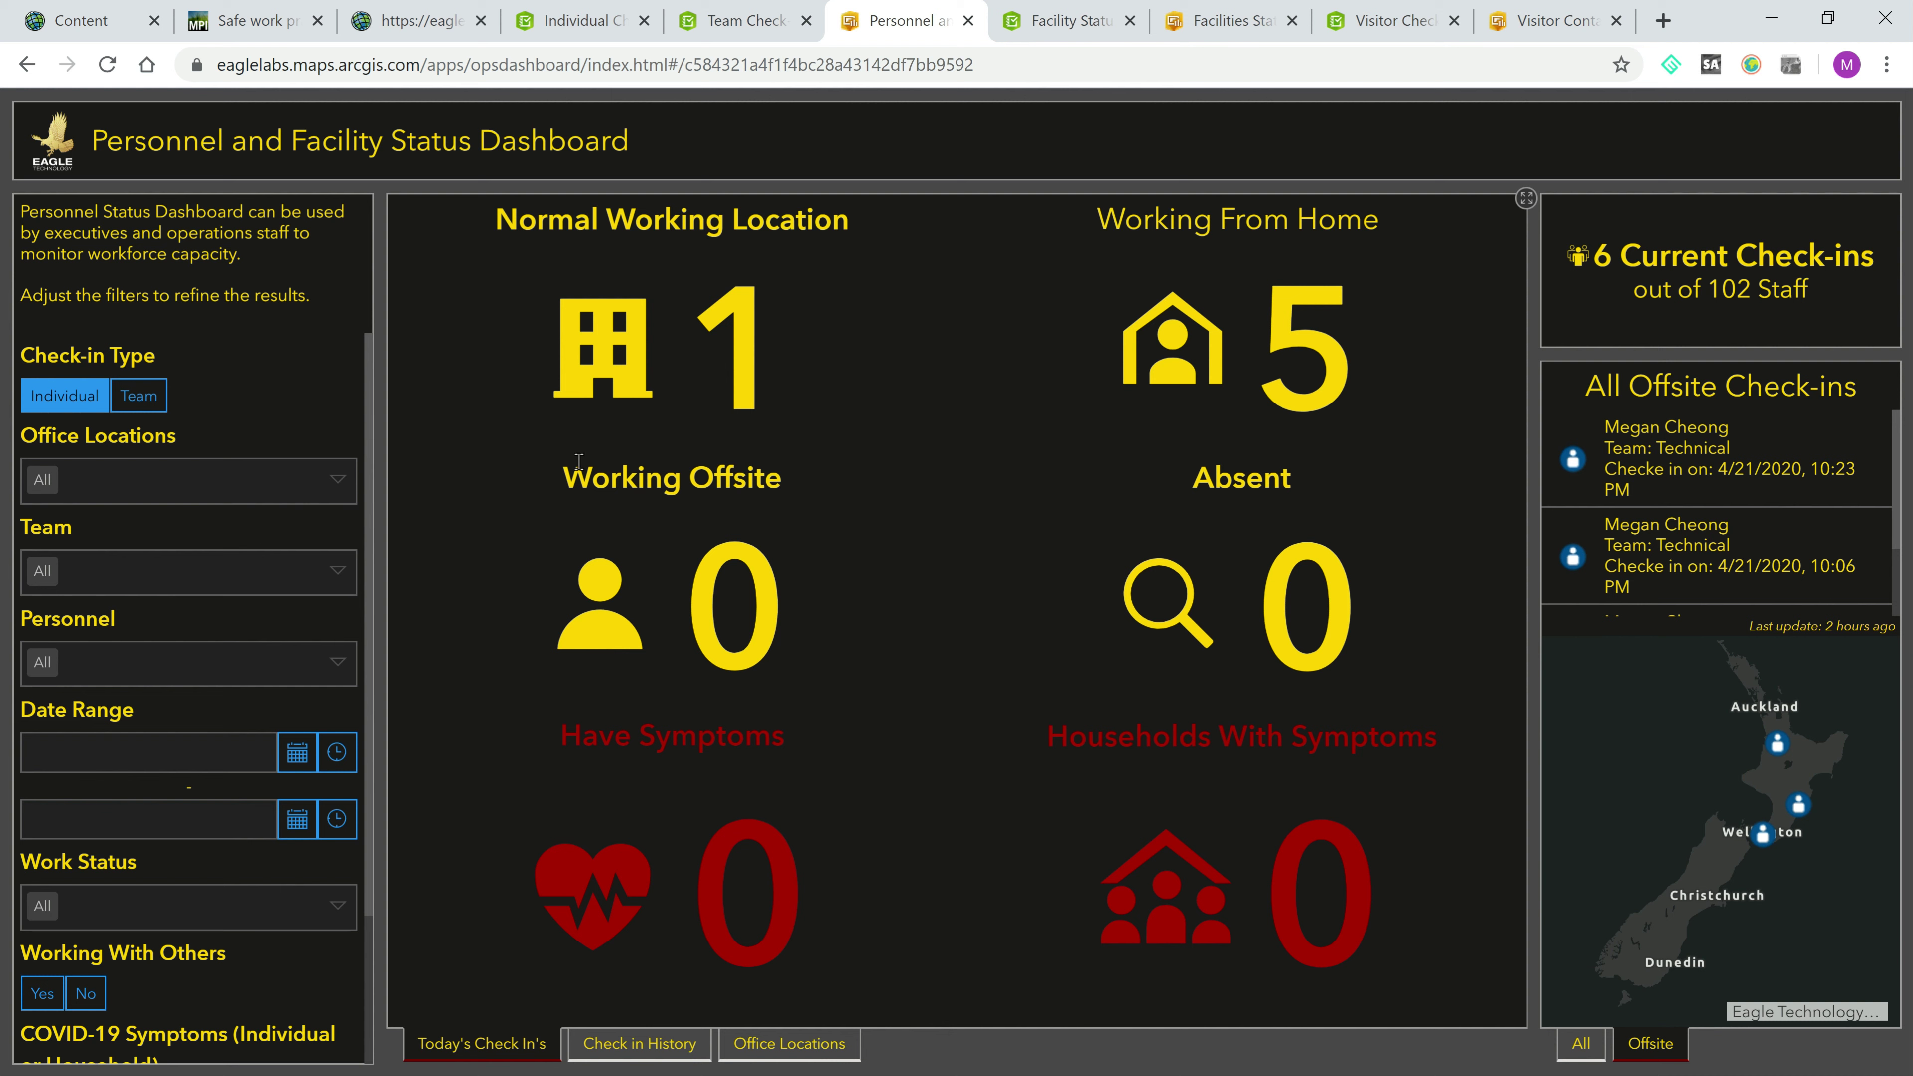
pyautogui.click(186, 480)
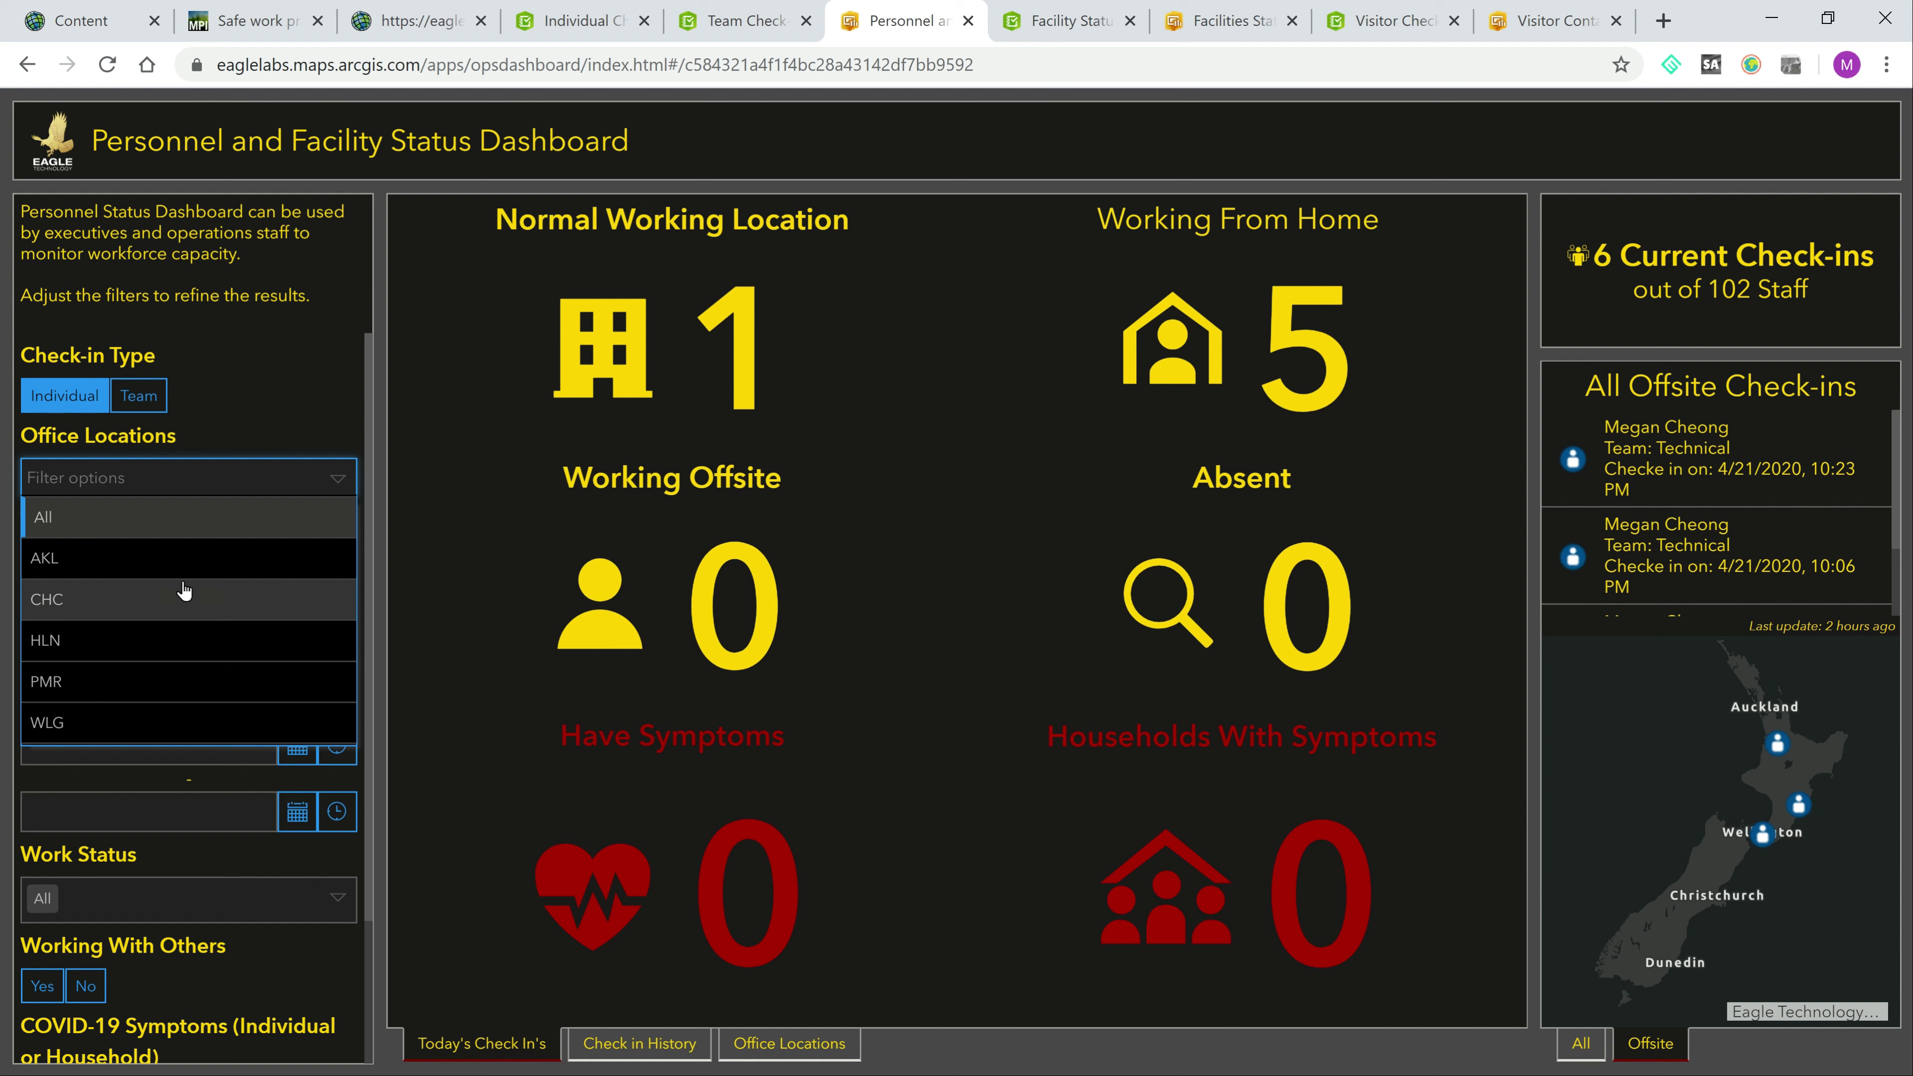
pyautogui.click(47, 600)
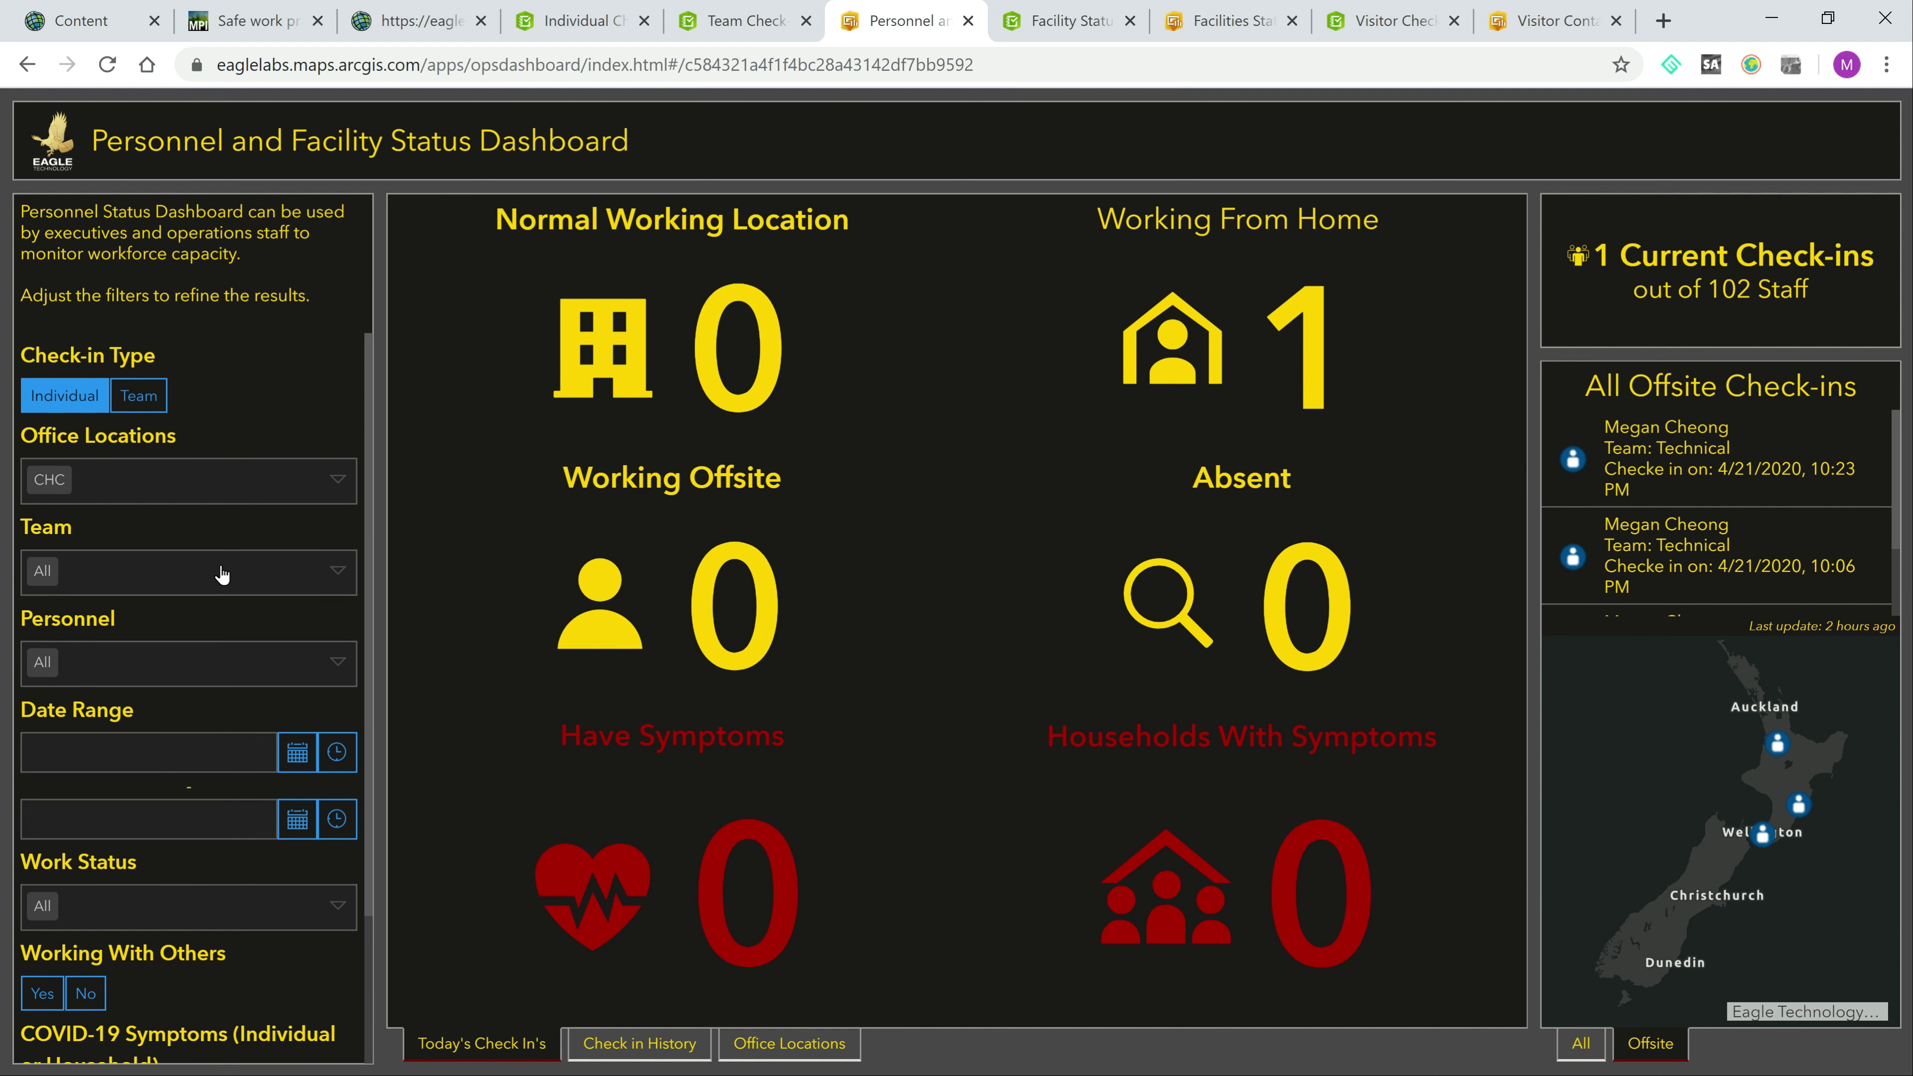
pyautogui.click(190, 663)
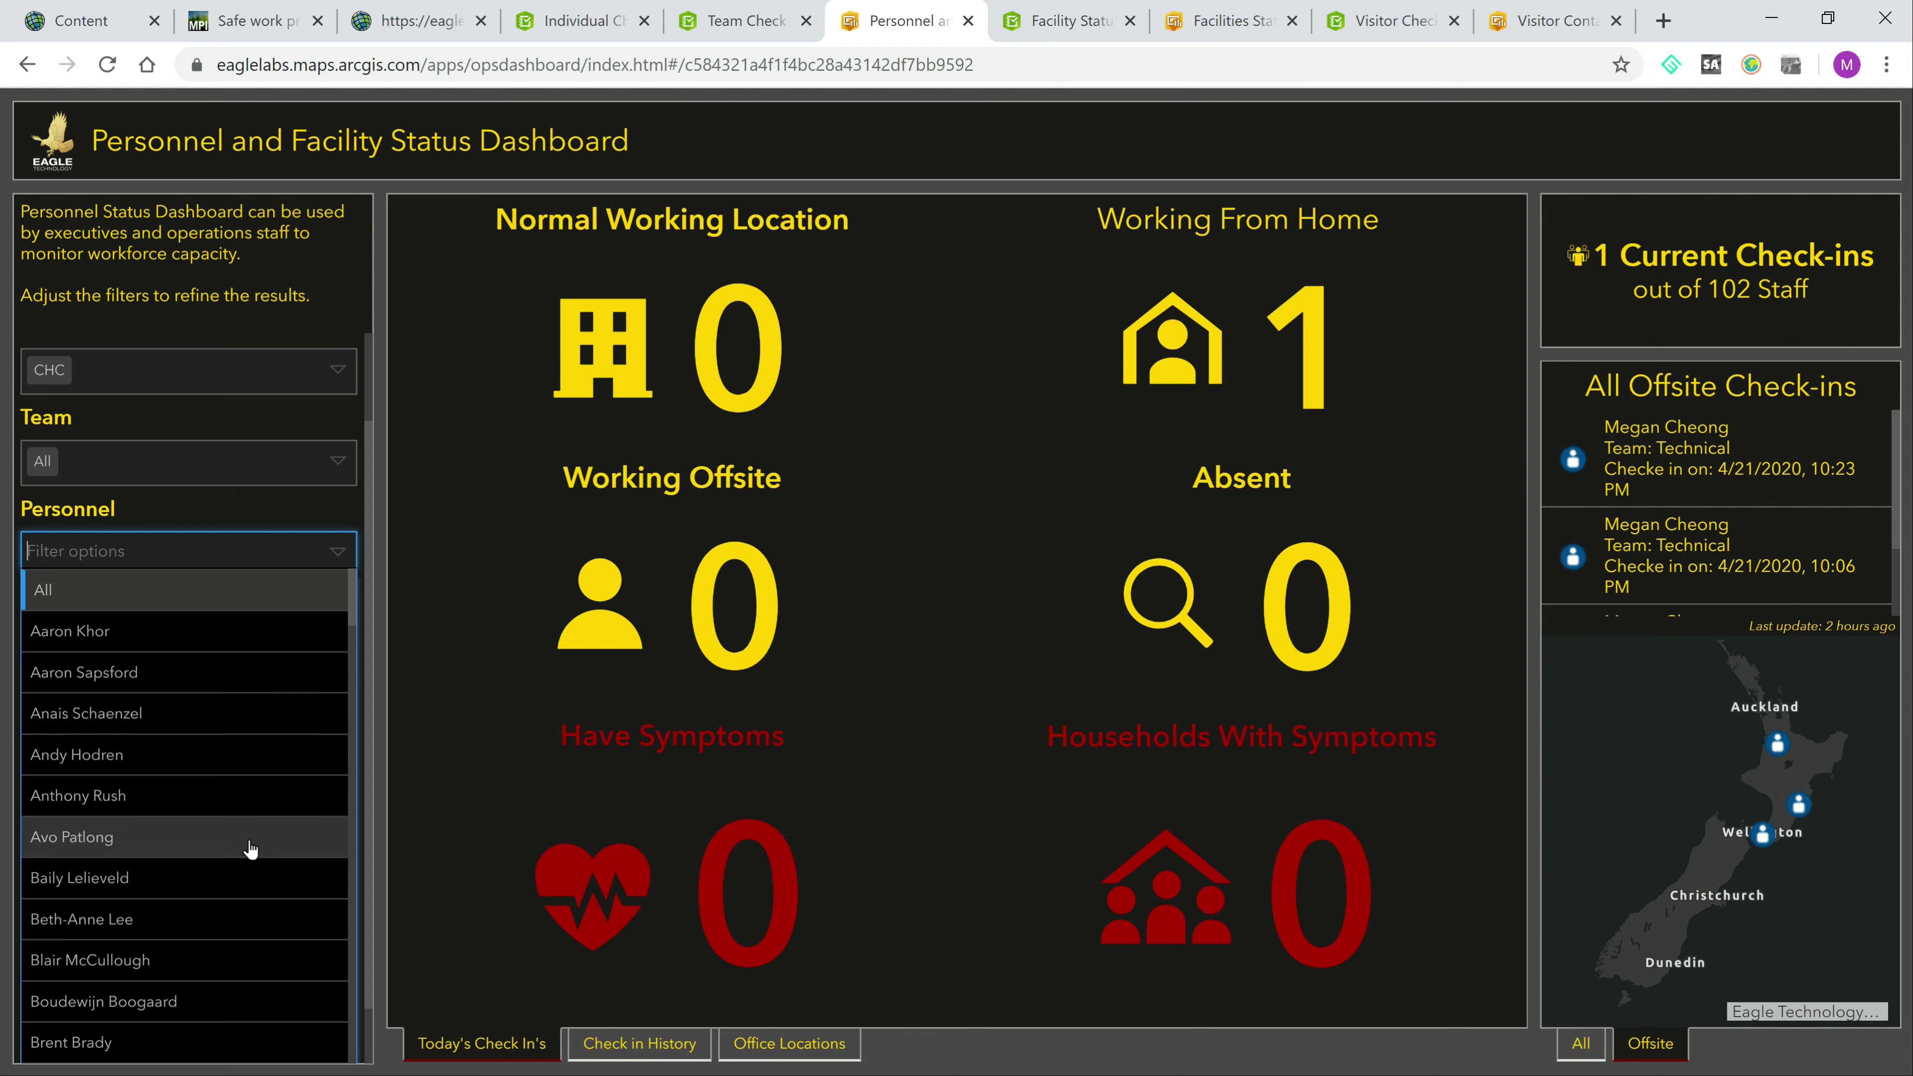
pyautogui.click(71, 837)
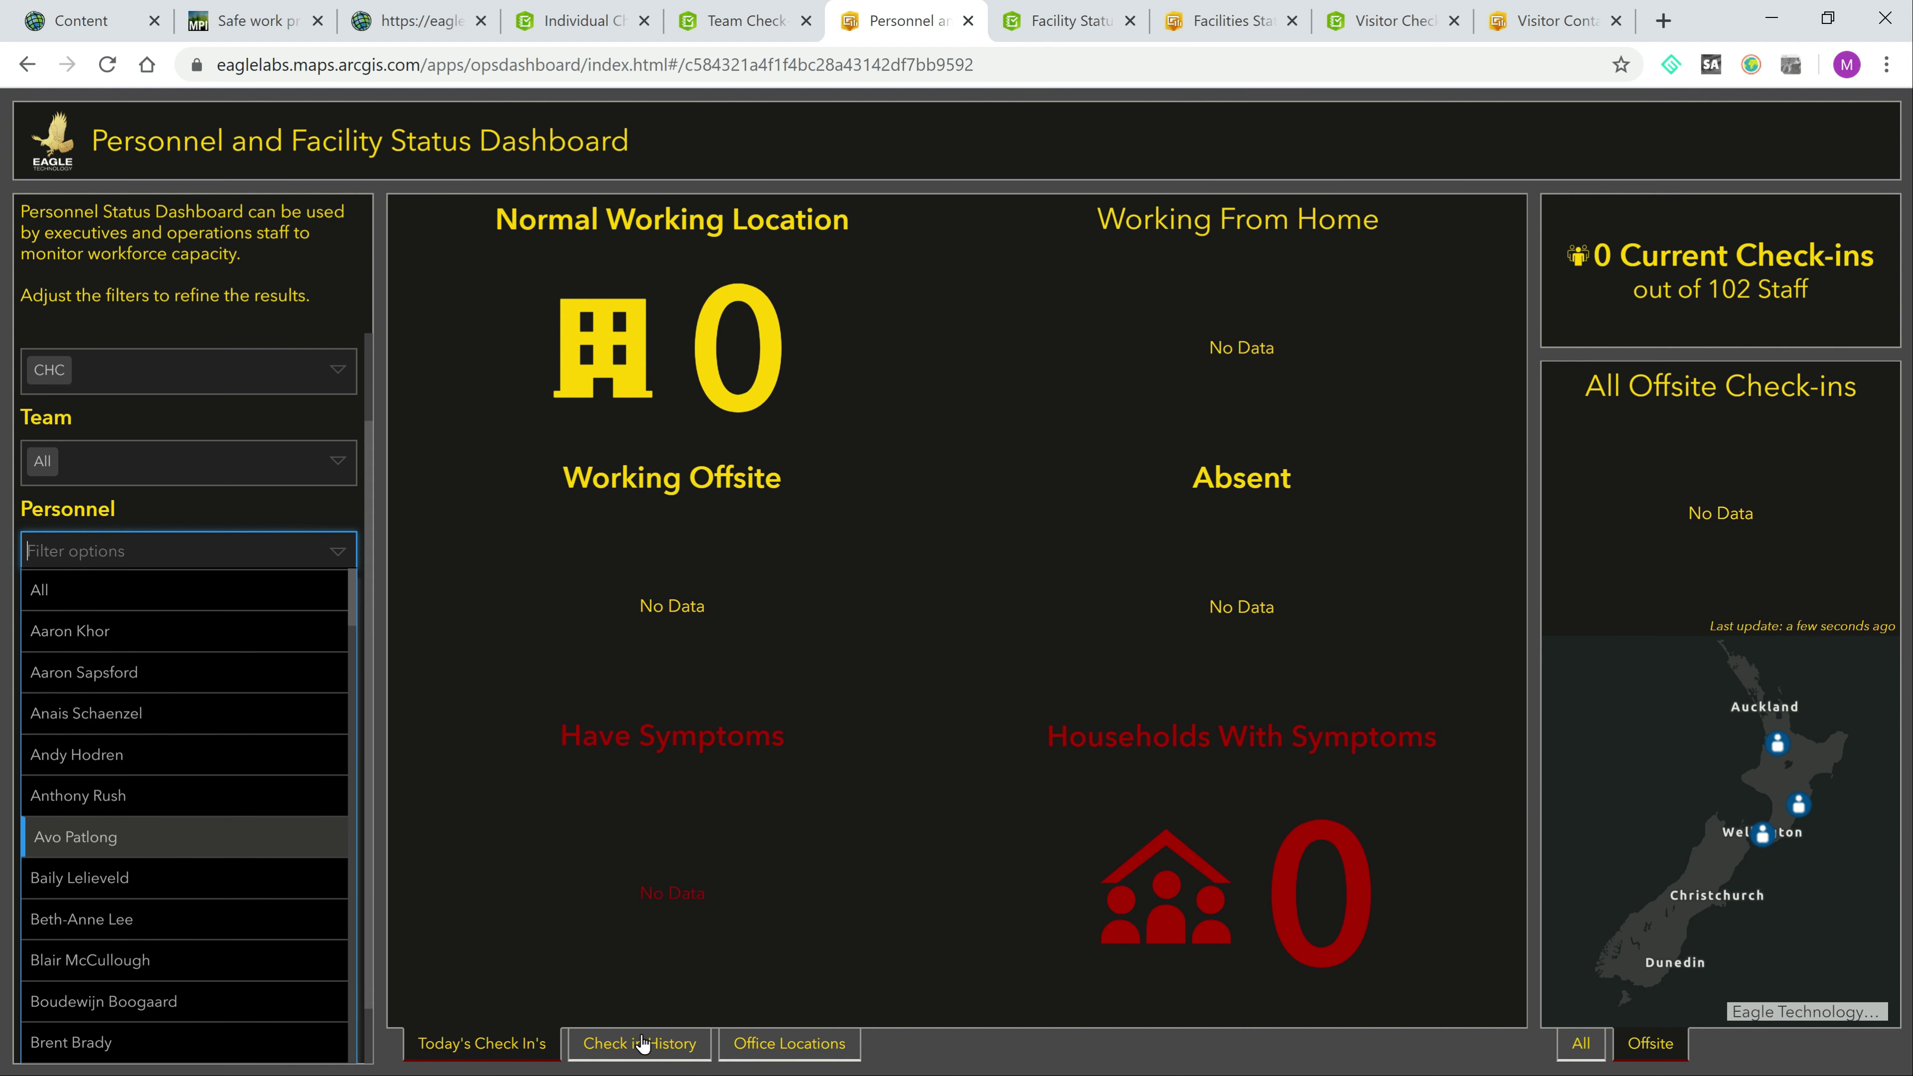
# Step: Show the Check in History trend charts for Apr 21–23 for the filtered staff member
pyautogui.click(76, 837)
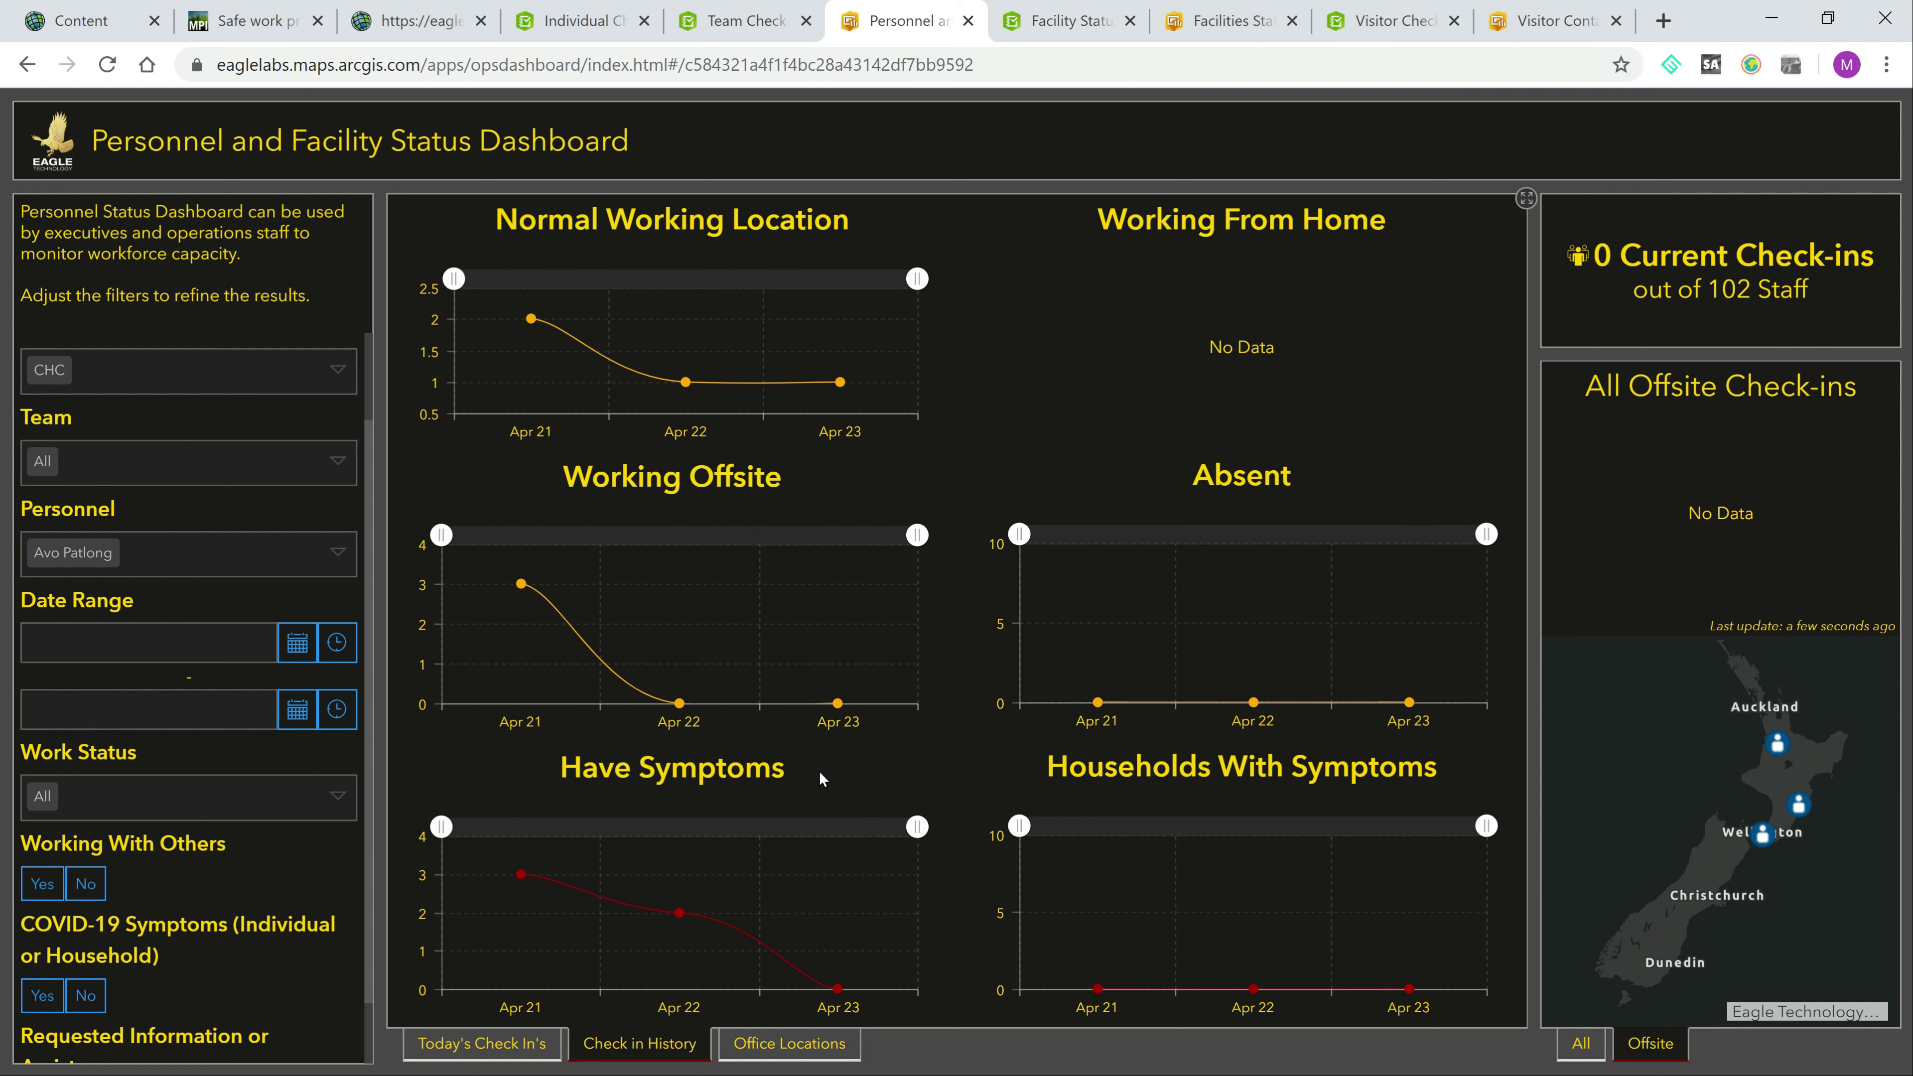
pyautogui.moveTo(852, 676)
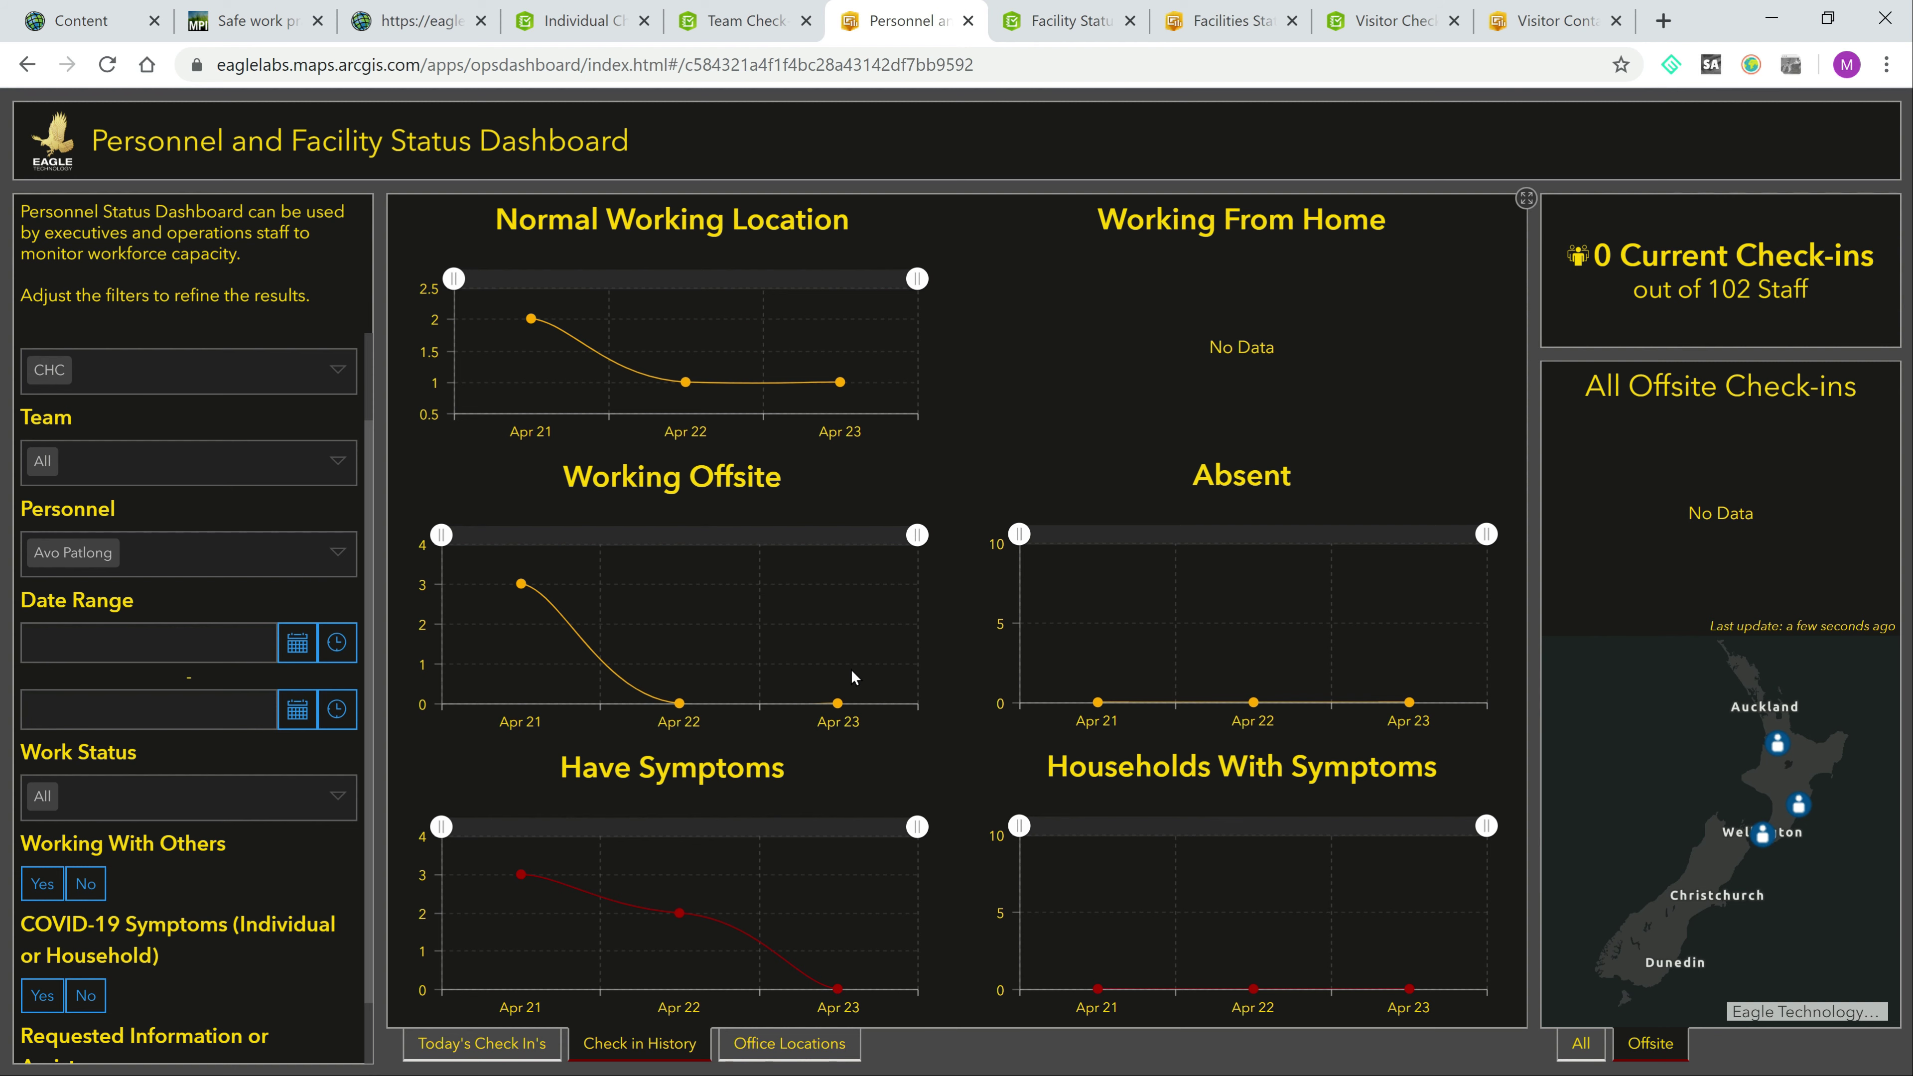
# Step: Review the Auckland Facility Status Report's Staffing and Facility and Security sections, then move to the Facilities Status Dashboard
pyautogui.click(1063, 22)
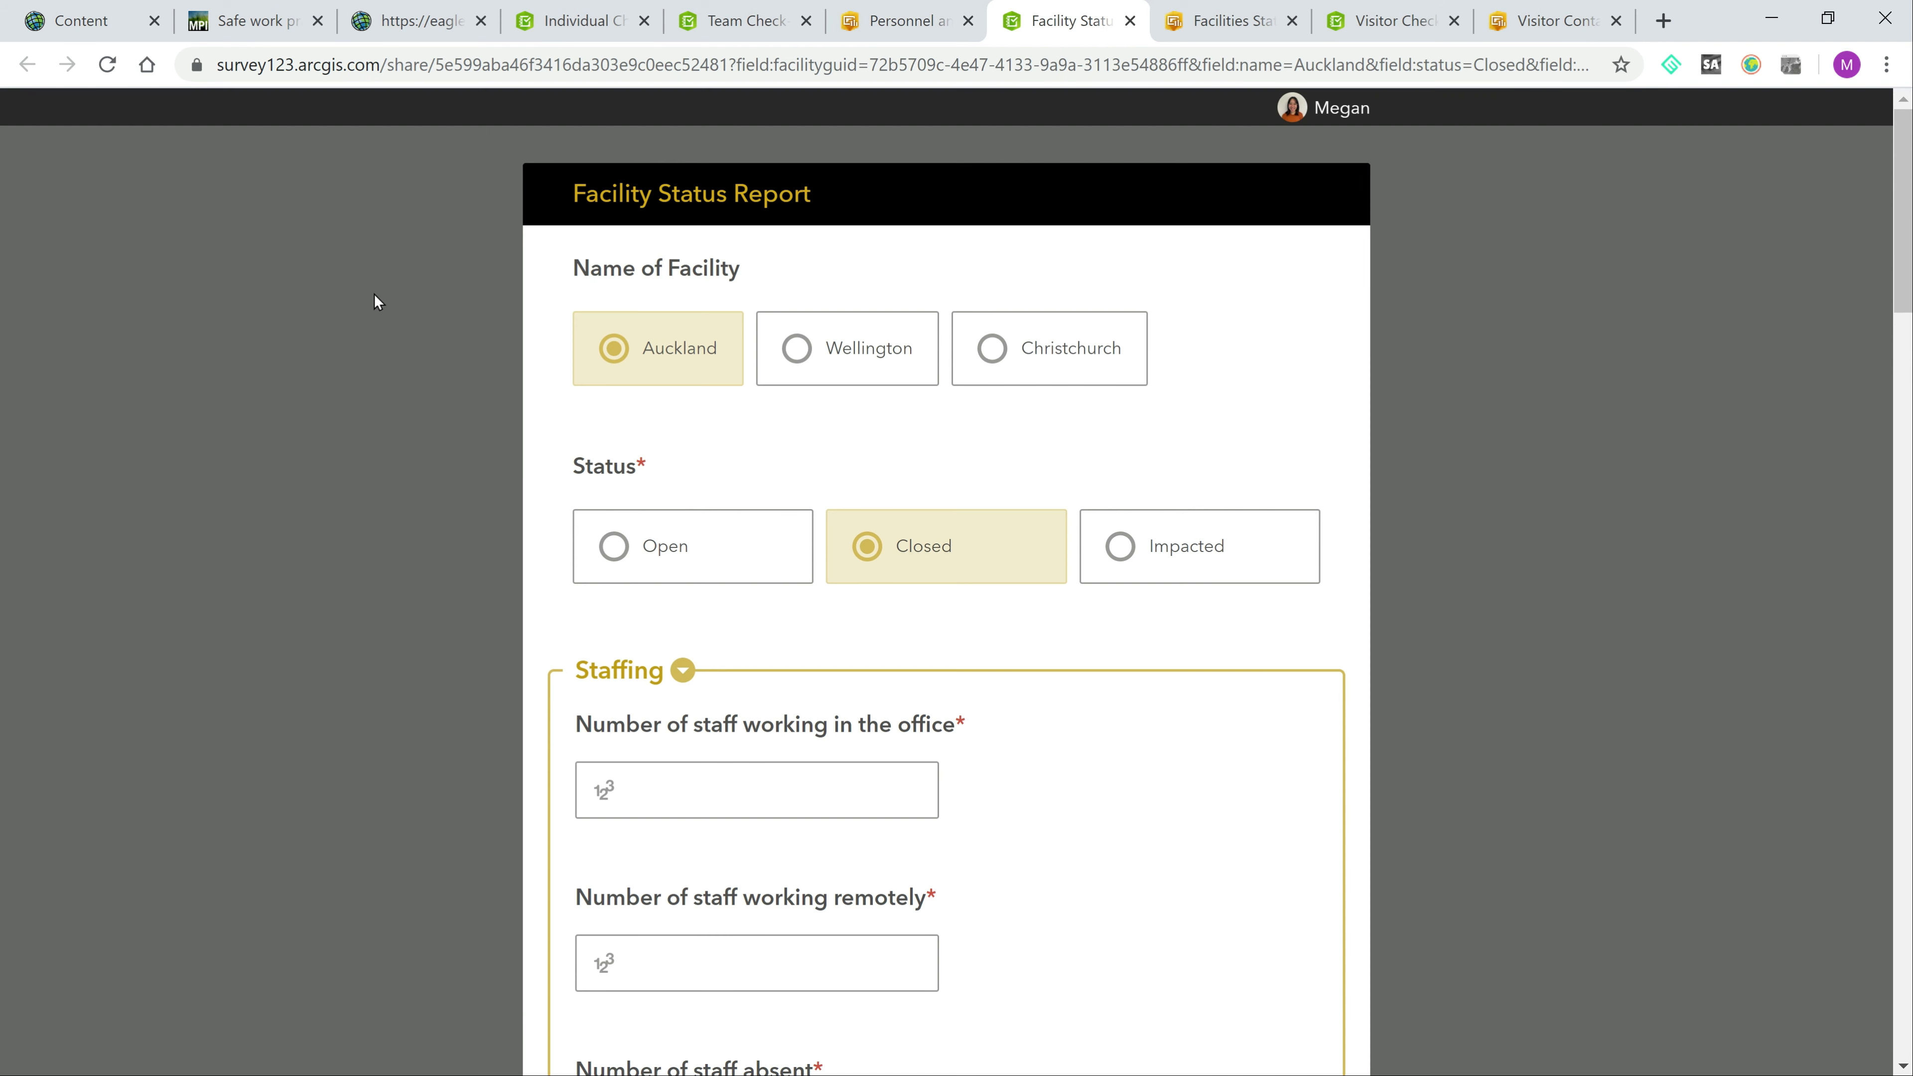
pyautogui.moveTo(394, 342)
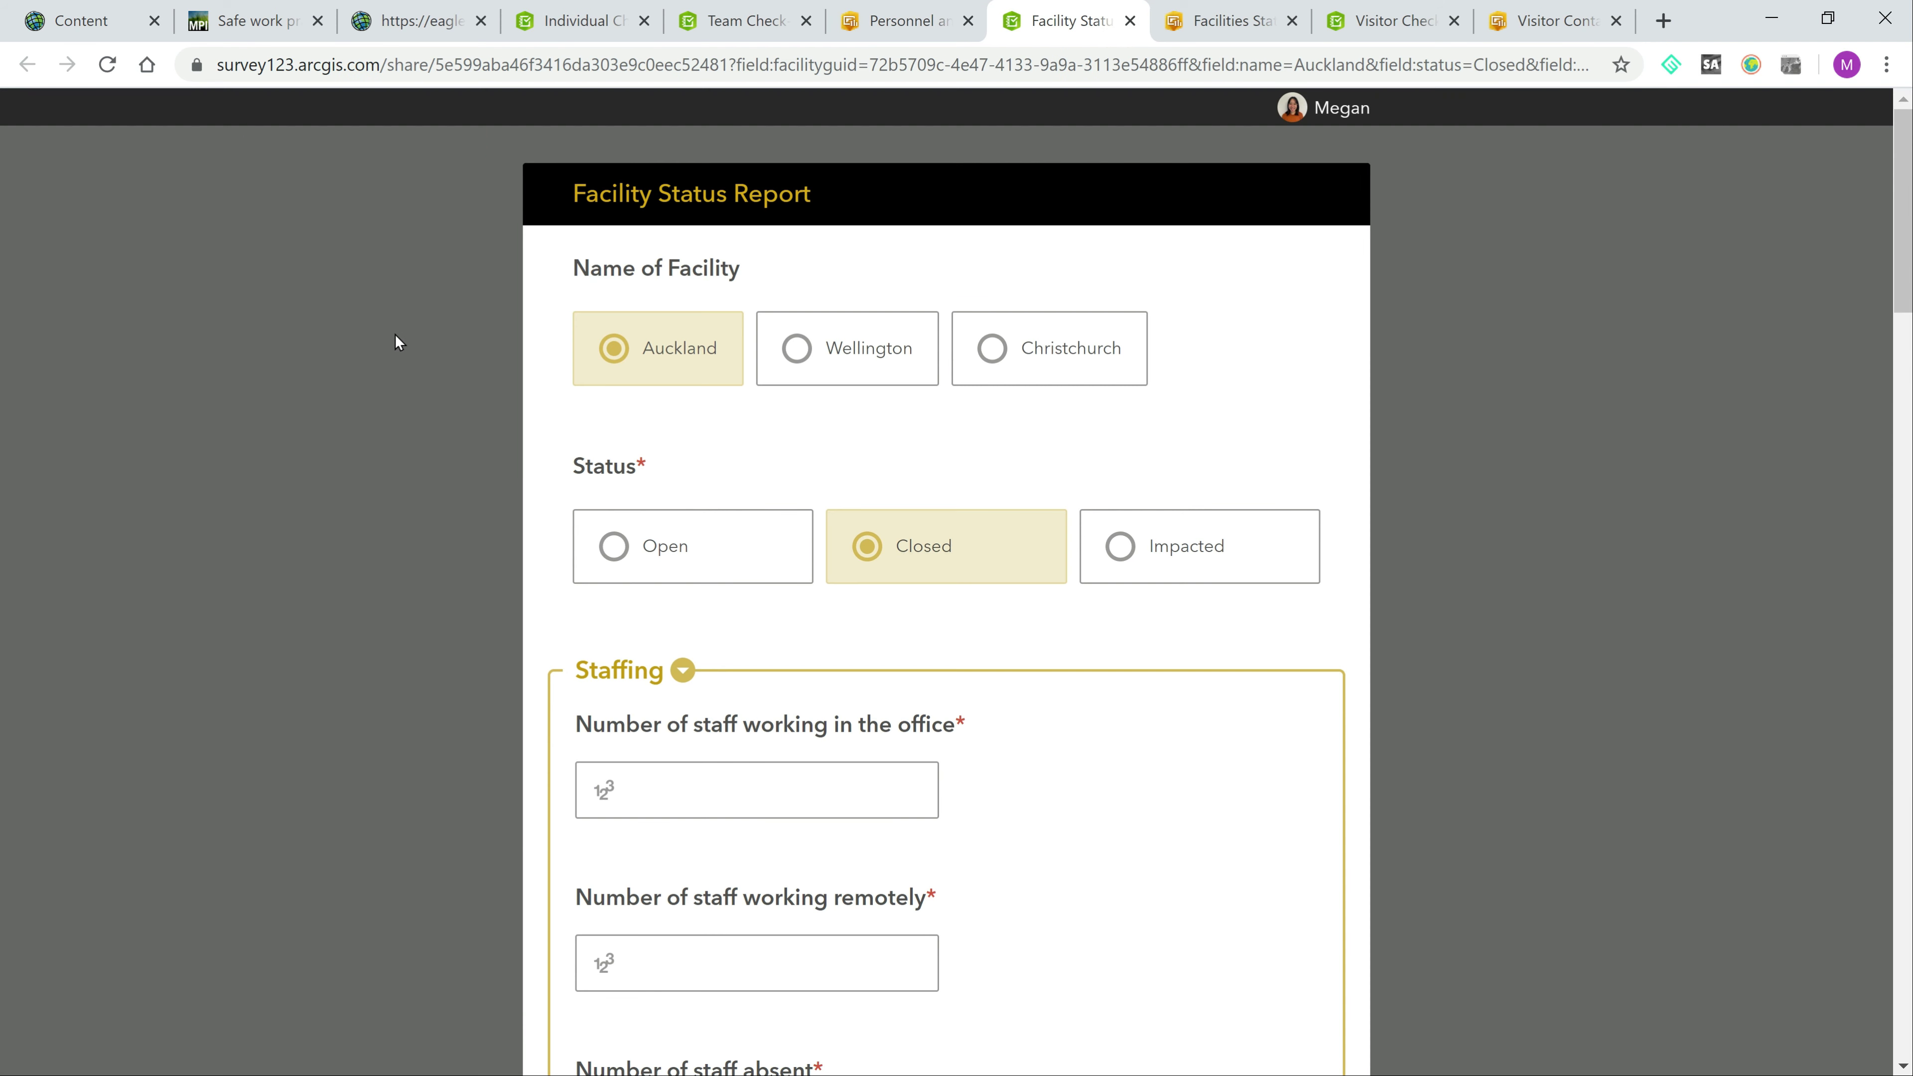
pyautogui.moveTo(404, 374)
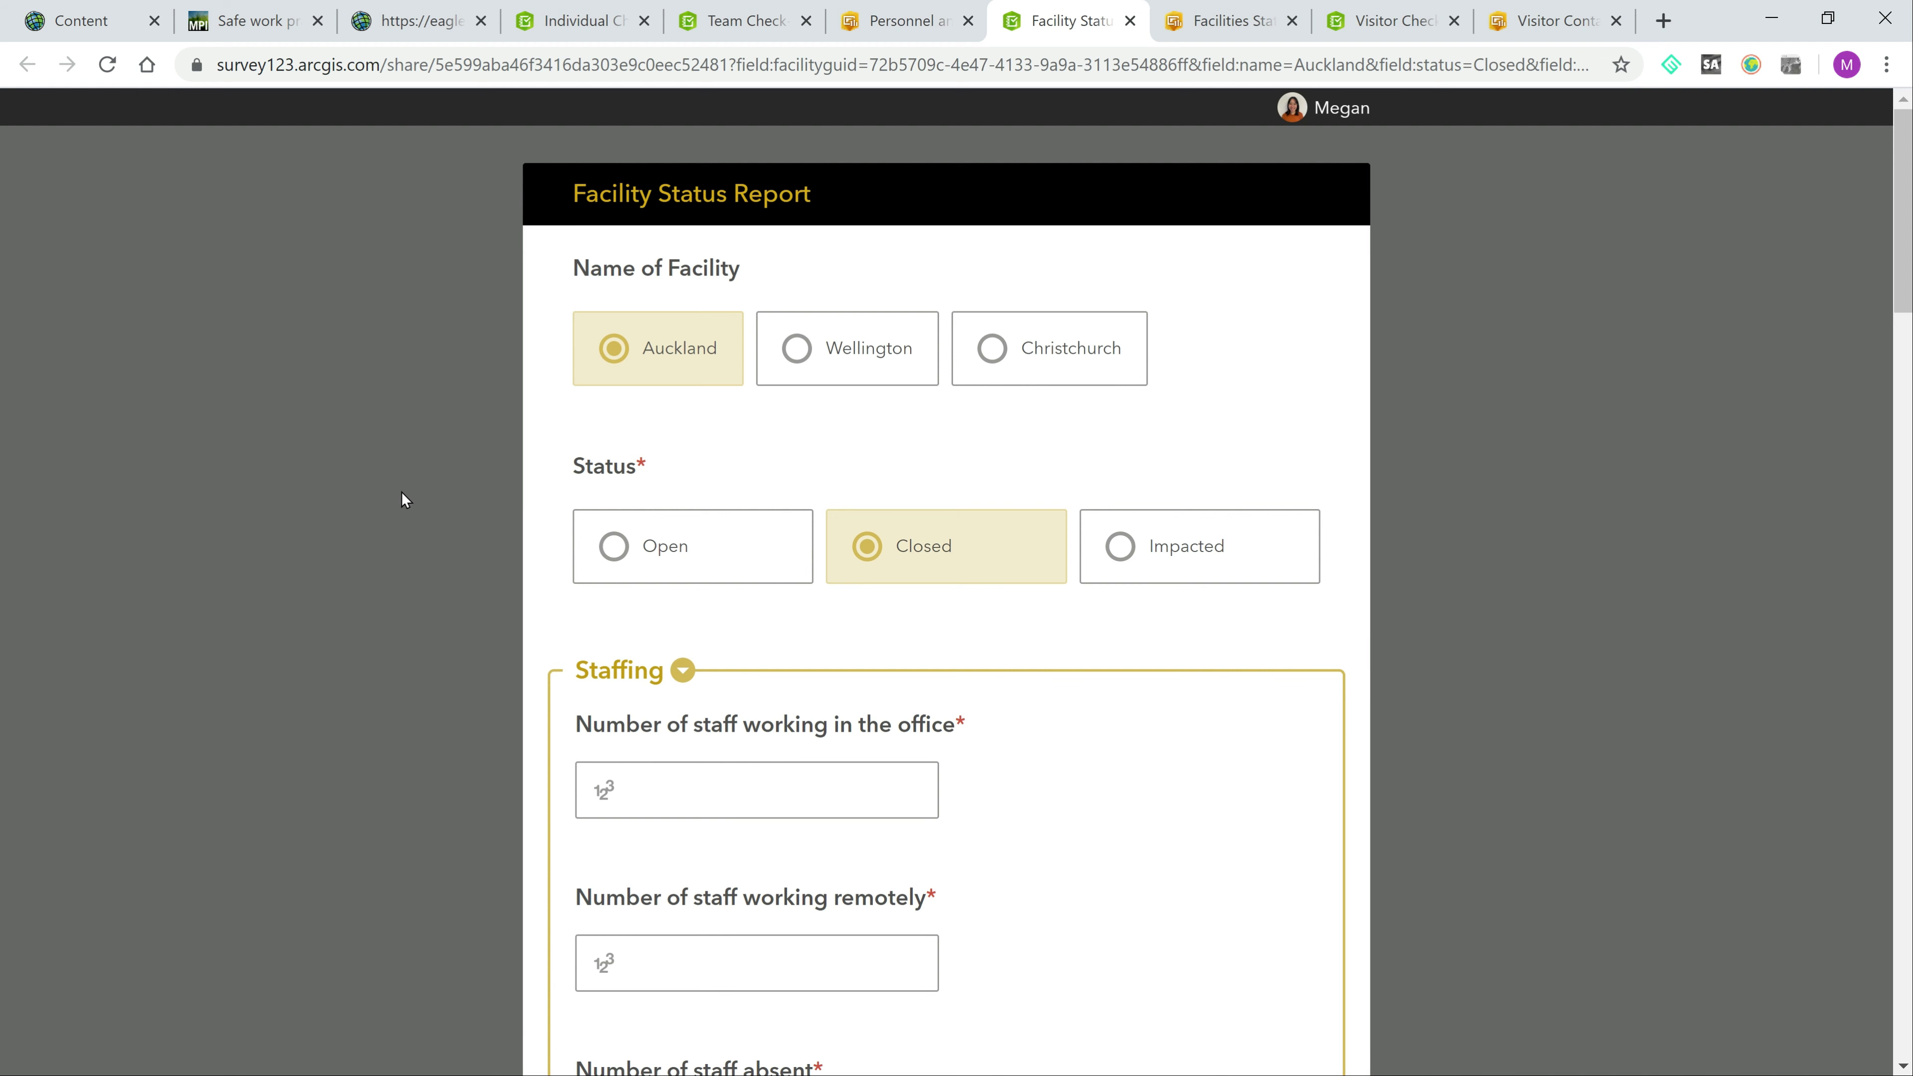
pyautogui.scroll(-3)
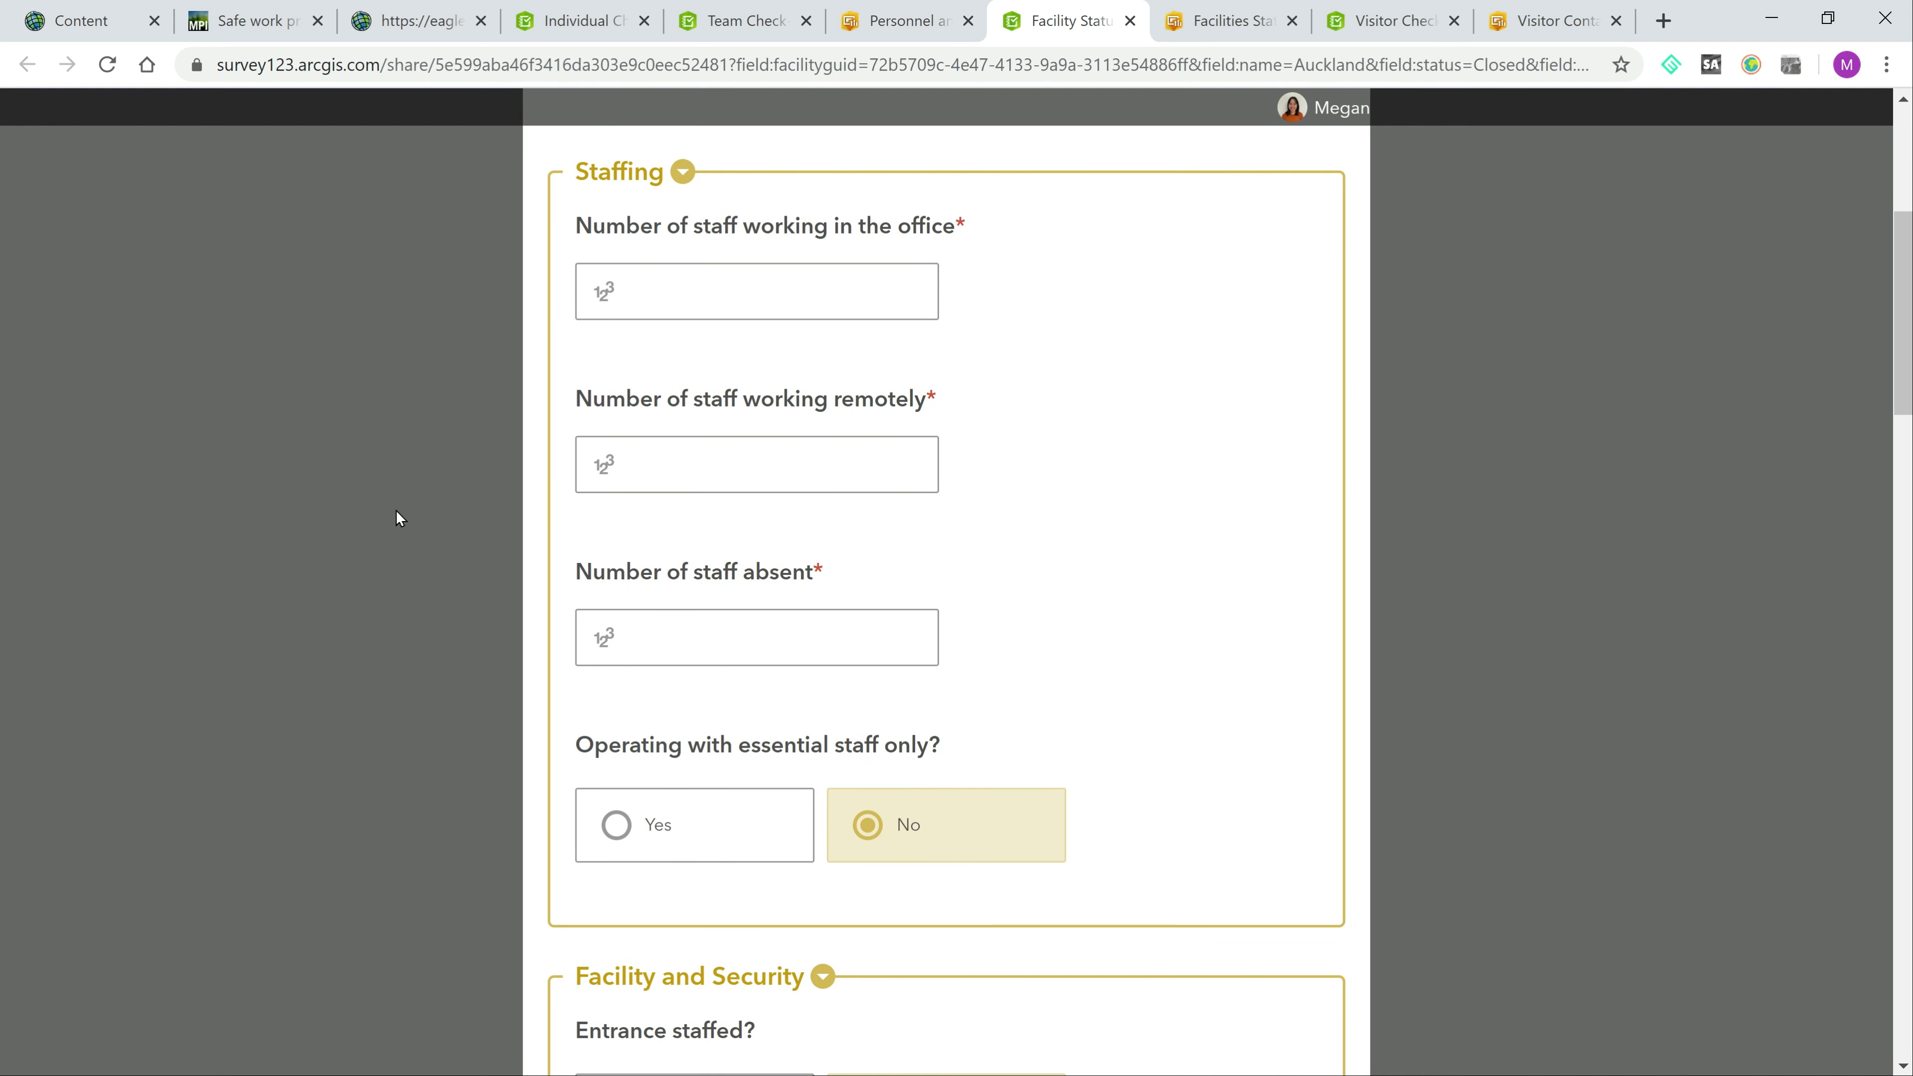
pyautogui.scroll(-3)
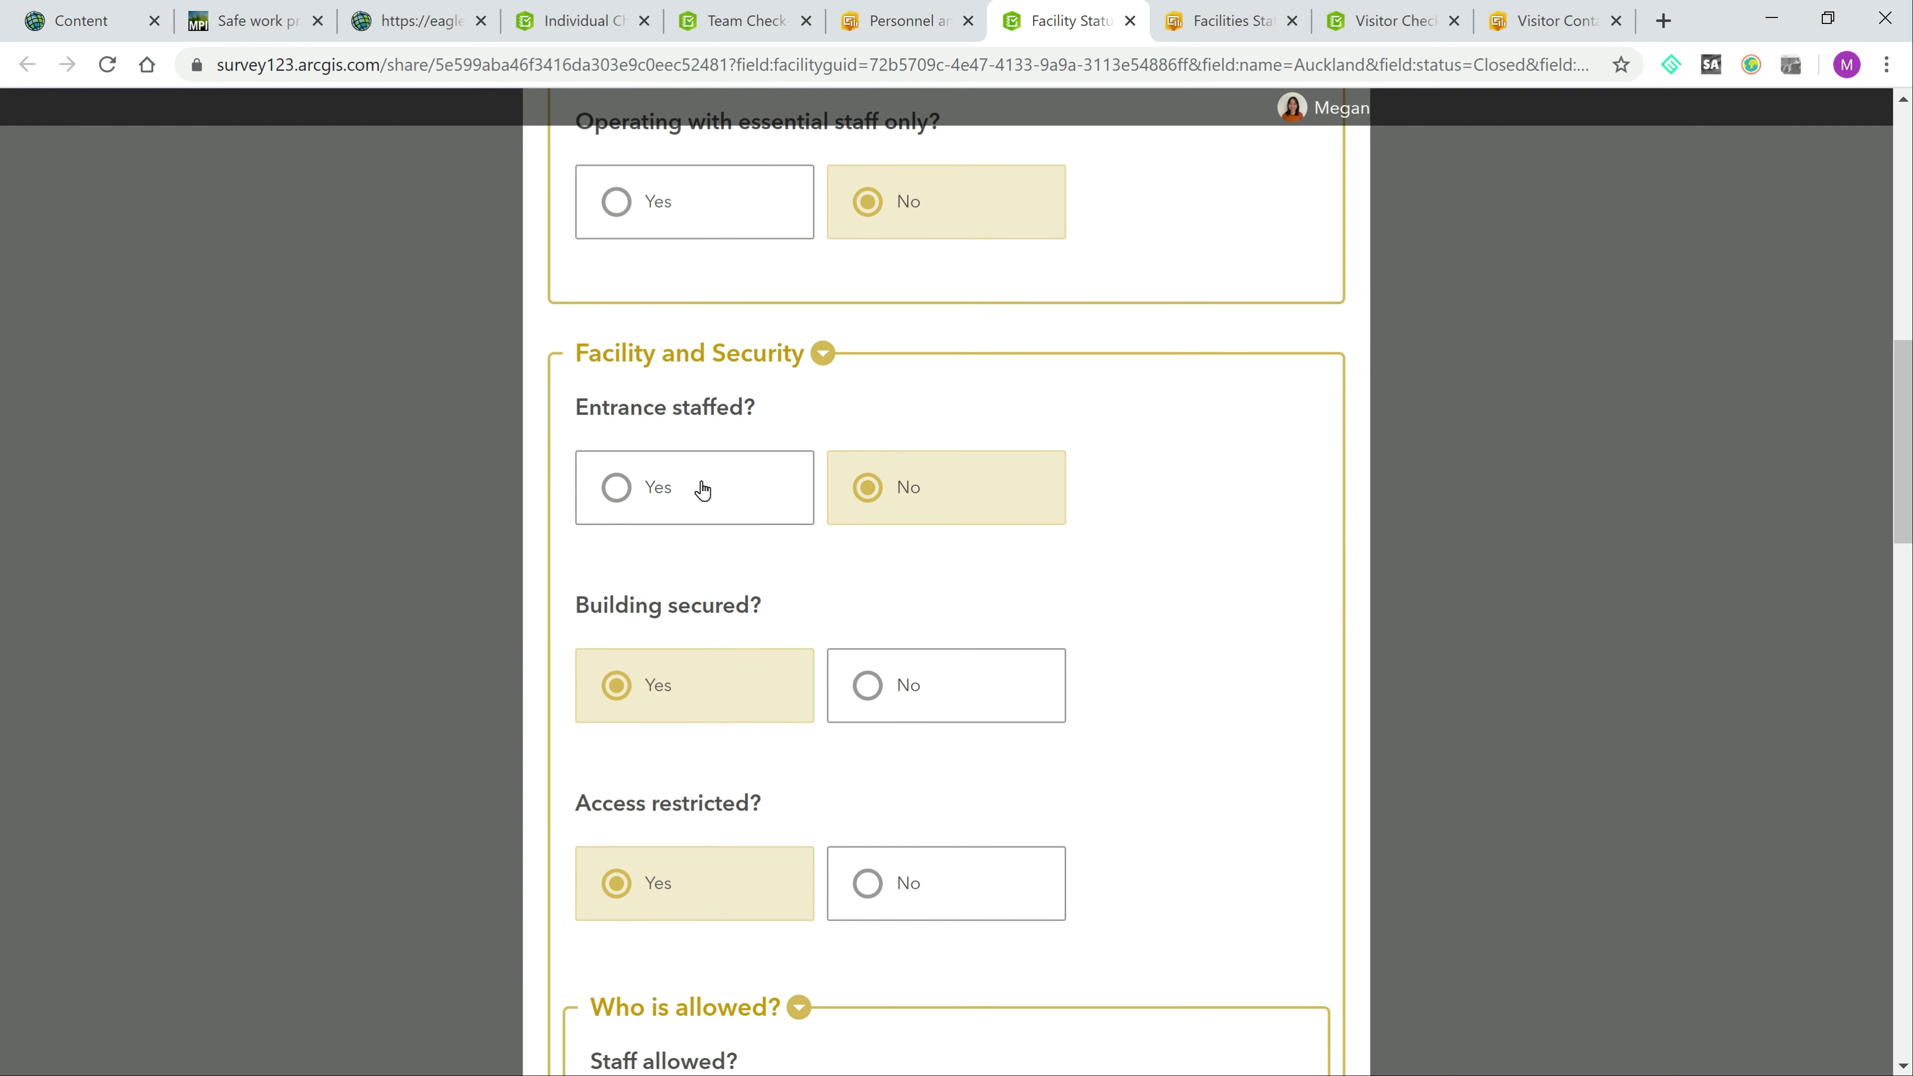
pyautogui.scroll(-3)
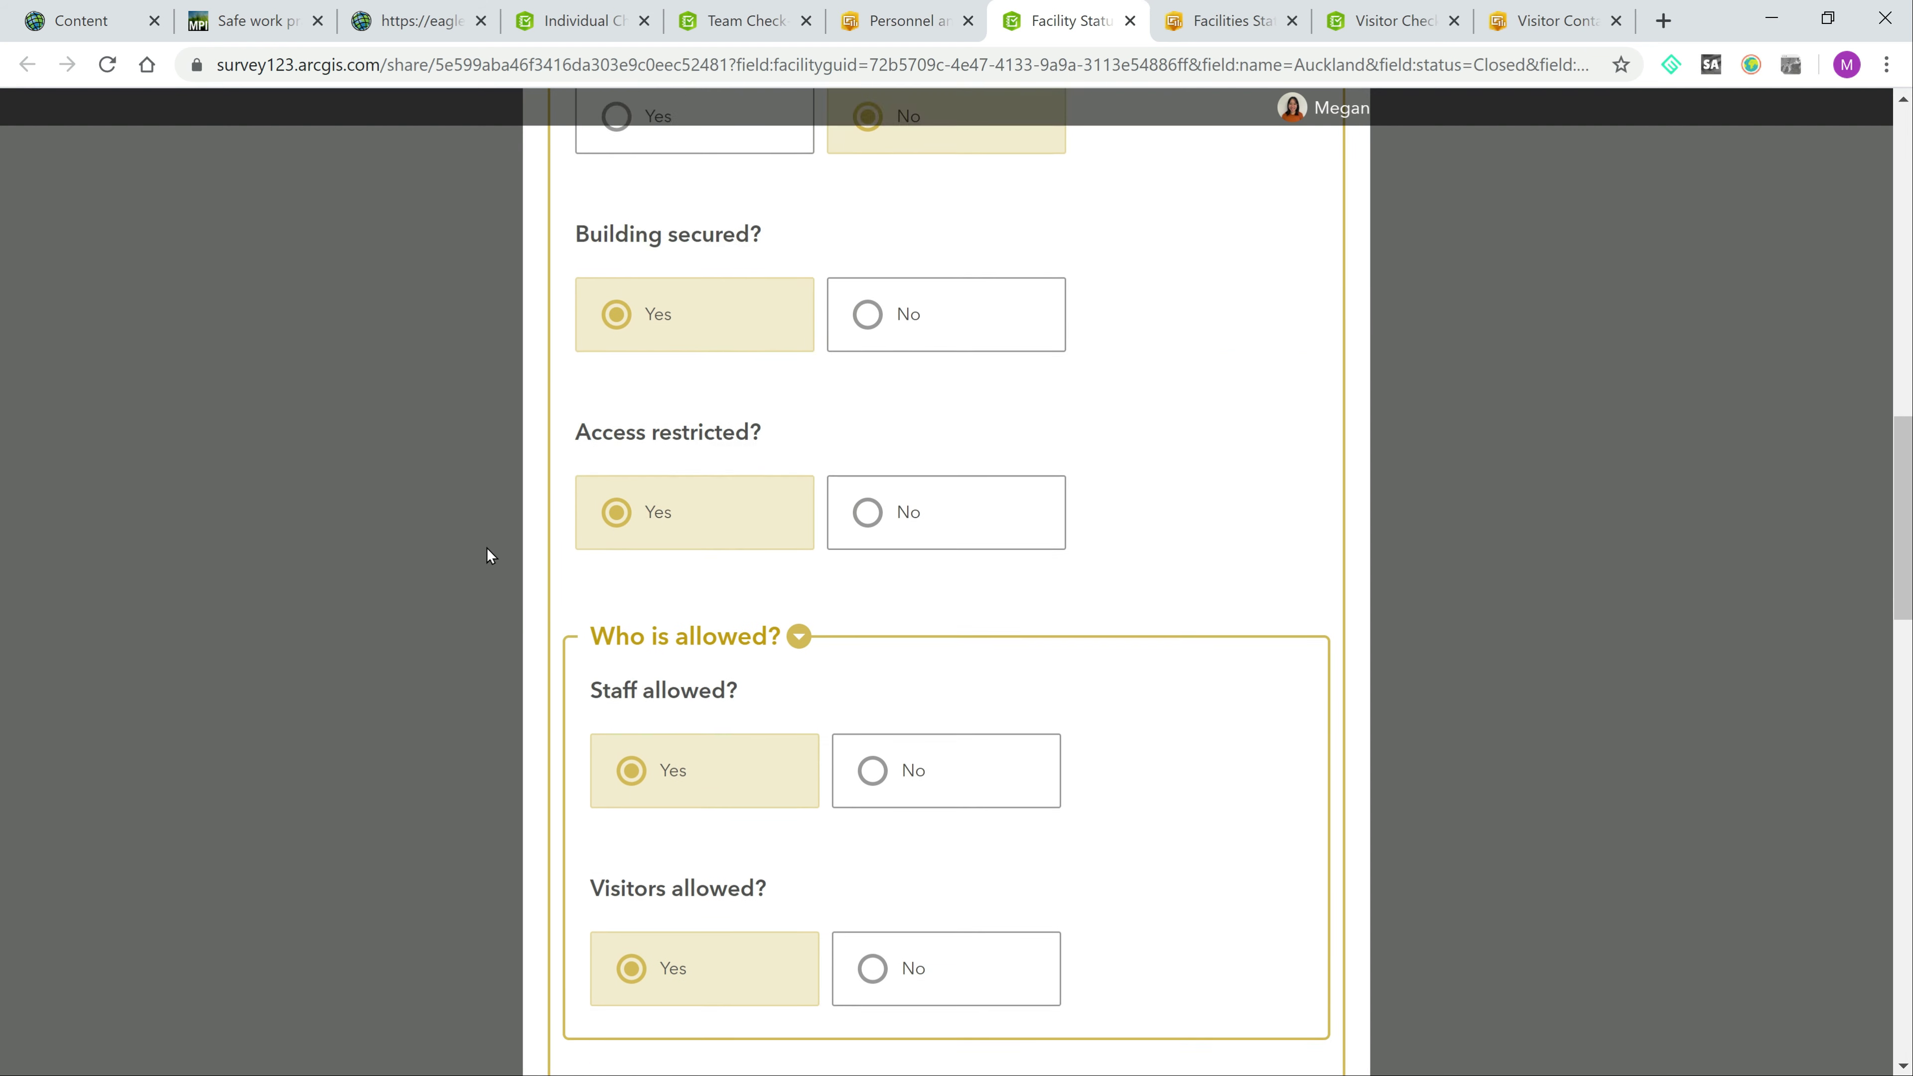
pyautogui.scroll(-3)
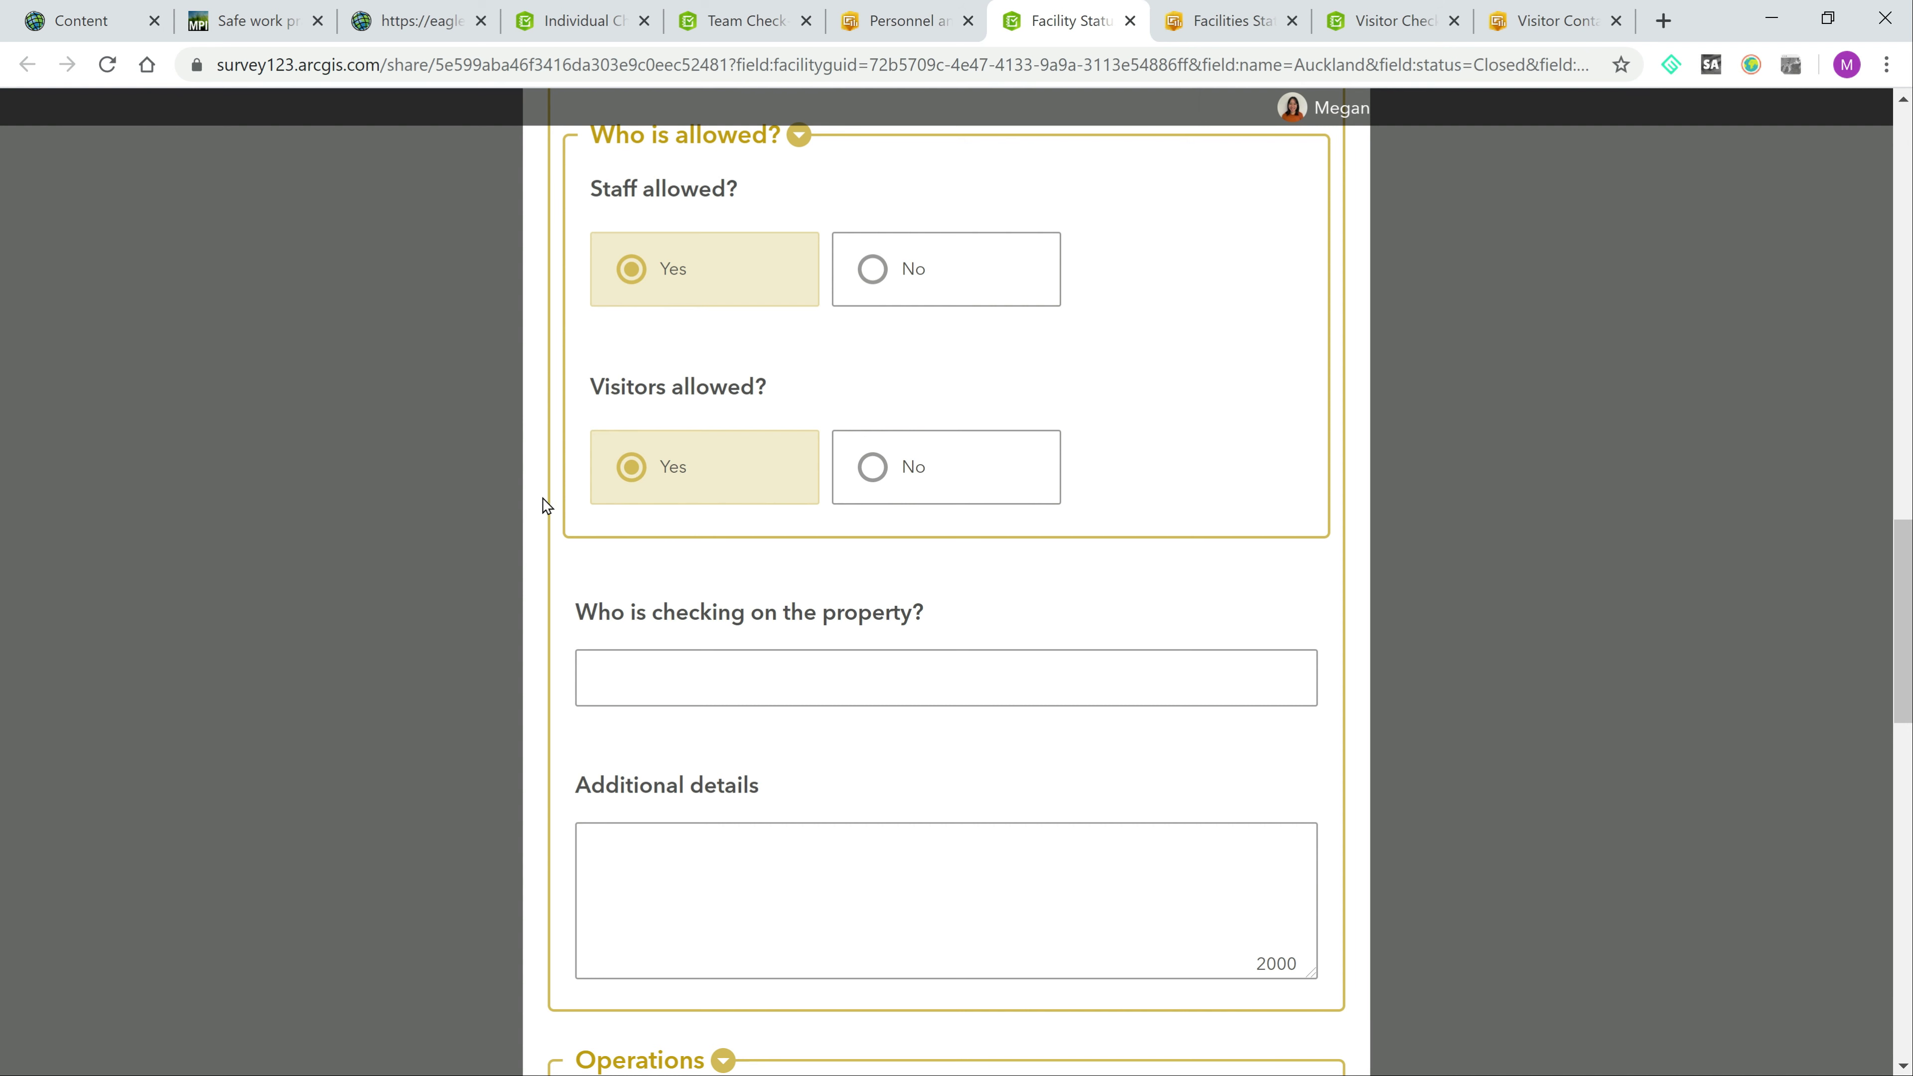
pyautogui.moveTo(793, 395)
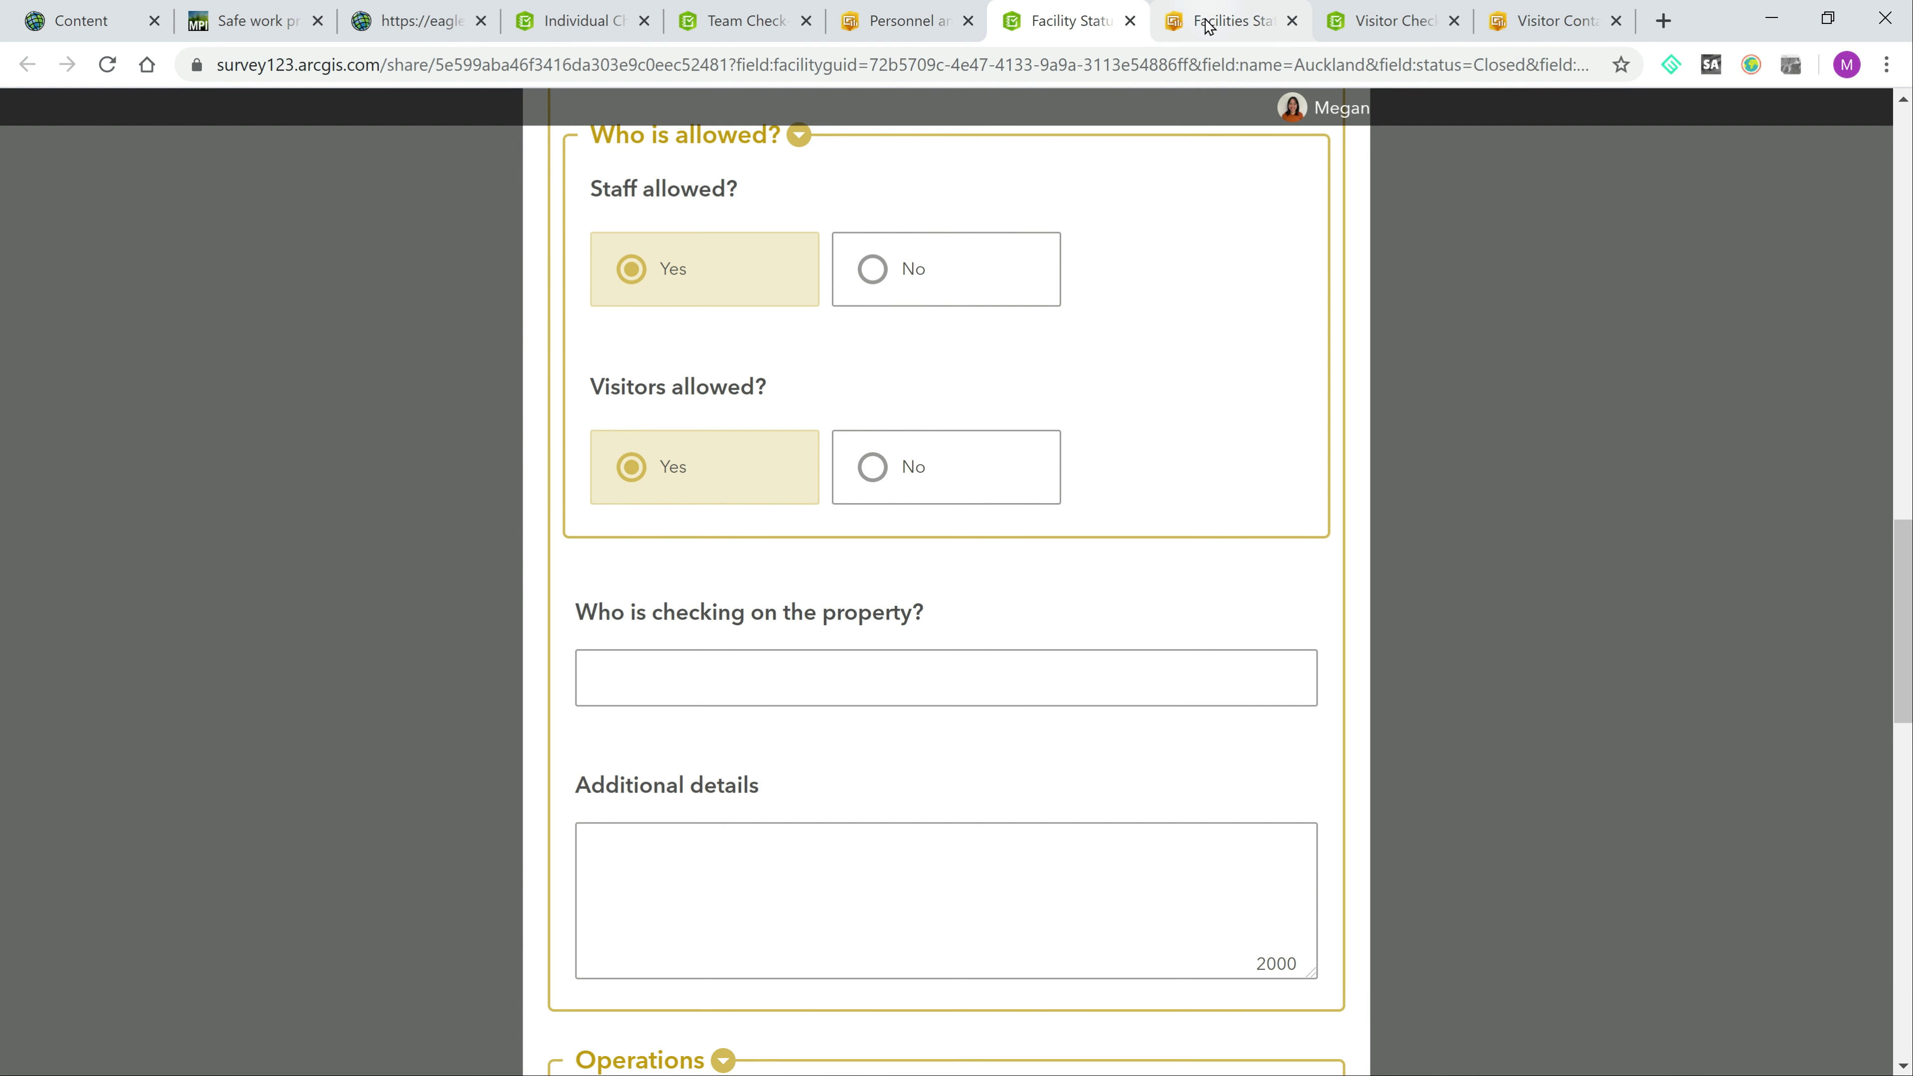
pyautogui.click(1223, 22)
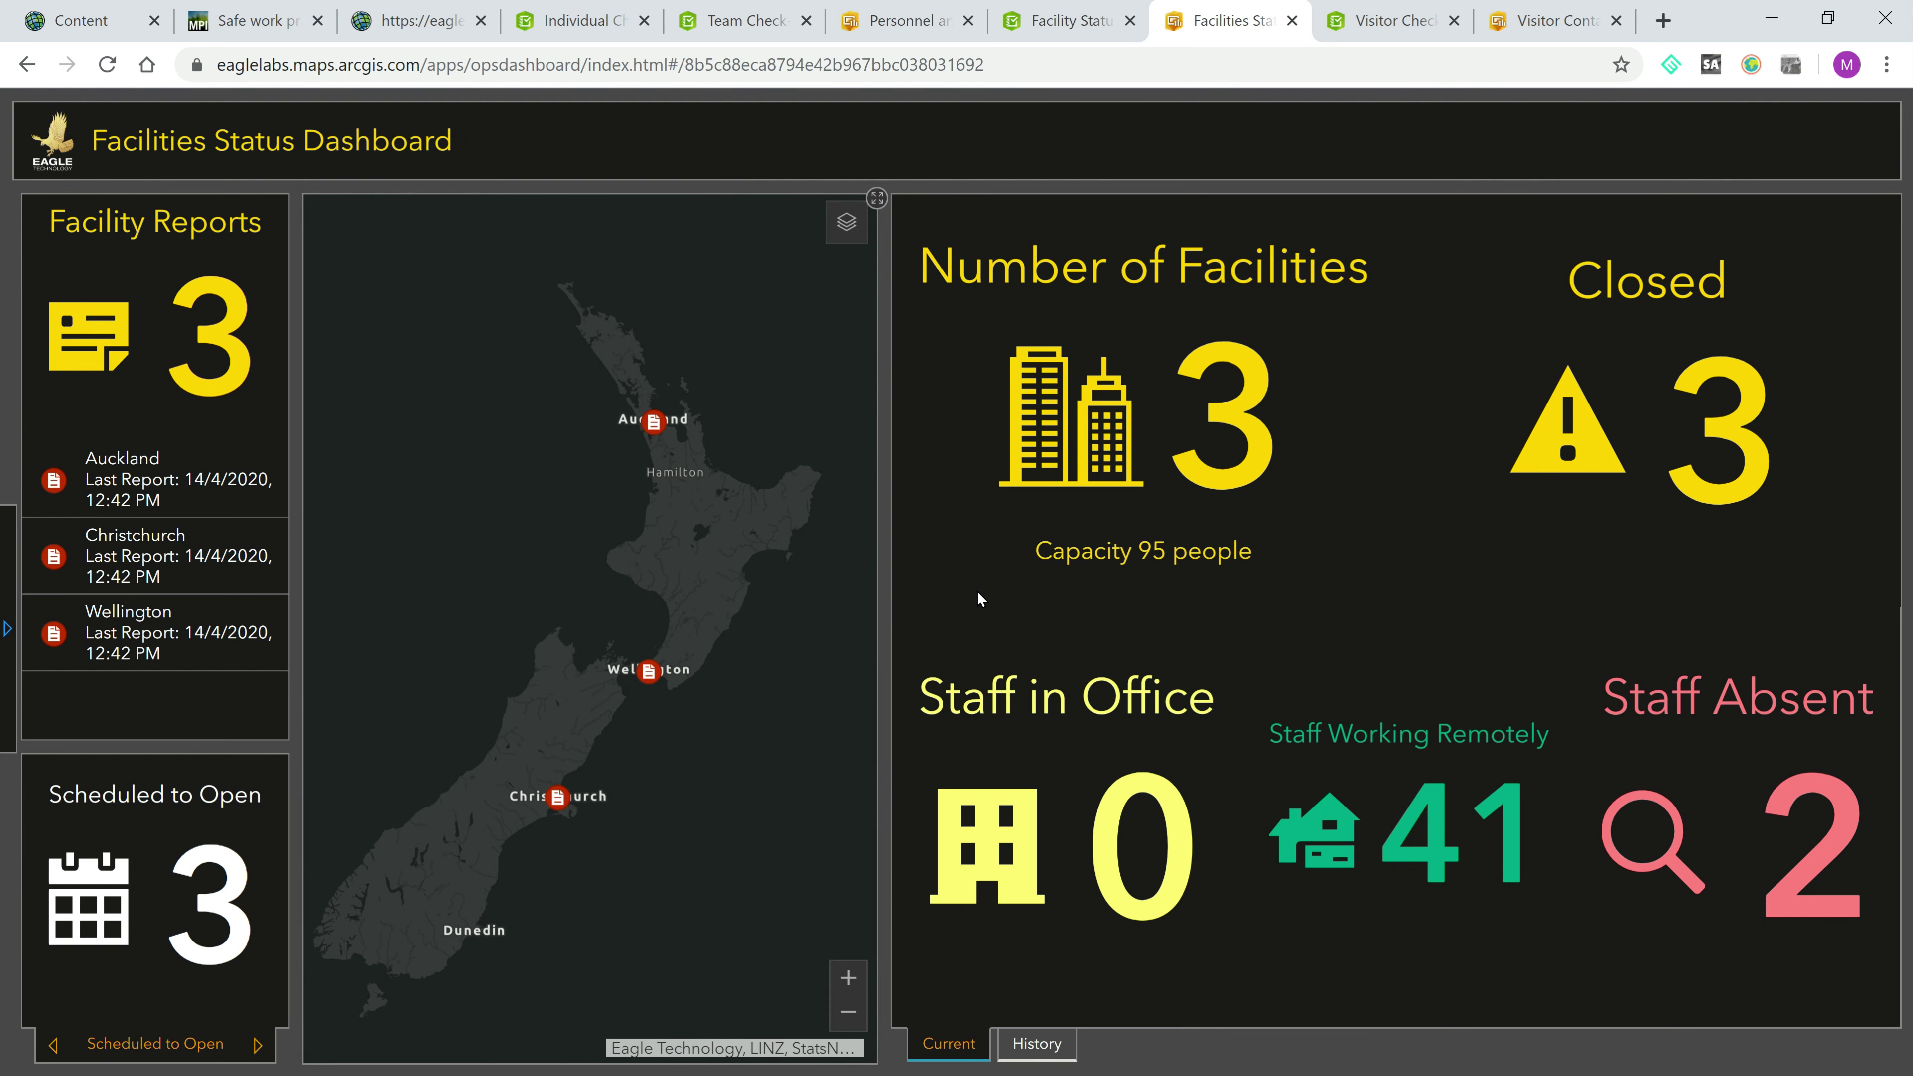
pyautogui.moveTo(668, 514)
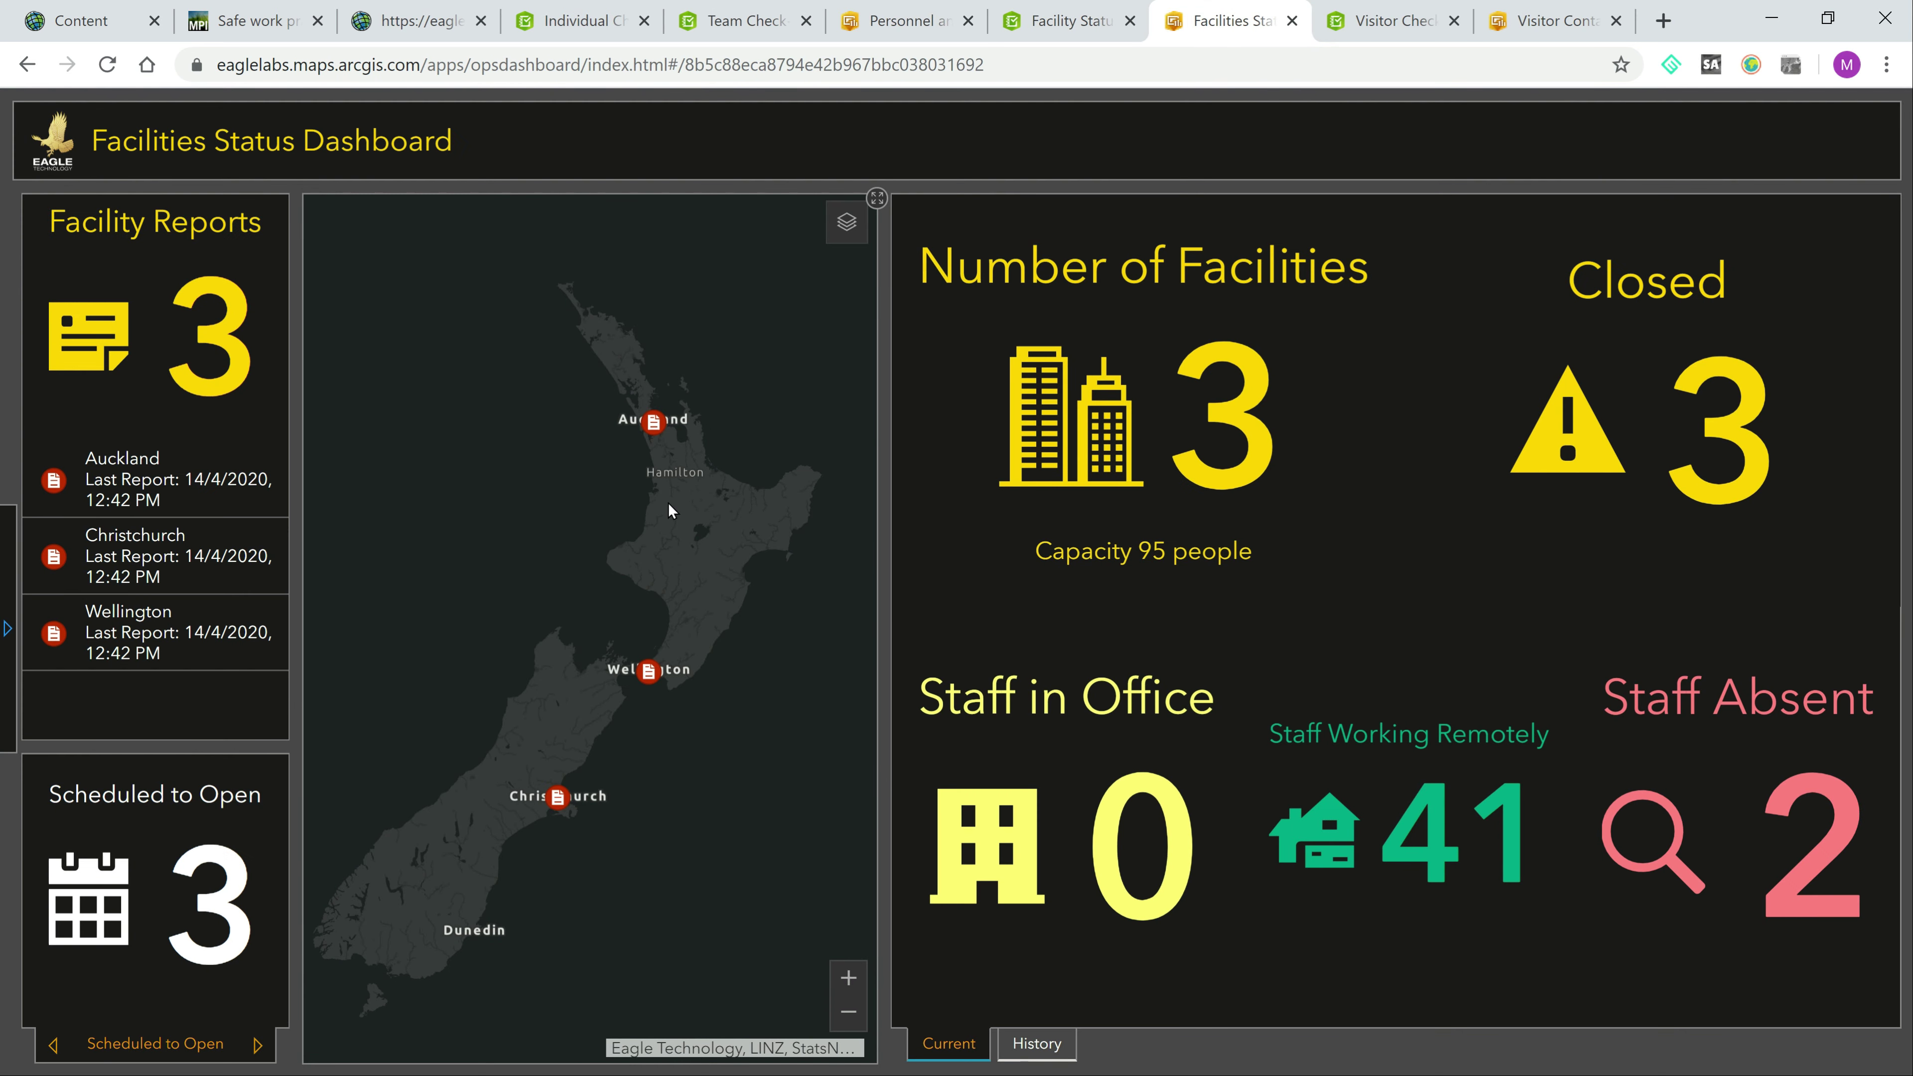
pyautogui.moveTo(713, 562)
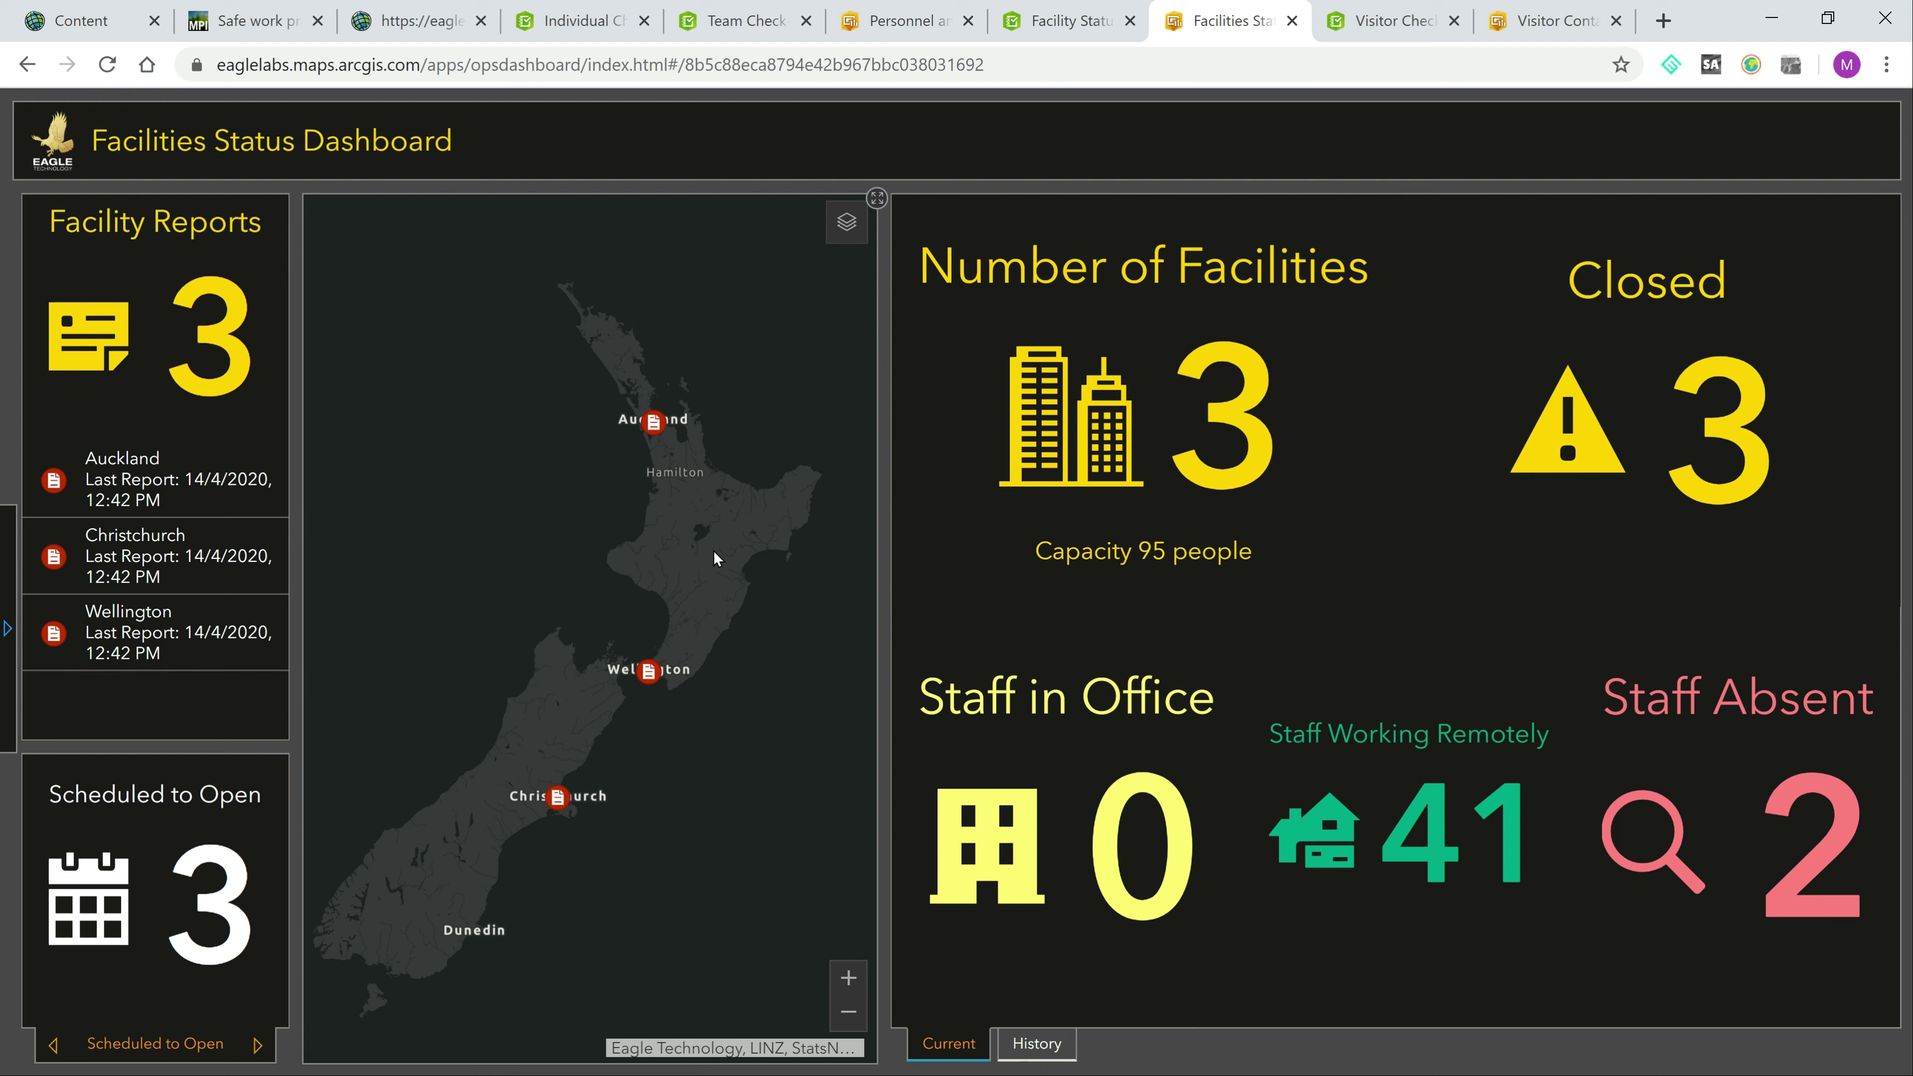
pyautogui.moveTo(769, 534)
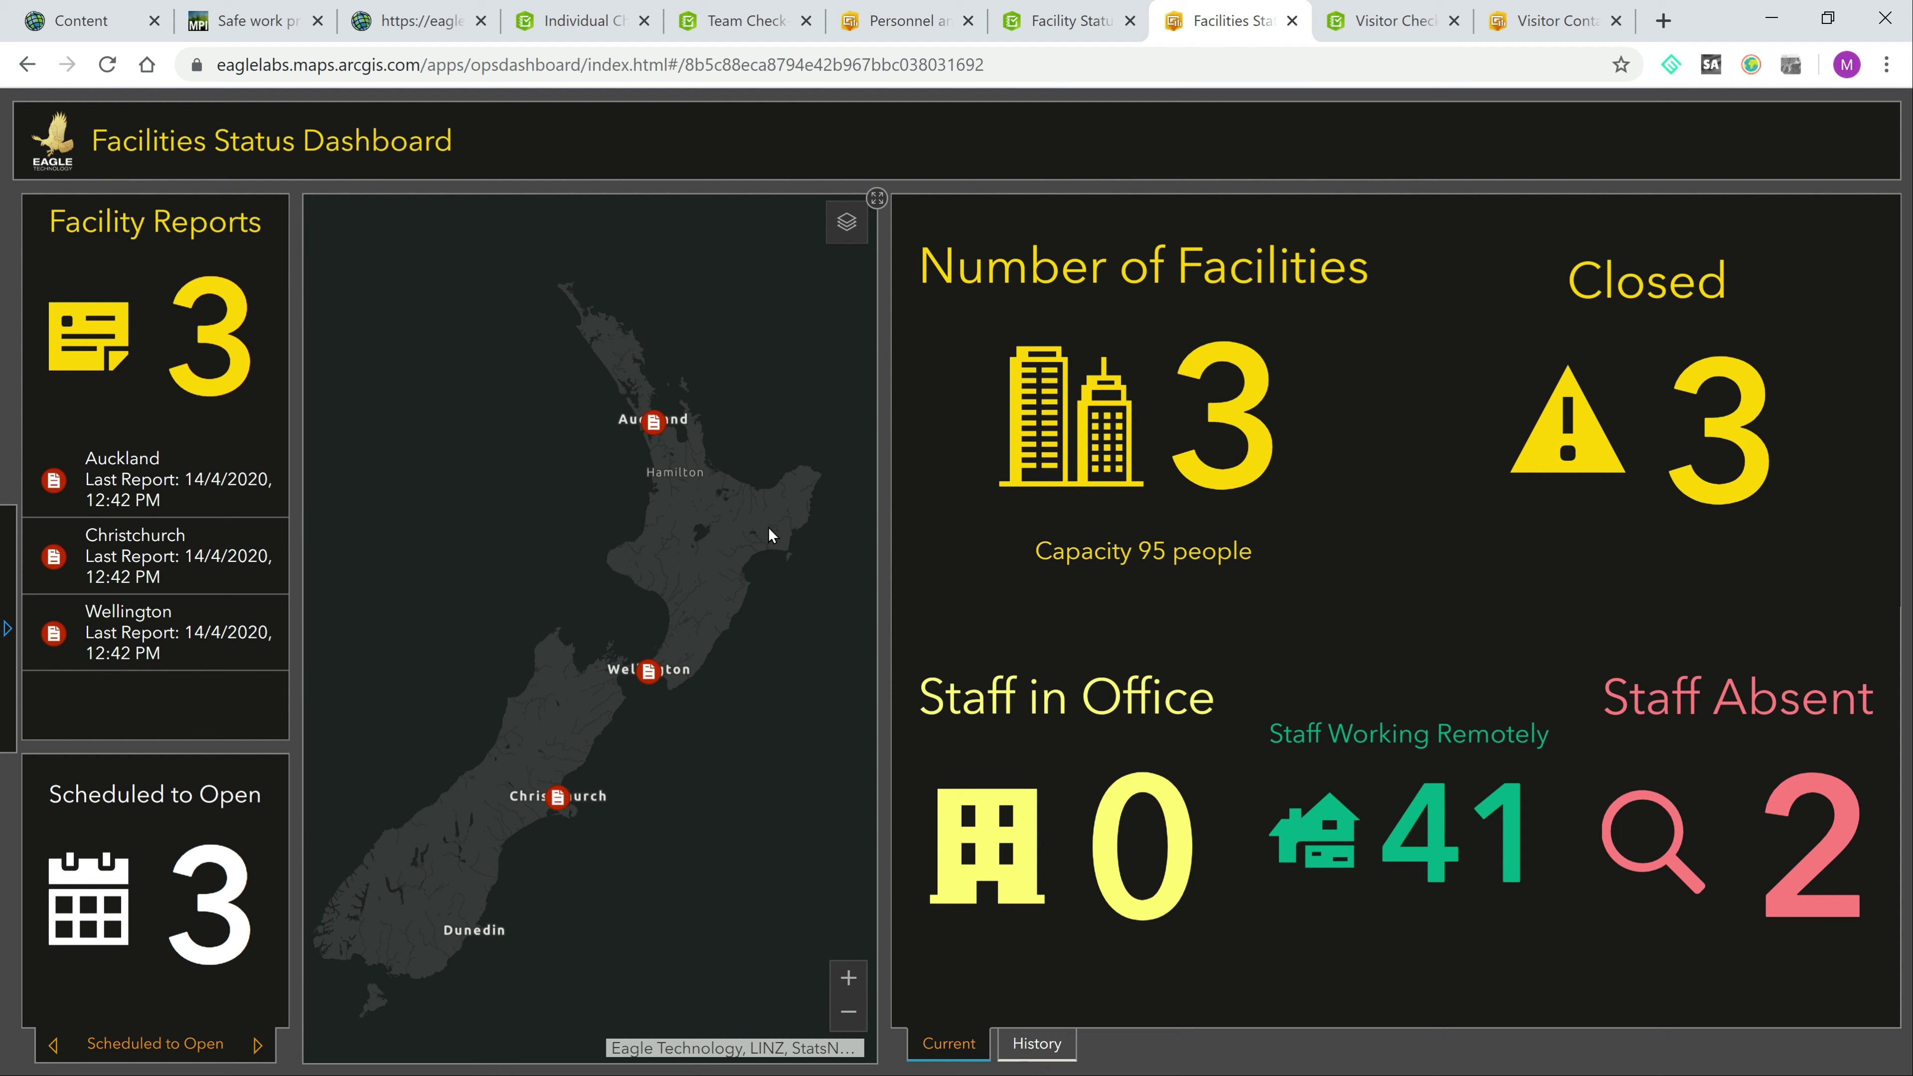
pyautogui.moveTo(657, 442)
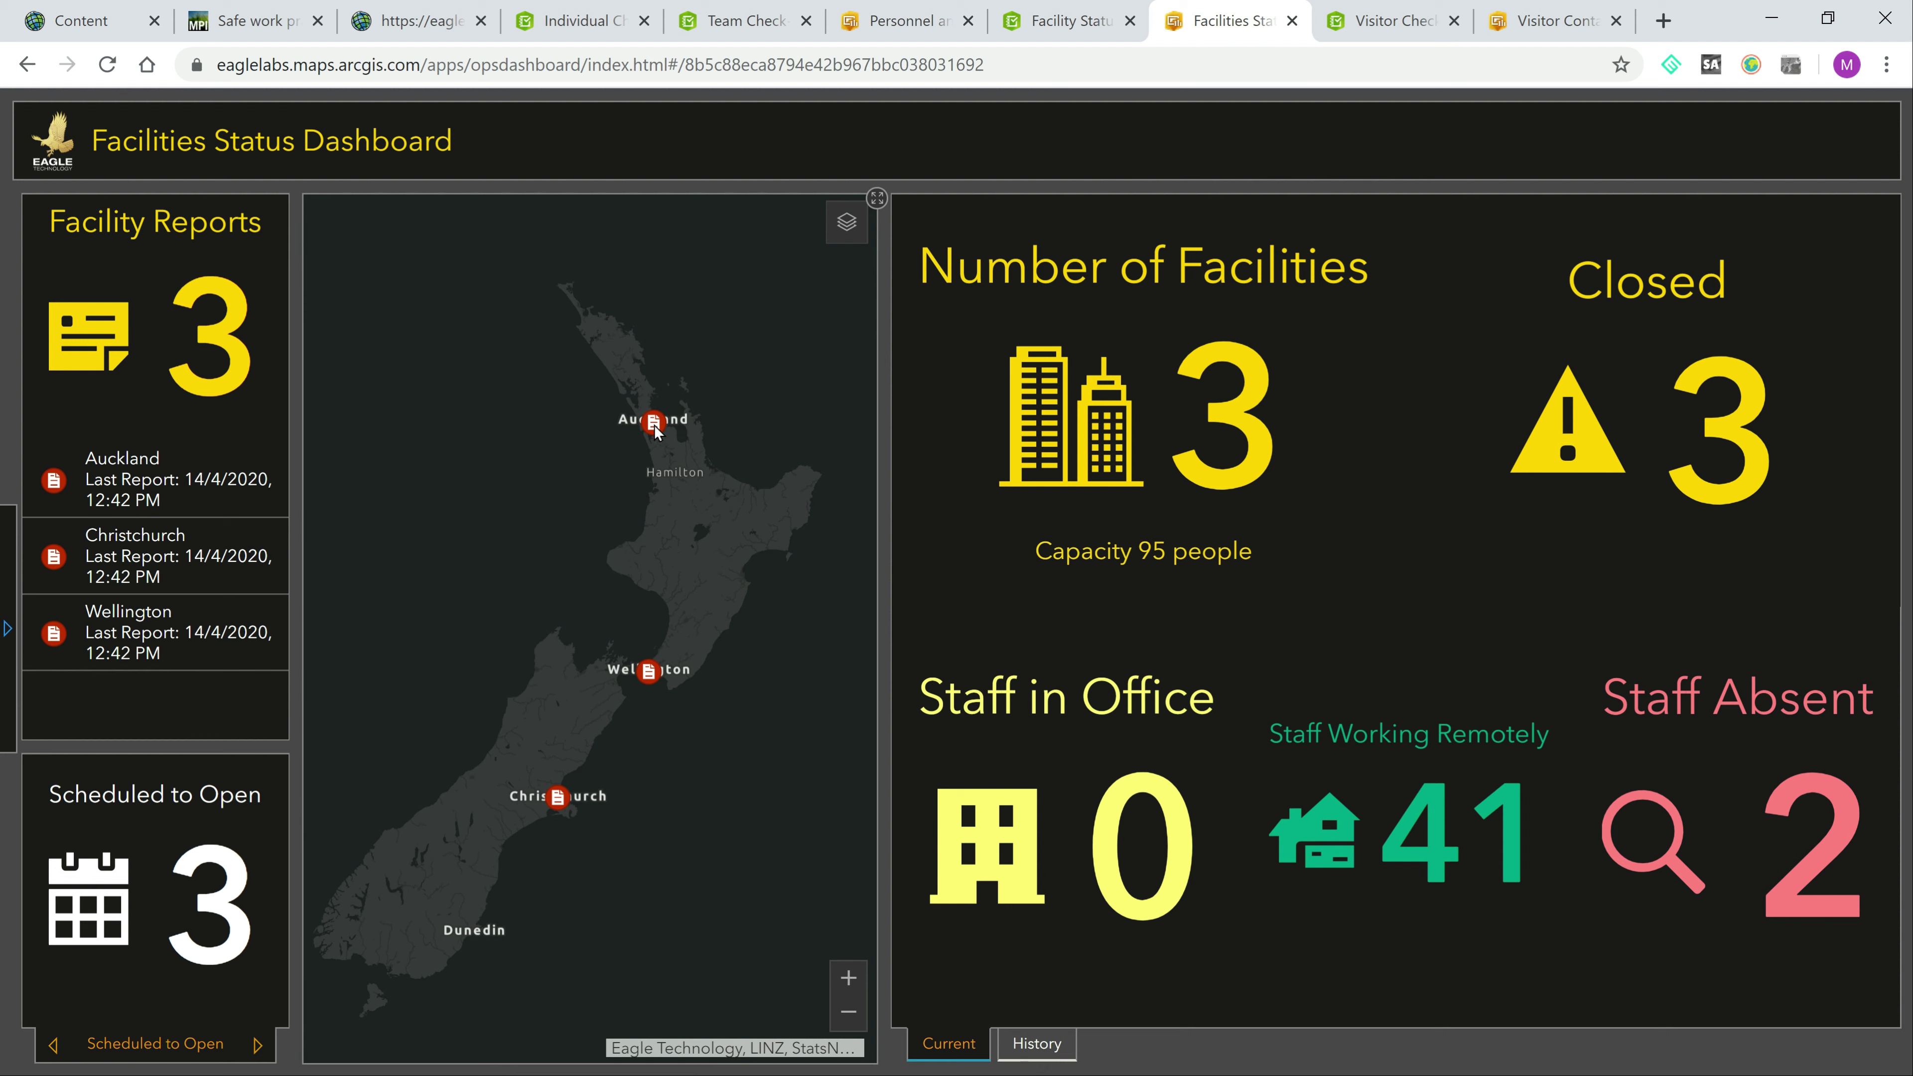
# Step: Inspect the Auckland facility's pop-up with its security answers and lockdown status, then move to the Visitor Check-in Form
pyautogui.click(652, 422)
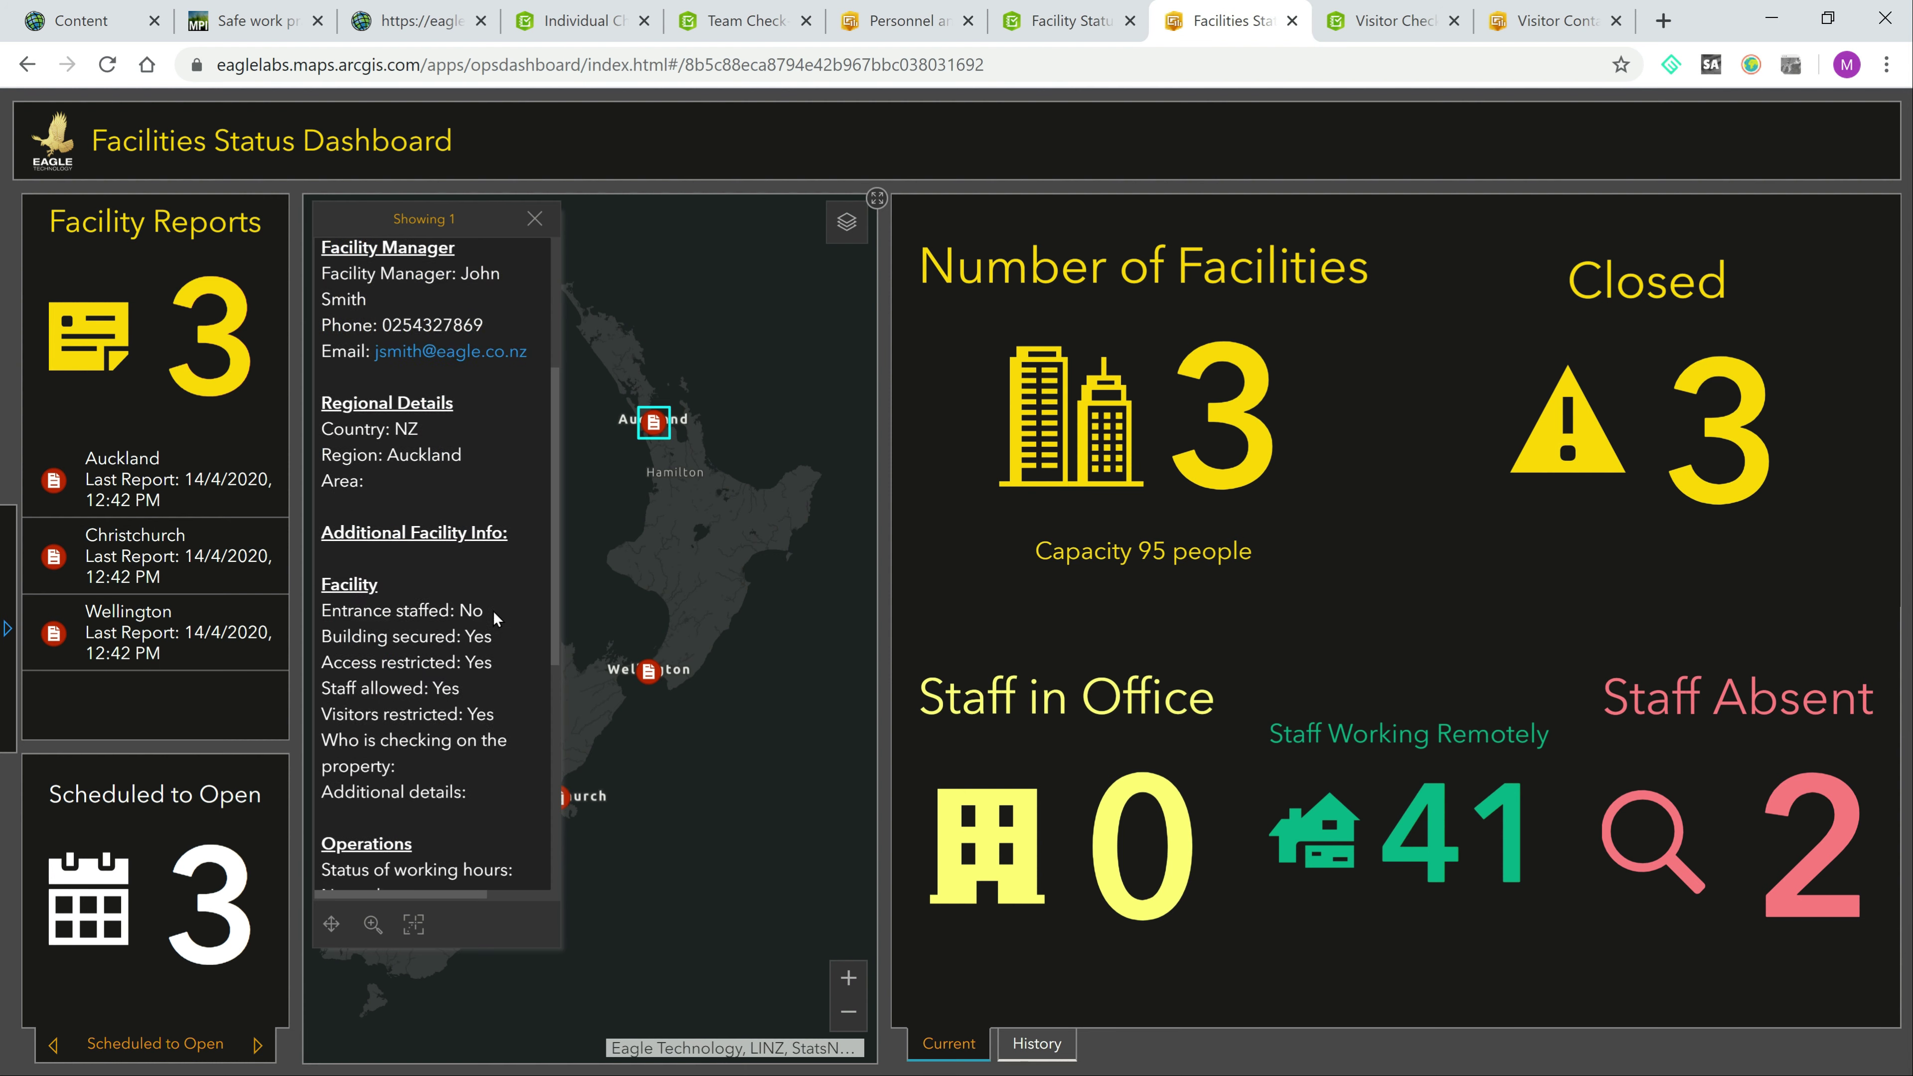
pyautogui.scroll(-3)
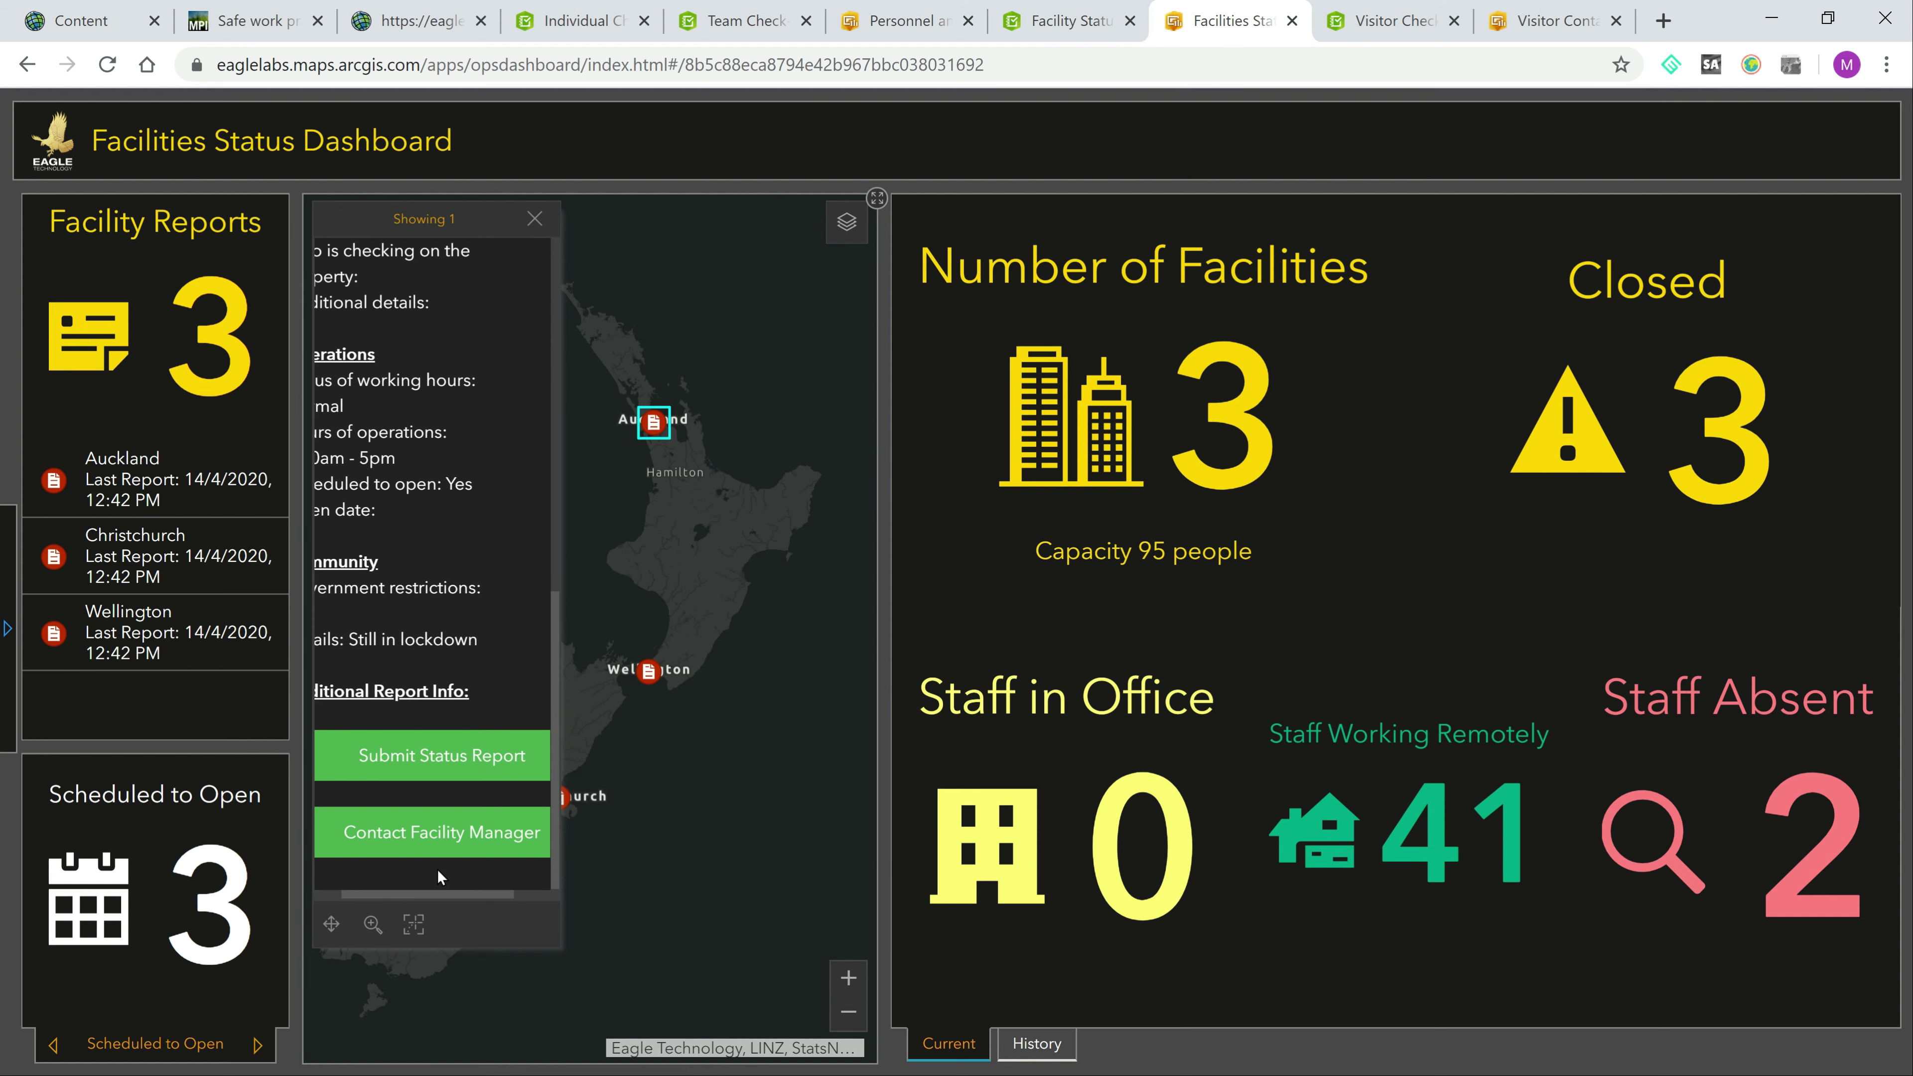
pyautogui.click(1388, 22)
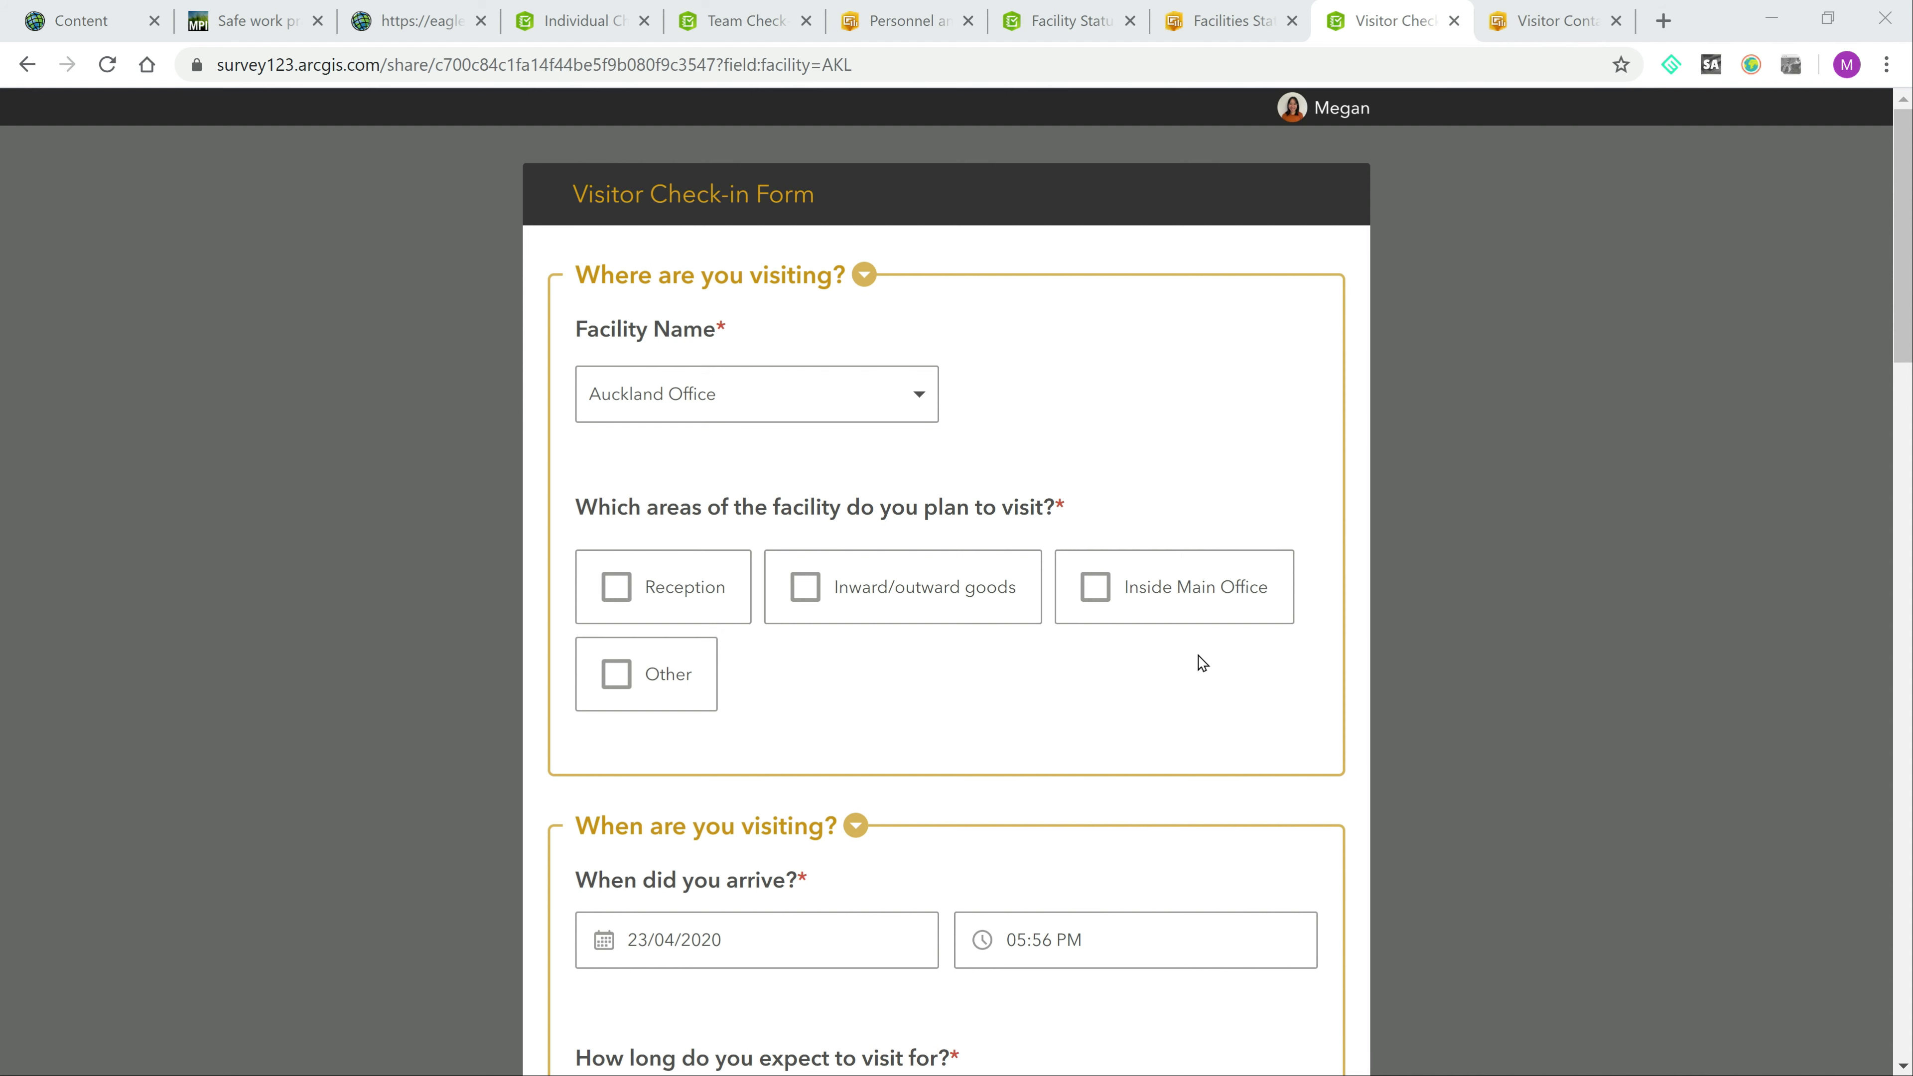
# Step: Review the Auckland Office visitor check-in form with Inward/outward goods ticked down to the signature and Submit
pyautogui.scroll(-3)
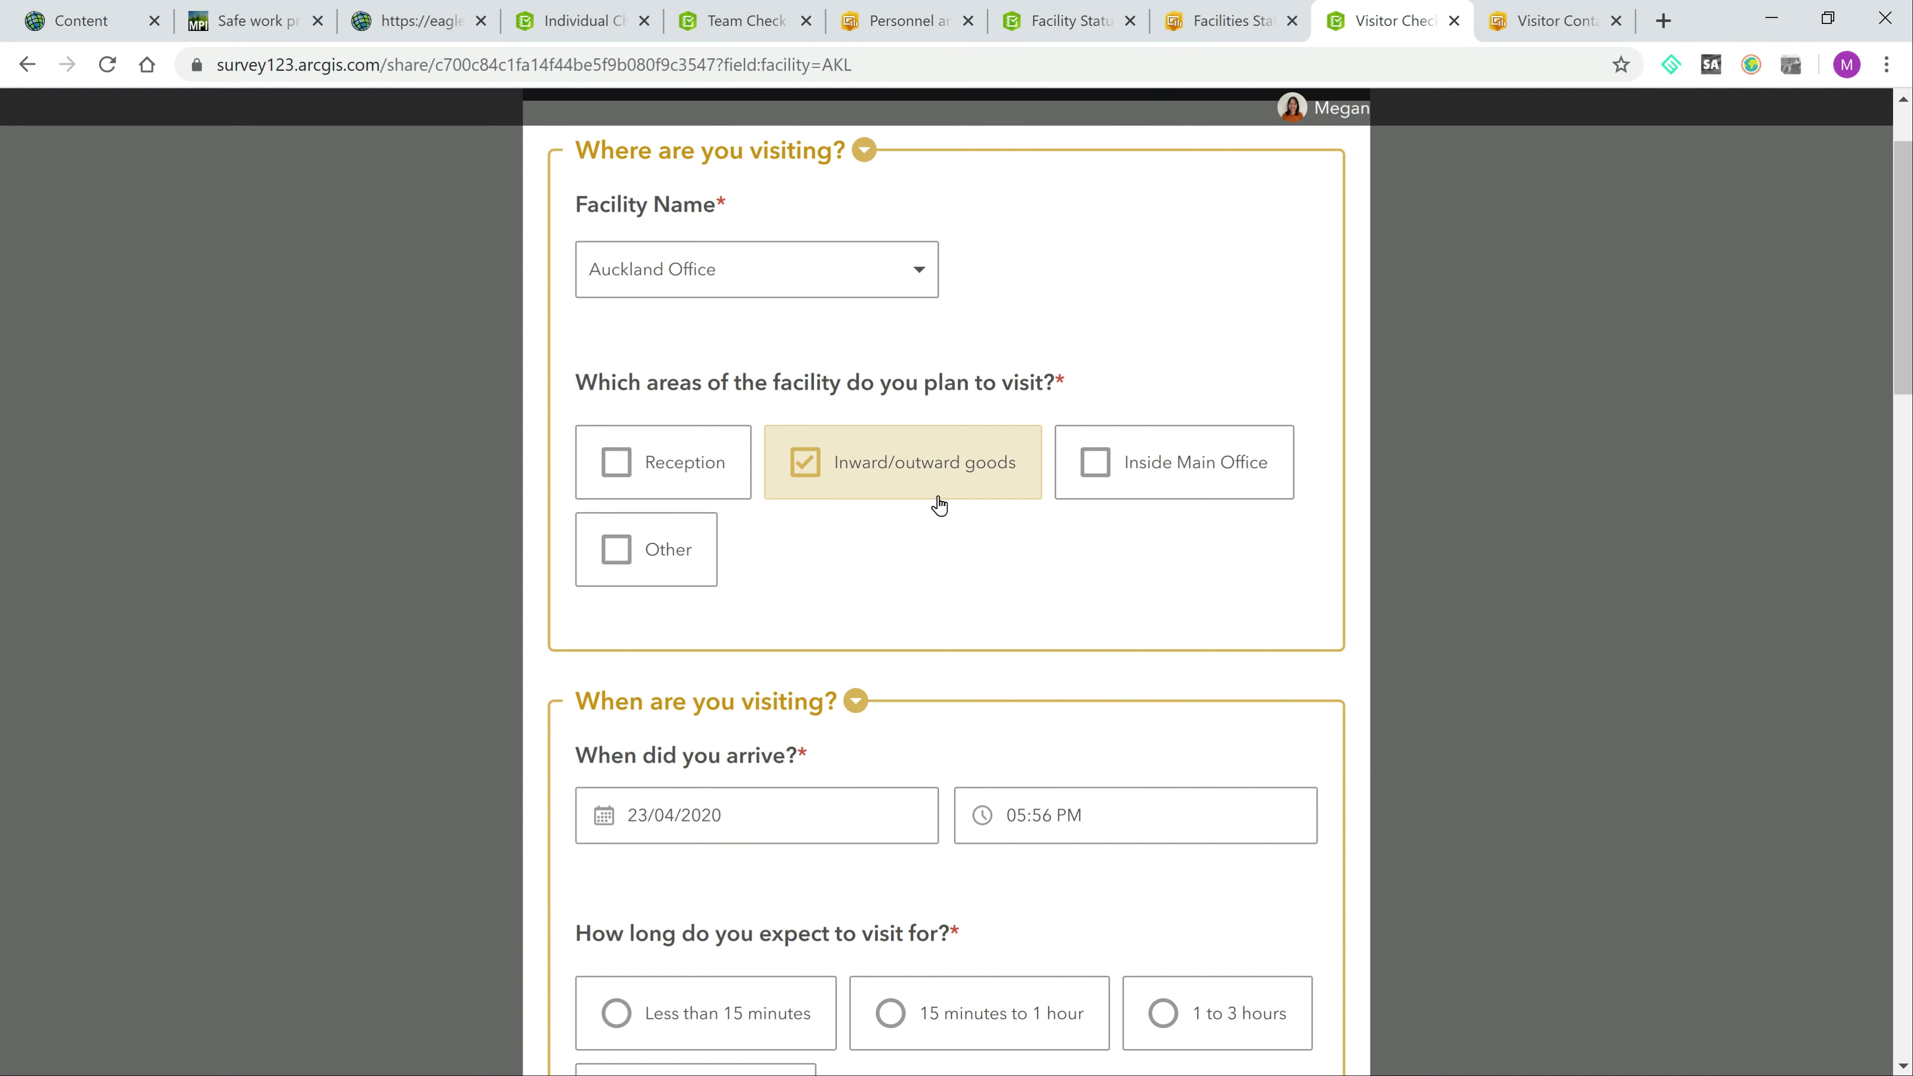
pyautogui.scroll(-3)
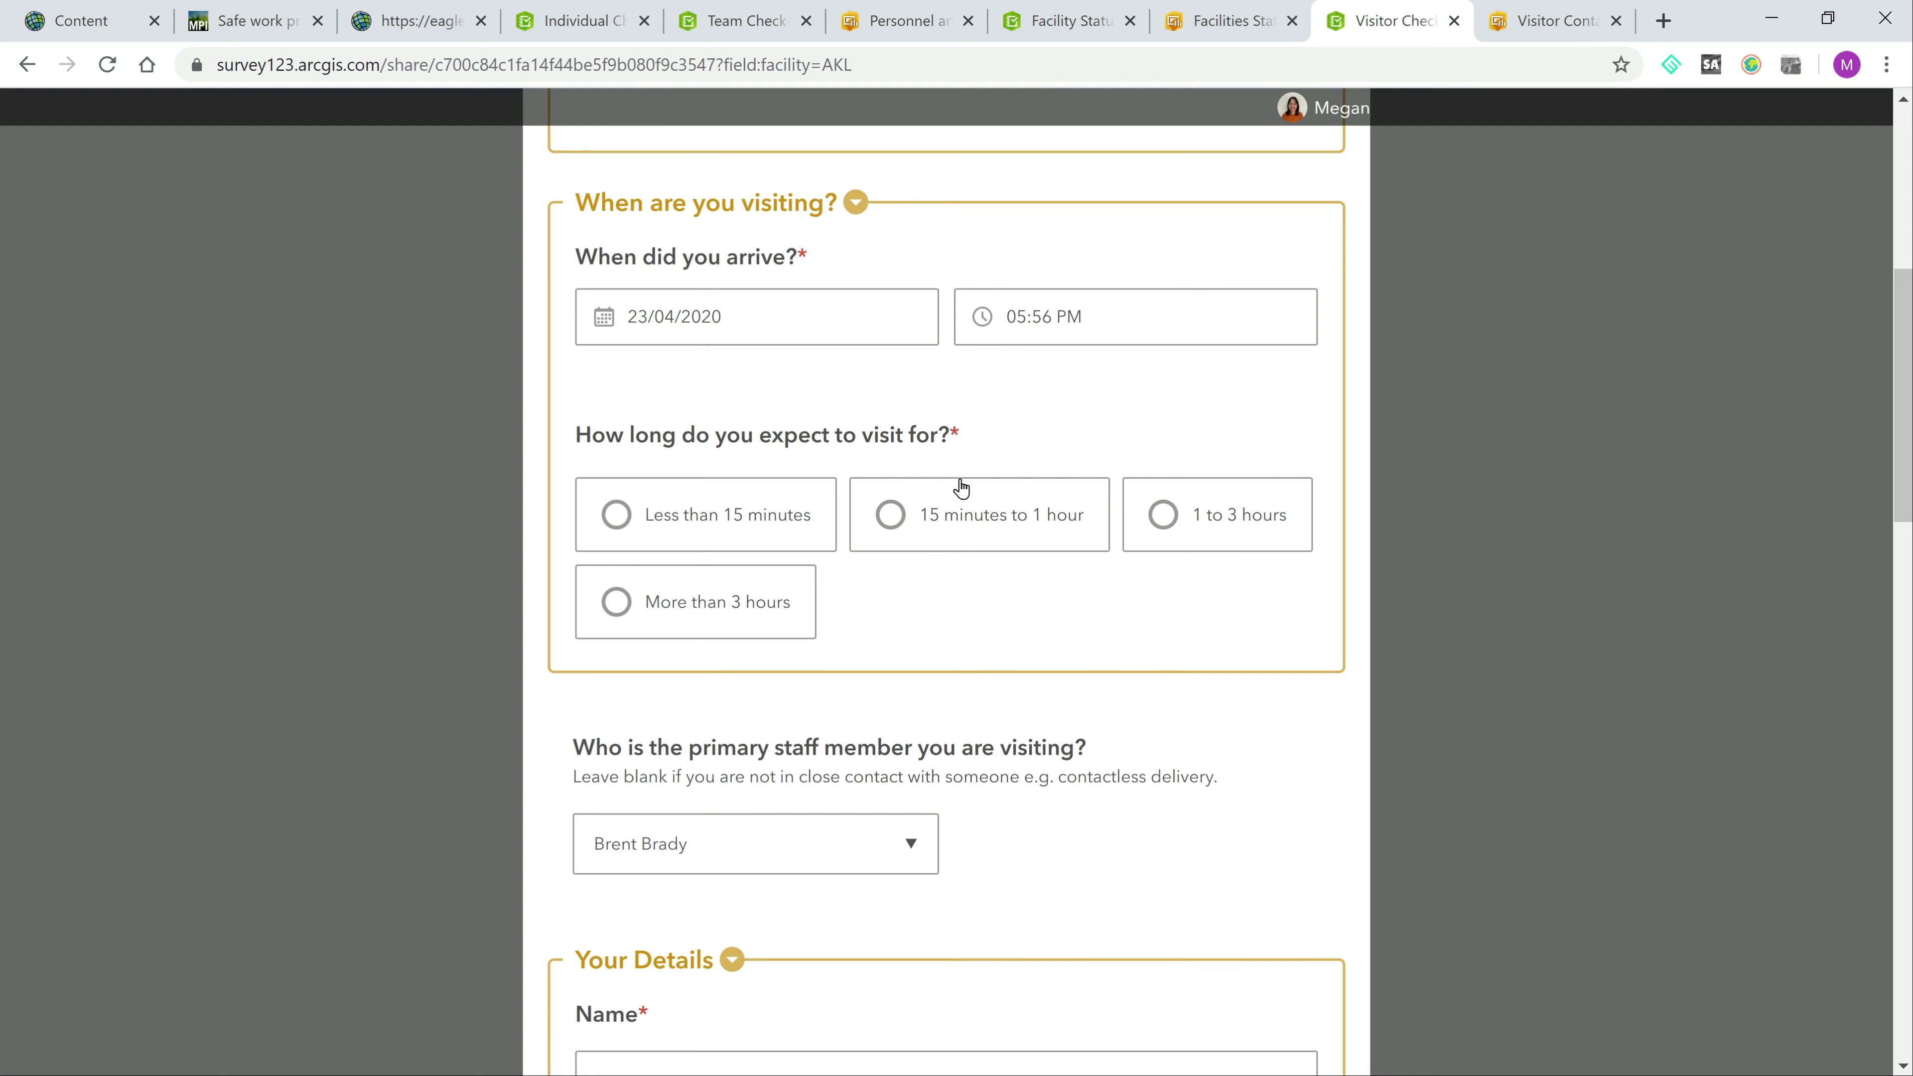
pyautogui.scroll(-3)
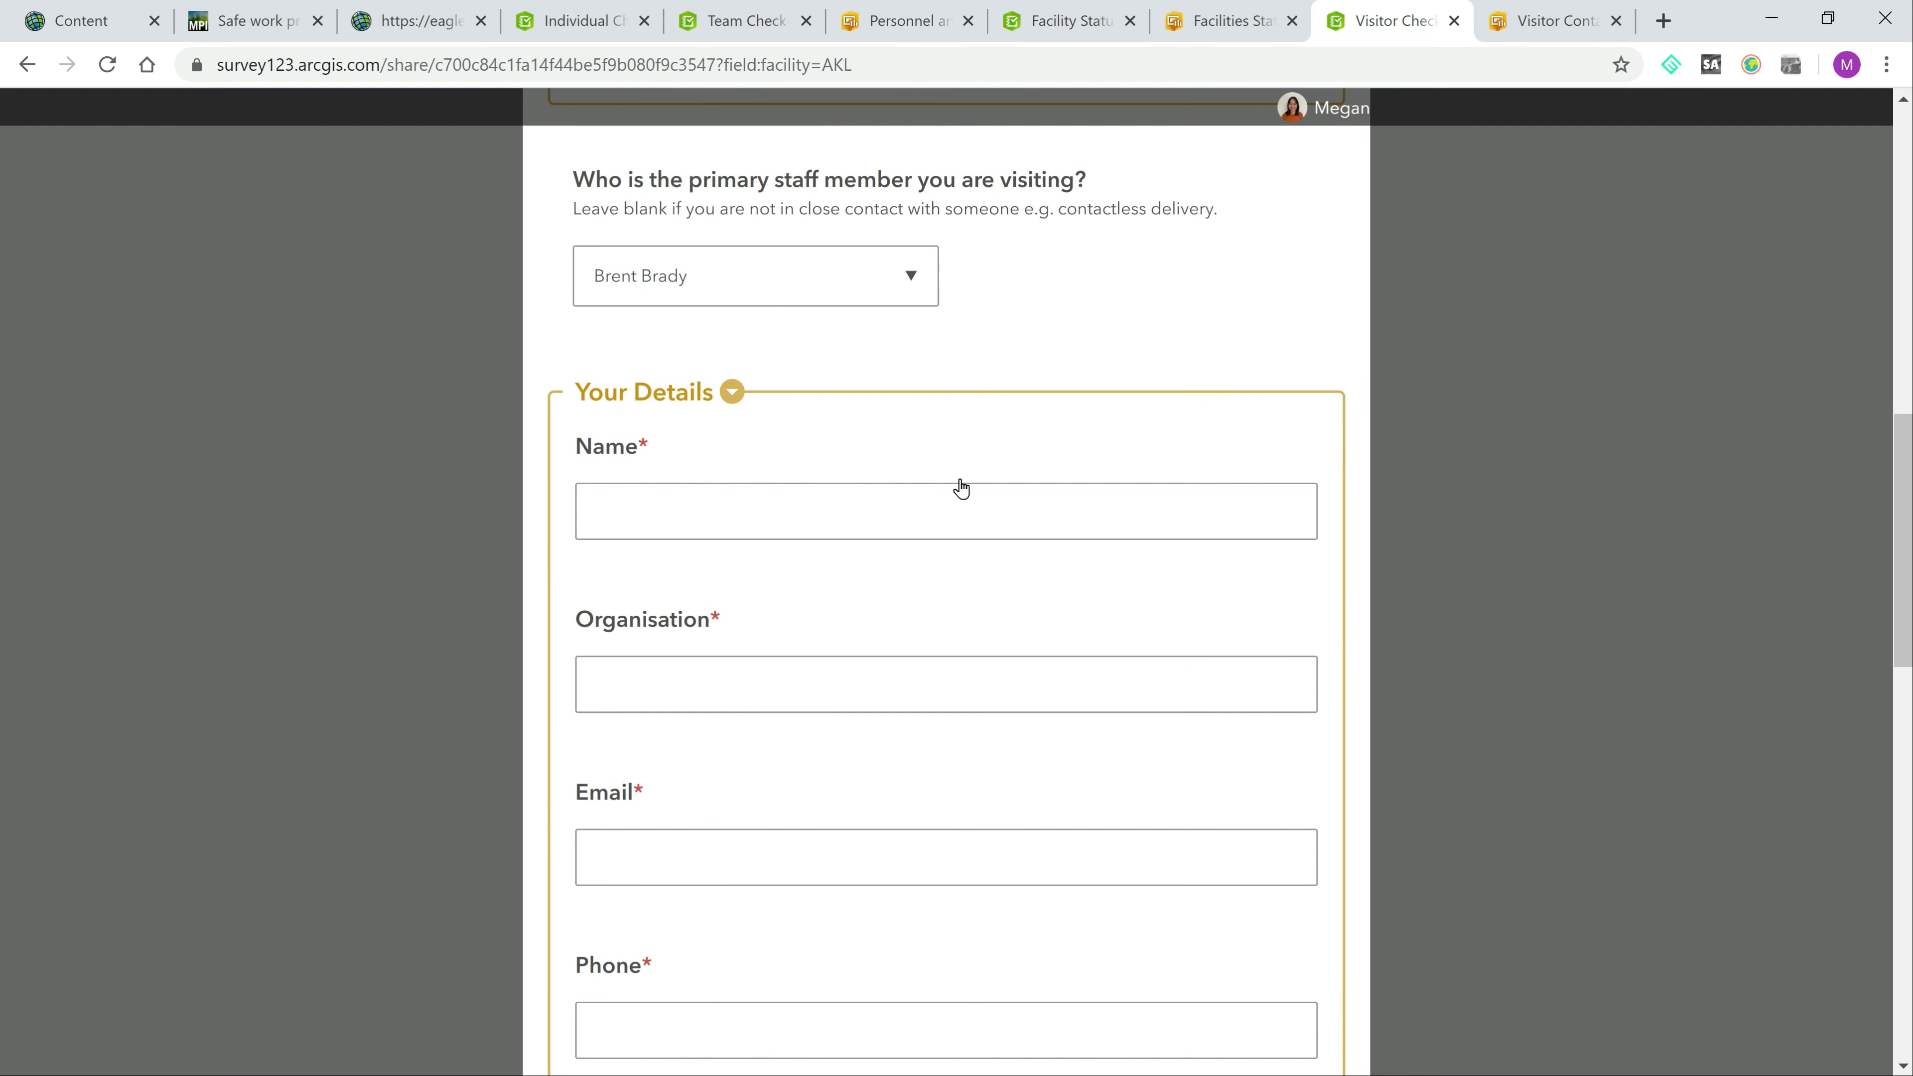
pyautogui.scroll(-3)
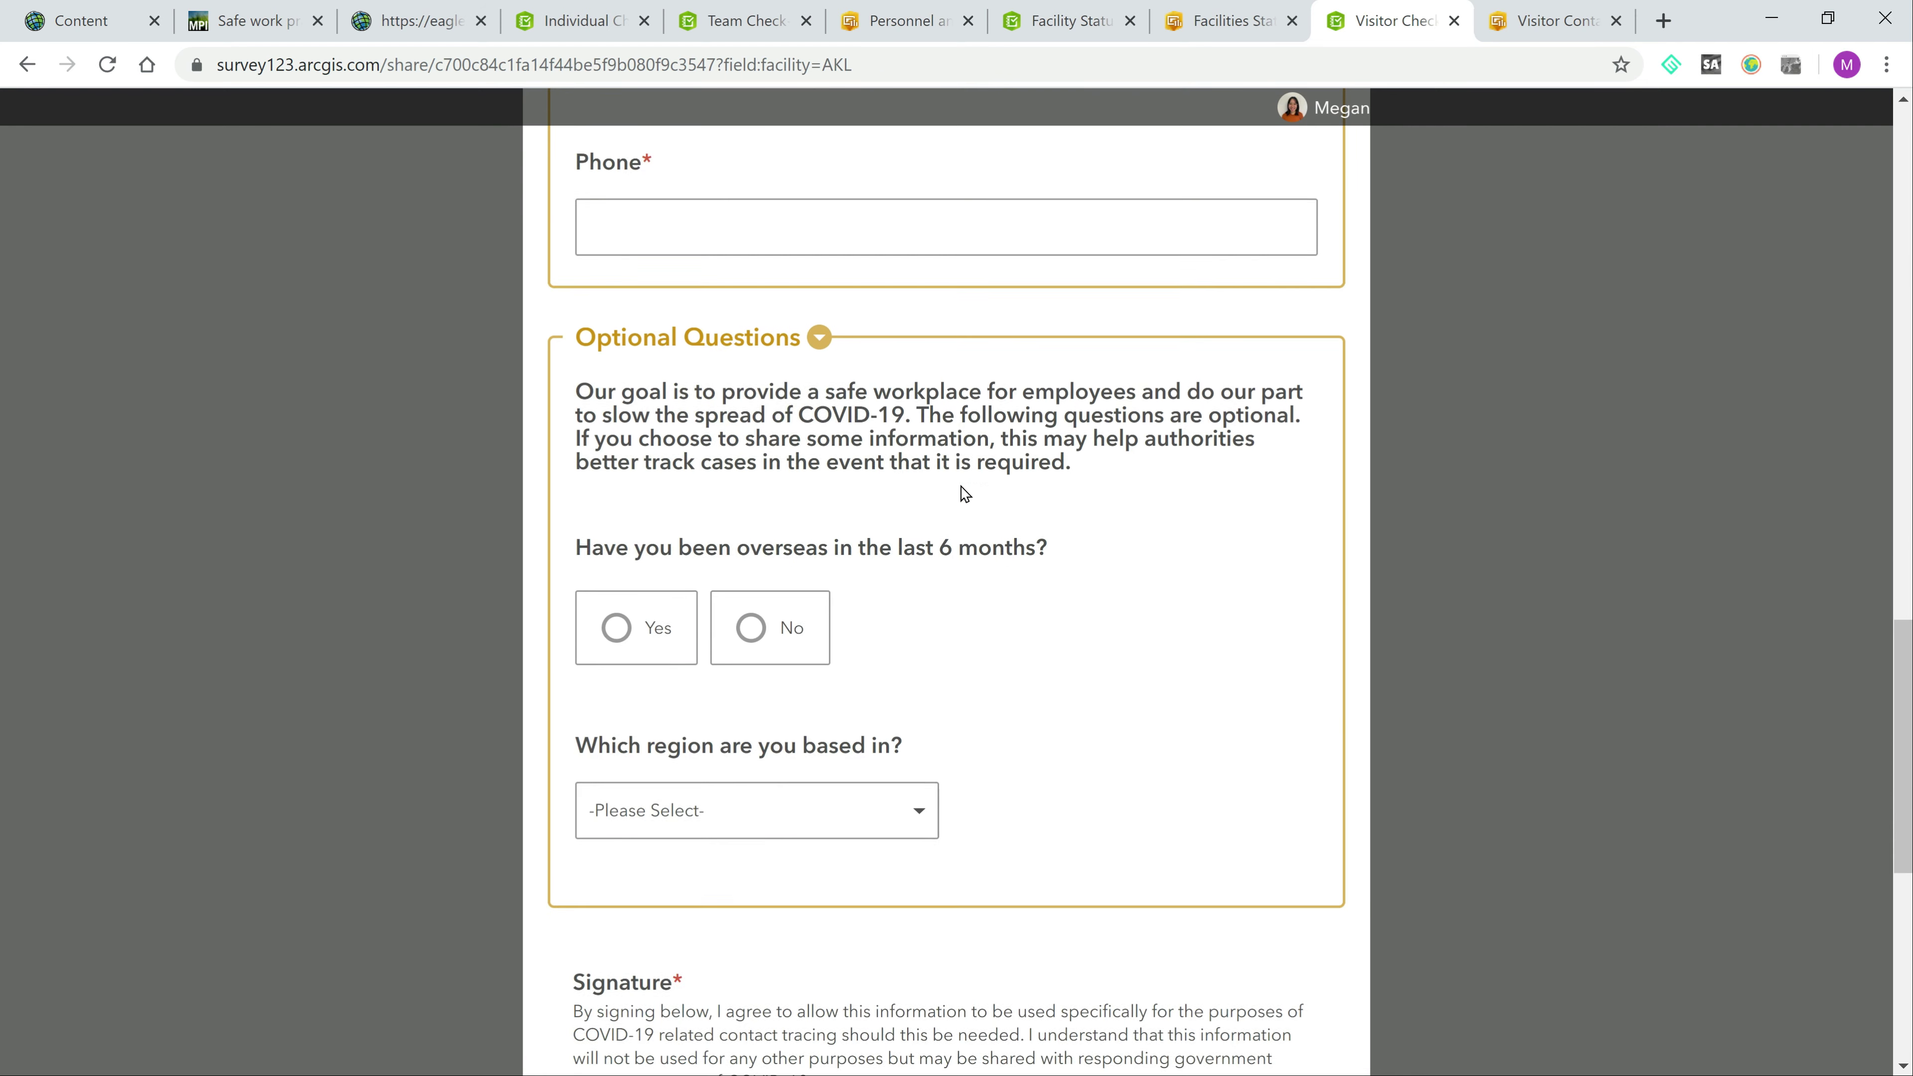
pyautogui.scroll(-3)
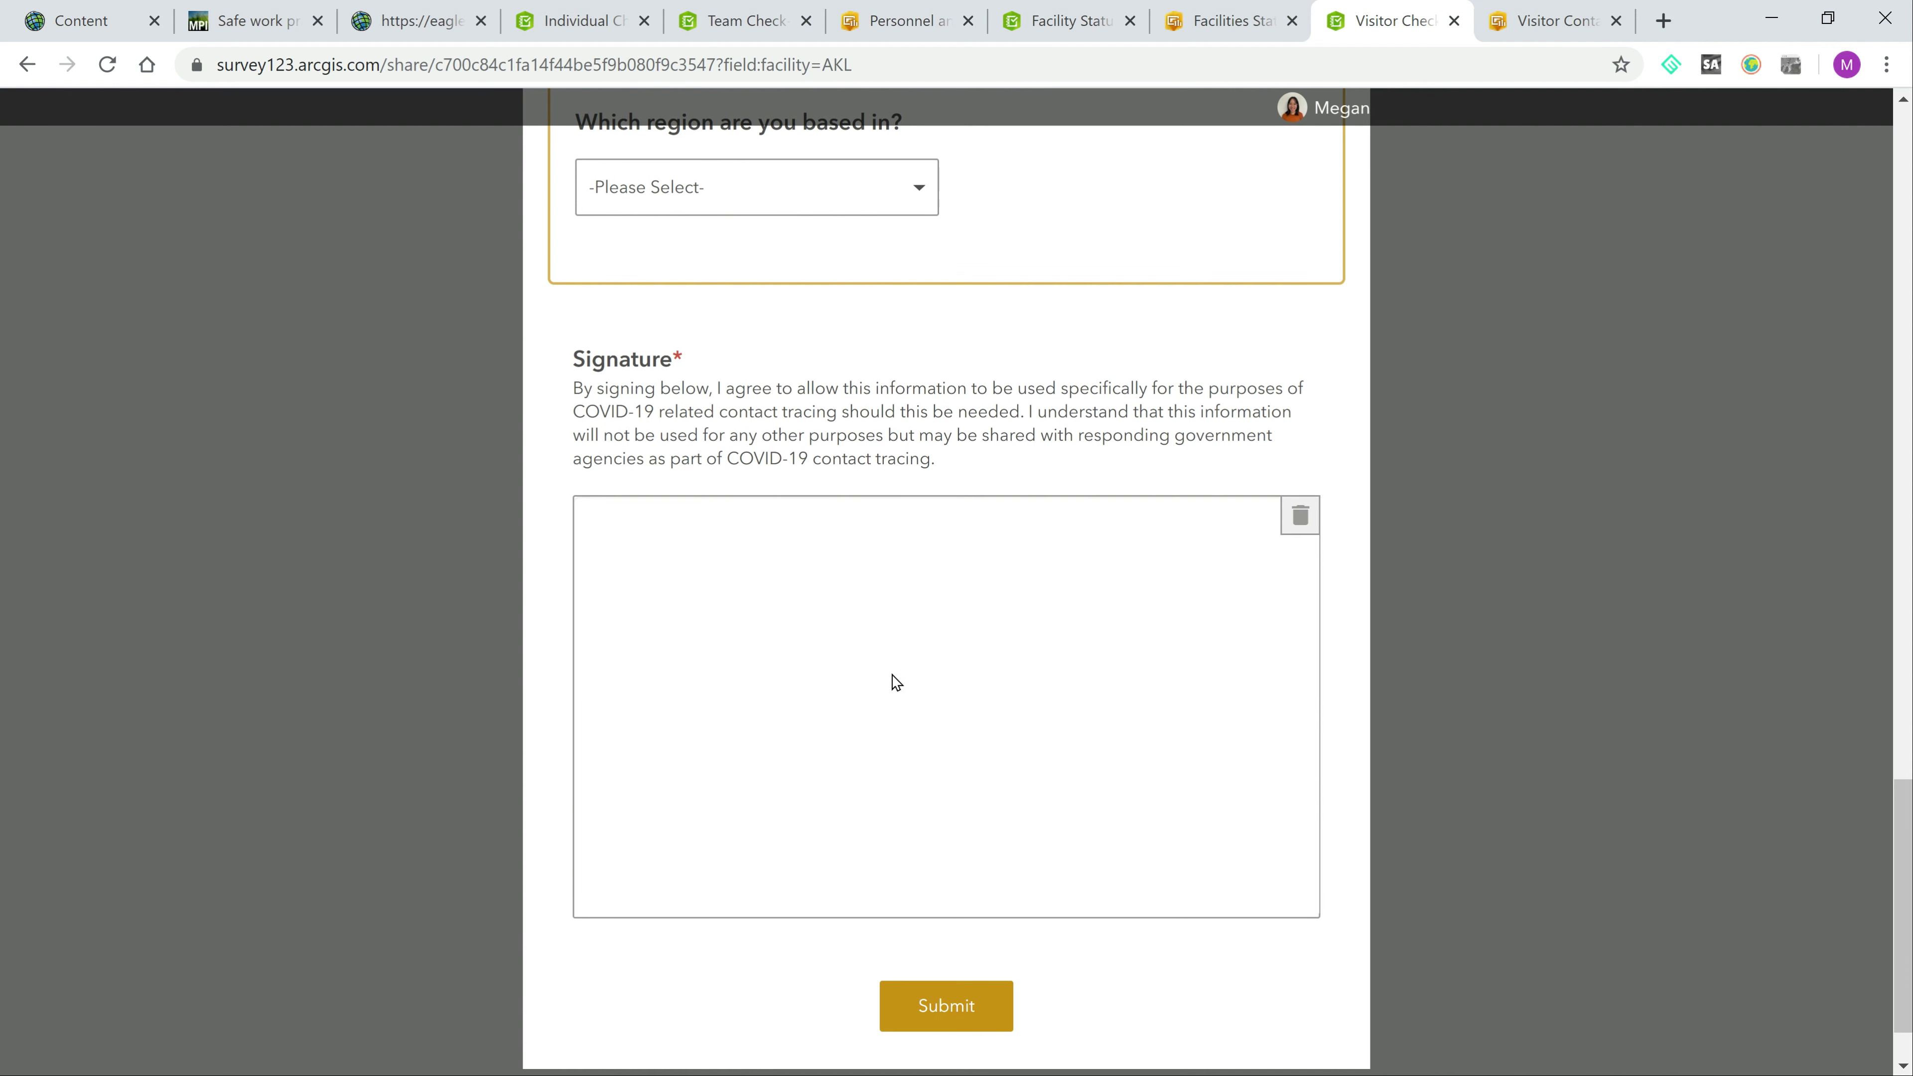
pyautogui.moveTo(1037, 675)
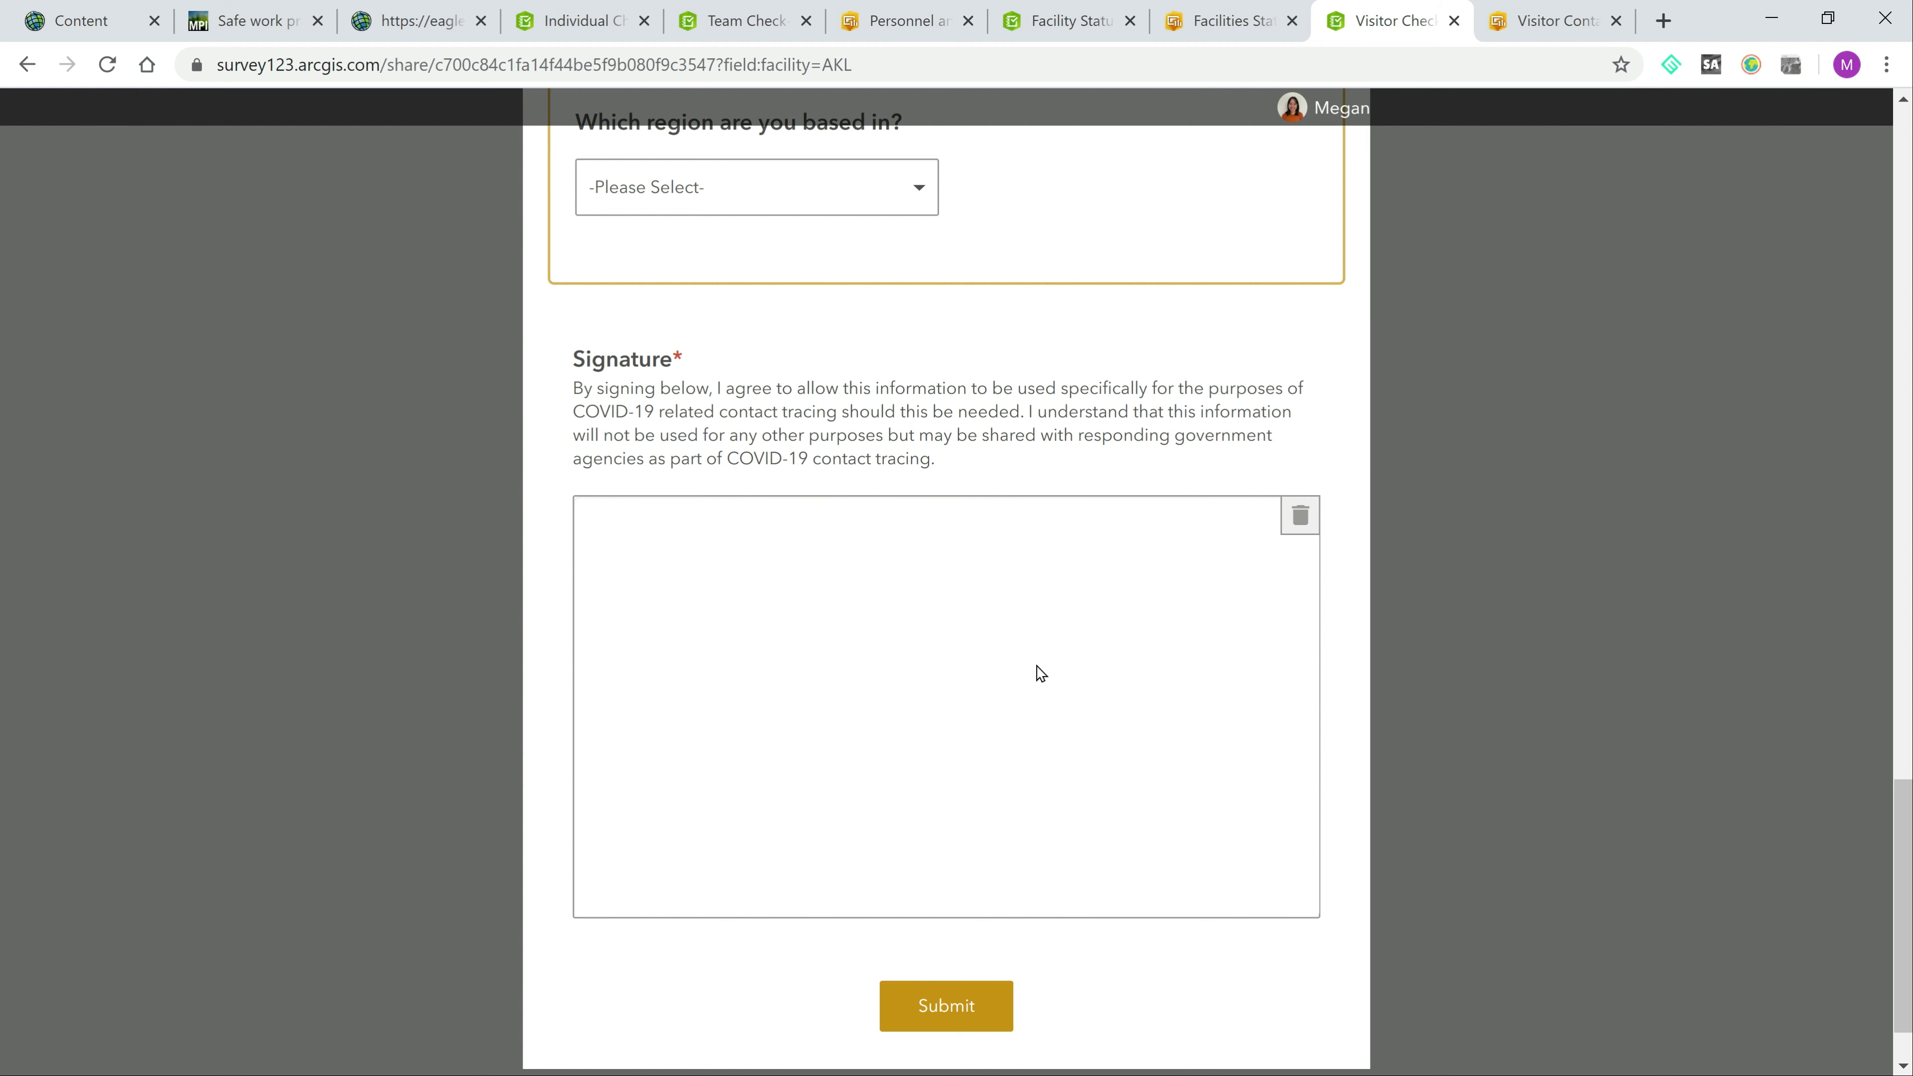
pyautogui.moveTo(1058, 675)
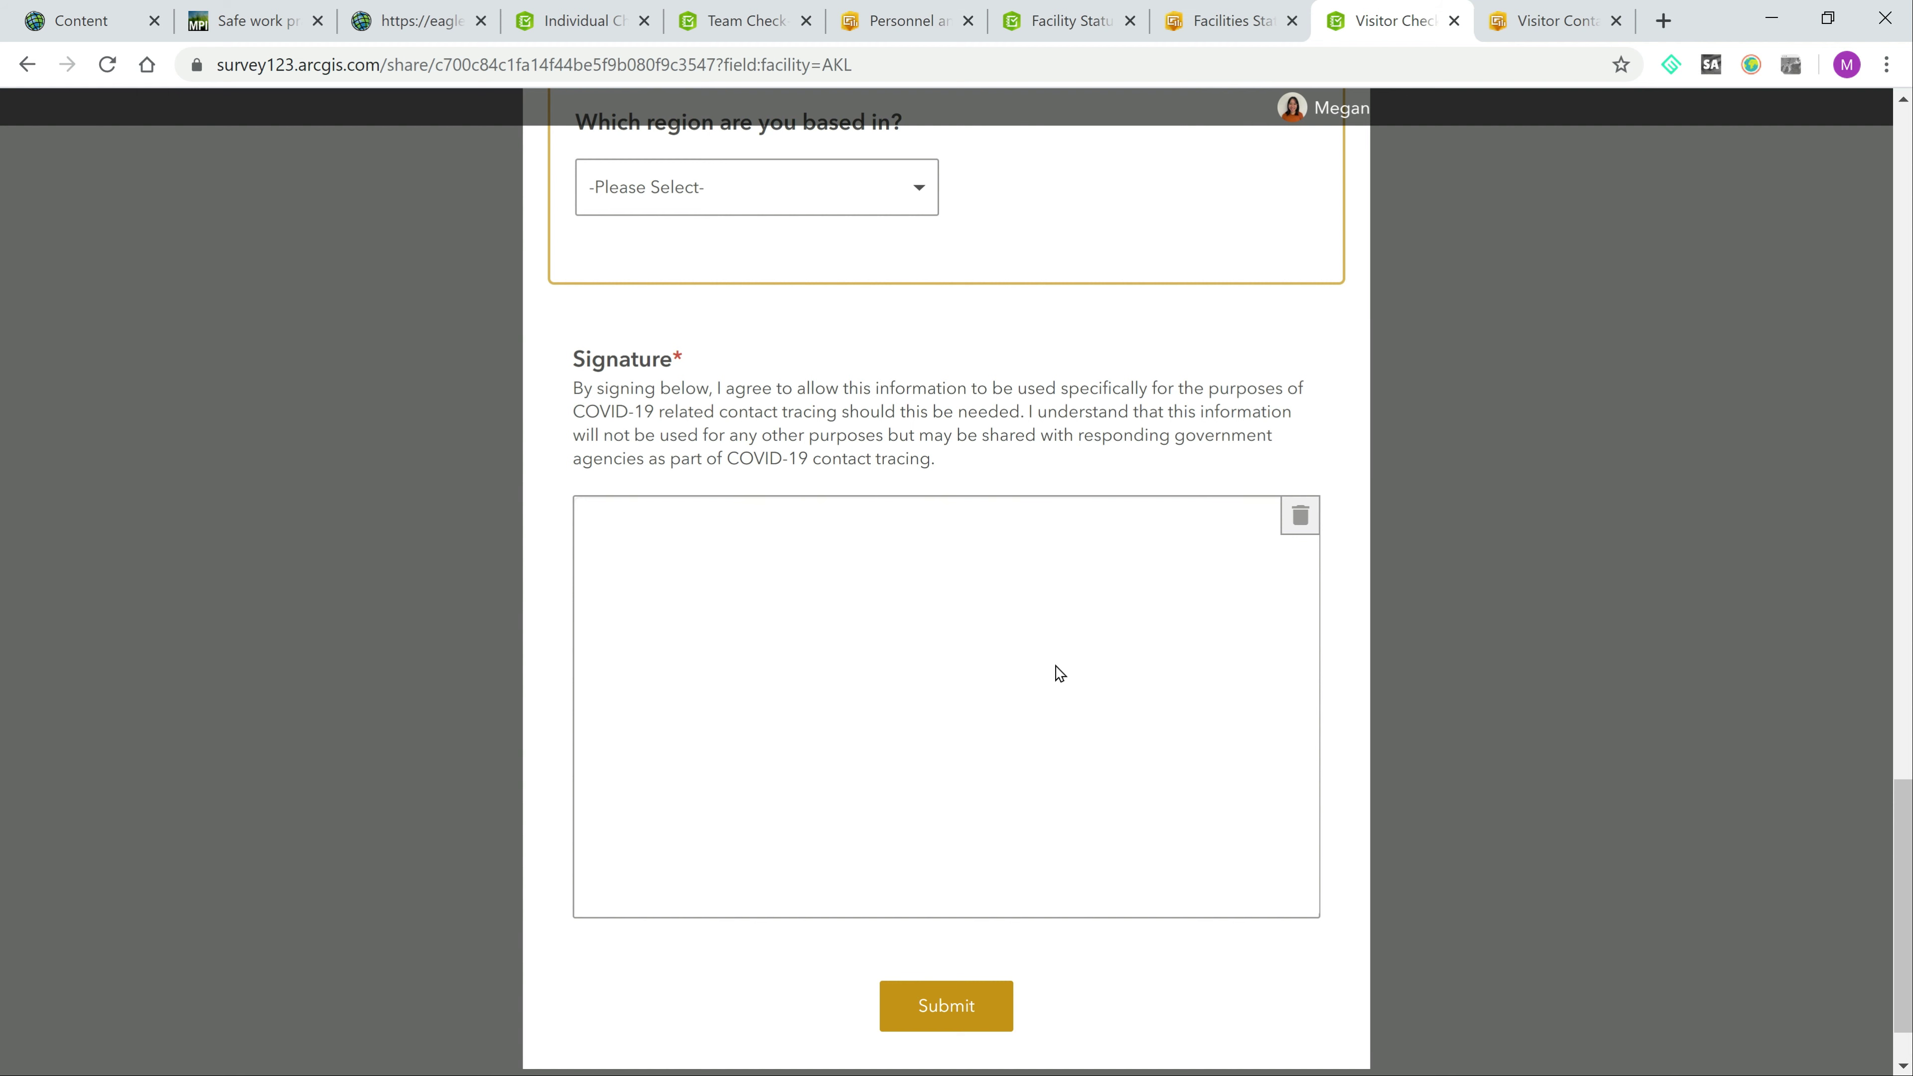
pyautogui.moveTo(1070, 673)
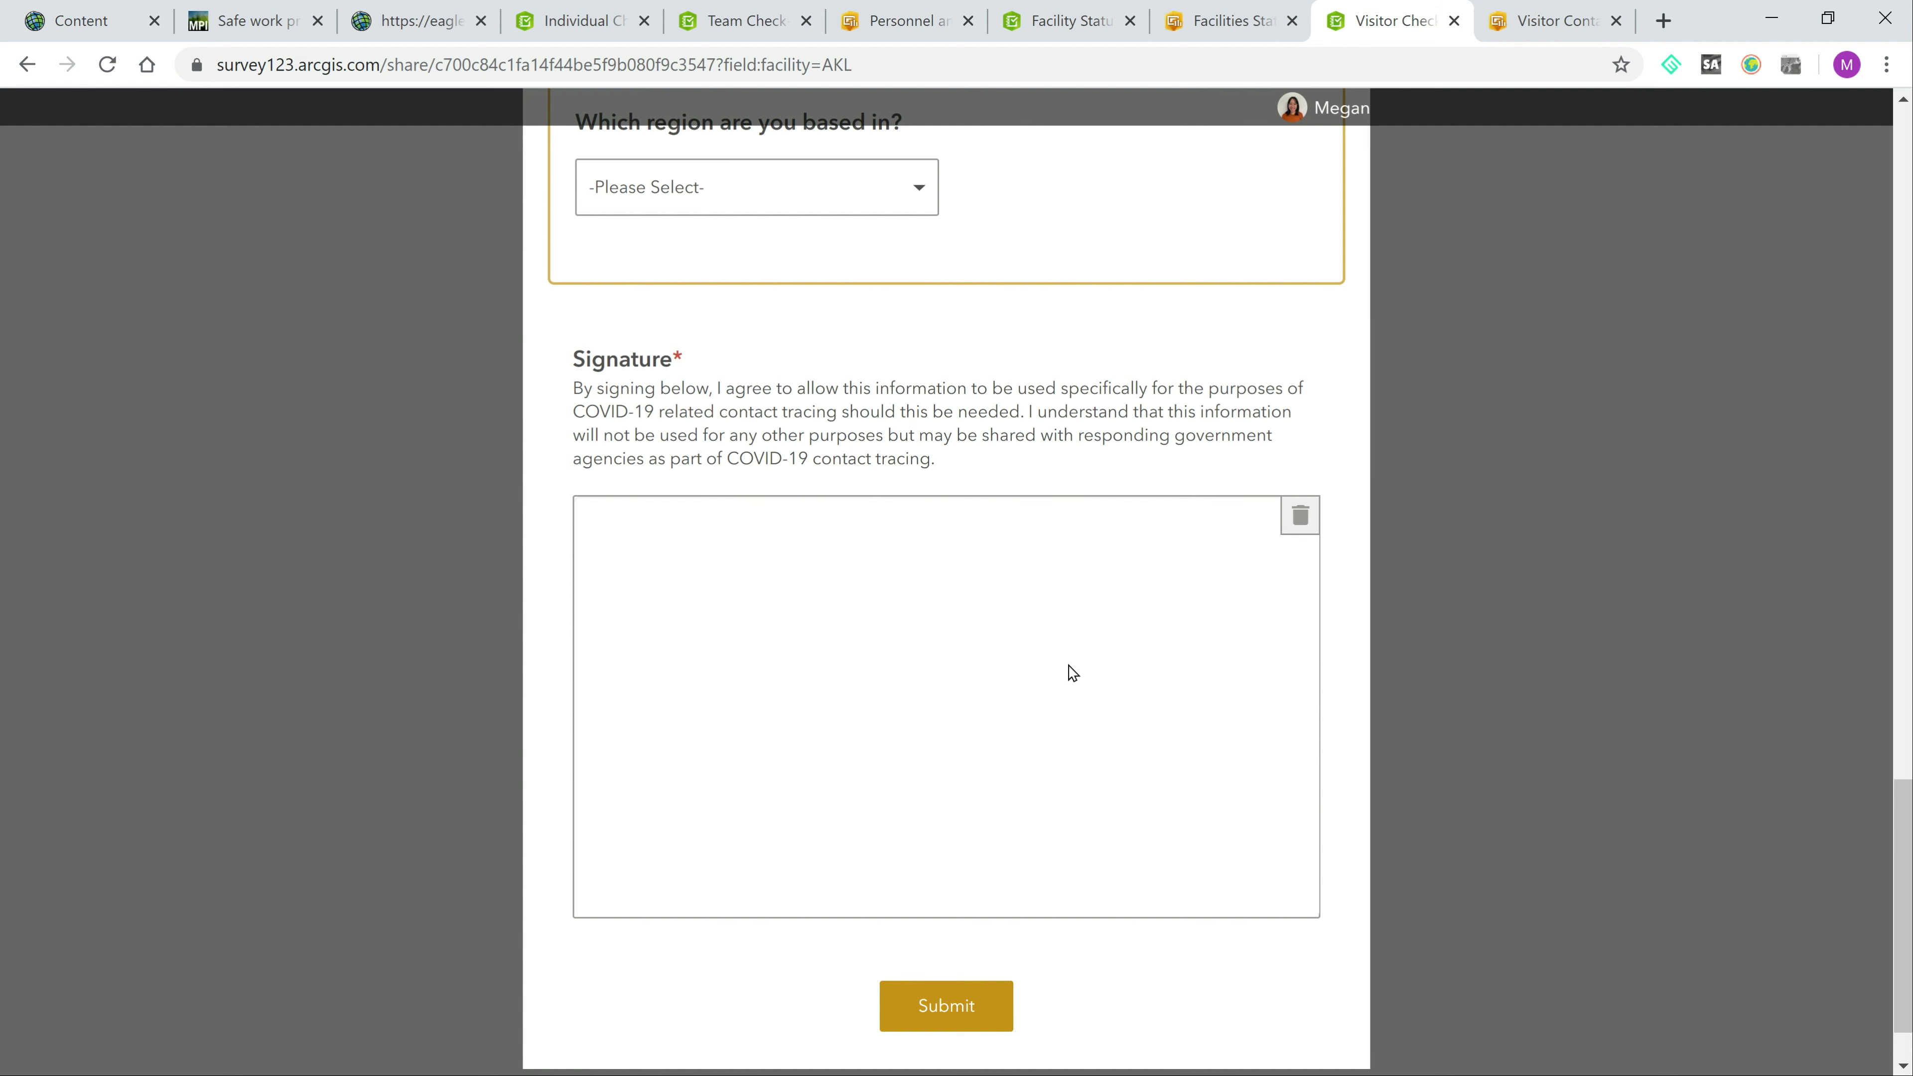
pyautogui.moveTo(1066, 684)
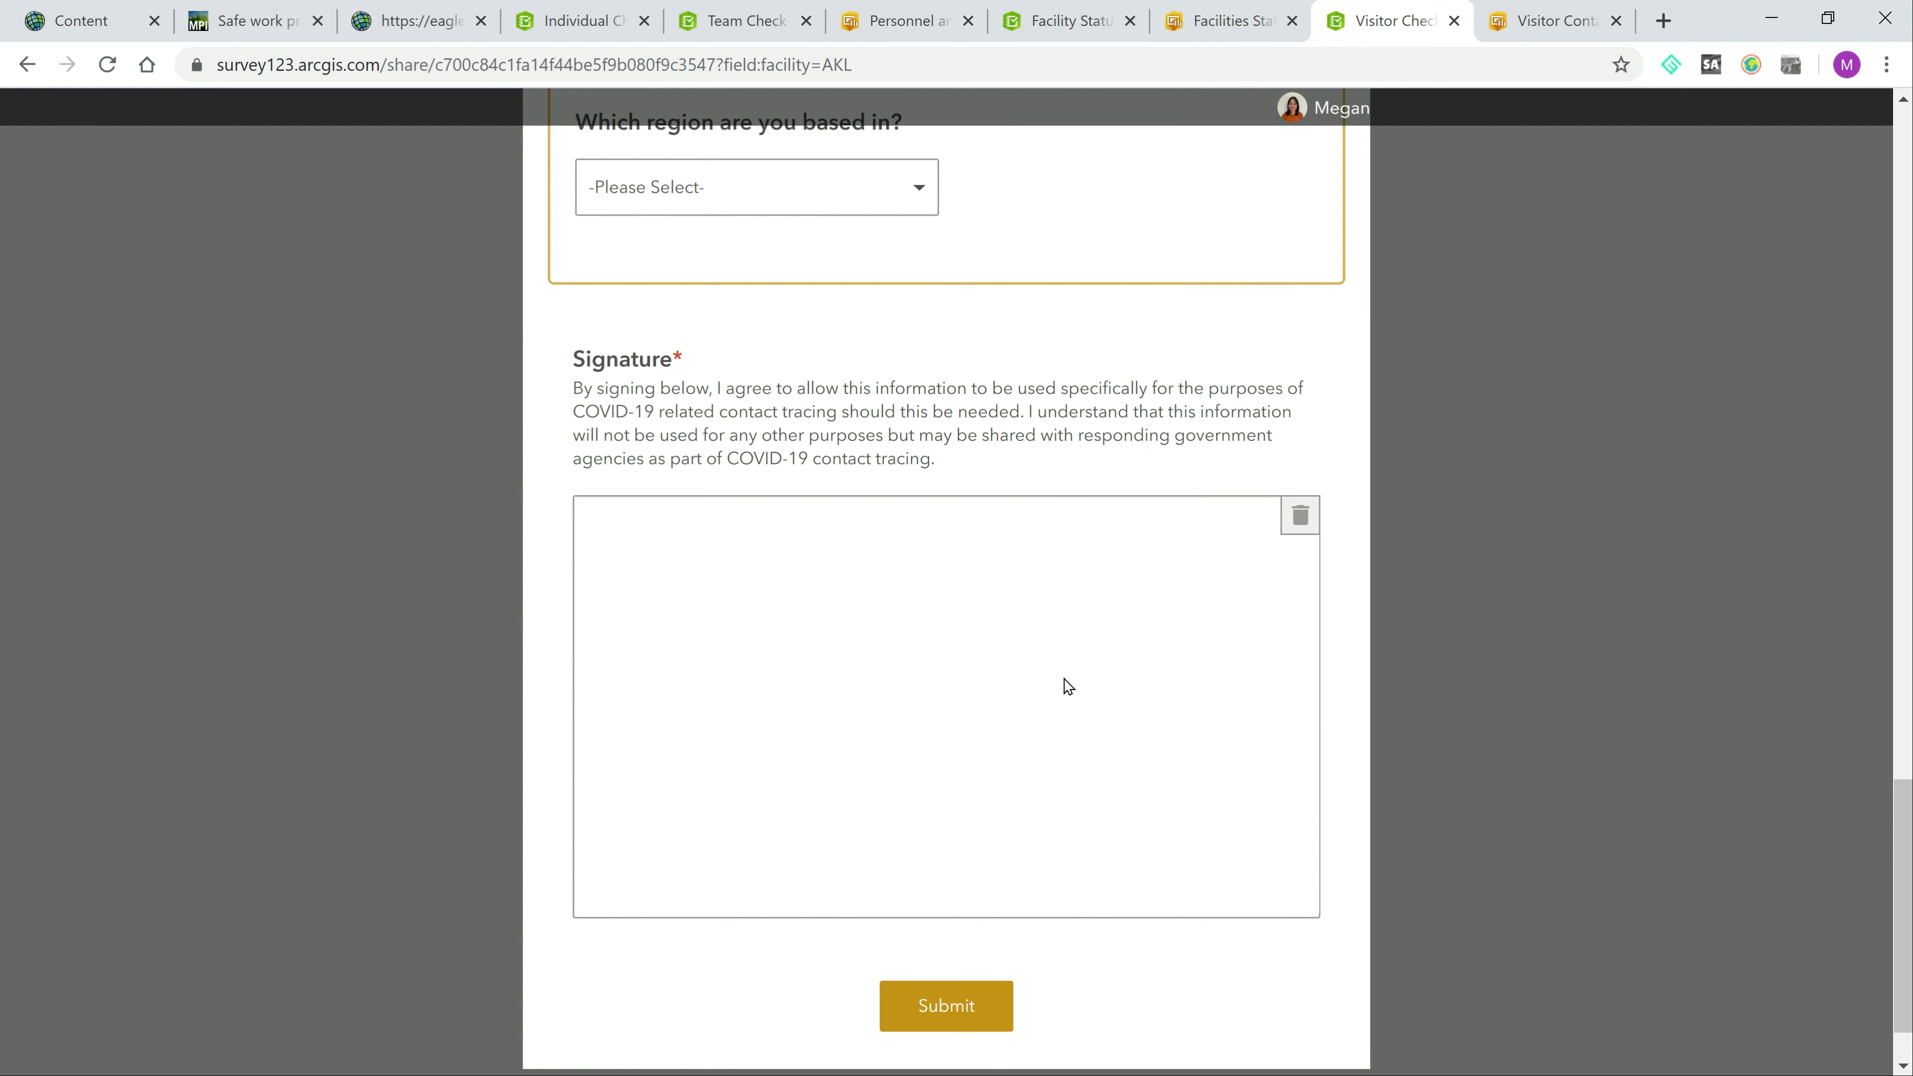
pyautogui.moveTo(1037, 676)
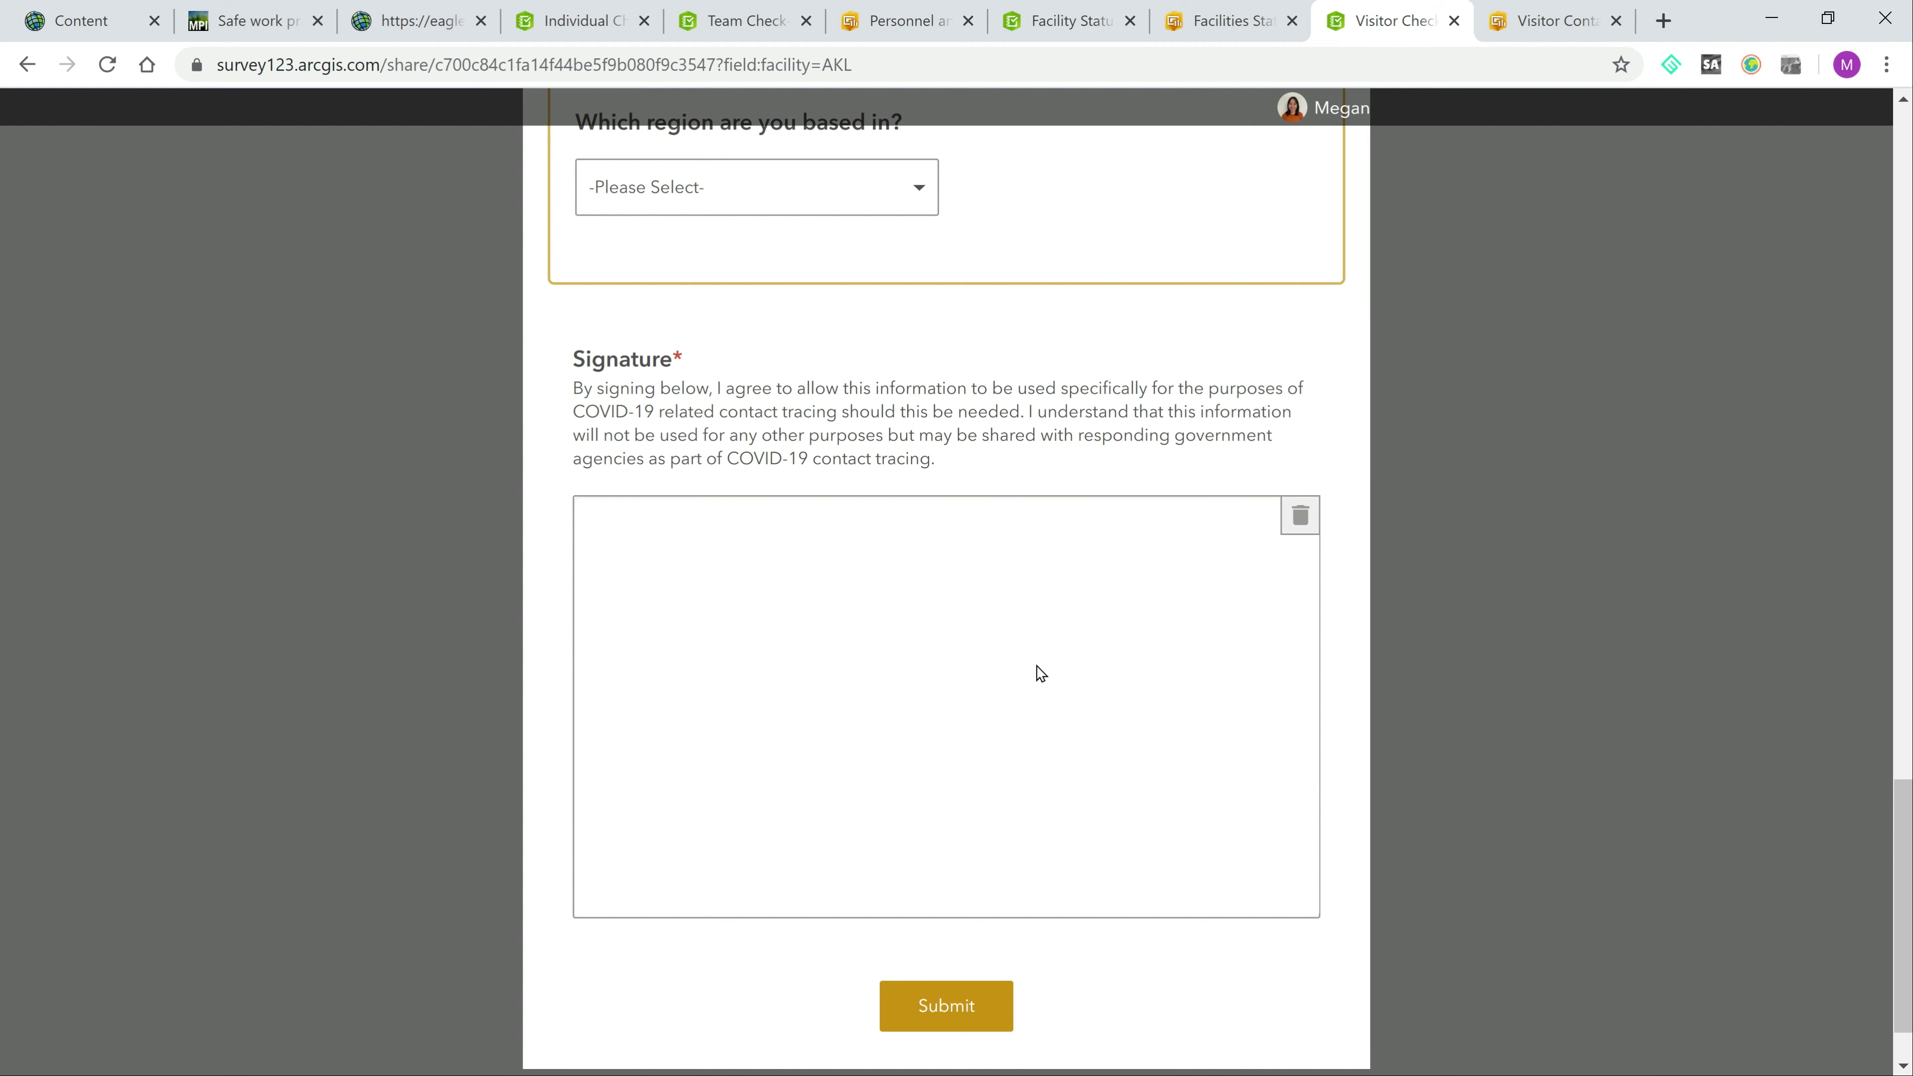
pyautogui.moveTo(1057, 671)
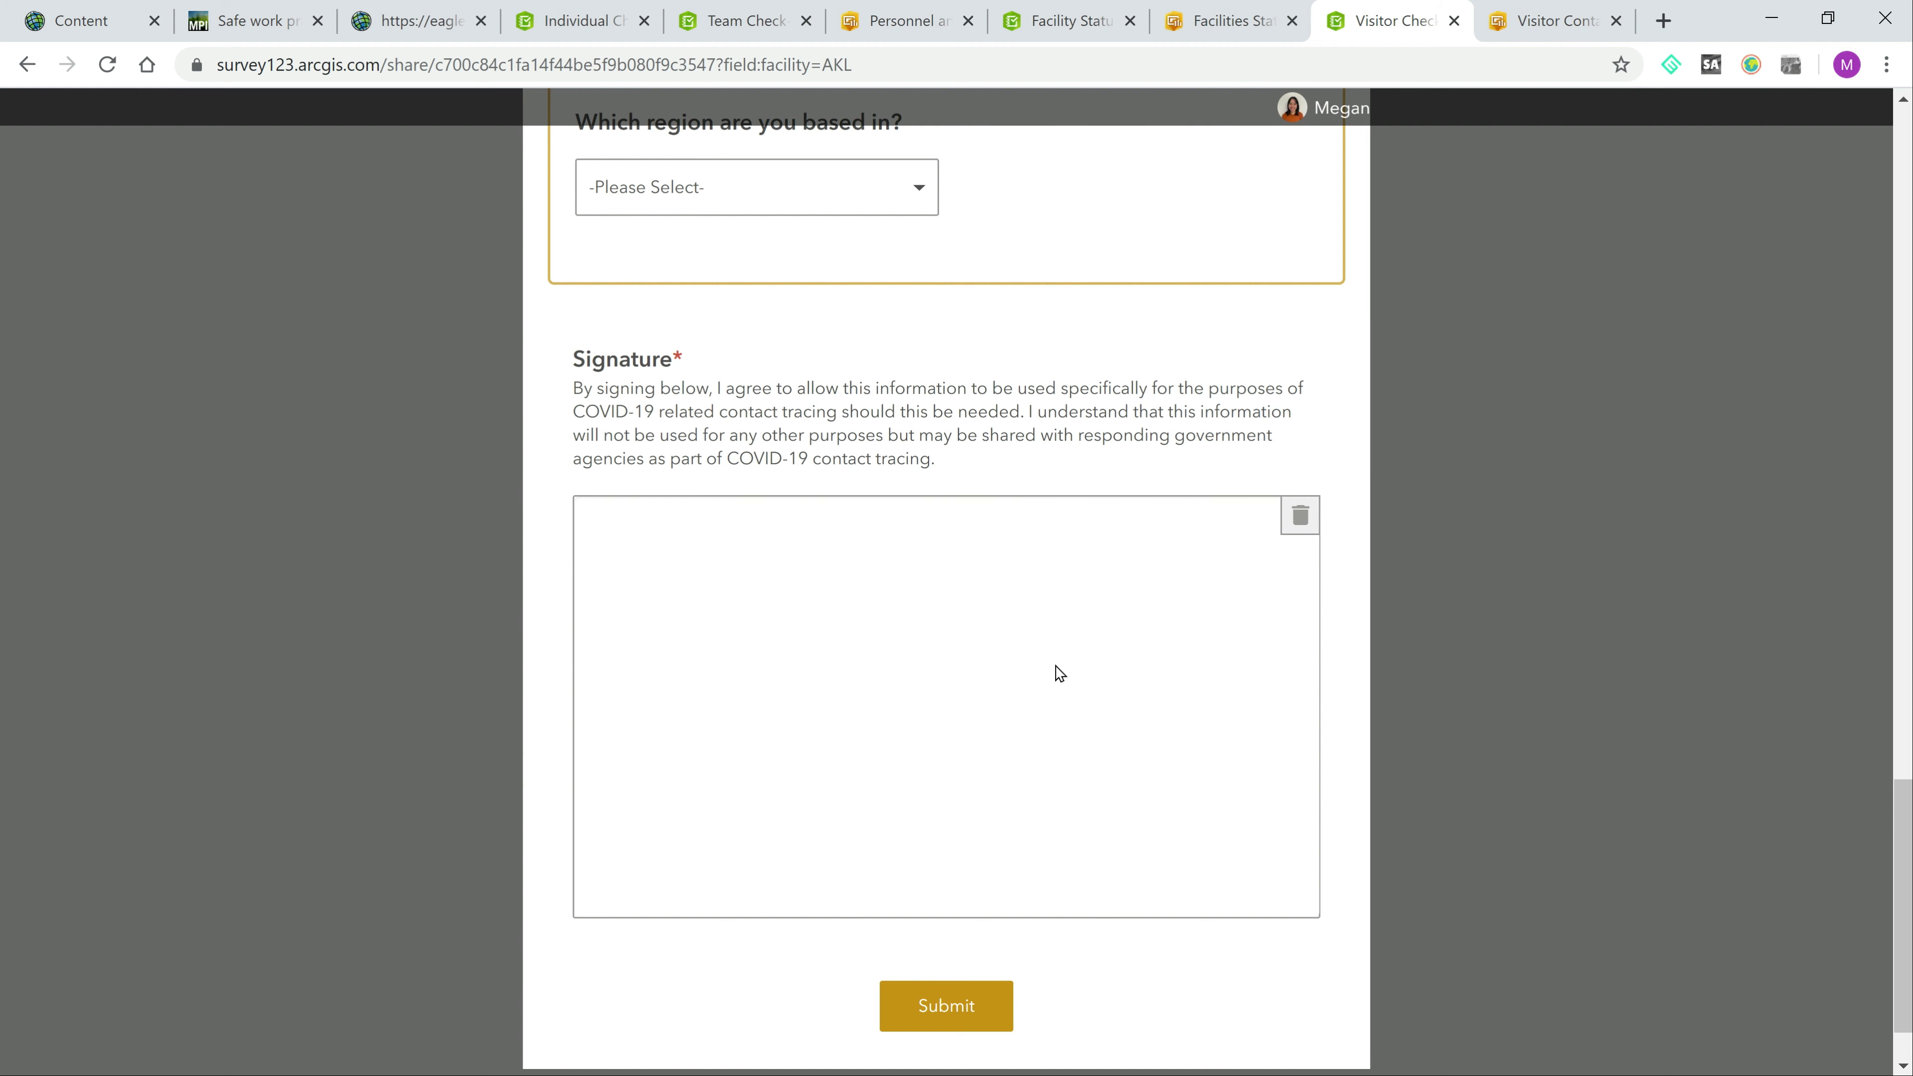
pyautogui.moveTo(1070, 672)
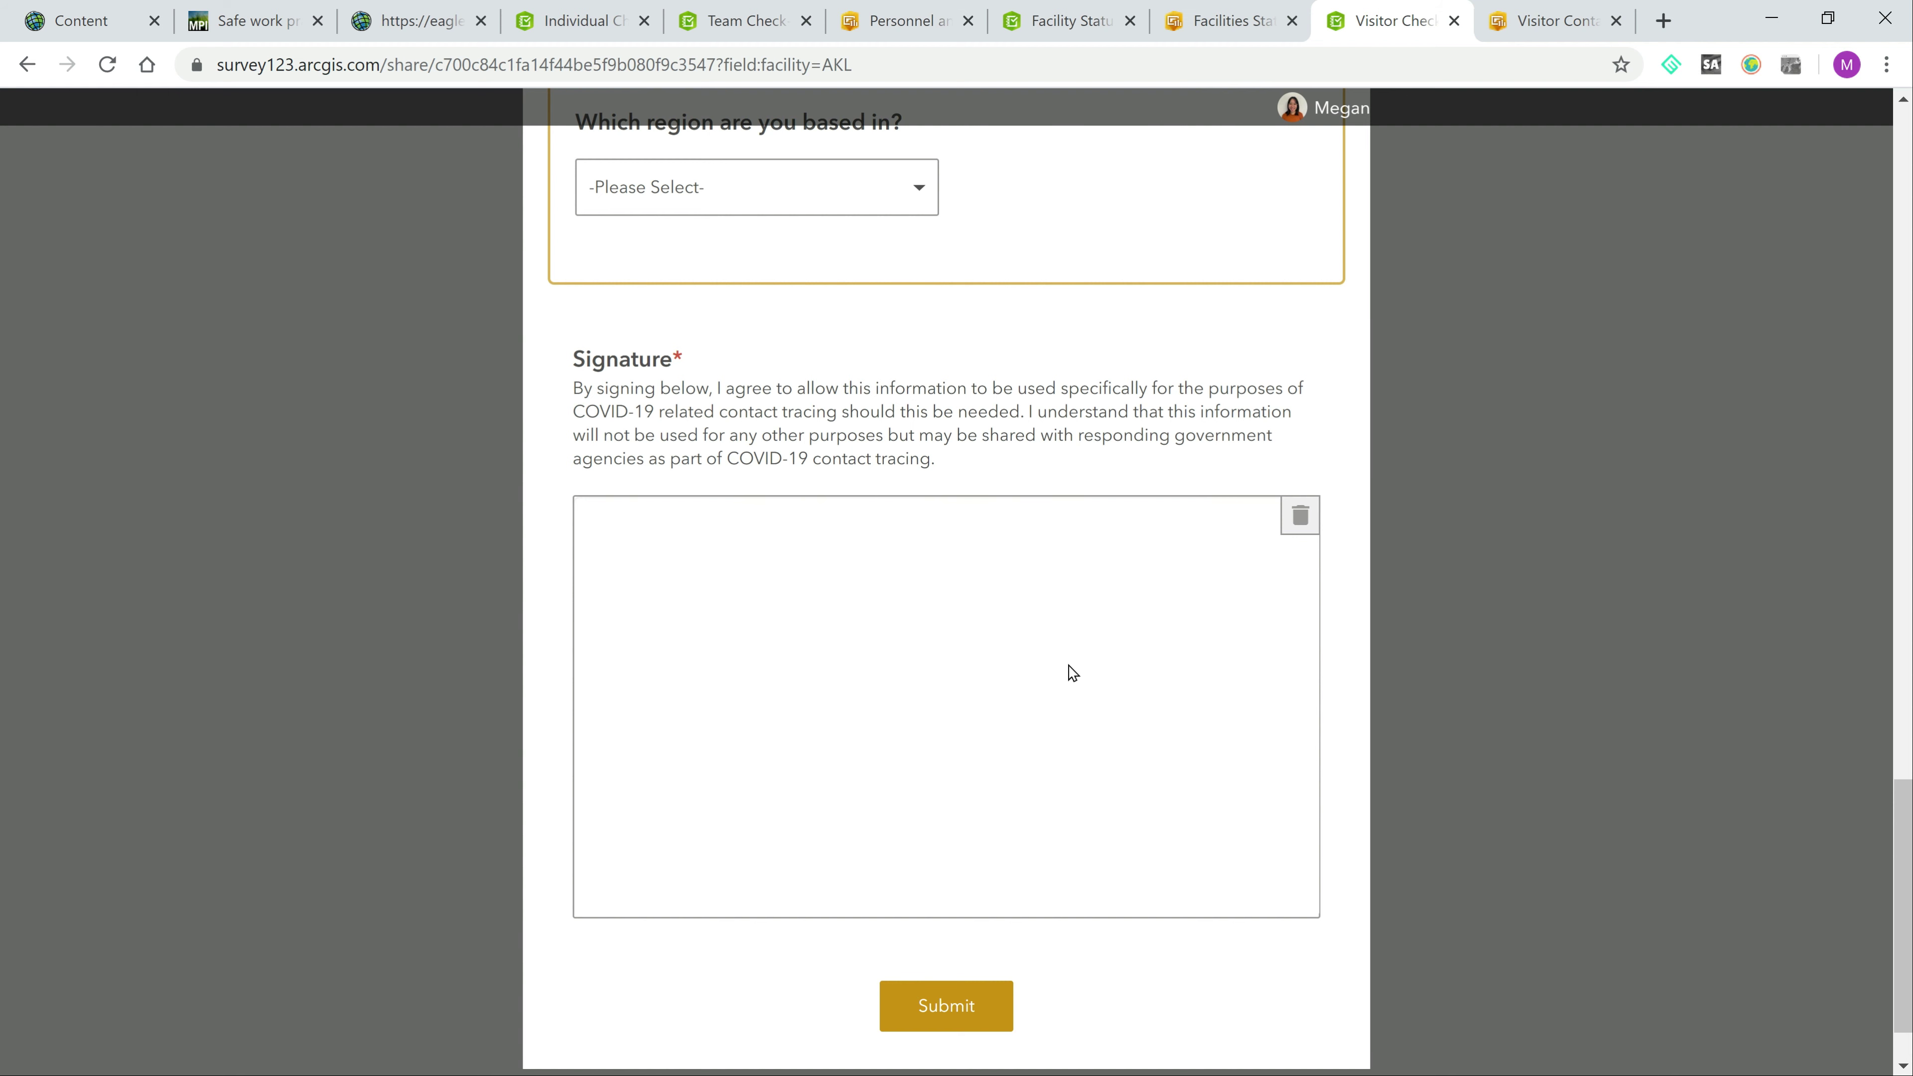
# Step: Filter the Visitor Check In Dashboard to Wellington Office for 22/04/2020, showing four staff and two visits
pyautogui.click(1556, 21)
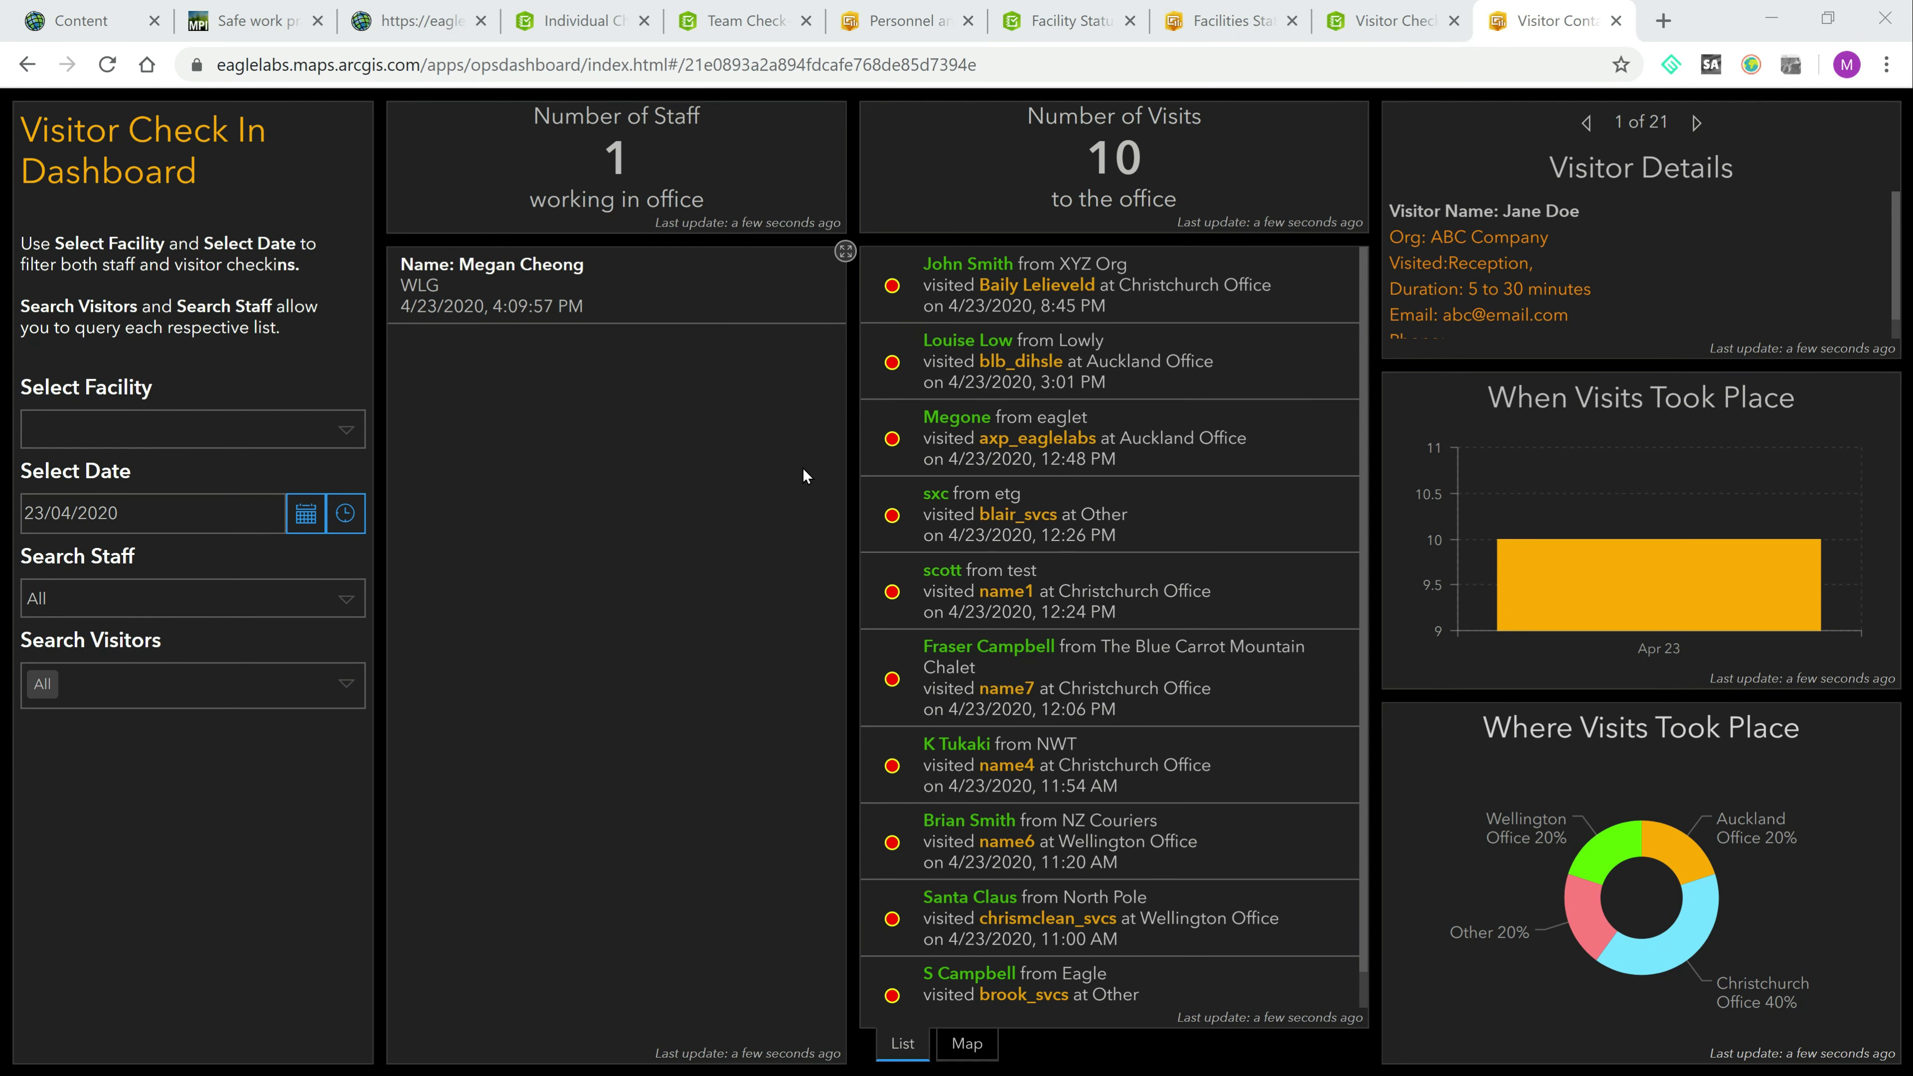
pyautogui.moveTo(761, 492)
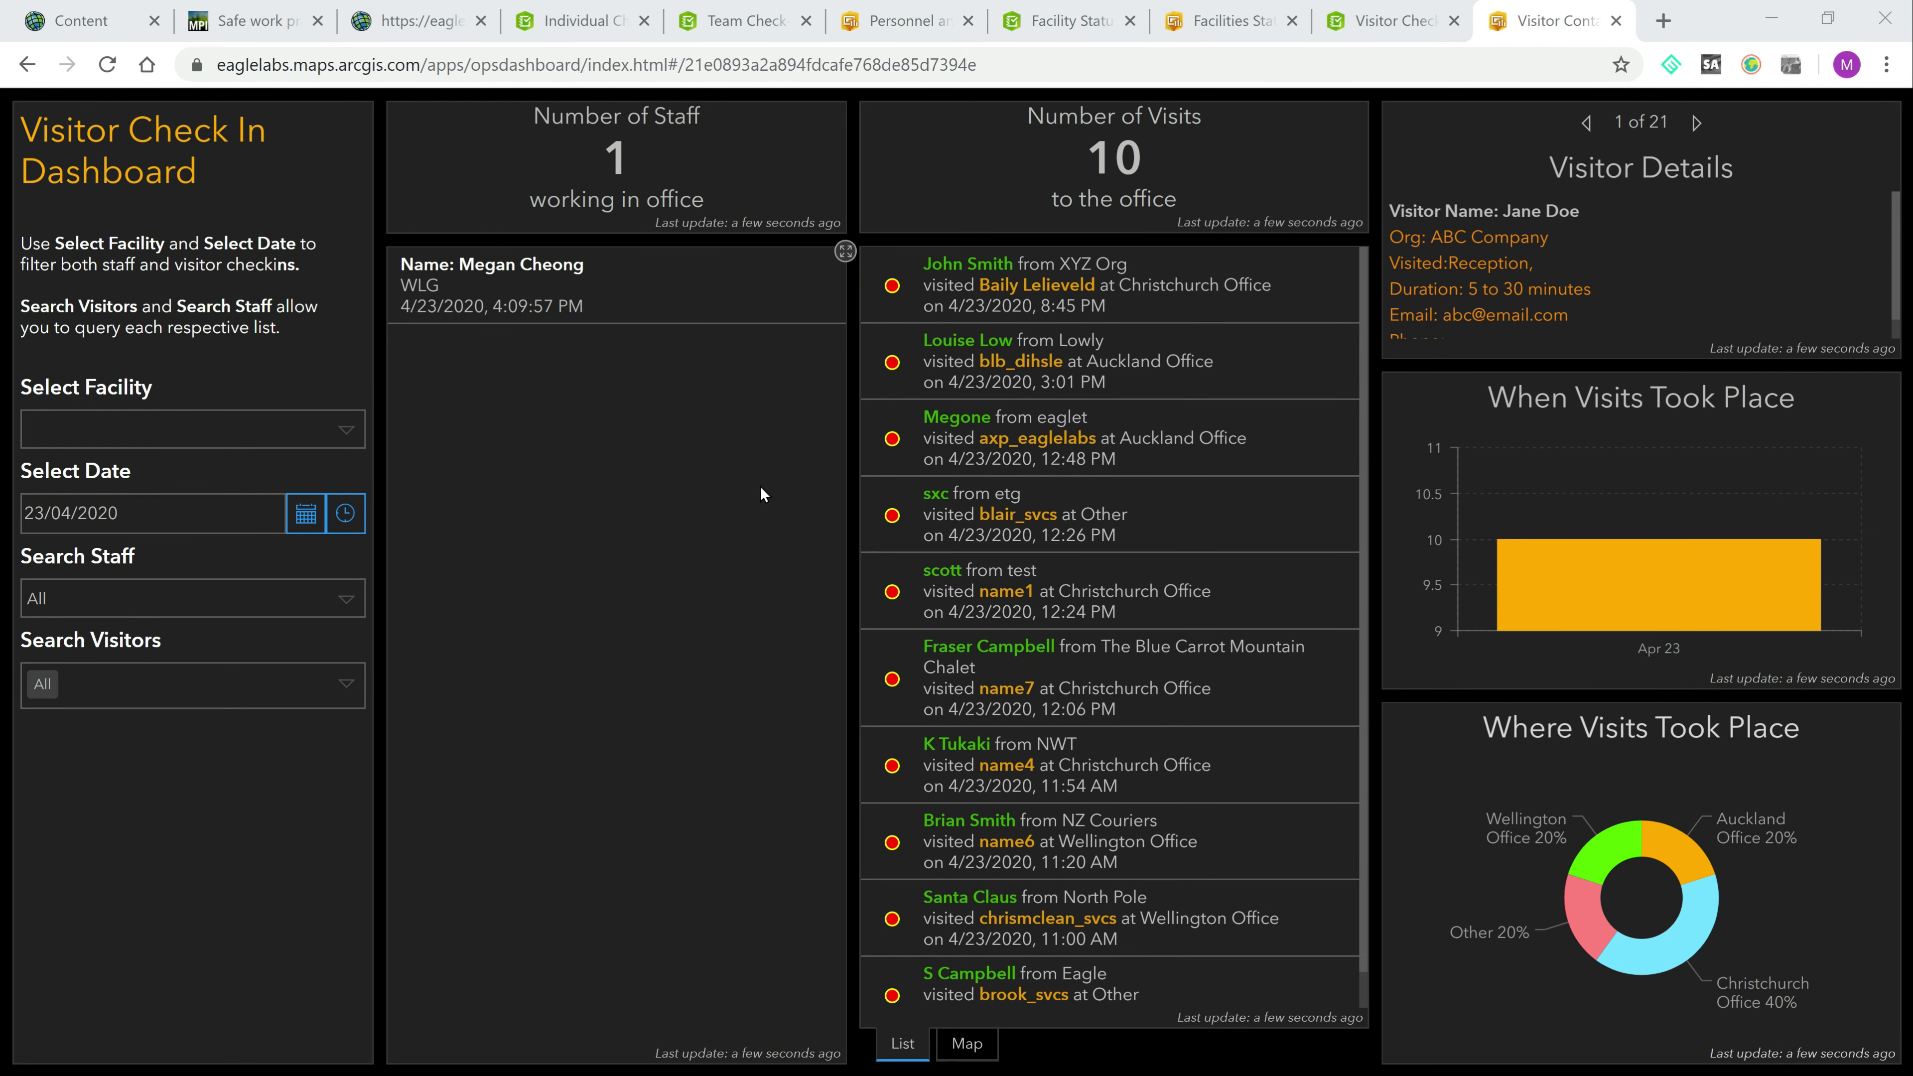
pyautogui.moveTo(616, 414)
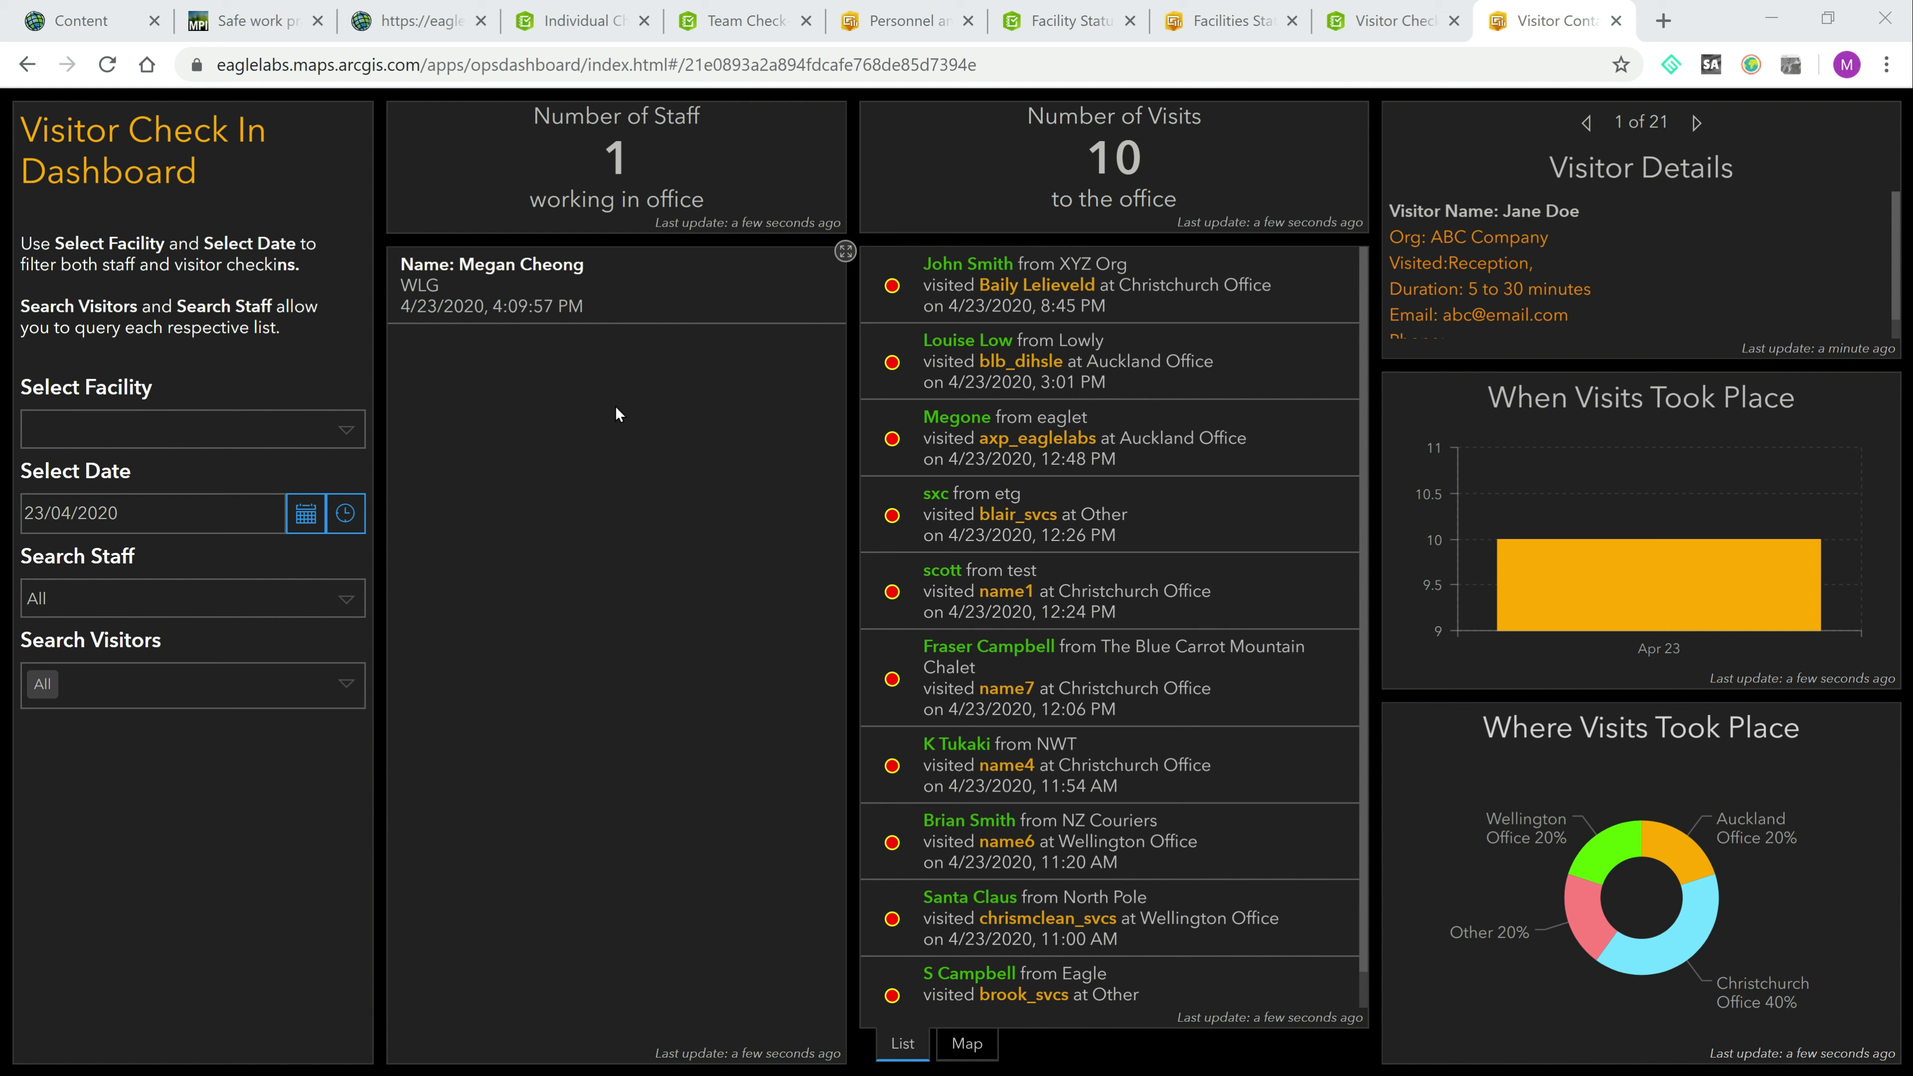
pyautogui.moveTo(498, 407)
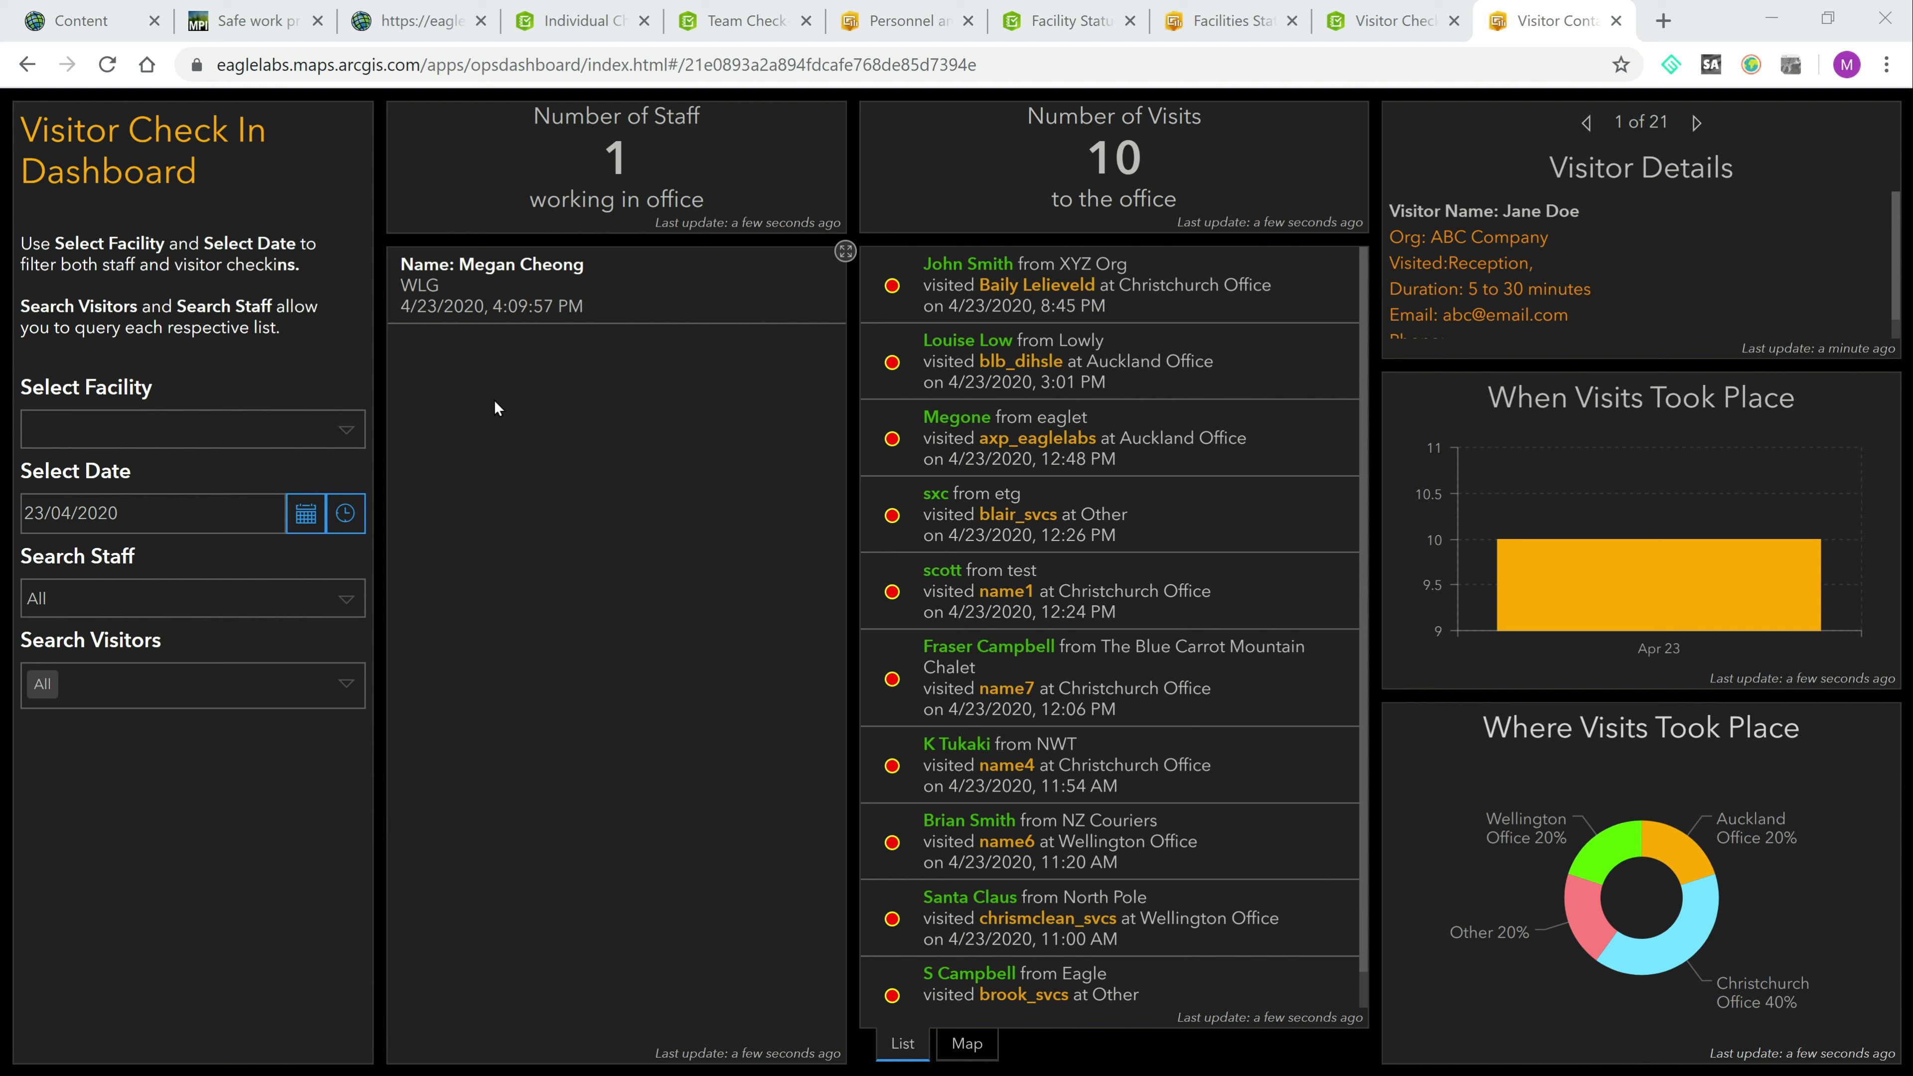
pyautogui.click(192, 429)
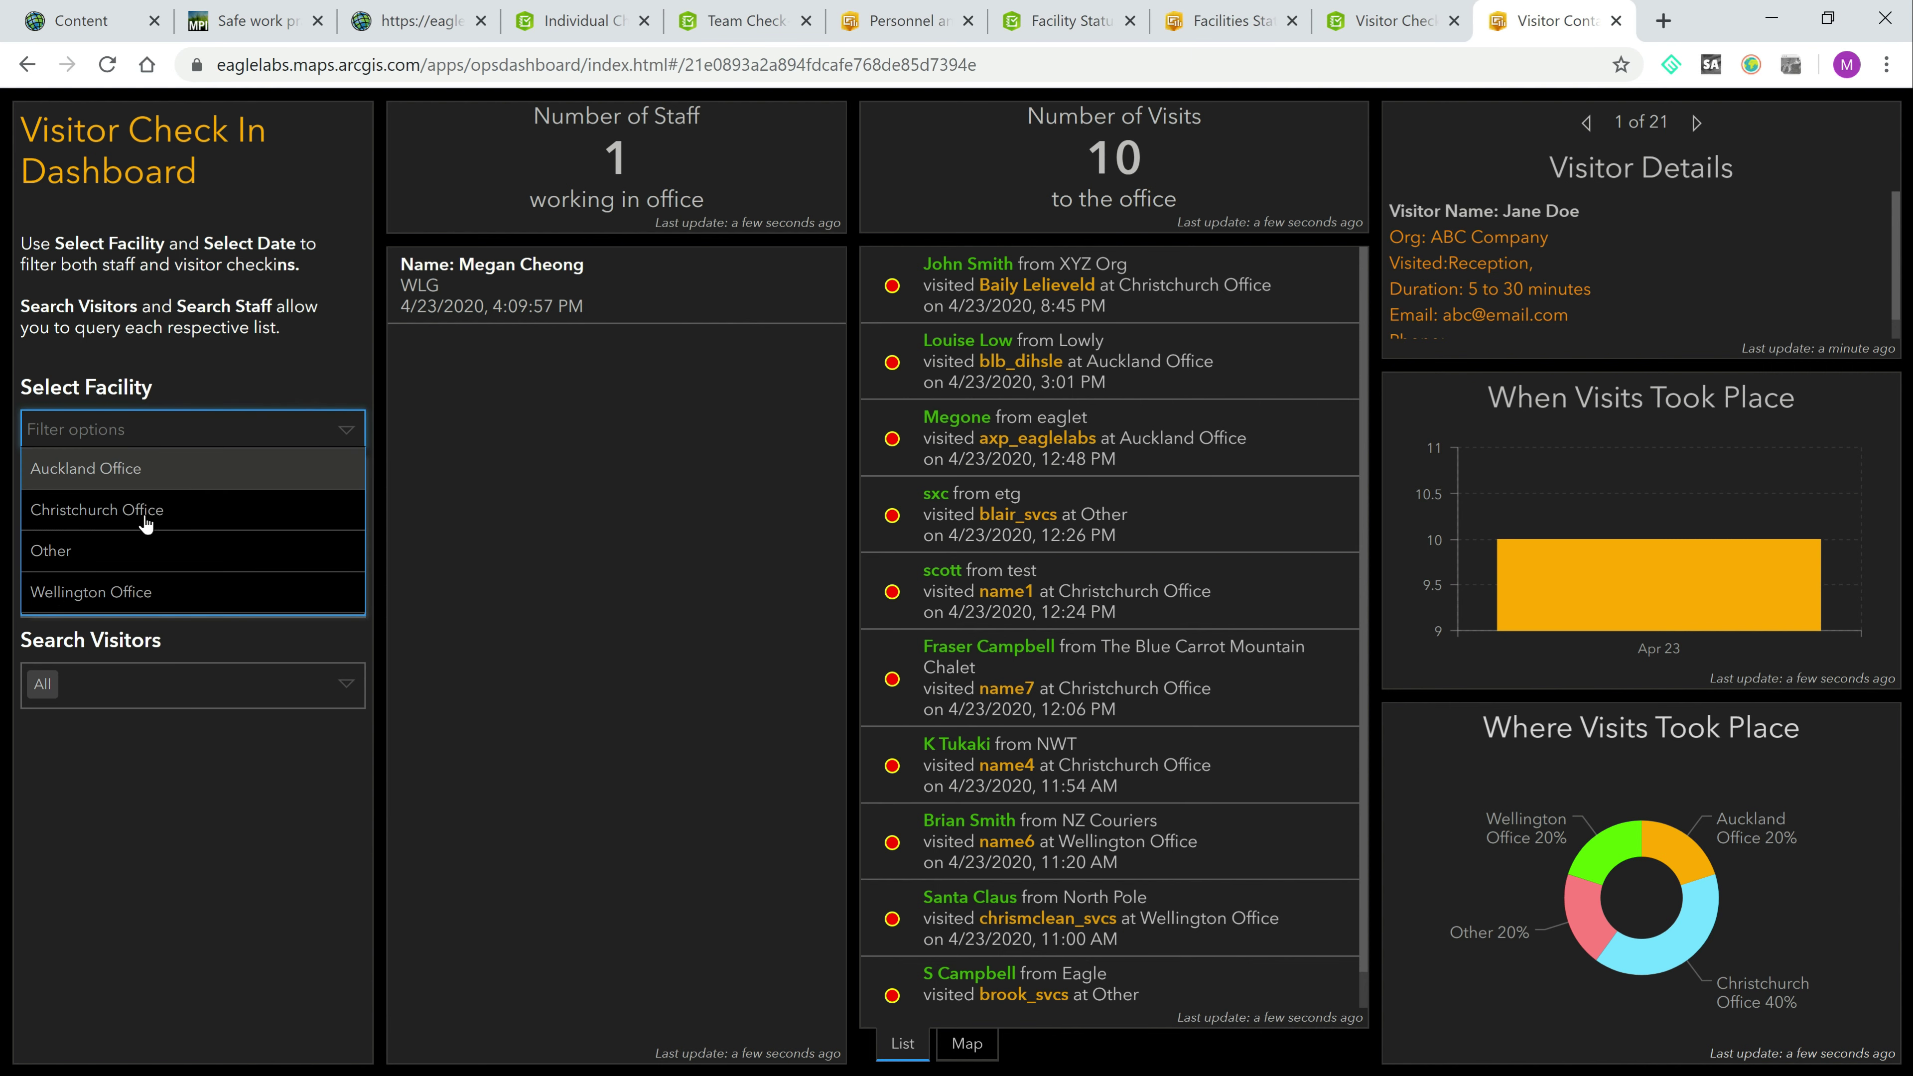
pyautogui.click(91, 592)
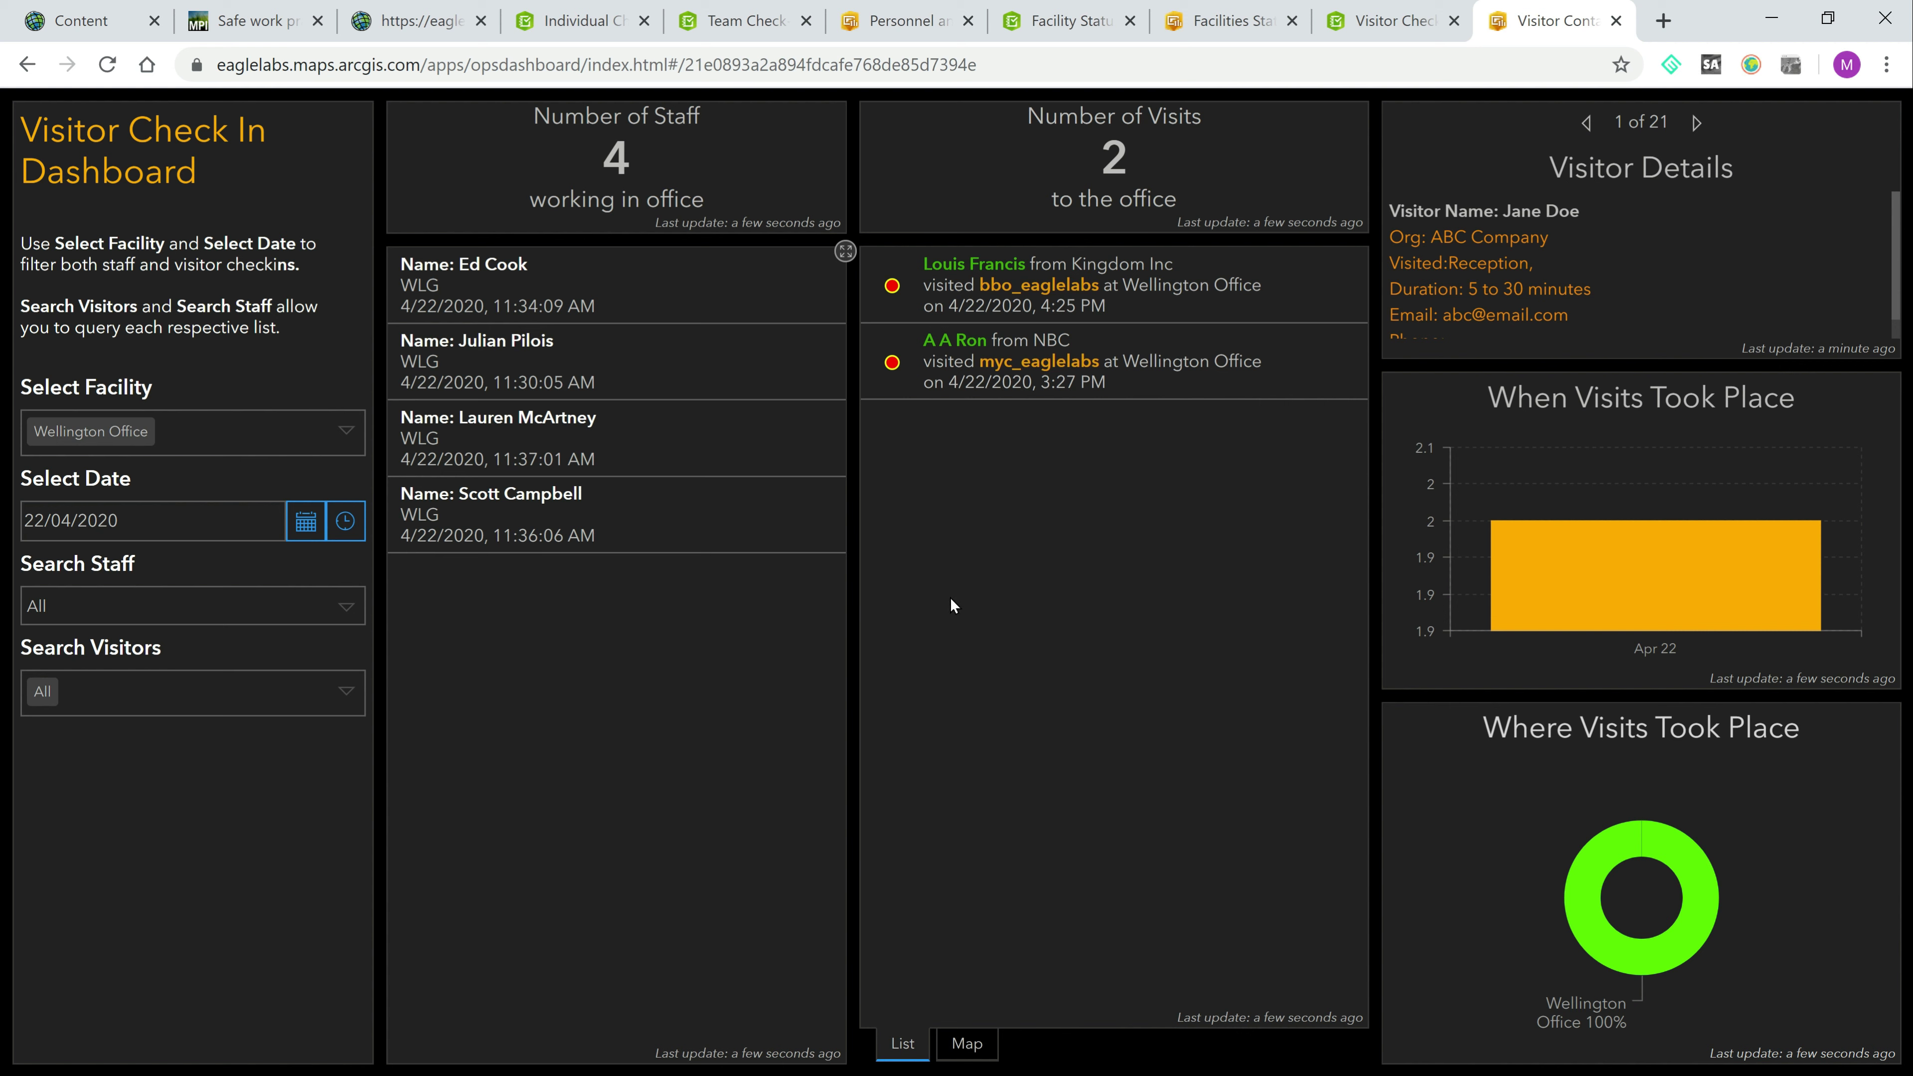
pyautogui.moveTo(1056, 564)
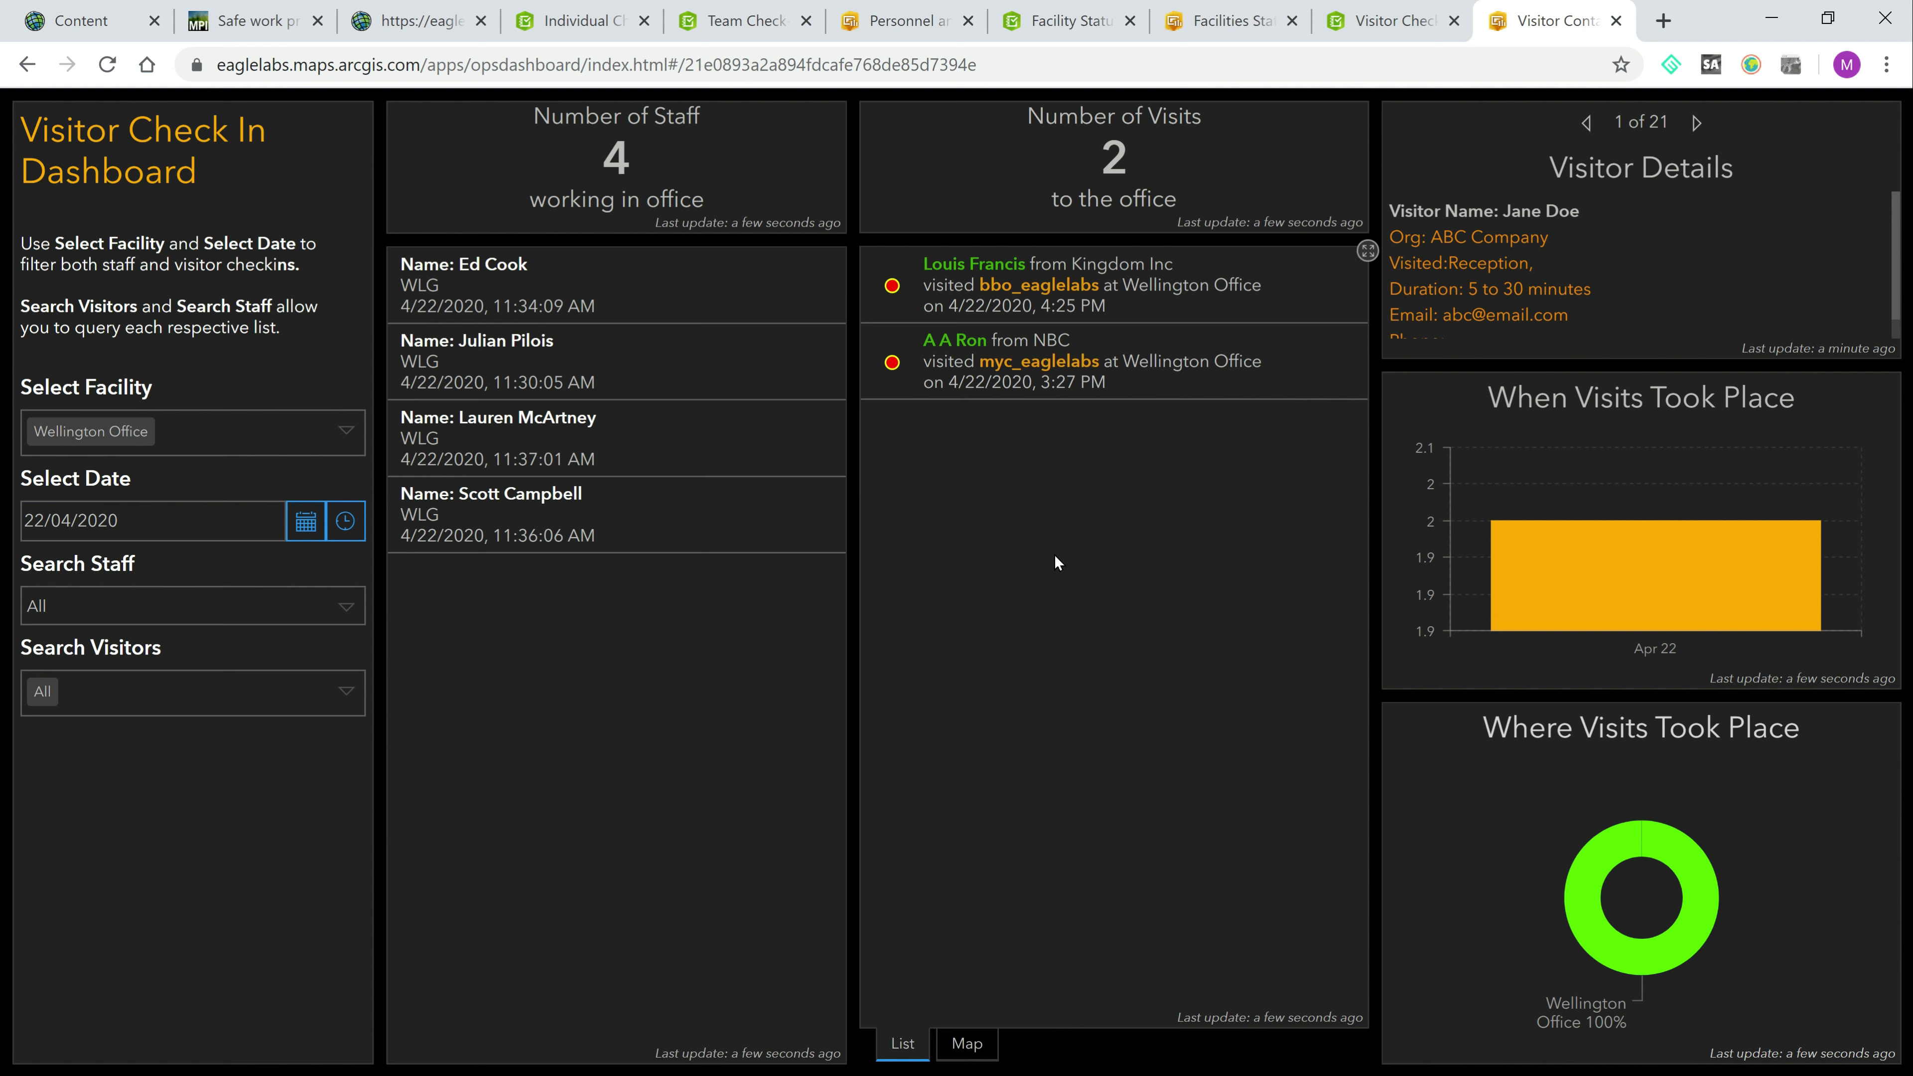
pyautogui.moveTo(1005, 440)
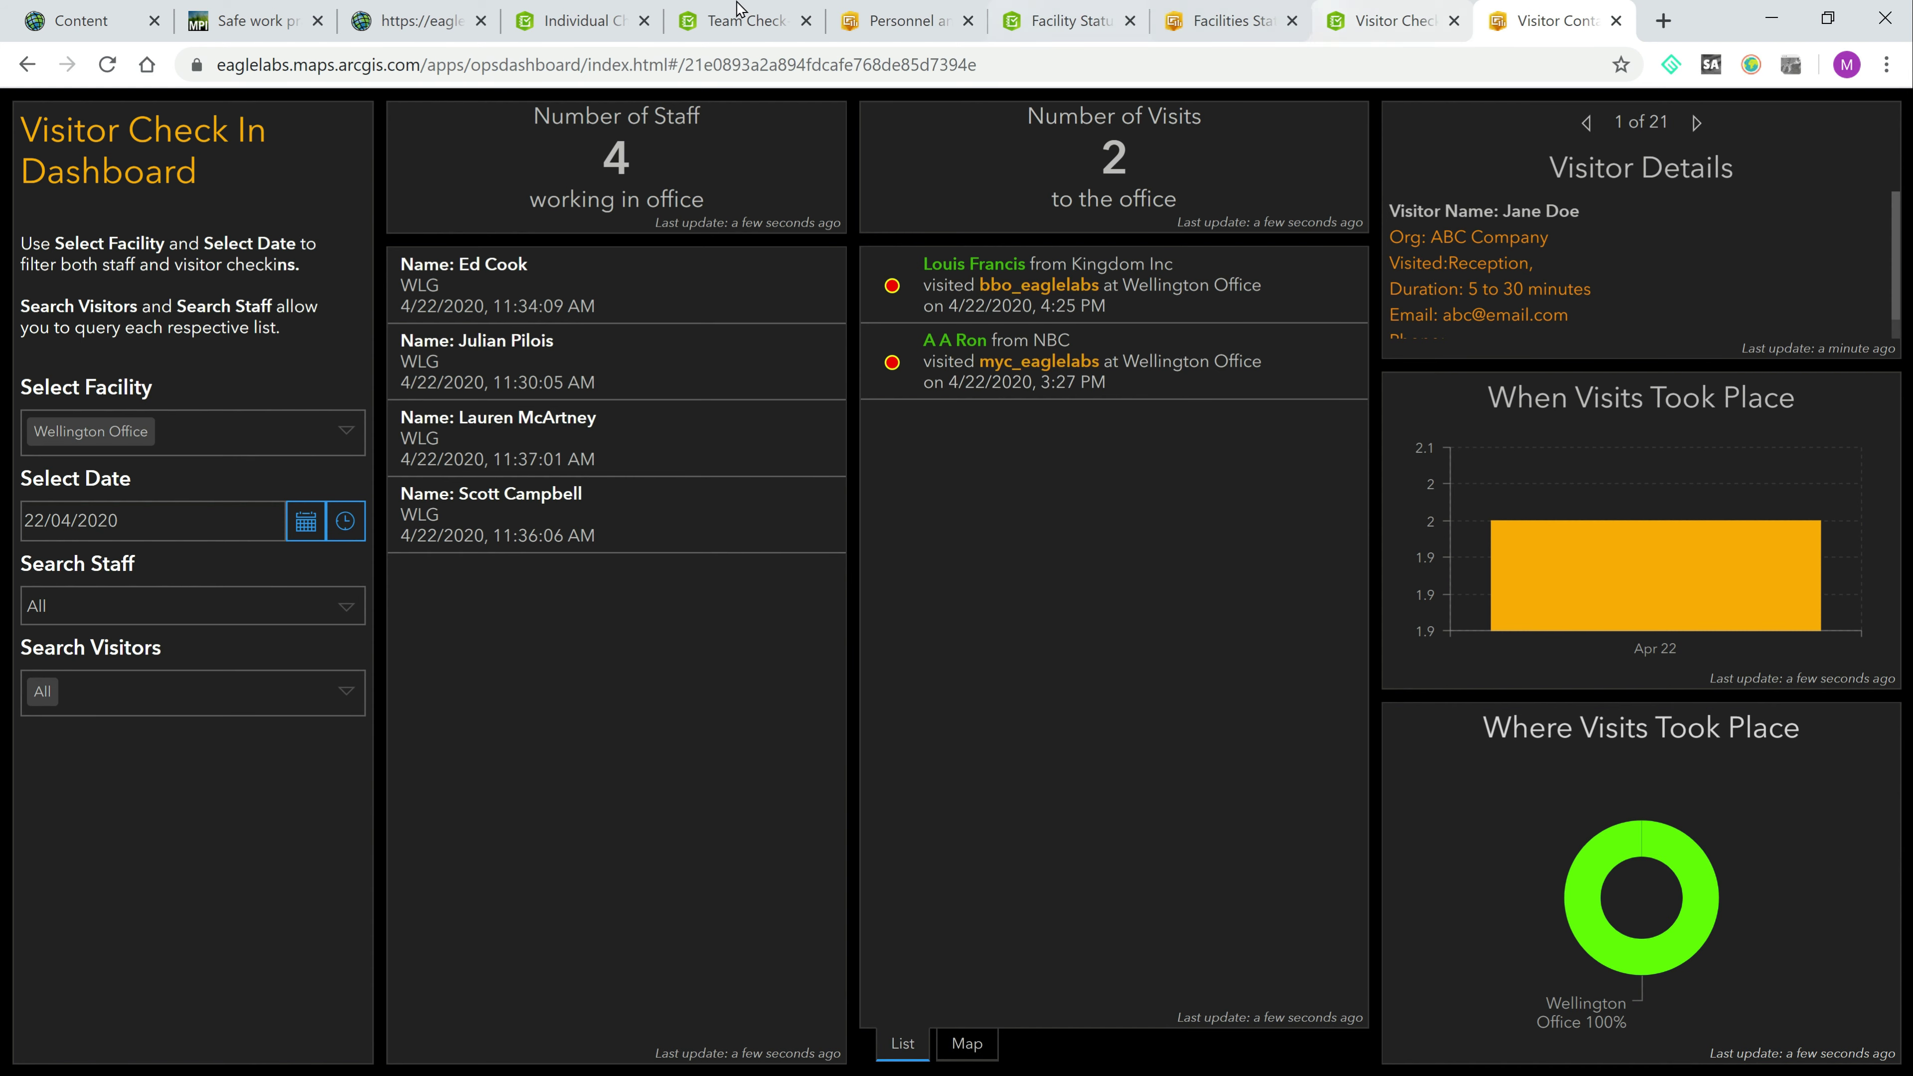
# Step: Return to the Personnel and Facility Status Dashboard showing CHC staff check-in history
pyautogui.click(903, 21)
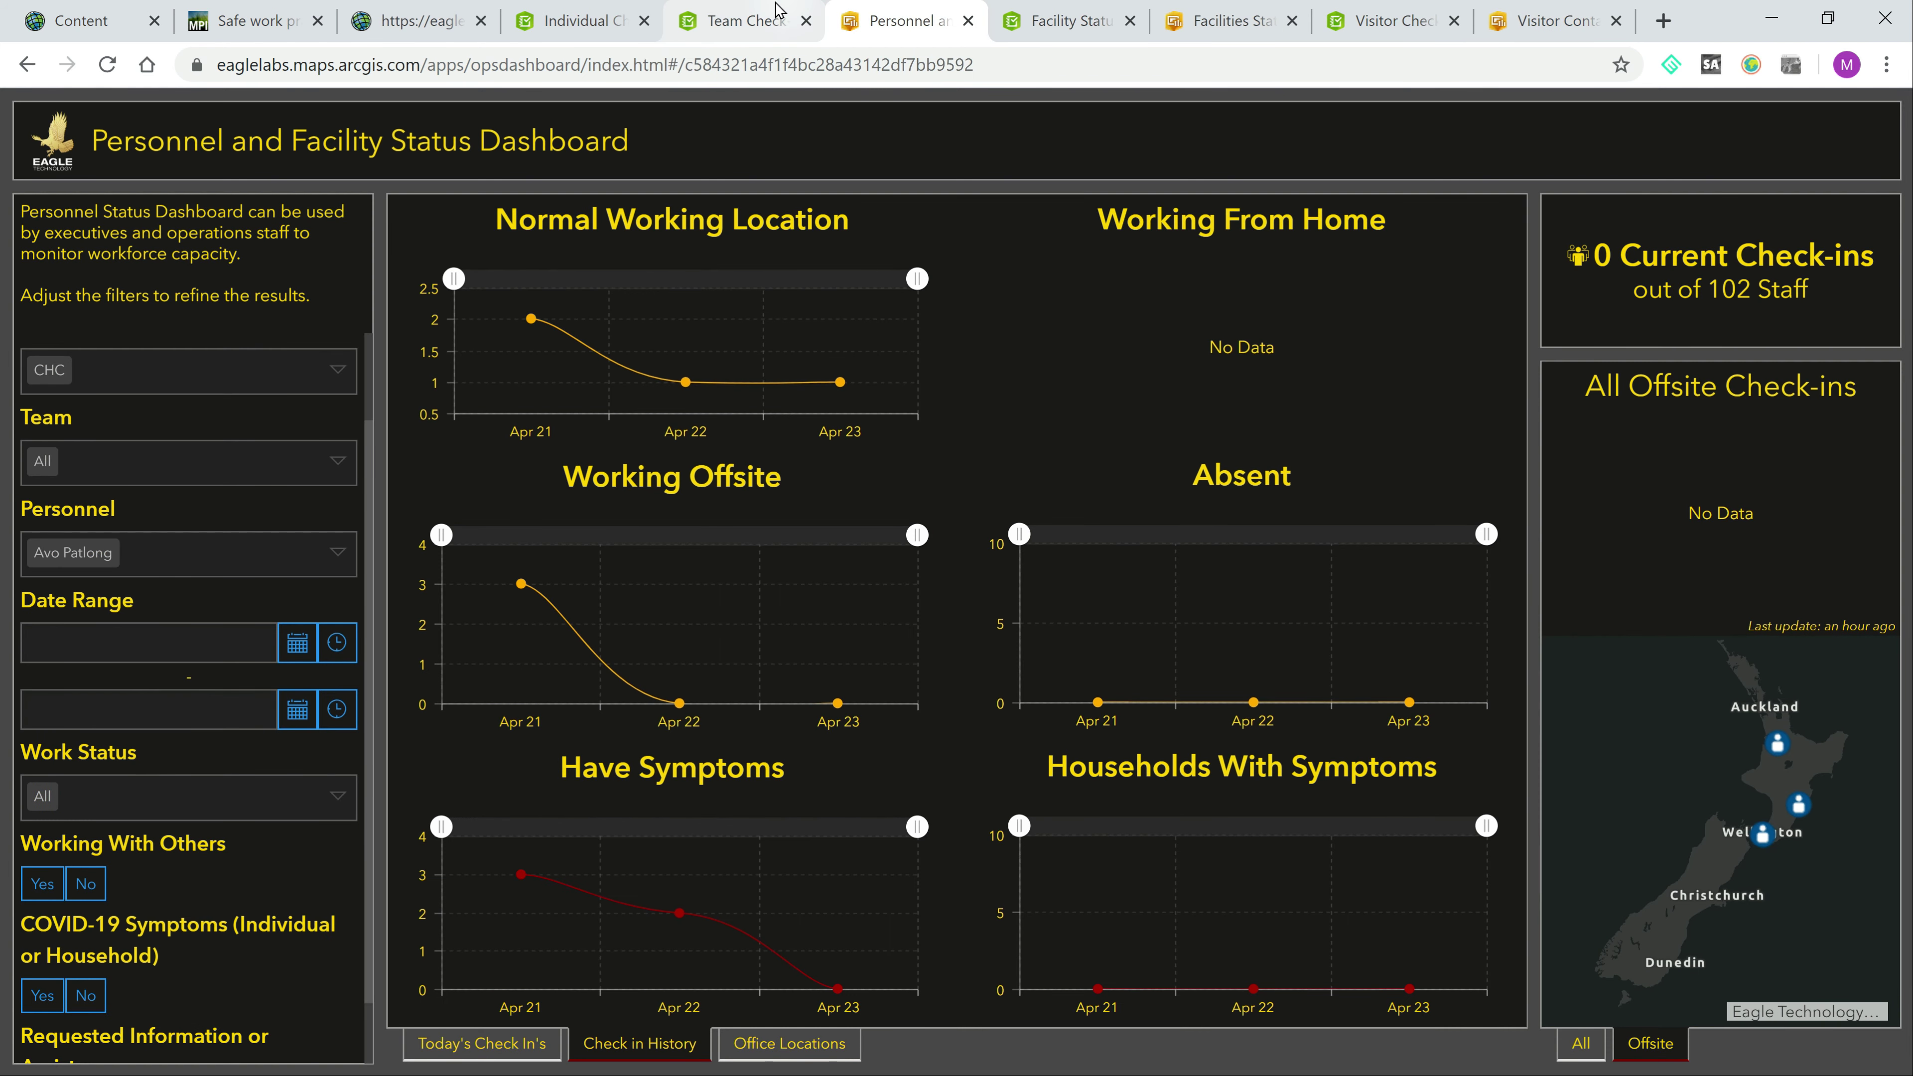
pyautogui.moveTo(431, 11)
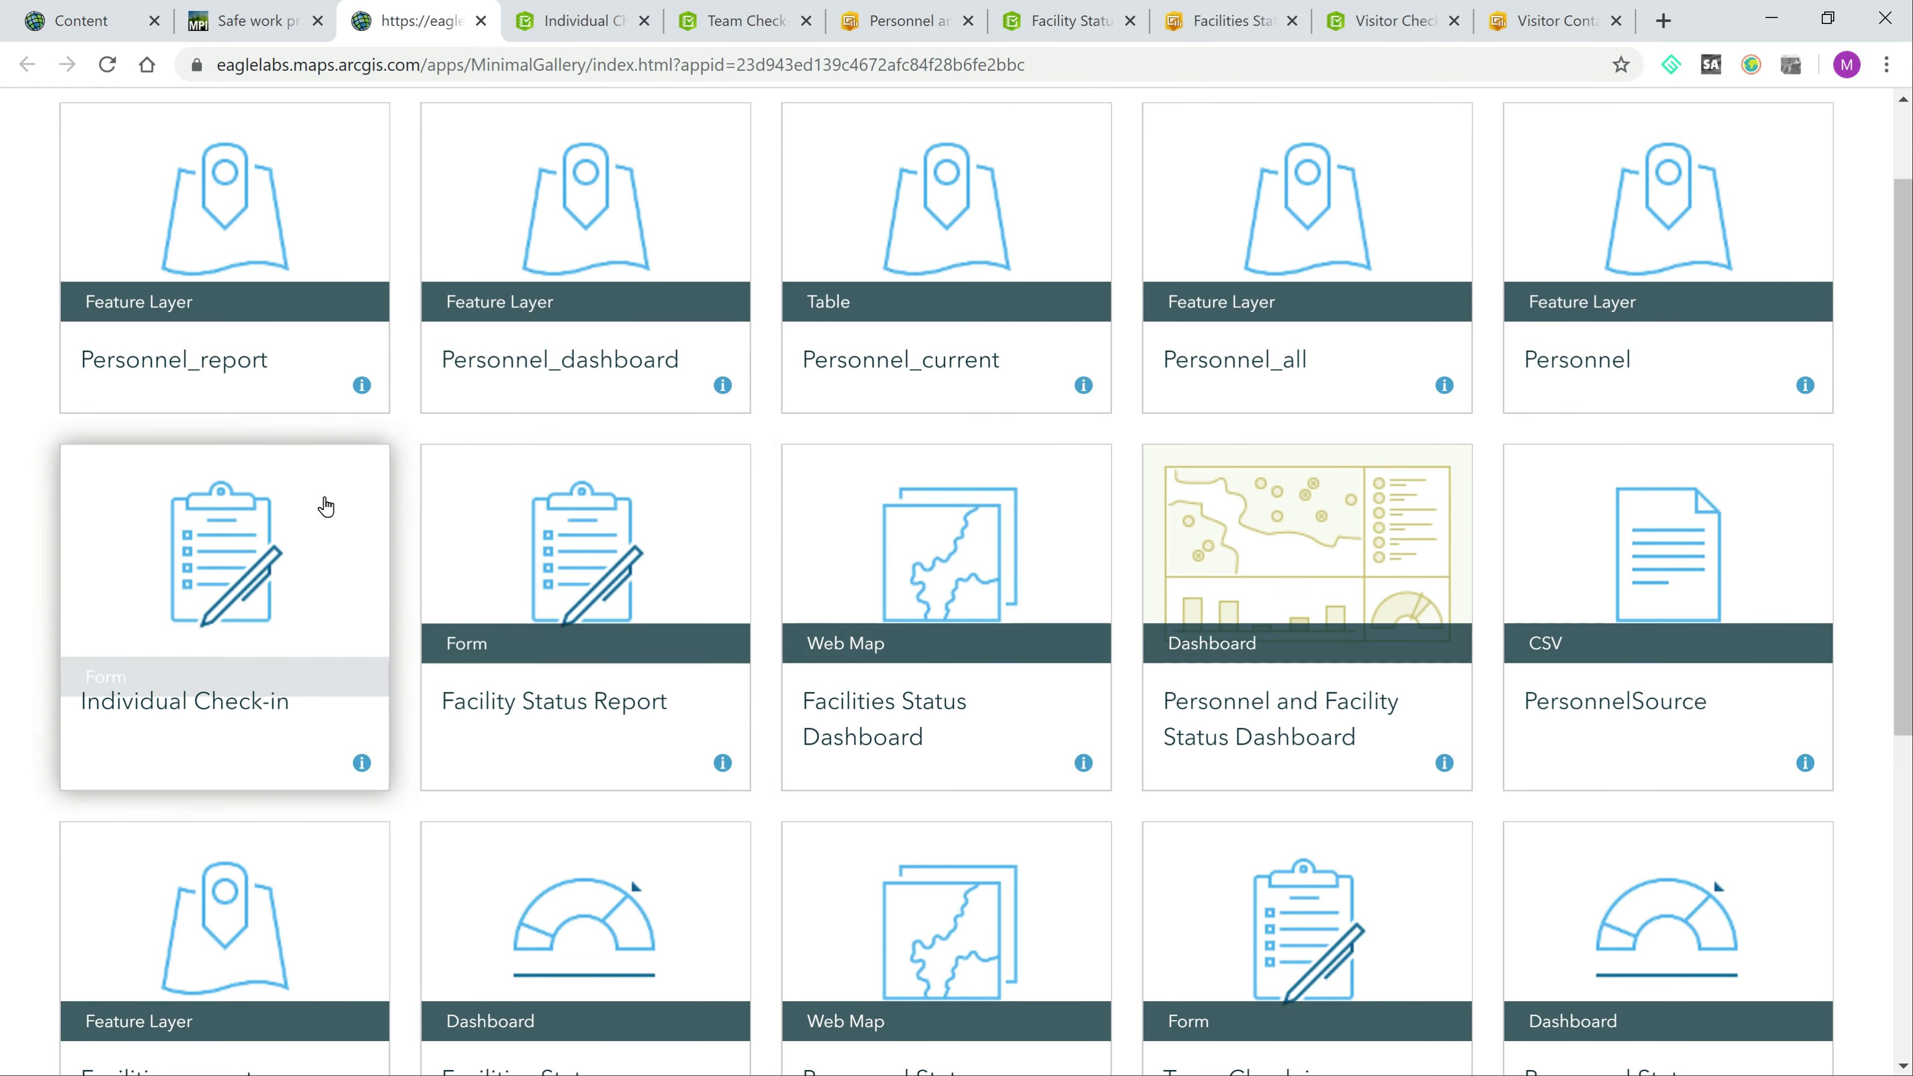
pyautogui.moveTo(306, 497)
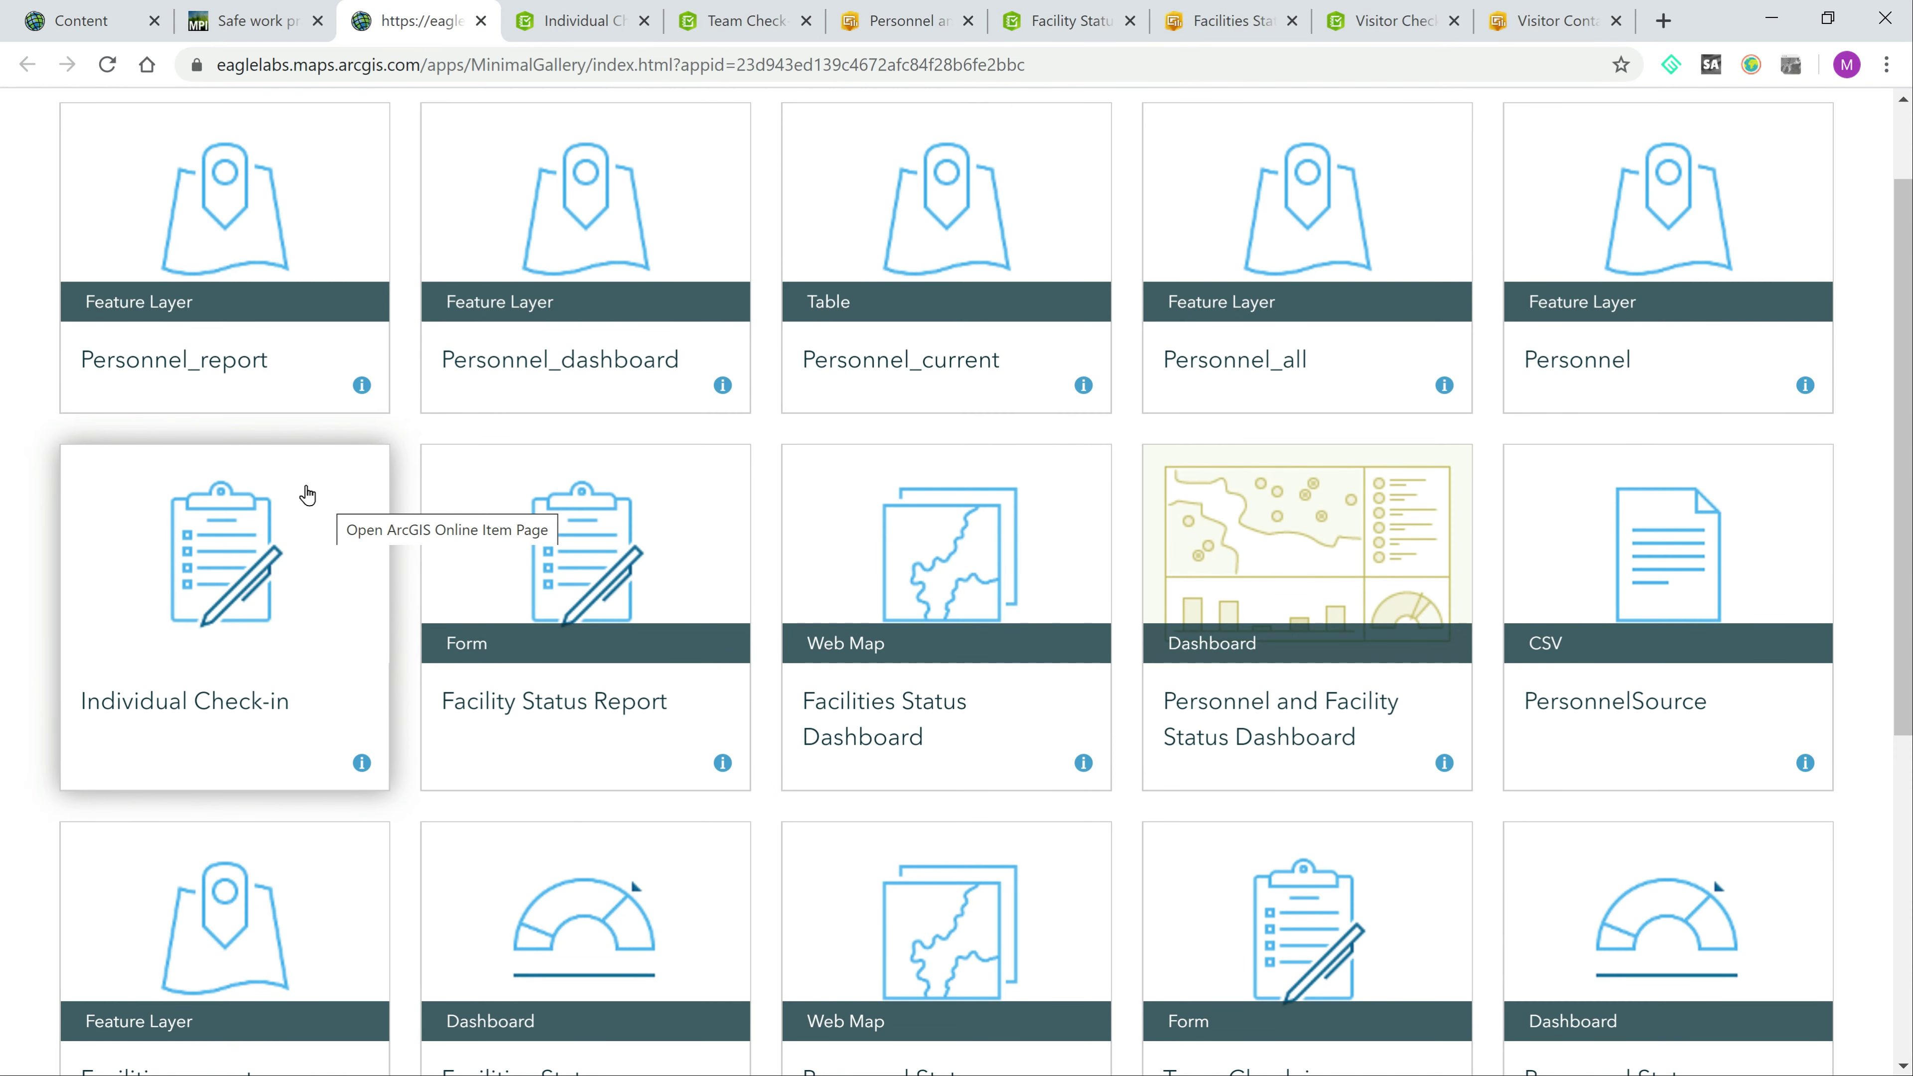